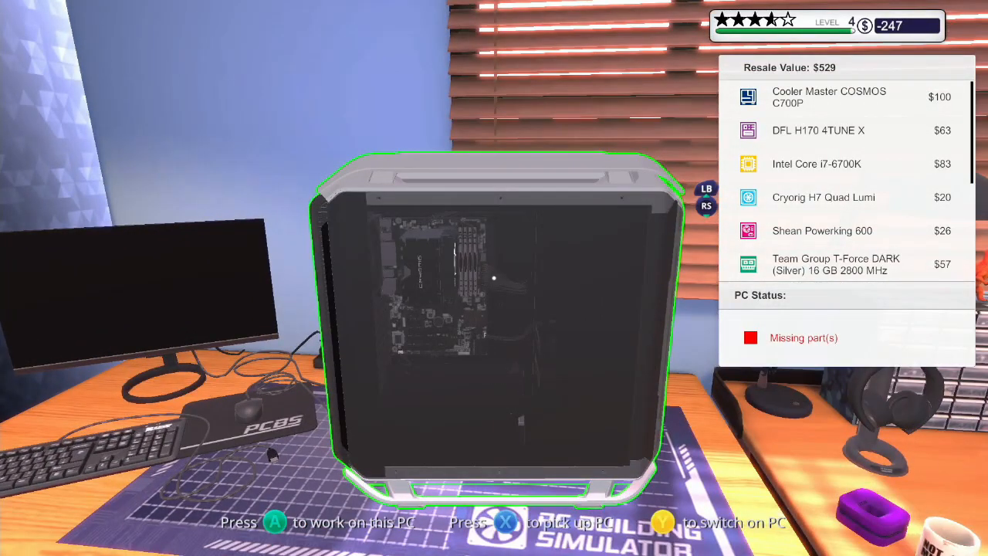
- Replace the previous PC on the desk with T. Conrad's GPU-and-RAM repair PC and start work
{"action": "key", "text": "x"}
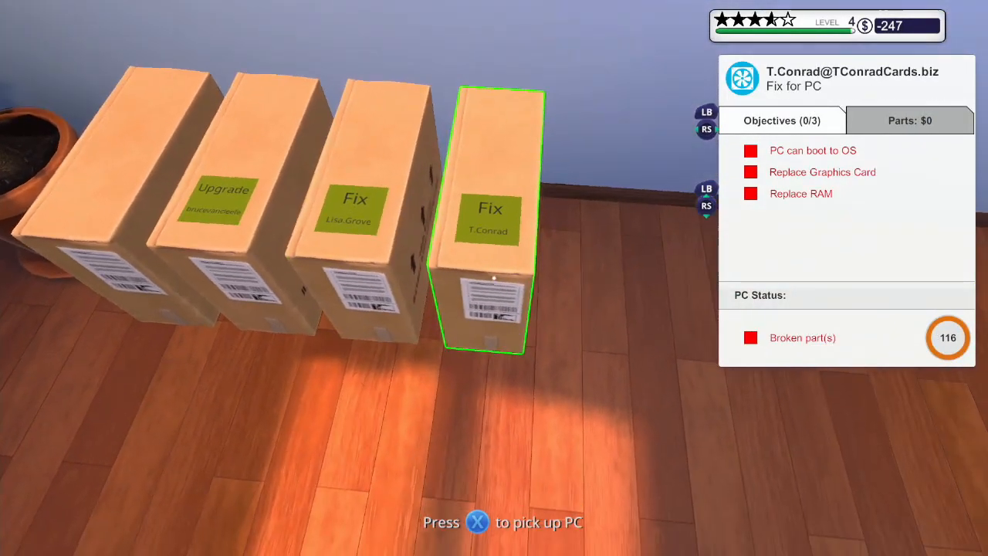
{"action": "key", "text": "x"}
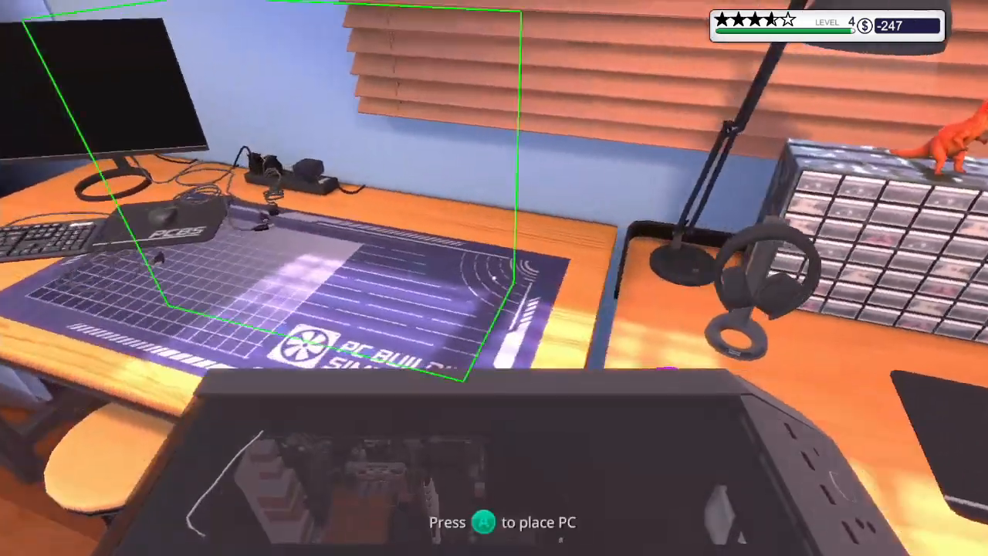
{"action": "key", "text": "a"}
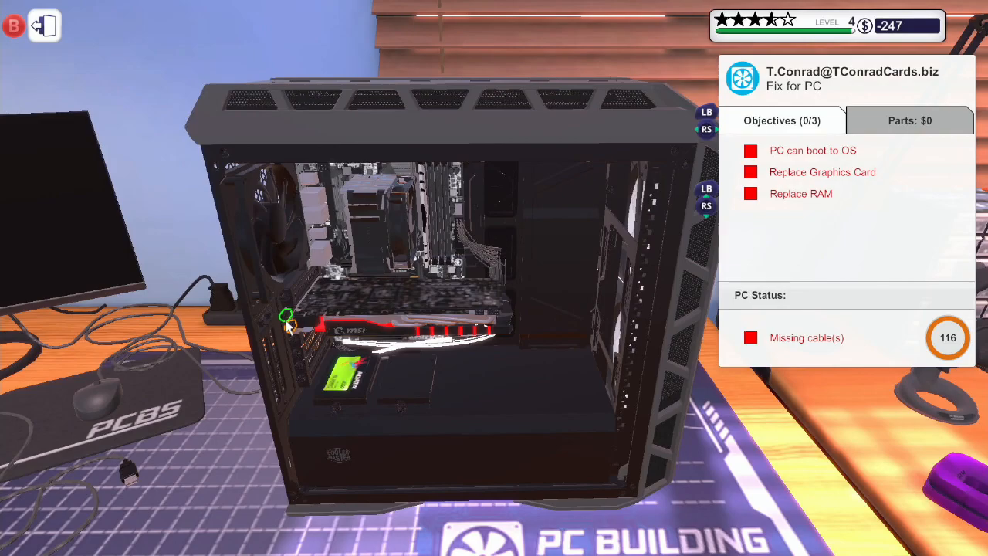
- Take the red Team Group T-Force DARK 4 GB 2400 MHz stick from inventory's Memory category
{"action": "left_click", "coordinate": [317, 320]}
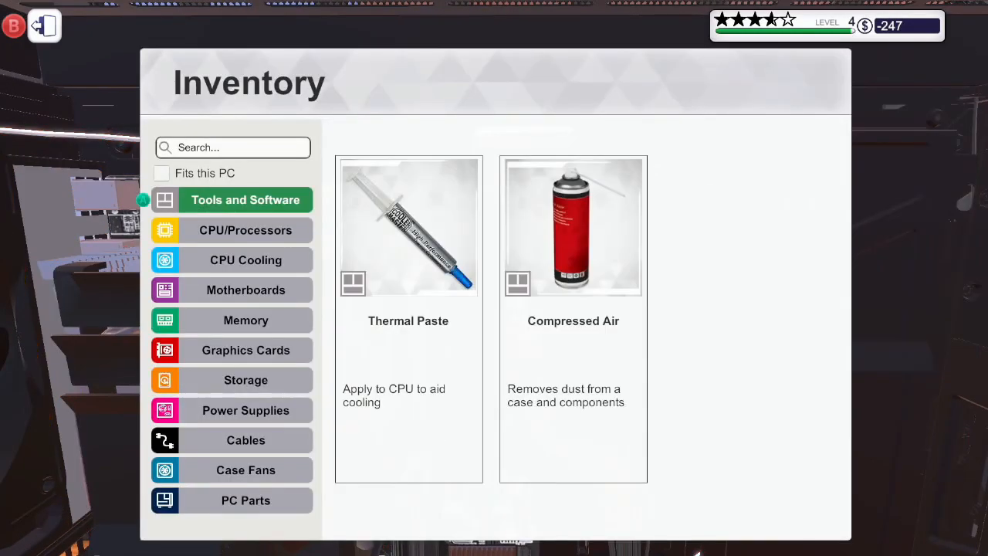
{"action": "mouse_move", "coordinate": [246, 350]}
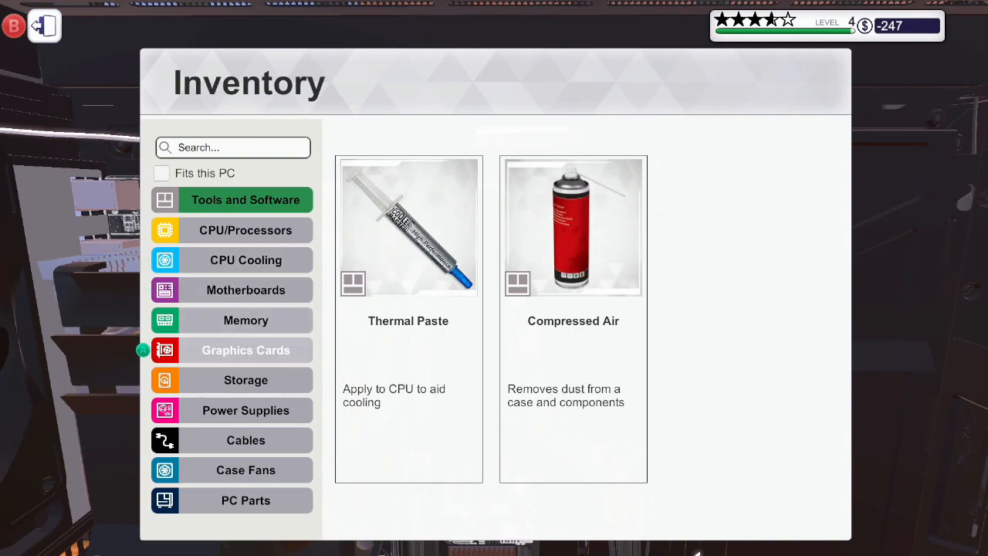
{"action": "left_click", "coordinate": [245, 320]}
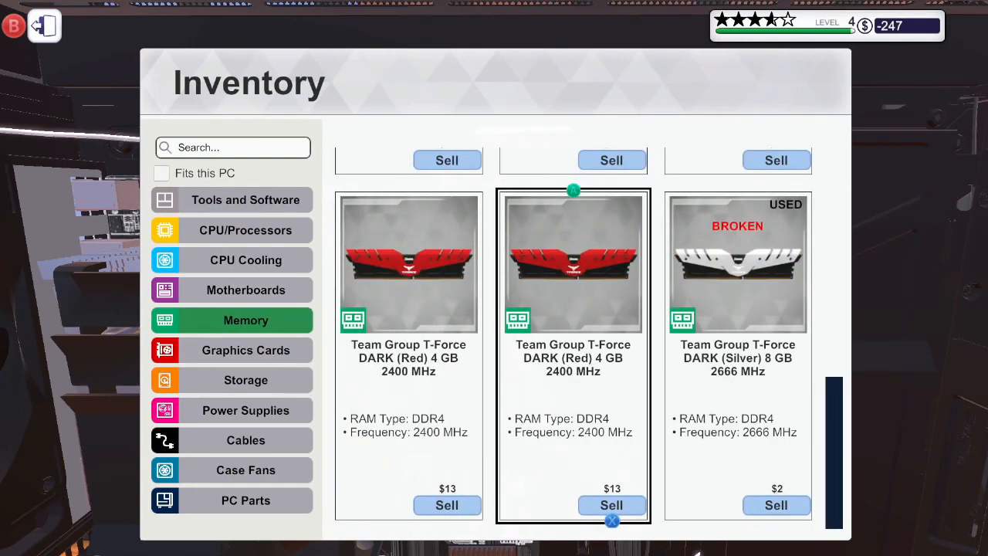
{"action": "scroll", "scroll_direction": "up", "scroll_amount": 3}
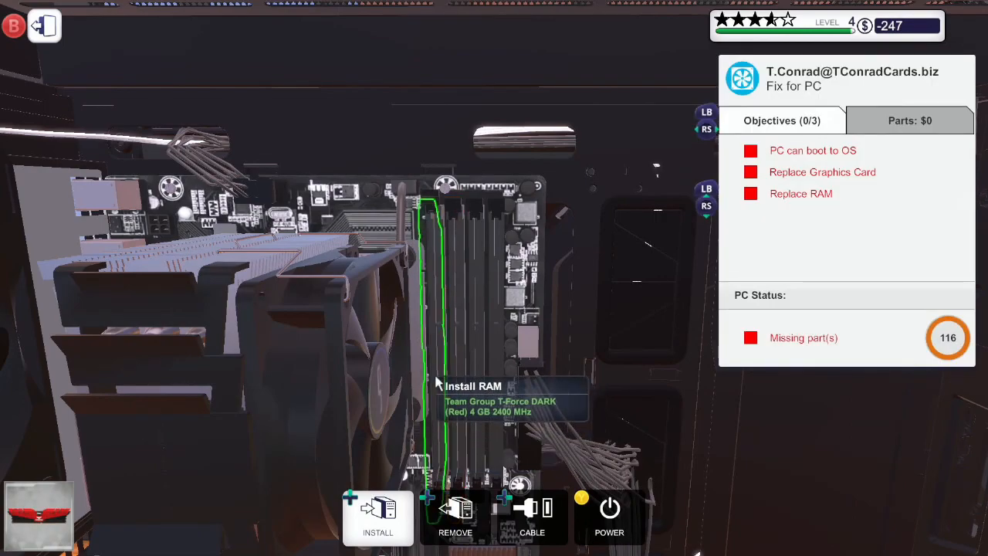
- Install the red T-Force DARK sticks in the RAM slots, then browse inventory graphics cards
{"action": "left_click", "coordinate": [455, 516]}
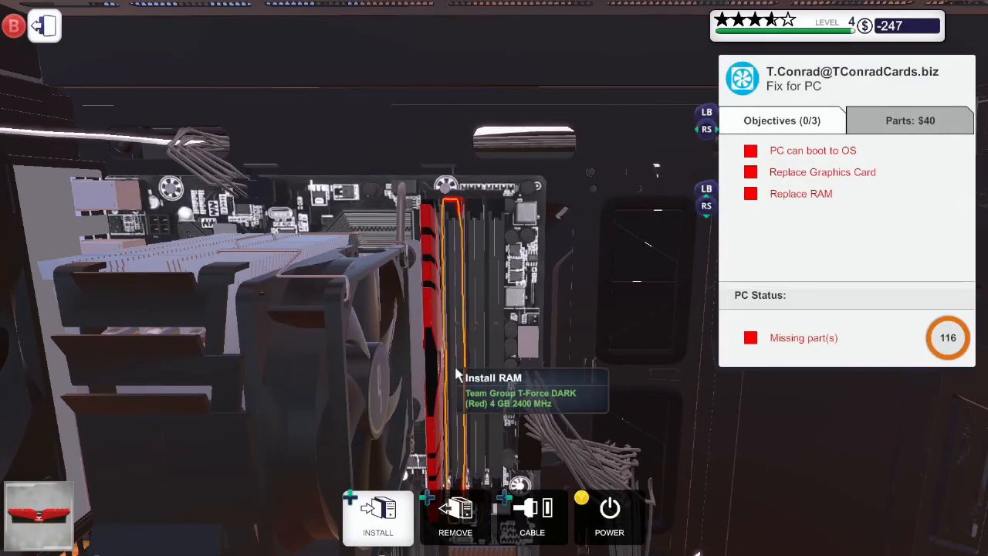
{"action": "mouse_move", "coordinate": [454, 211]}
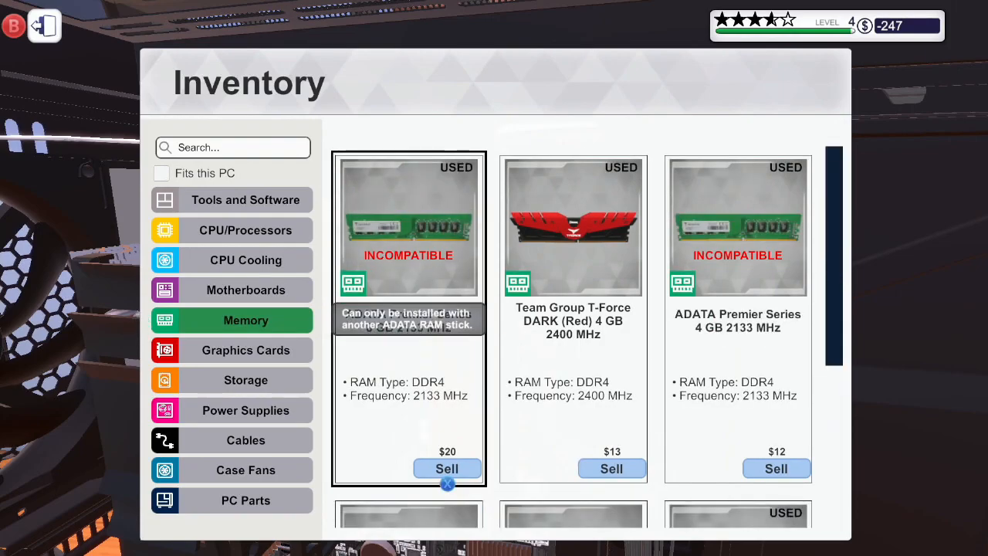
{"action": "scroll", "scroll_direction": "down", "scroll_amount": 3}
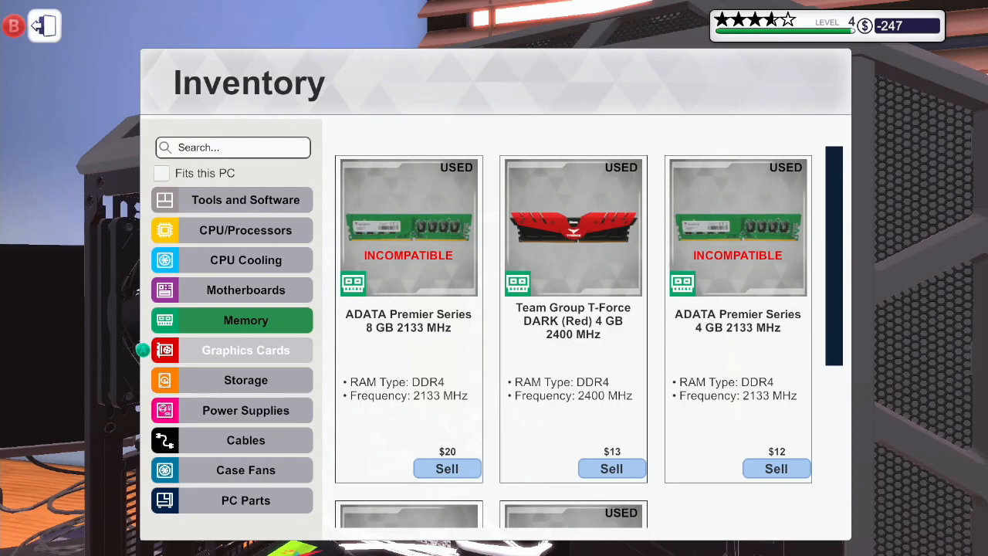
{"action": "left_click", "coordinate": [246, 350]}
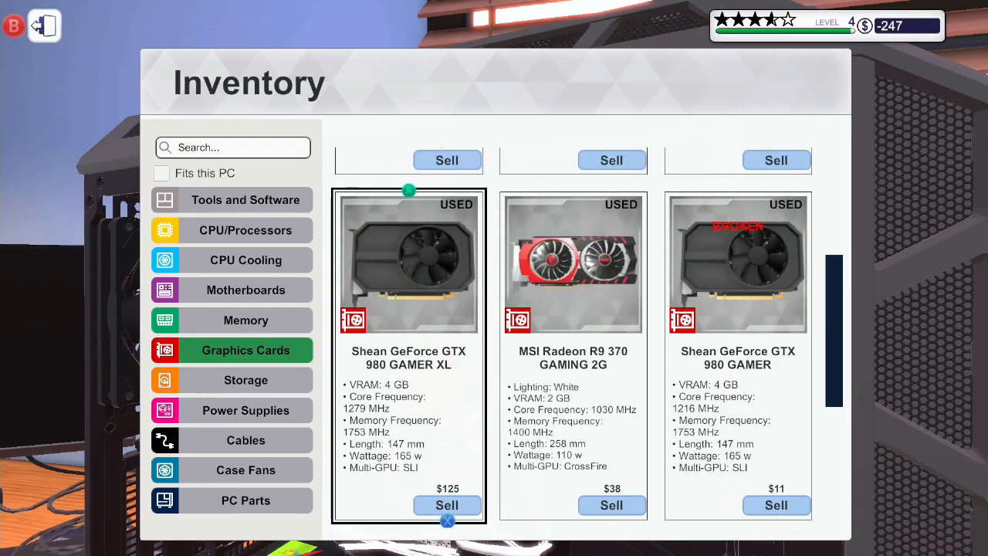
{"action": "scroll", "scroll_direction": "down", "scroll_amount": 3}
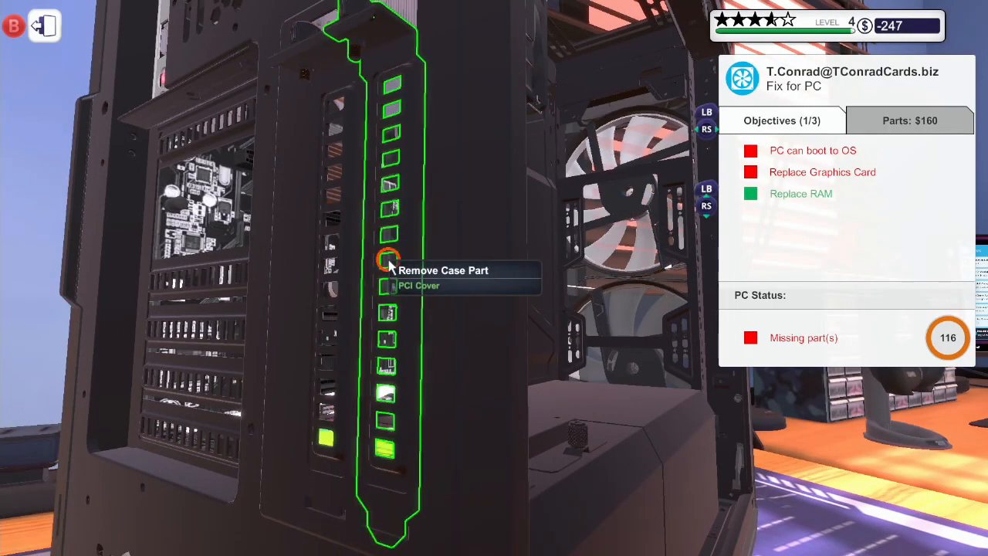
- Remove a PCI cover, install the MSI GTX 980 Ti, and switch to connecting its power cables
{"action": "left_click", "coordinate": [386, 259]}
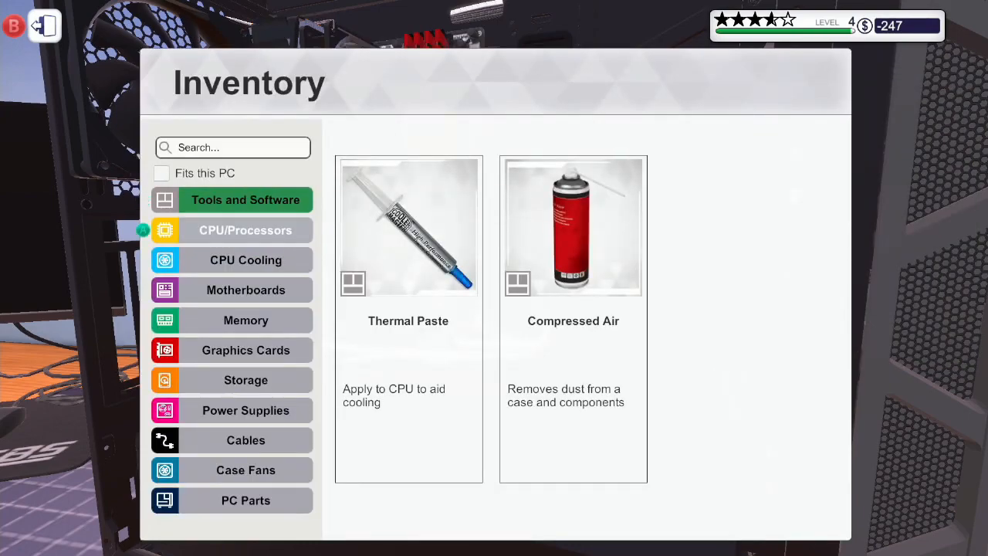
{"action": "left_click", "coordinate": [245, 350]}
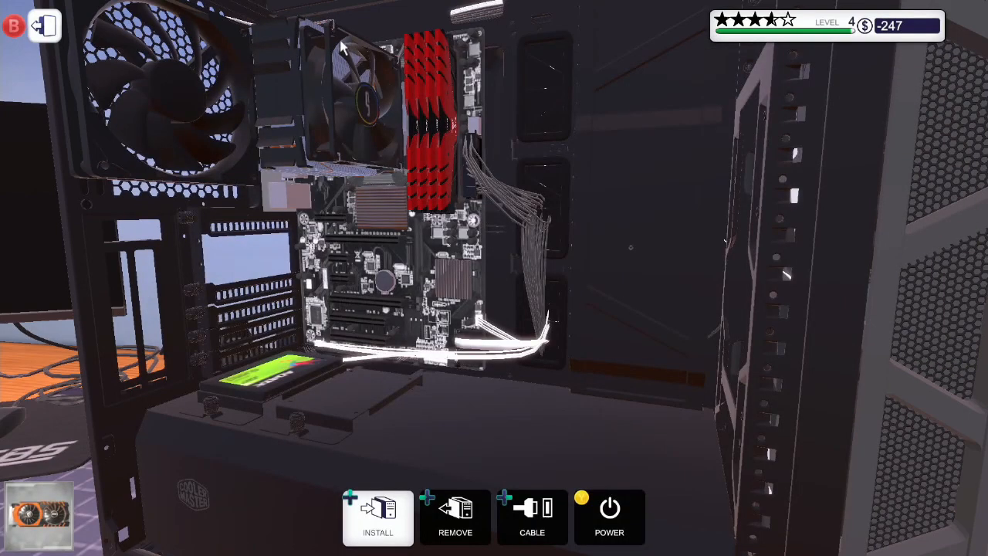
{"action": "left_click", "coordinate": [378, 518]}
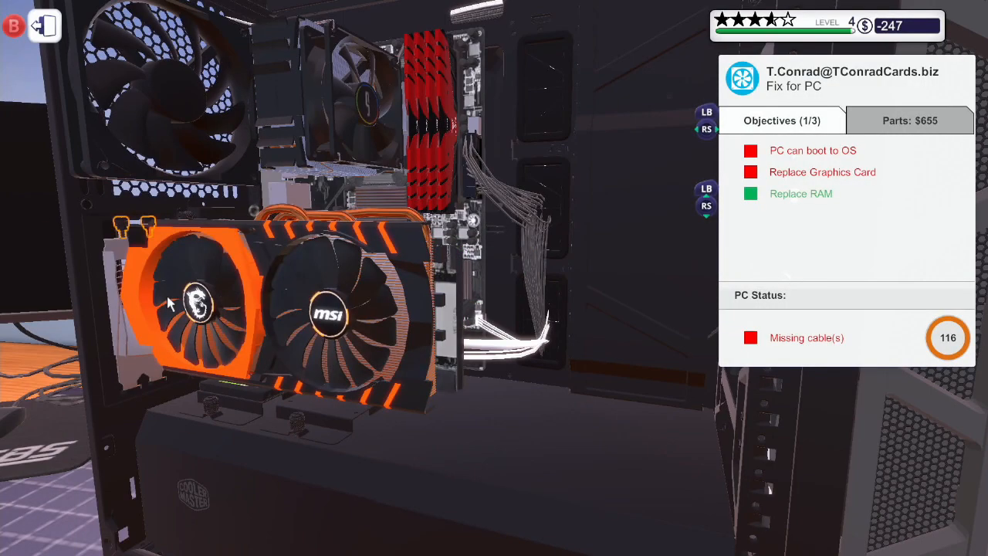
{"action": "left_click", "coordinate": [455, 517]}
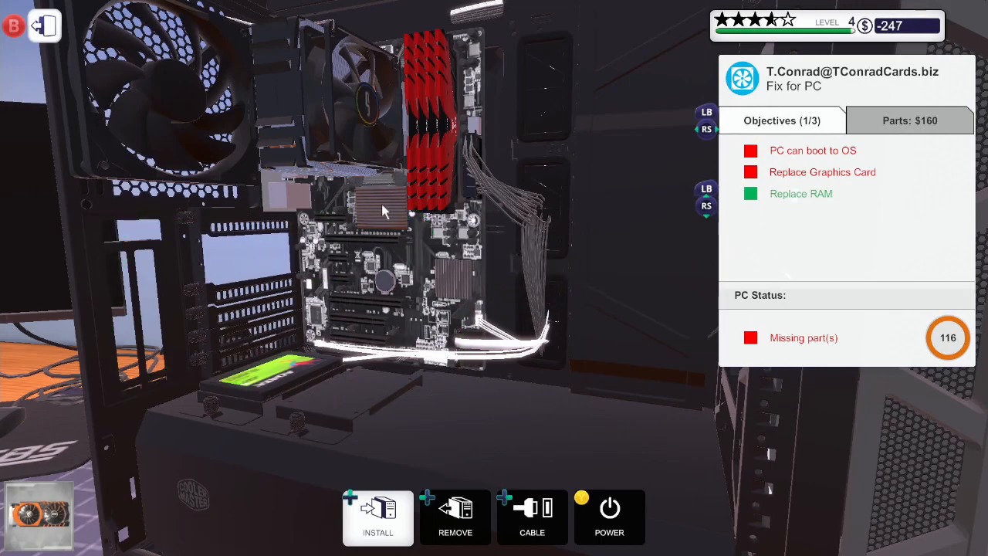
{"action": "left_click", "coordinate": [378, 517]}
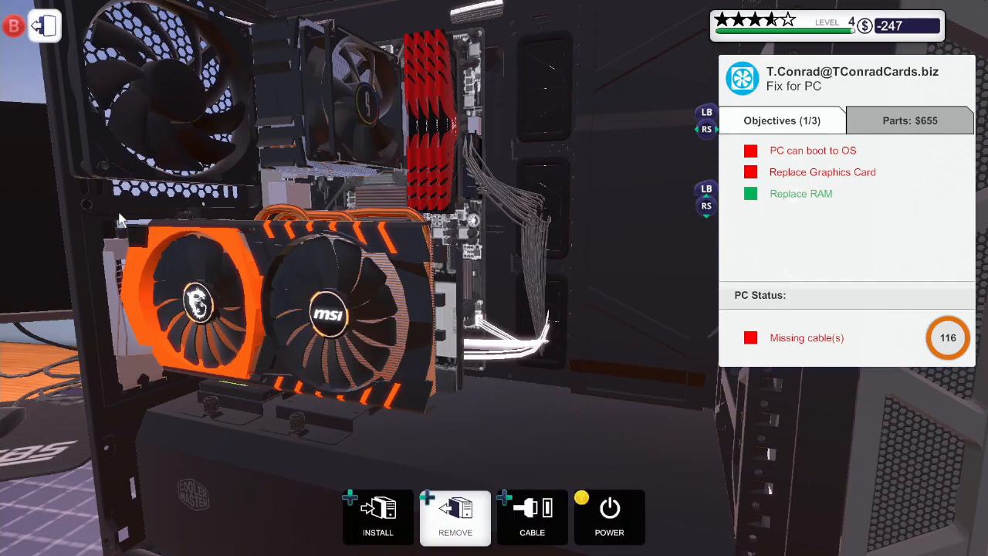
{"action": "left_click", "coordinate": [532, 517]}
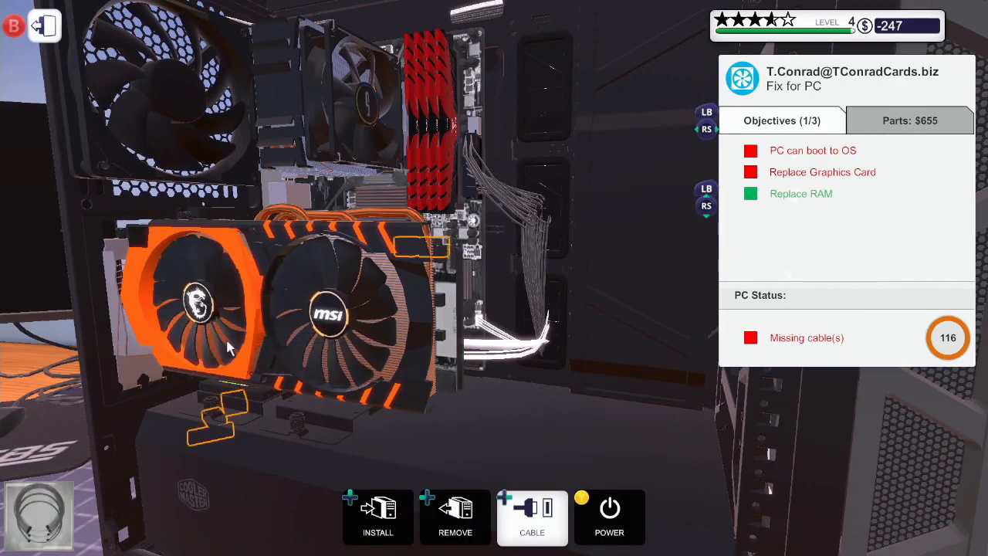
{"action": "mouse_move", "coordinate": [421, 246]}
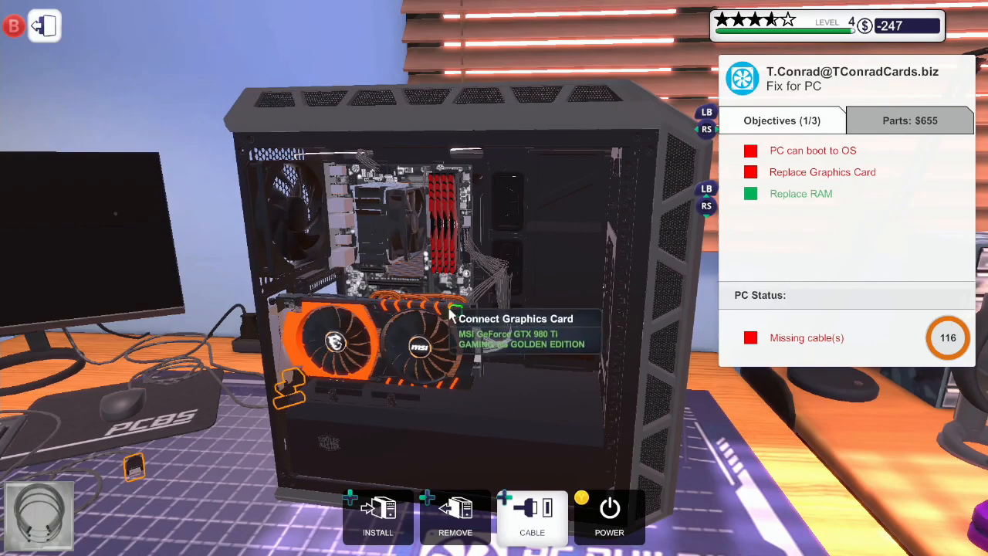
{"action": "mouse_move", "coordinate": [459, 432]}
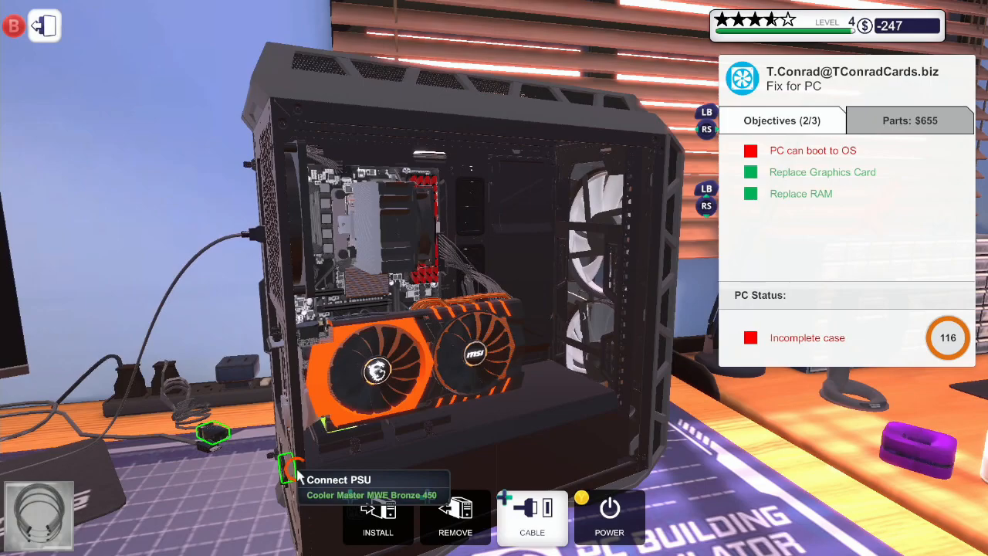
{"action": "mouse_move", "coordinate": [231, 417]}
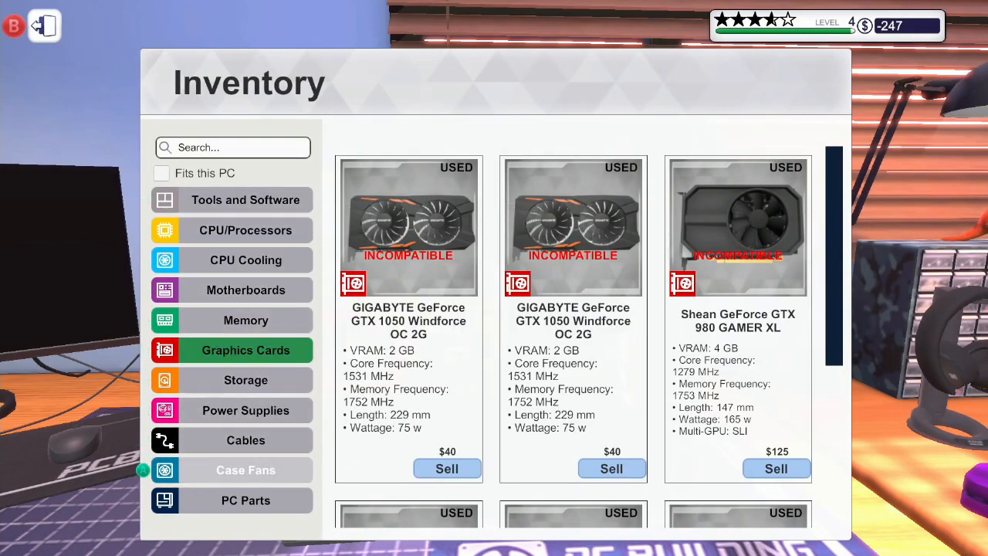
- Attach the side panel from PC Parts and exit work mode on the boot-ready PC
{"action": "left_click", "coordinate": [245, 500]}
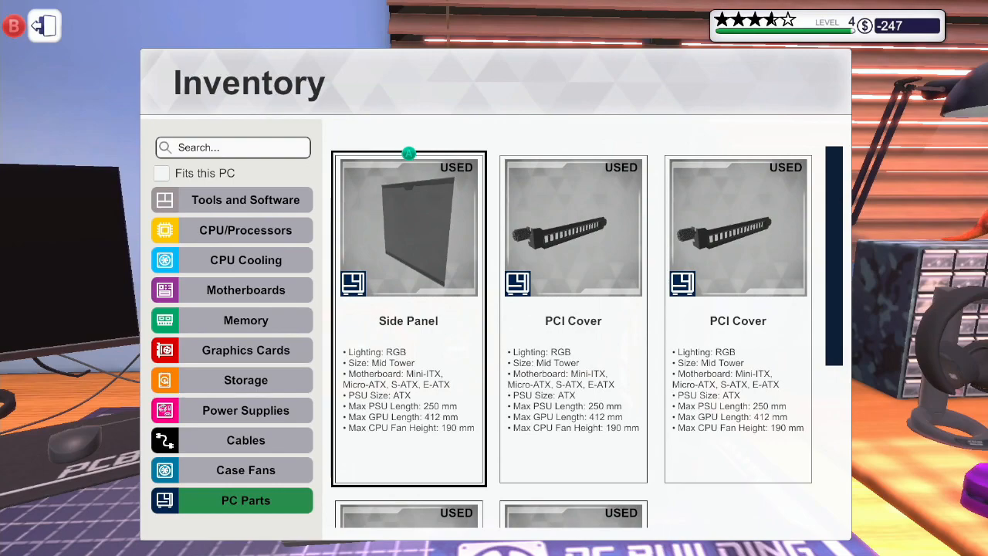
{"action": "left_click", "coordinate": [408, 228]}
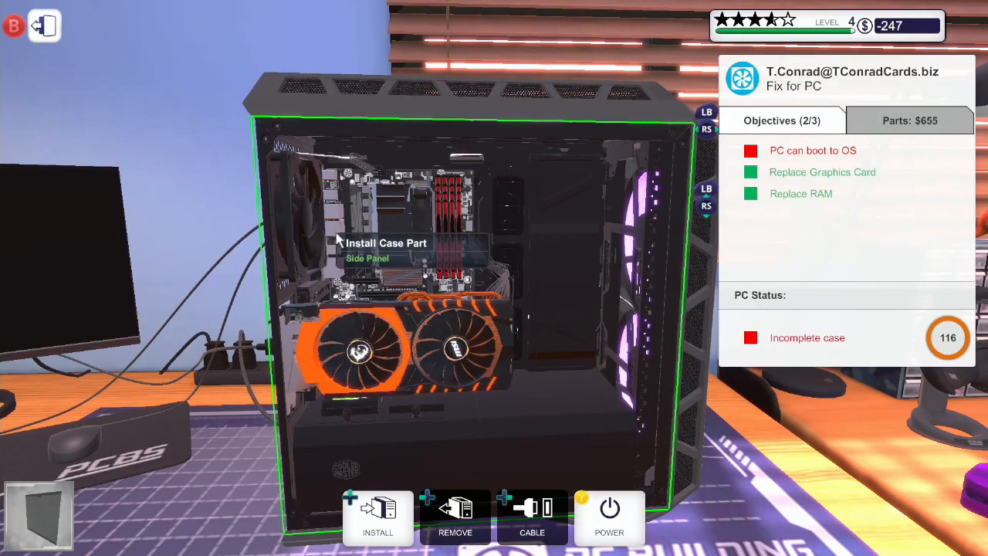
{"action": "left_click", "coordinate": [377, 517]}
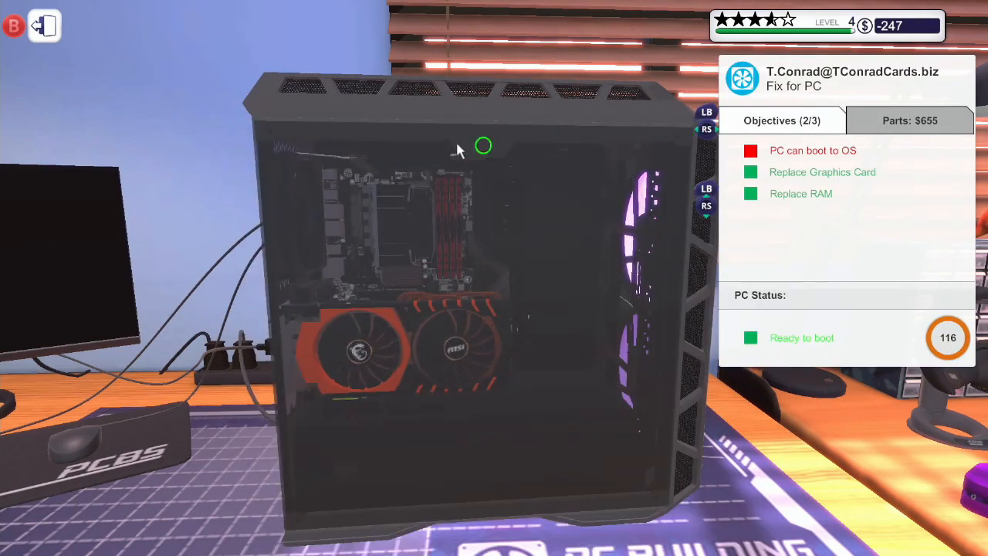
{"action": "left_click", "coordinate": [482, 146]}
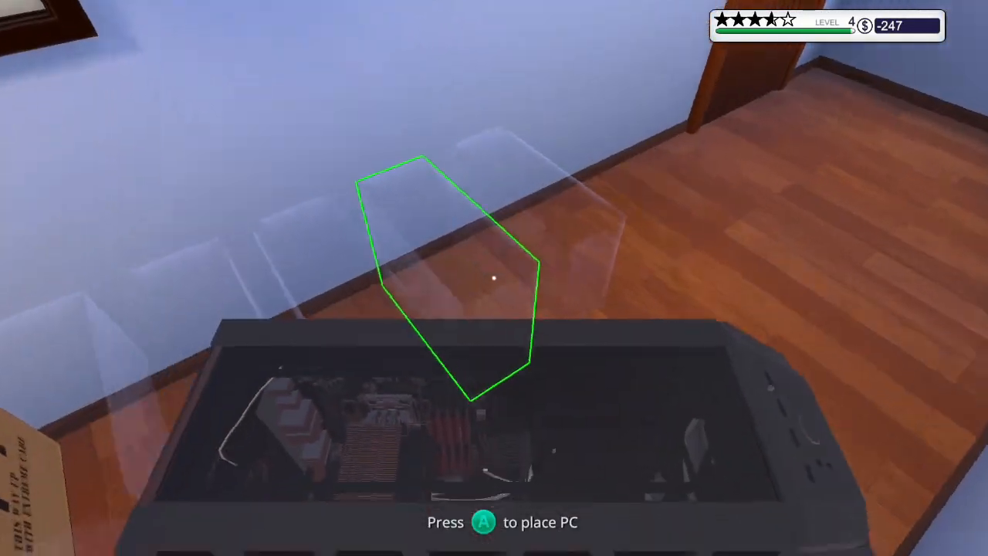
{"action": "key", "text": "a"}
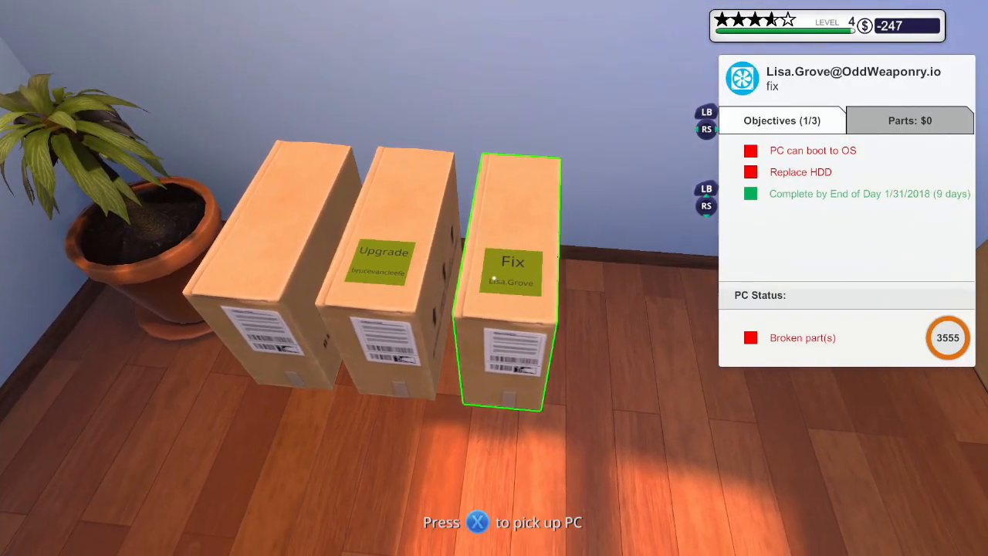
{"action": "key", "text": "x"}
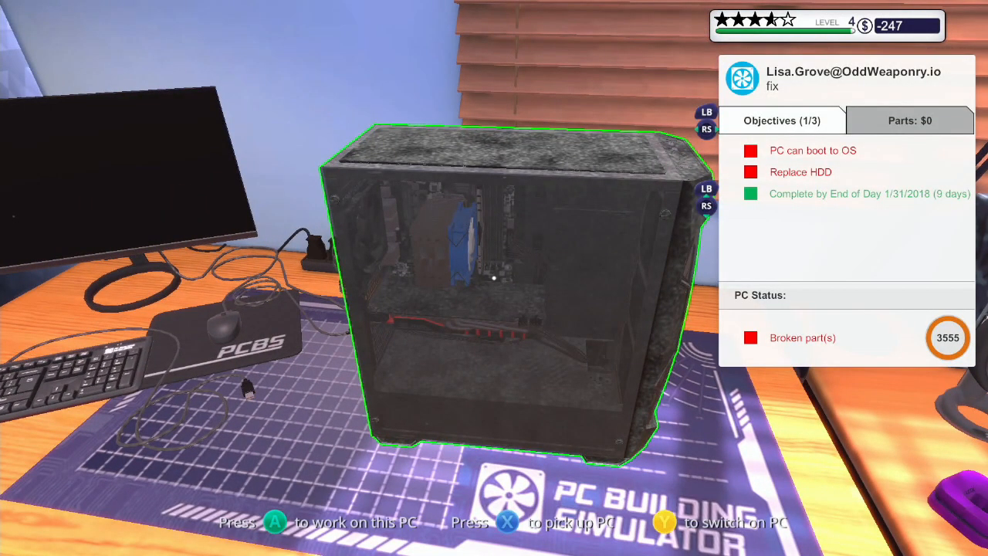
{"action": "key", "text": "a"}
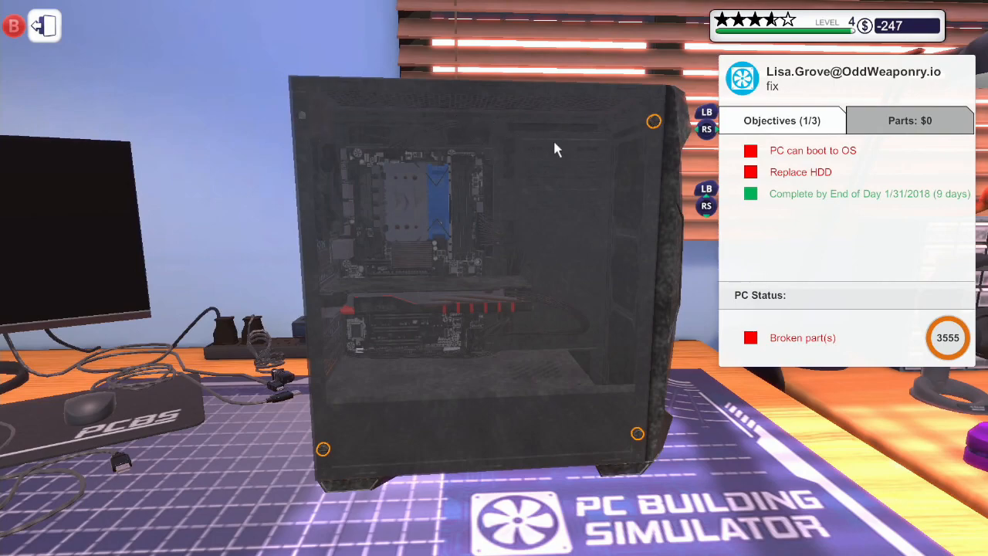
{"action": "mouse_move", "coordinate": [644, 377]}
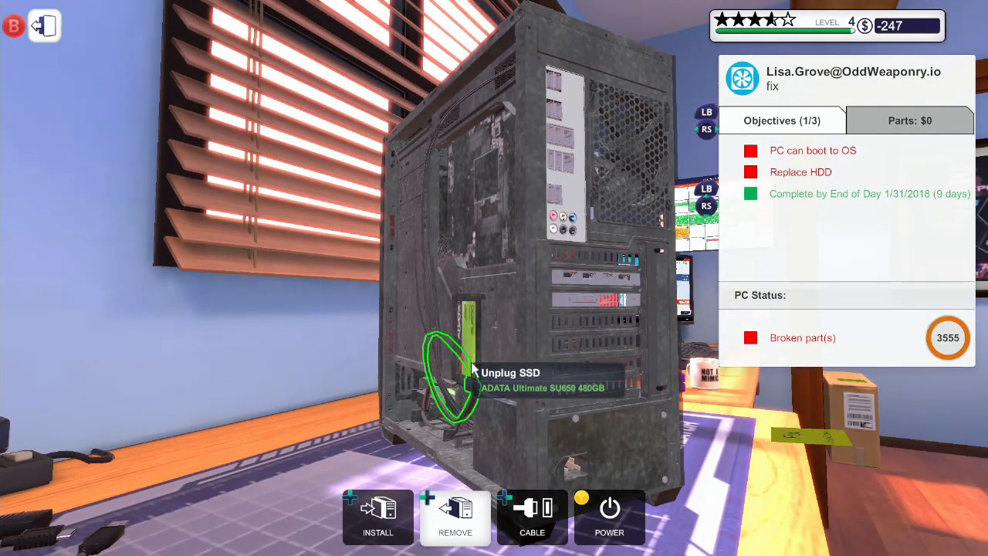
{"action": "mouse_move", "coordinate": [425, 413]}
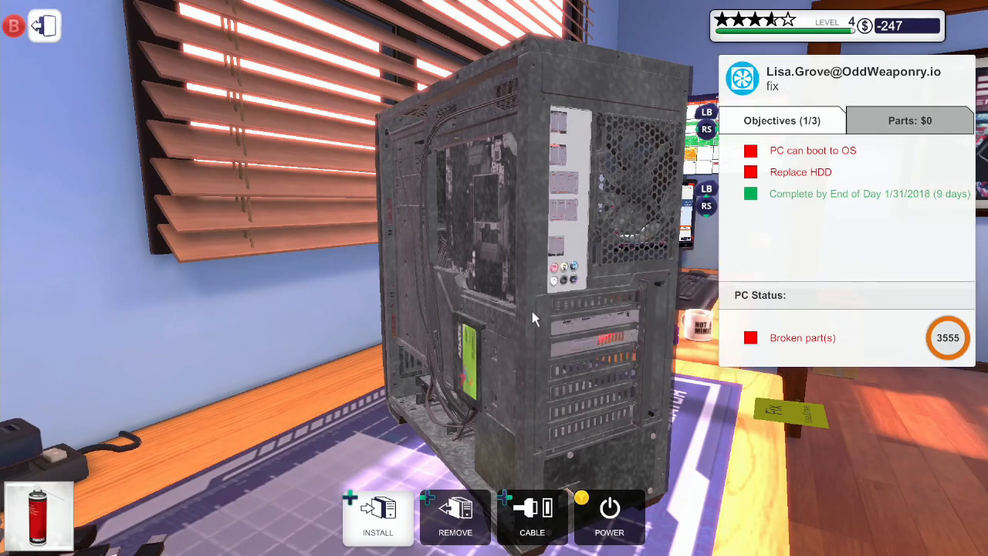
{"action": "mouse_move", "coordinate": [483, 207]}
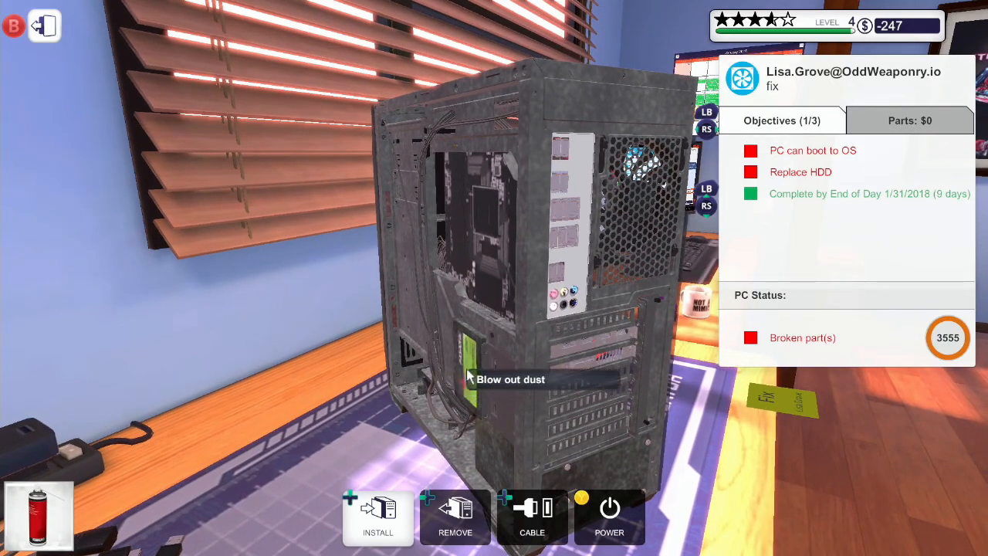
{"action": "mouse_move", "coordinate": [463, 328]}
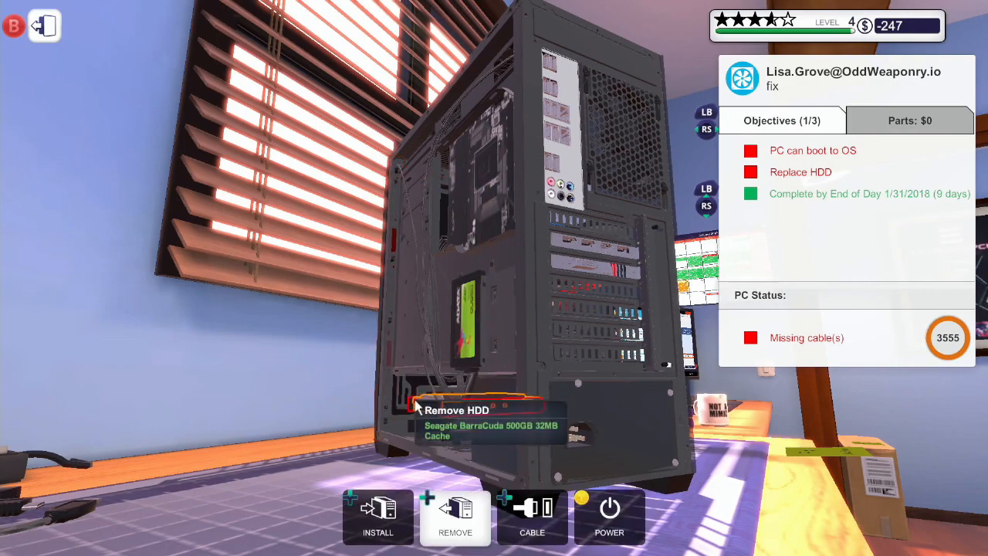
{"action": "mouse_move", "coordinate": [452, 413]}
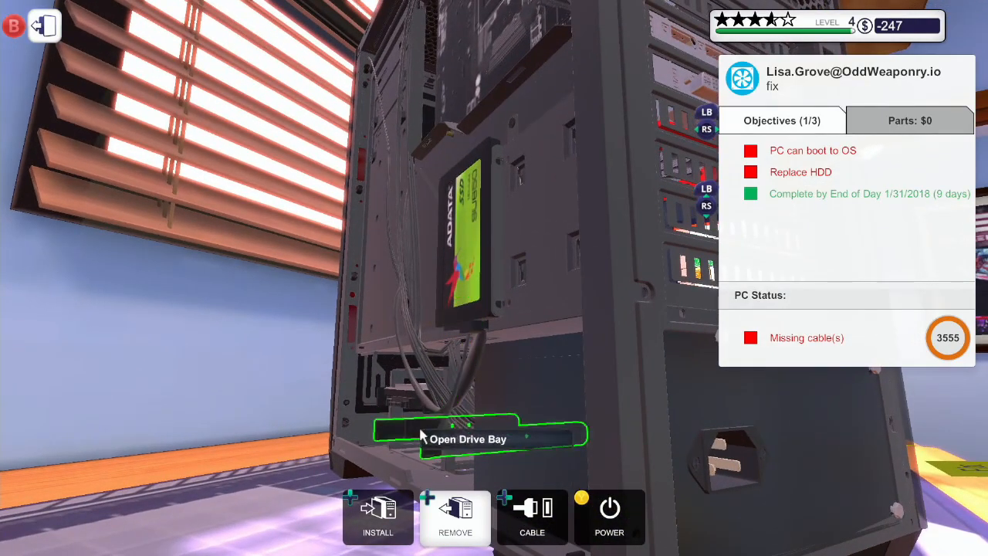
{"action": "mouse_move", "coordinate": [386, 402]}
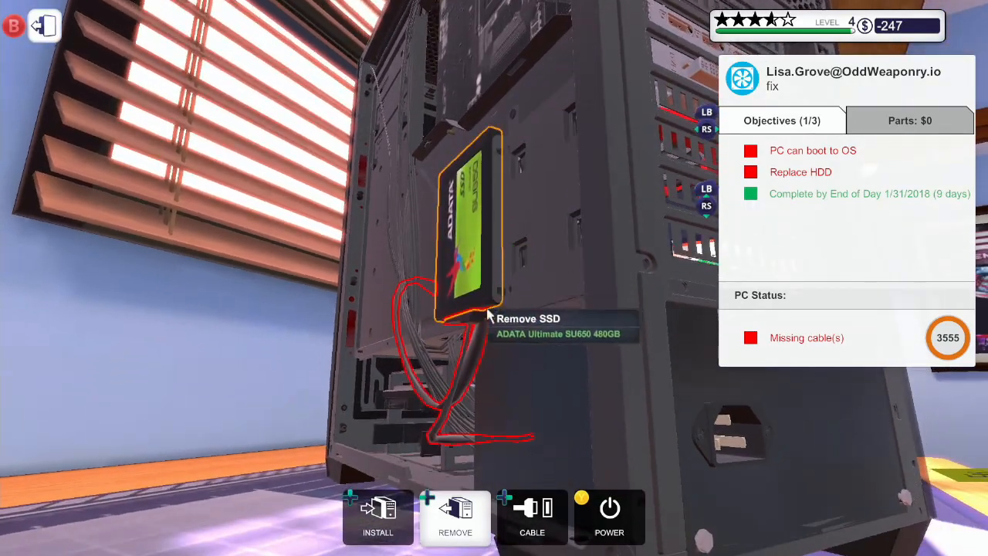
{"action": "mouse_move", "coordinate": [432, 409]}
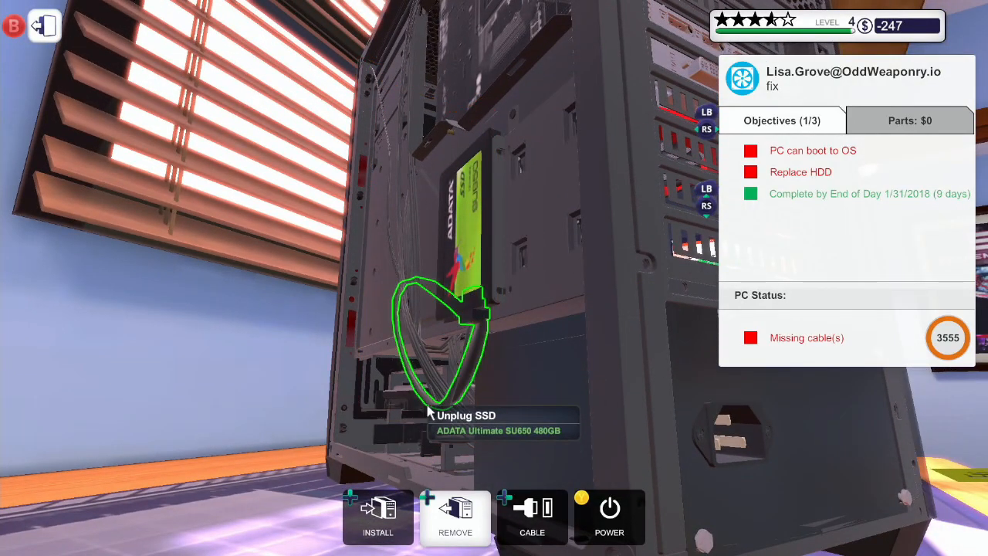
{"action": "mouse_move", "coordinate": [385, 401]}
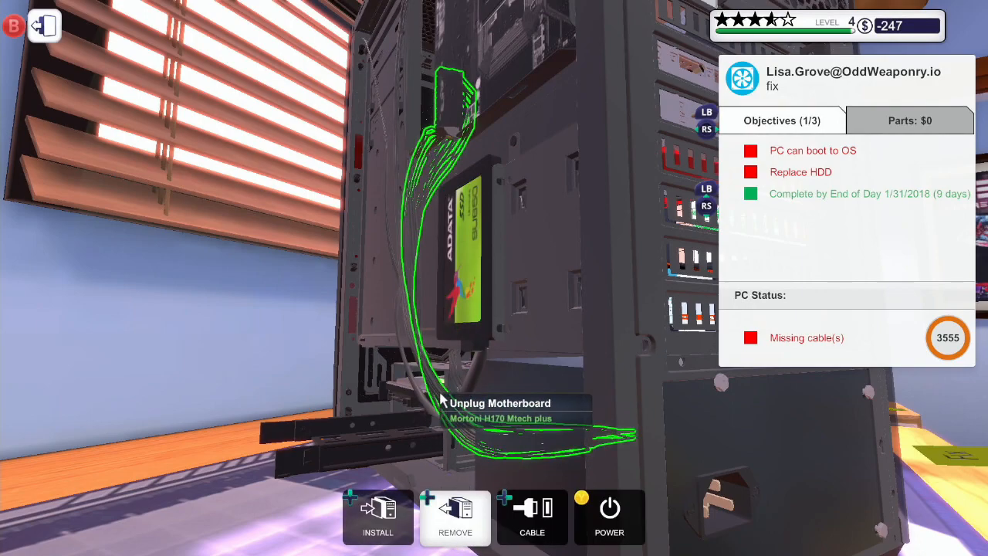
{"action": "mouse_move", "coordinate": [440, 408]}
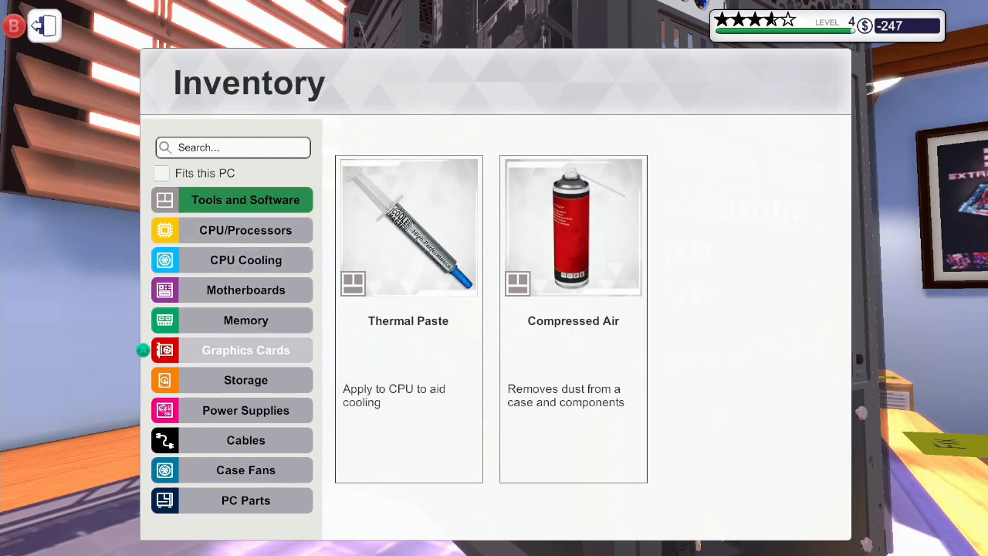
- Install a replacement HDD from inventory and refit the side panel after reconnecting cables
{"action": "left_click", "coordinate": [246, 379]}
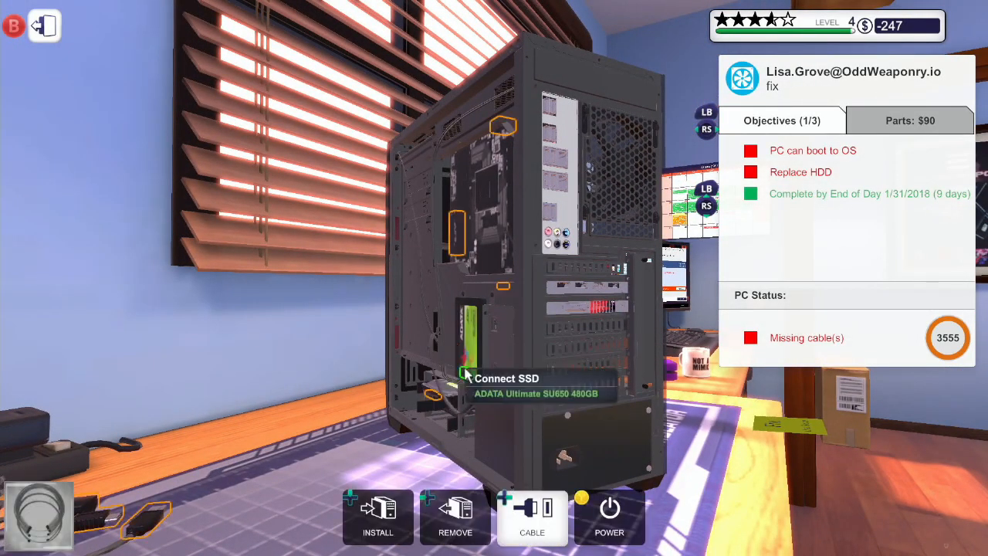
{"action": "mouse_move", "coordinate": [502, 432]}
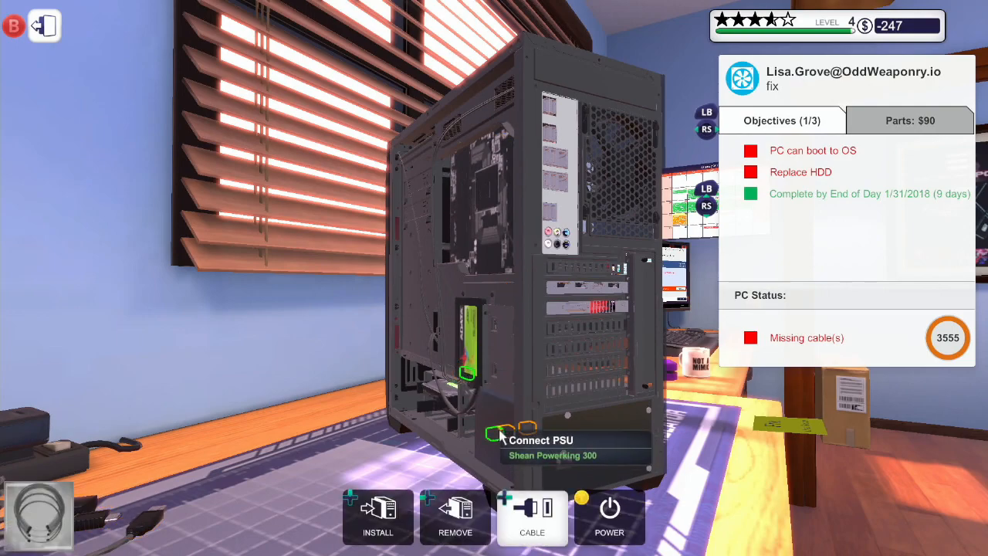
{"action": "mouse_move", "coordinate": [498, 290]}
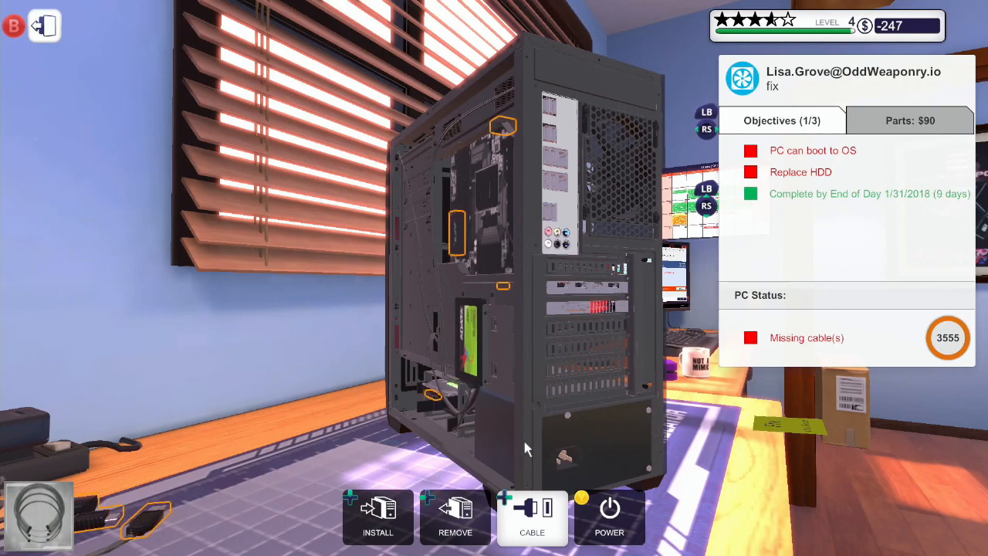
{"action": "mouse_move", "coordinate": [508, 311]}
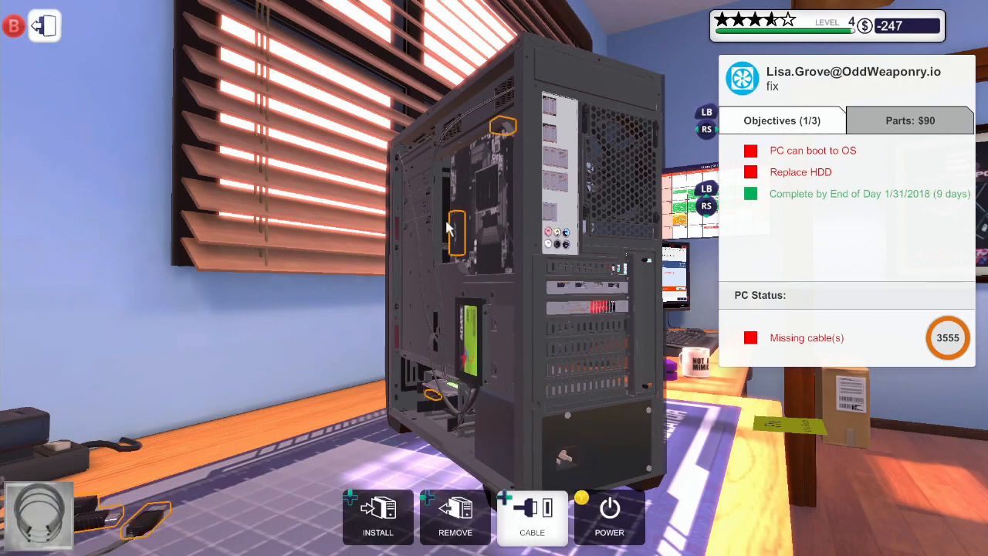
{"action": "mouse_move", "coordinate": [521, 410]}
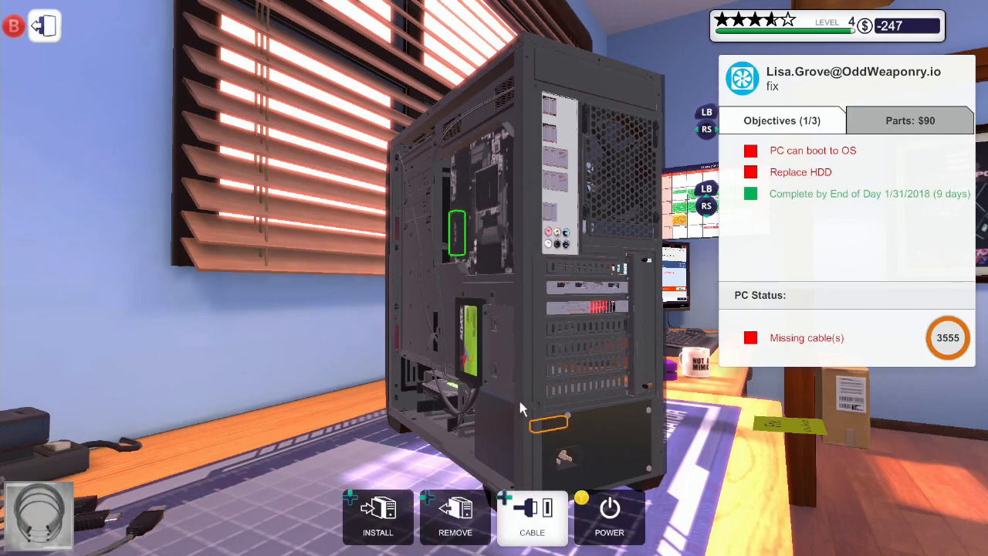
{"action": "mouse_move", "coordinate": [502, 137]}
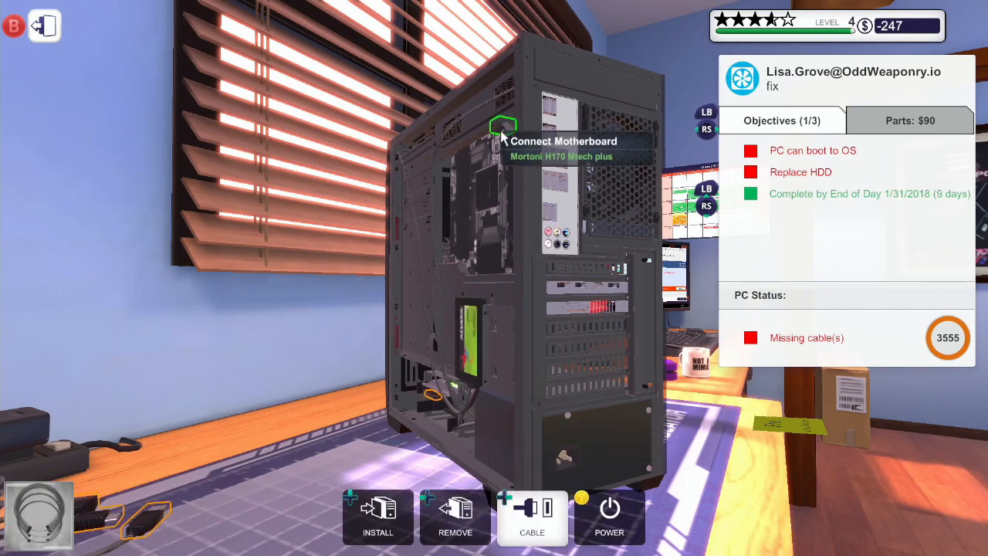
{"action": "mouse_move", "coordinate": [509, 456]}
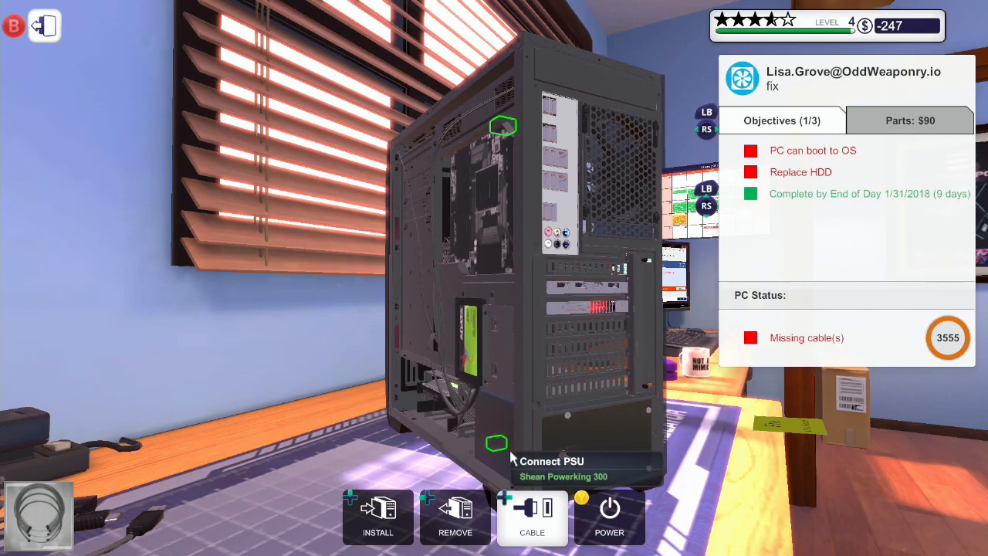
{"action": "mouse_move", "coordinate": [423, 402]}
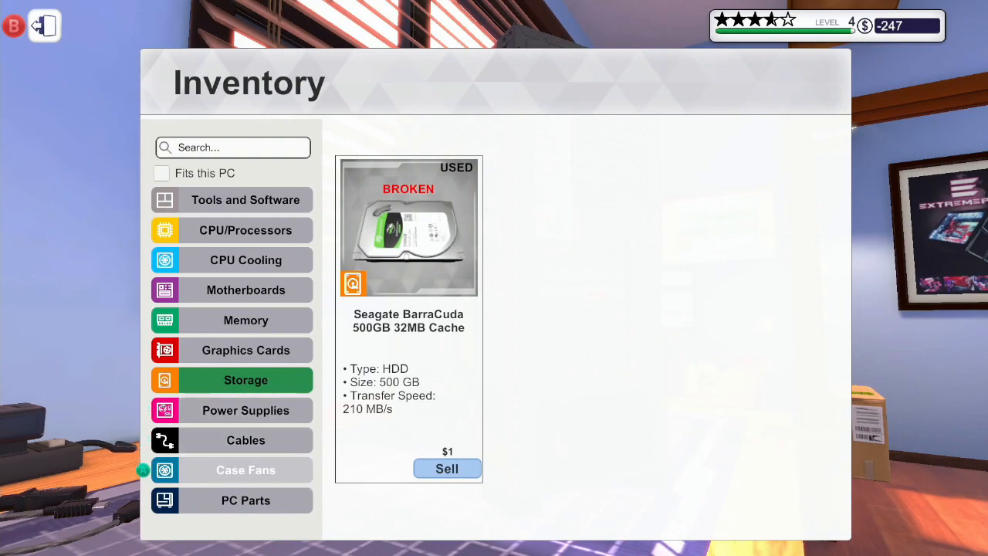
{"action": "left_click", "coordinate": [245, 500]}
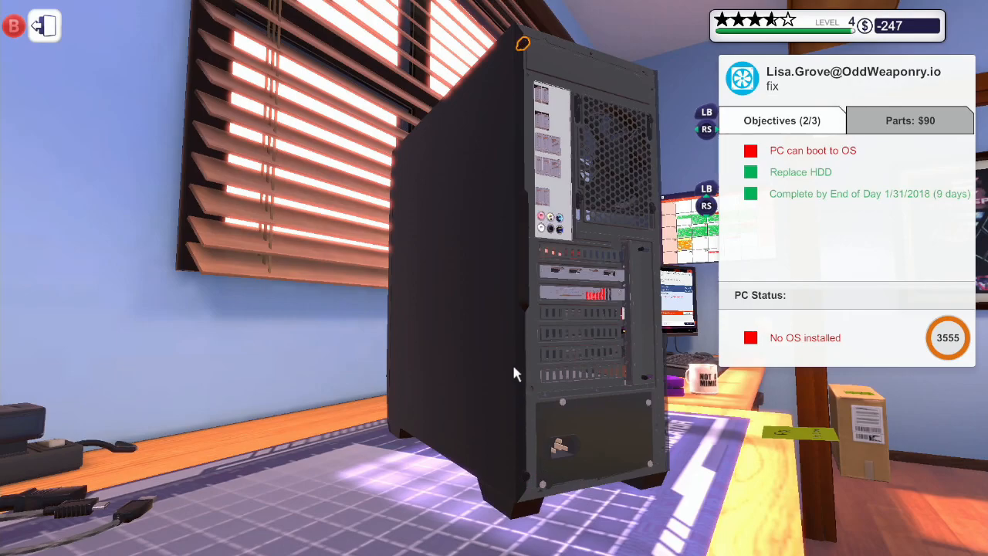
{"action": "mouse_move", "coordinate": [531, 50]}
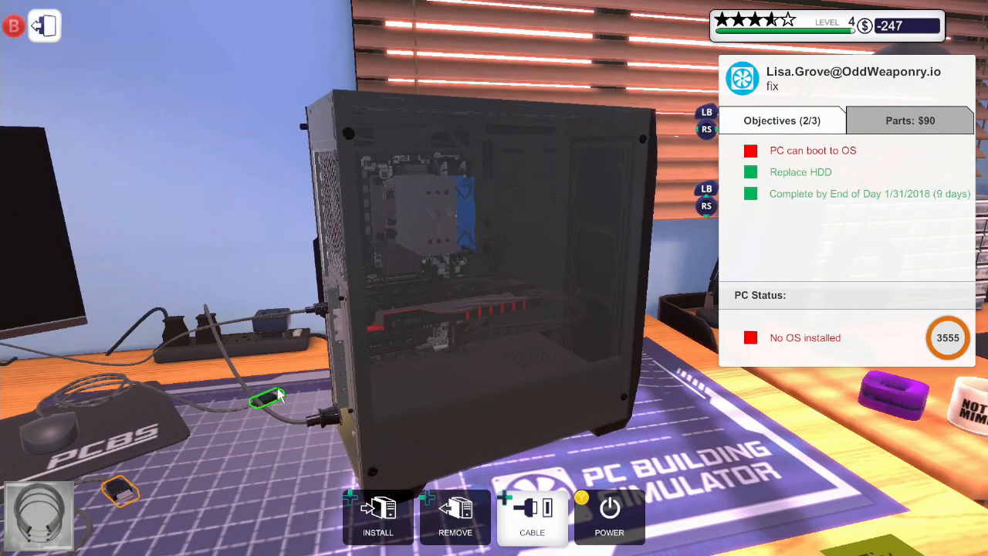
{"action": "mouse_move", "coordinate": [323, 200]}
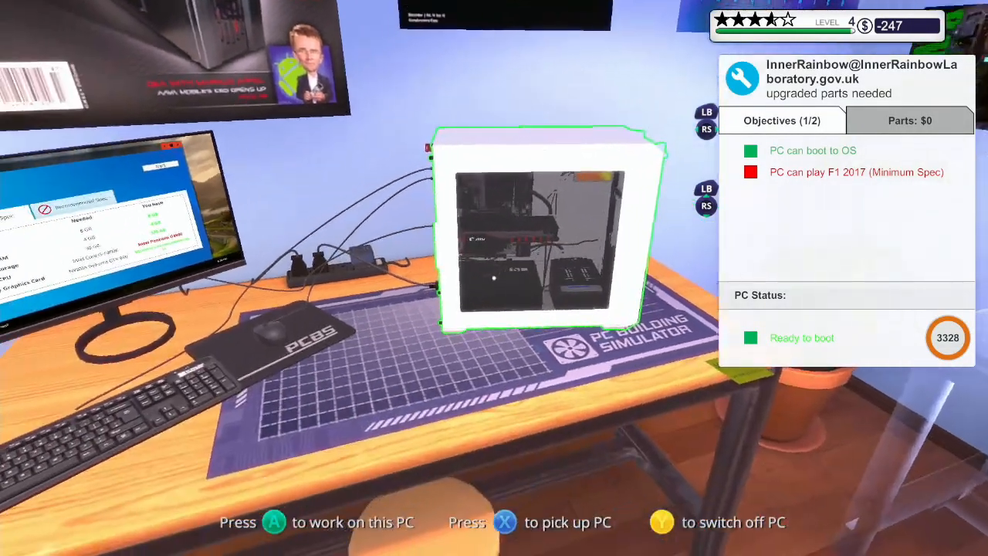
- Remove the cooler and Pentium G4500, and seat the Intel Core i5-6600 in the socket
{"action": "key", "text": "a"}
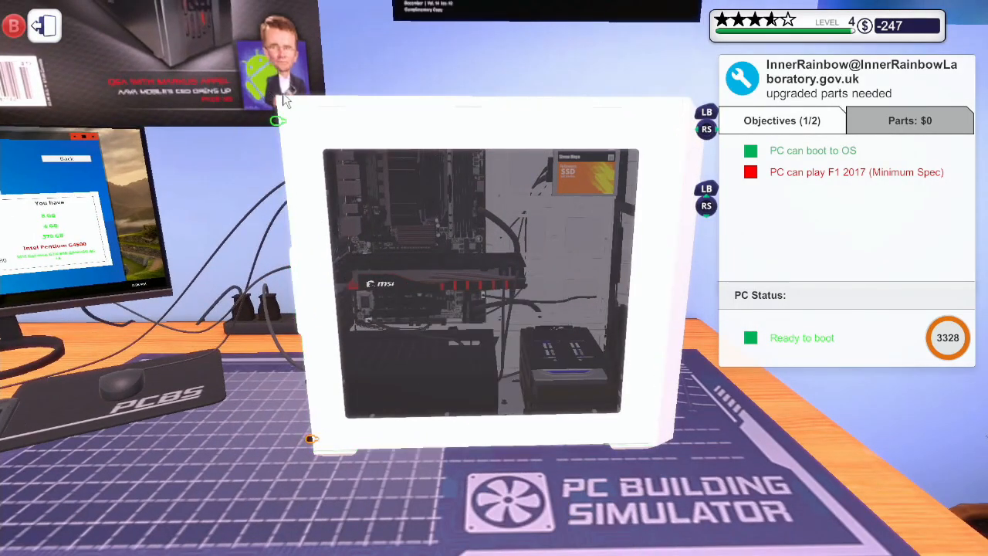
{"action": "mouse_move", "coordinate": [313, 379]}
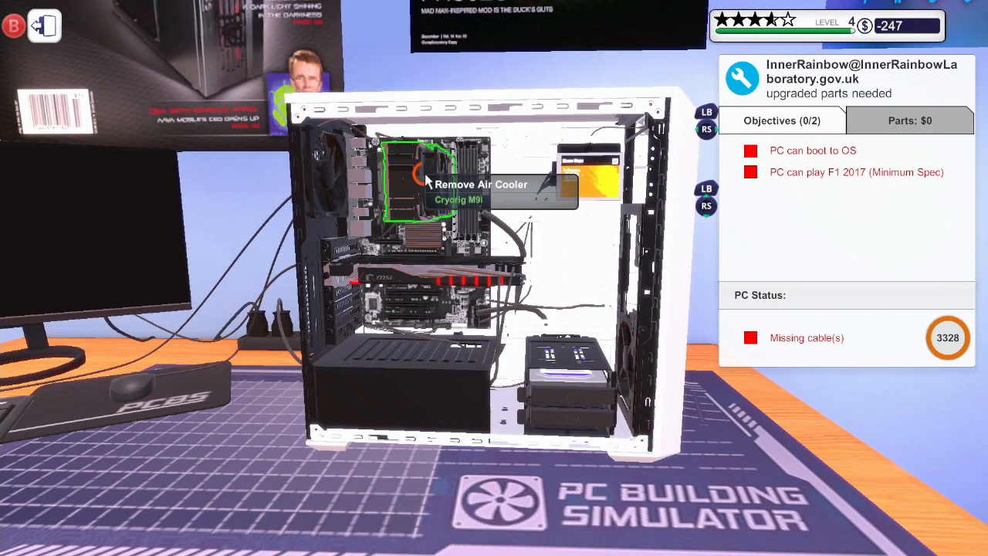
{"action": "left_click", "coordinate": [424, 182]}
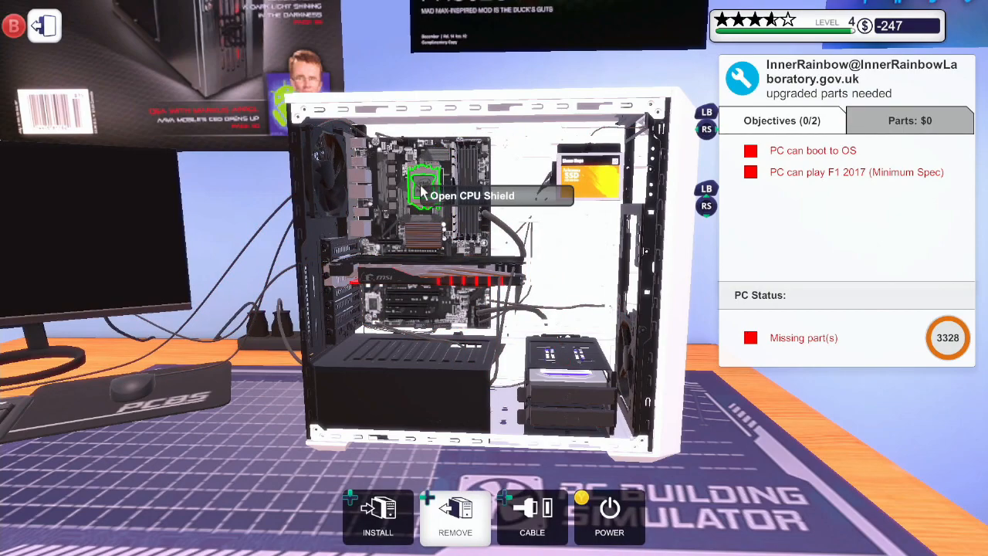
{"action": "left_click", "coordinate": [423, 189]}
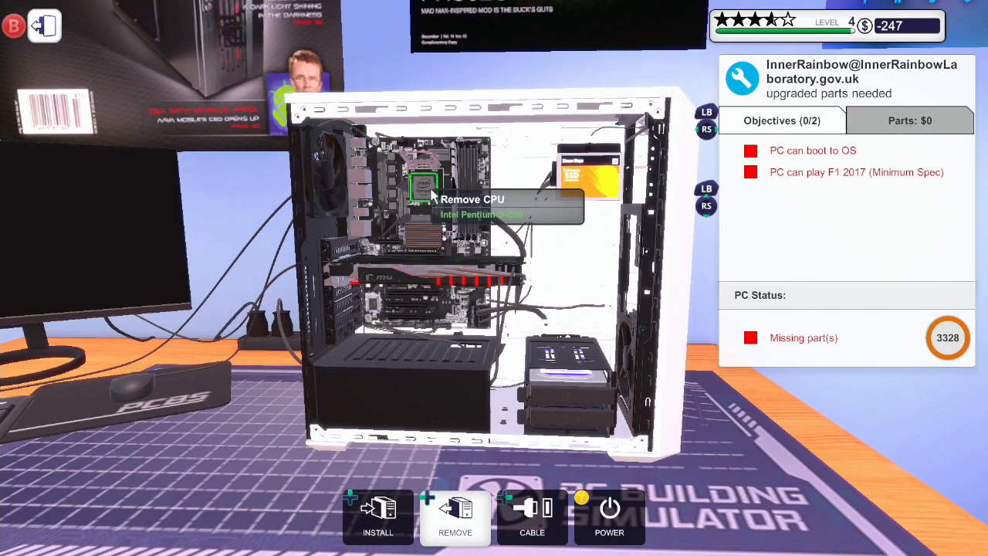
{"action": "mouse_move", "coordinate": [417, 193]}
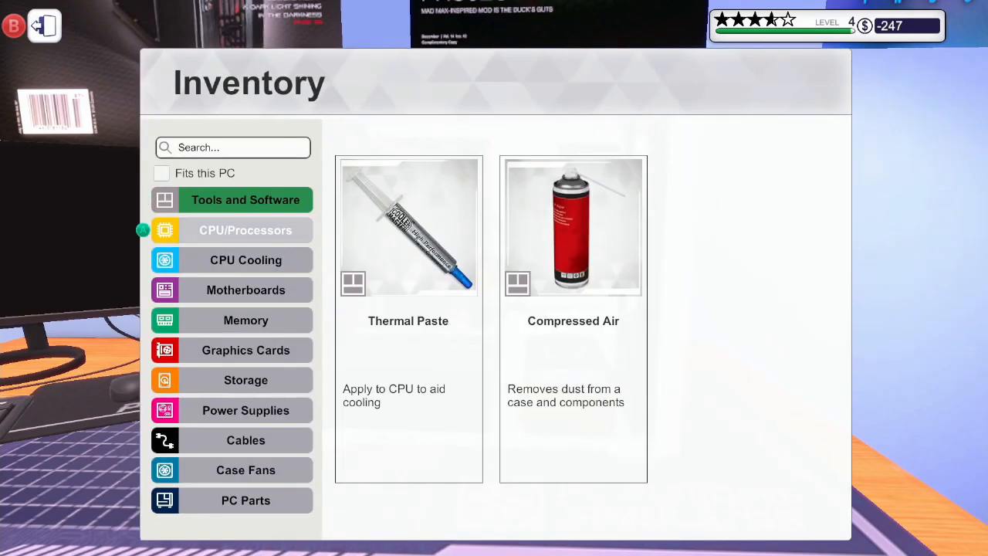
{"action": "left_click", "coordinate": [246, 230]}
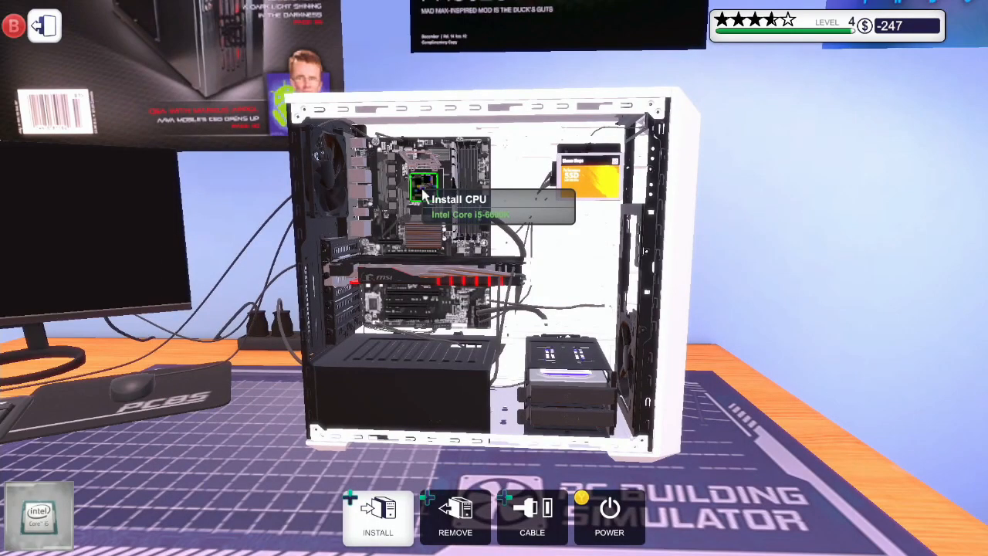
{"action": "left_click", "coordinate": [378, 517]}
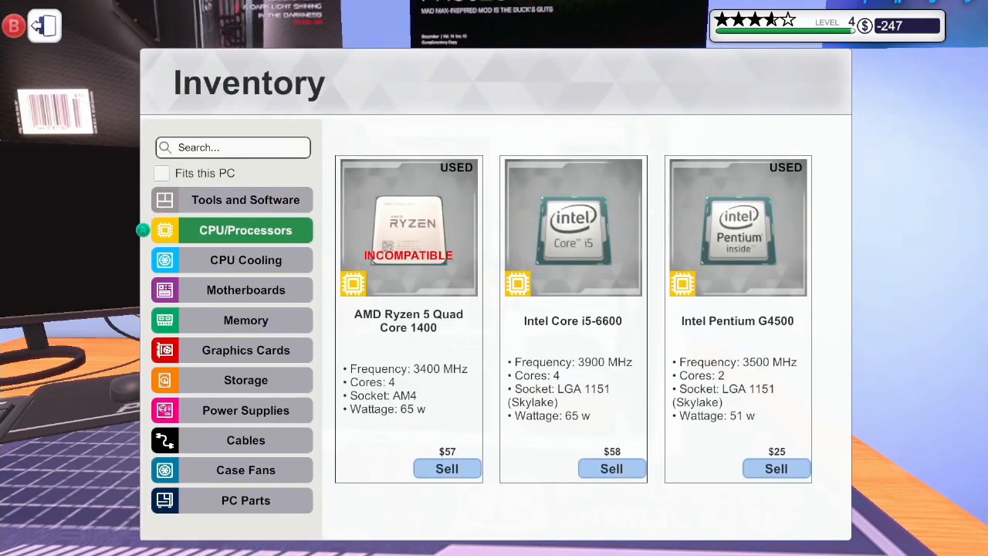
- Reinstall the Cryorig M9i cooler over the new CPU and put the side panel back on
{"action": "left_click", "coordinate": [245, 200]}
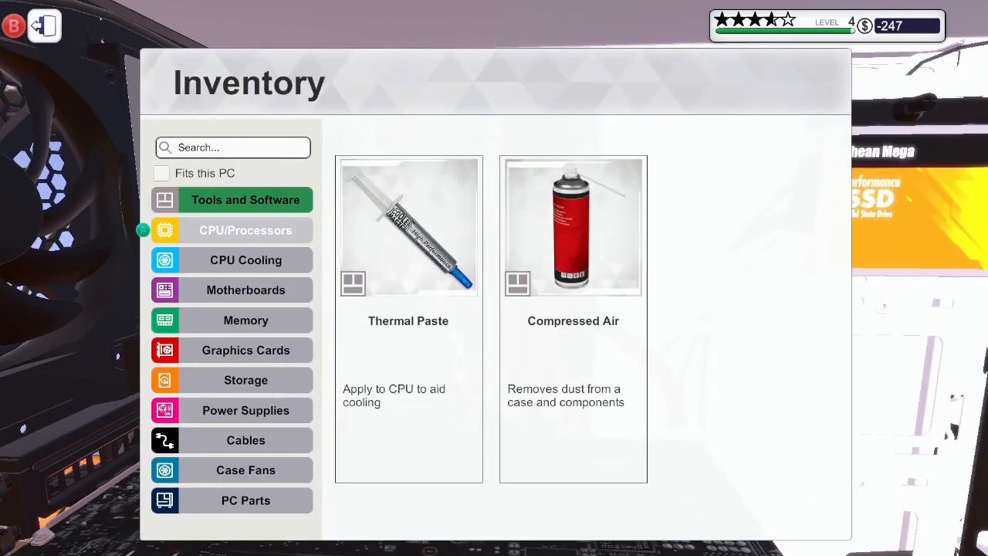
{"action": "left_click", "coordinate": [246, 260]}
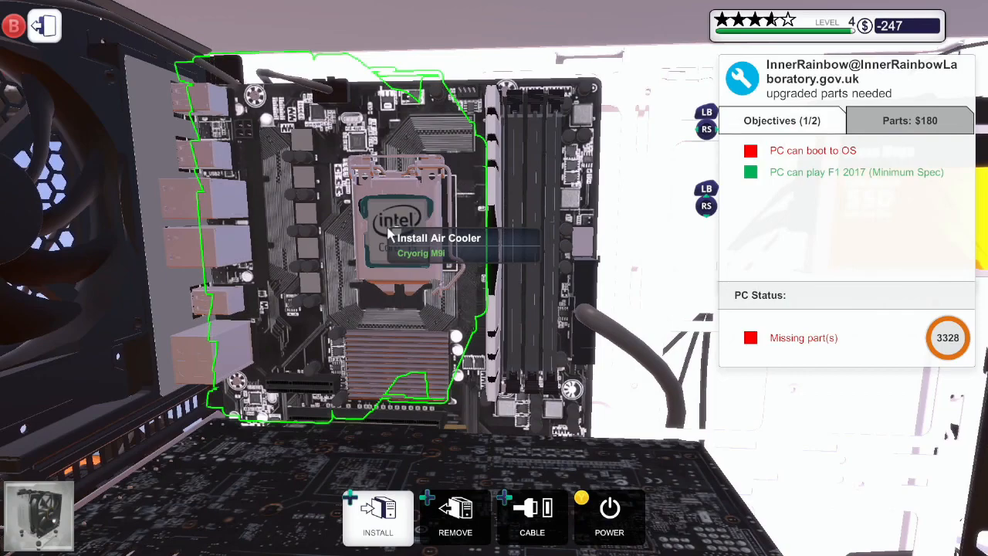
{"action": "left_click", "coordinate": [377, 517]}
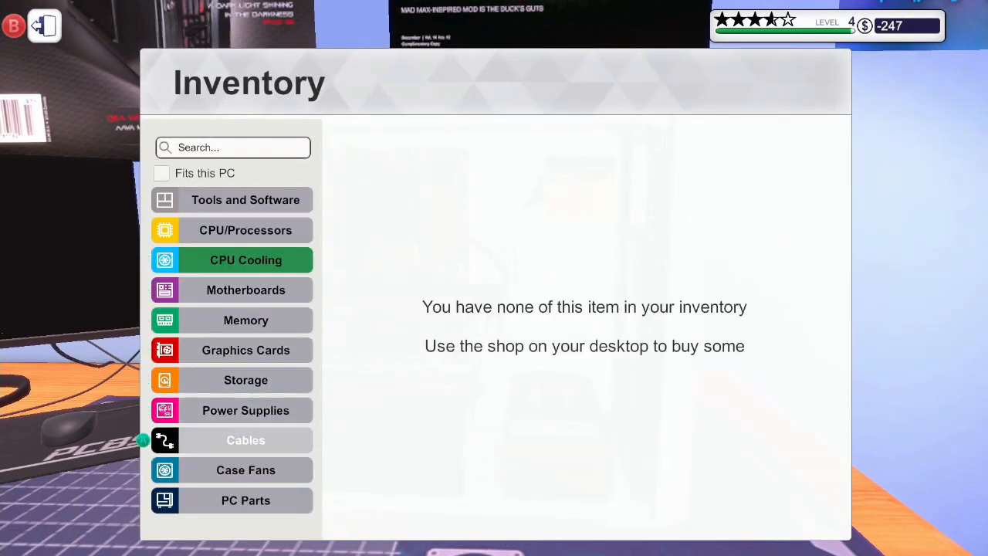
{"action": "left_click", "coordinate": [245, 501]}
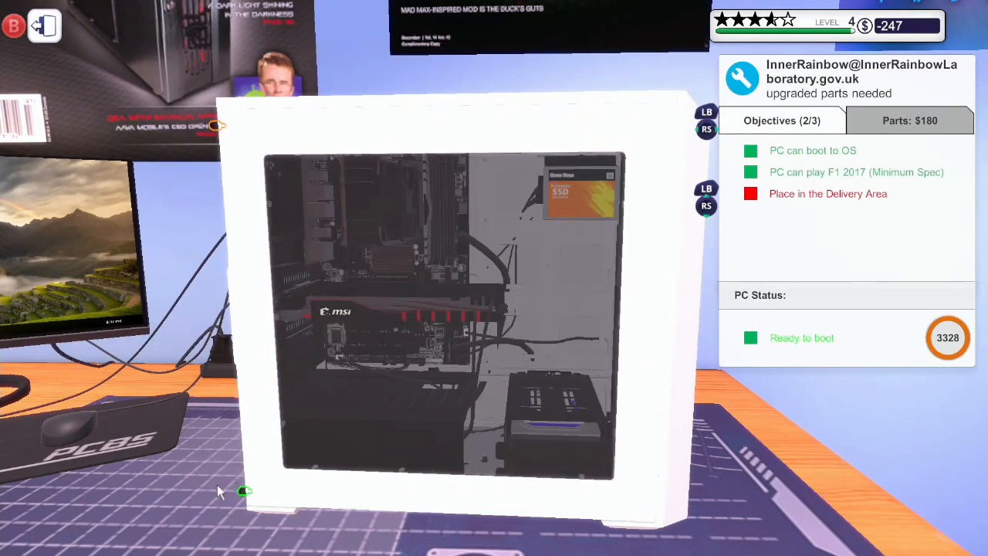
{"action": "mouse_move", "coordinate": [254, 257]}
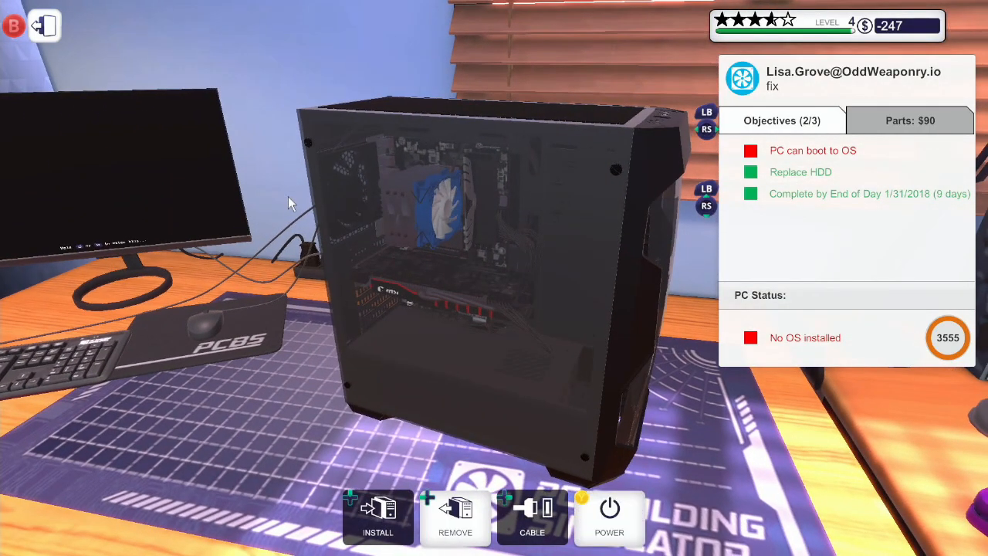
- Check the BIOS System, RAM OC and boot settings tabs, then restart the PC
{"action": "left_click", "coordinate": [609, 517]}
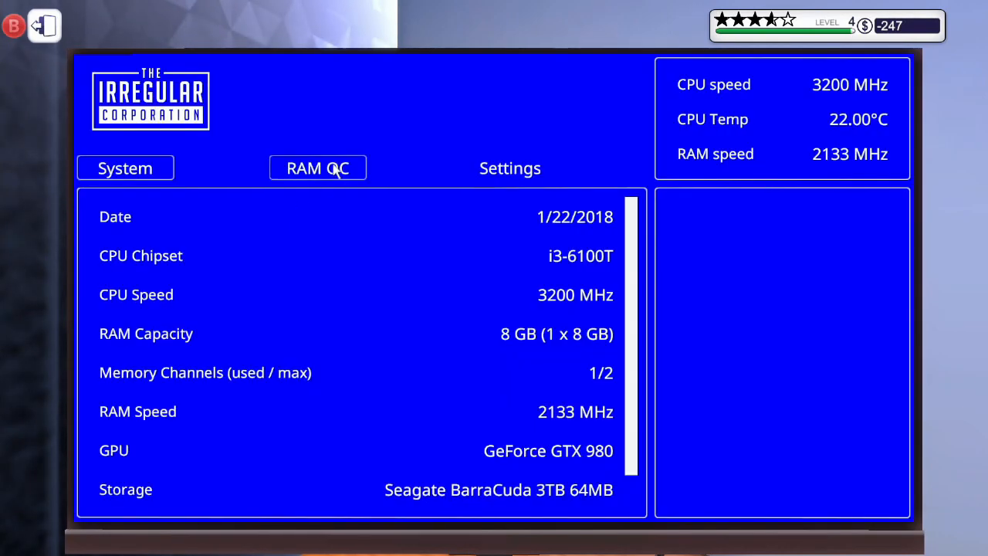
{"action": "left_click", "coordinate": [317, 168]}
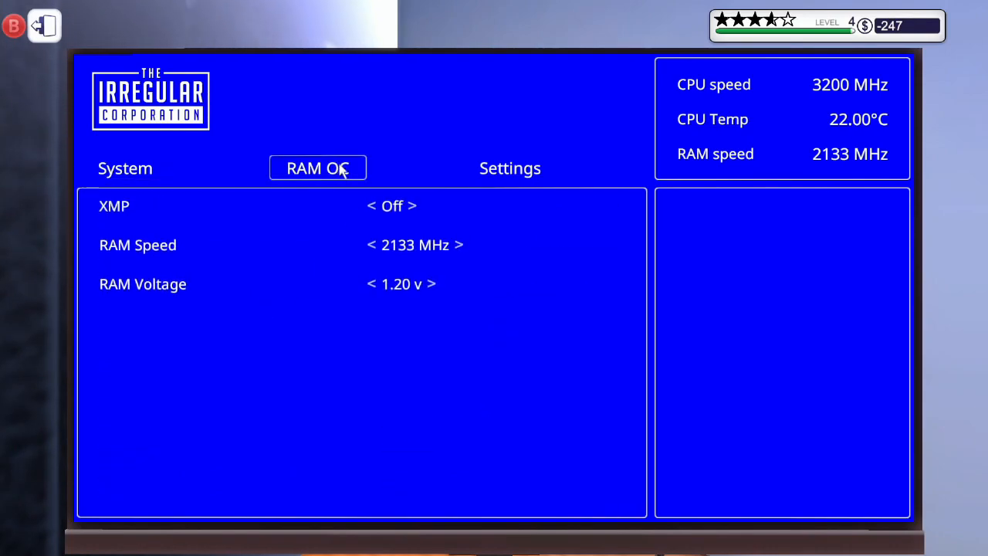
{"action": "left_click", "coordinate": [510, 167]}
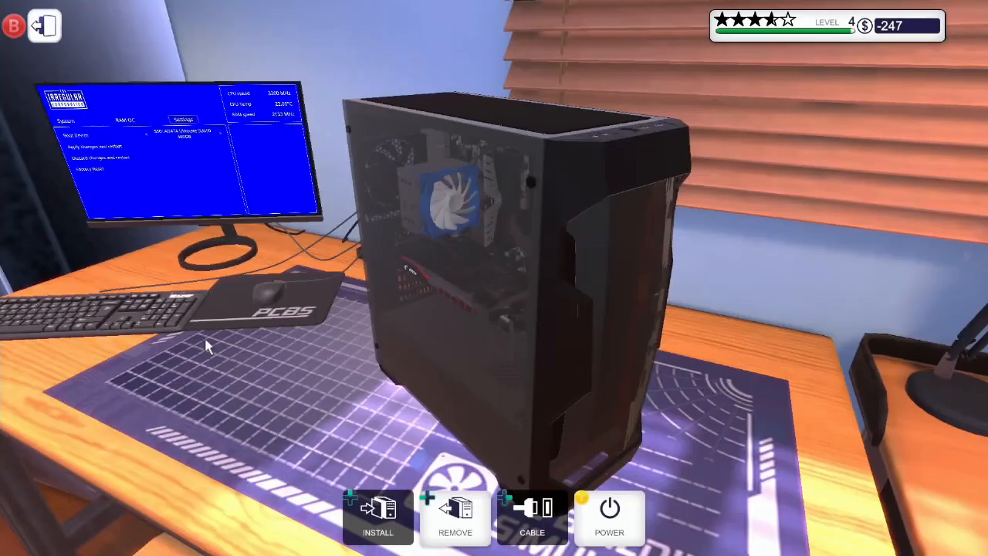
{"action": "left_click", "coordinate": [178, 154]}
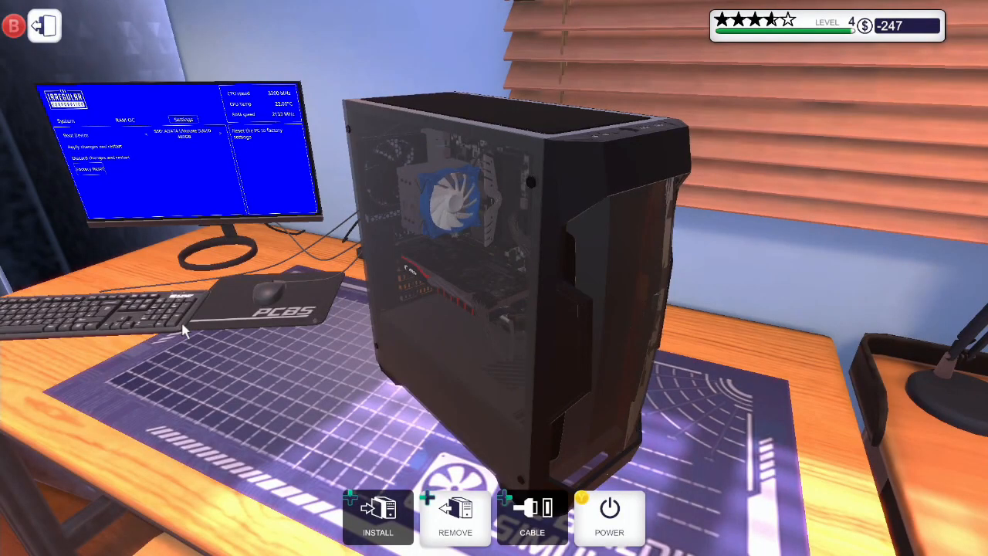
{"action": "left_click", "coordinate": [178, 155]}
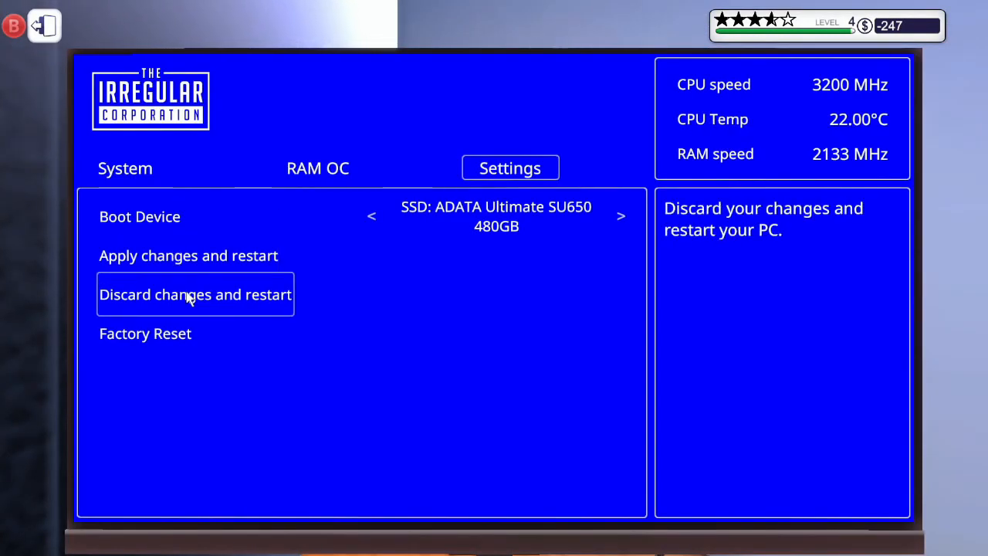
{"action": "left_click", "coordinate": [195, 294]}
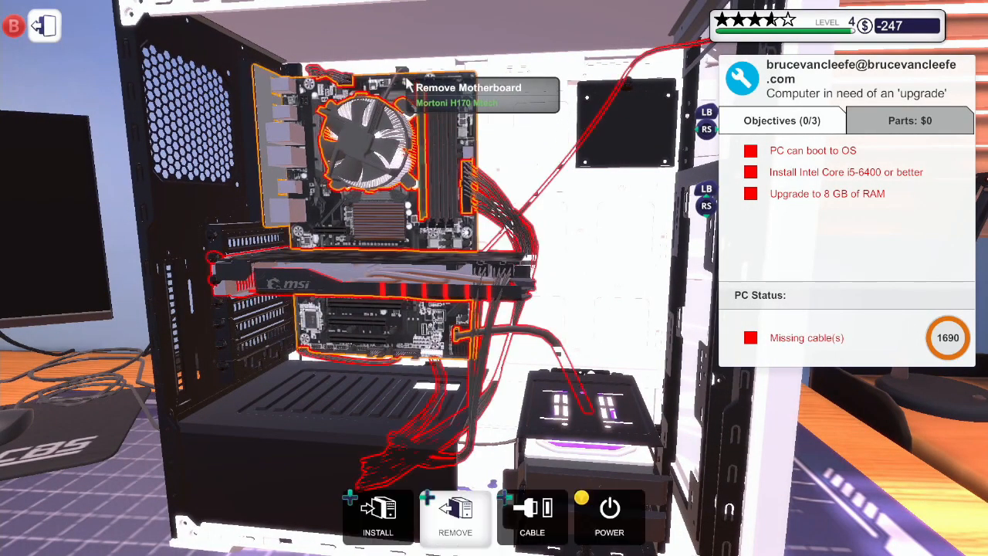
- Remove the old cooler, seat the i5-6600, apply thermal paste and mount the Mortoni cooler
{"action": "left_click", "coordinate": [455, 514]}
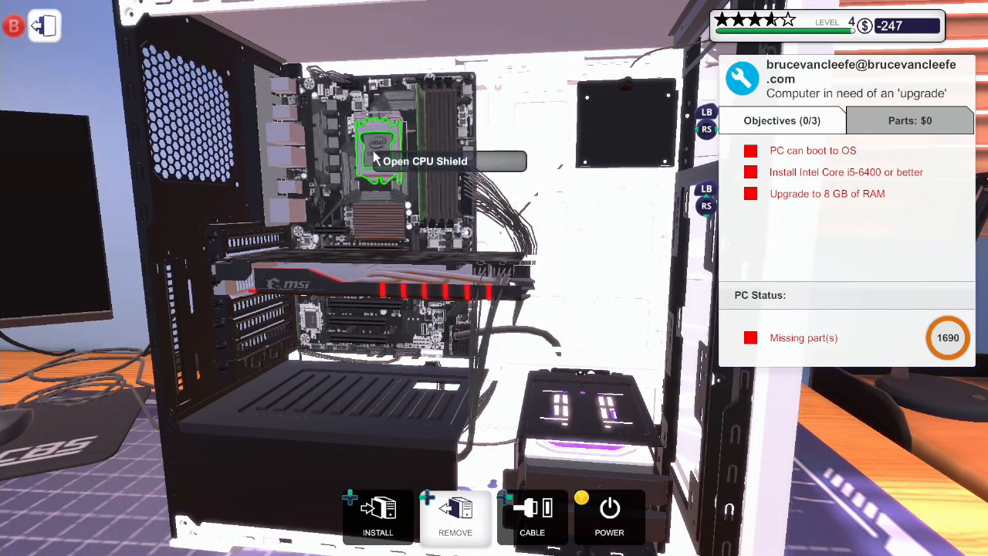
{"action": "mouse_move", "coordinate": [432, 85]}
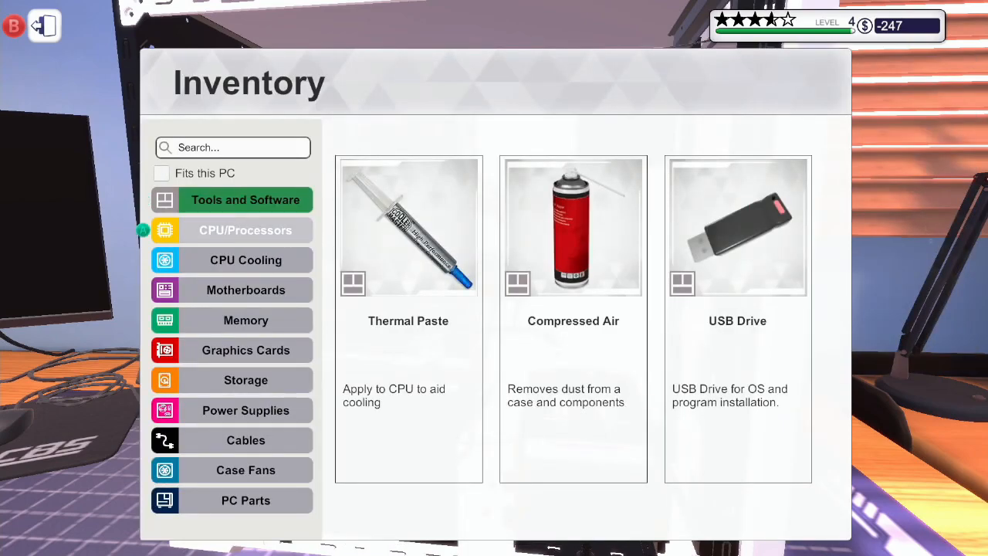
{"action": "left_click", "coordinate": [246, 230]}
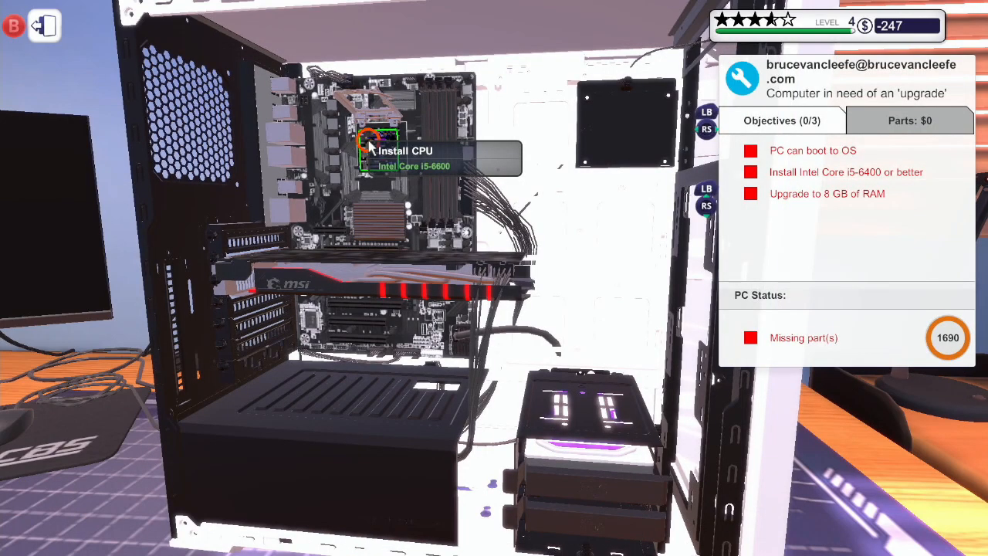
{"action": "left_click", "coordinate": [379, 151]}
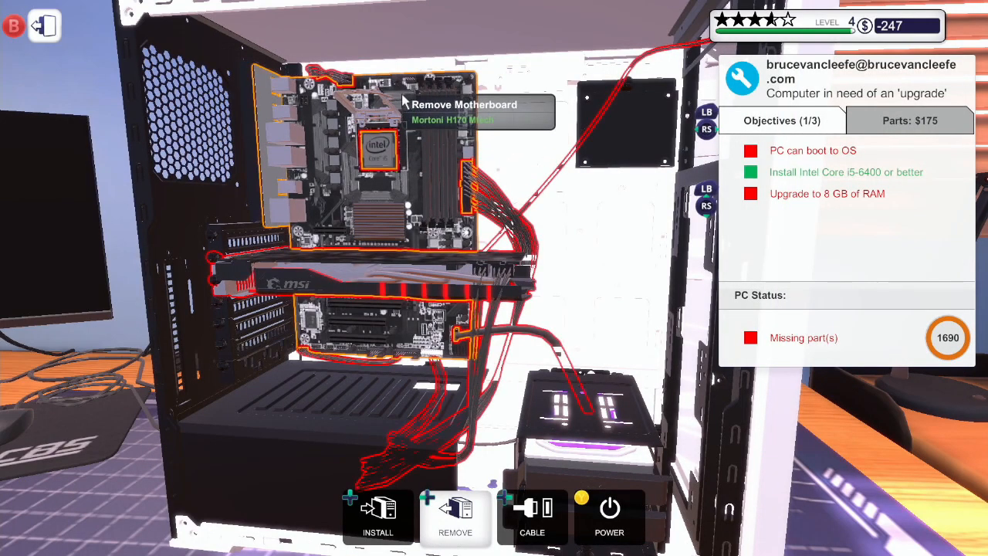
{"action": "mouse_move", "coordinate": [378, 150]}
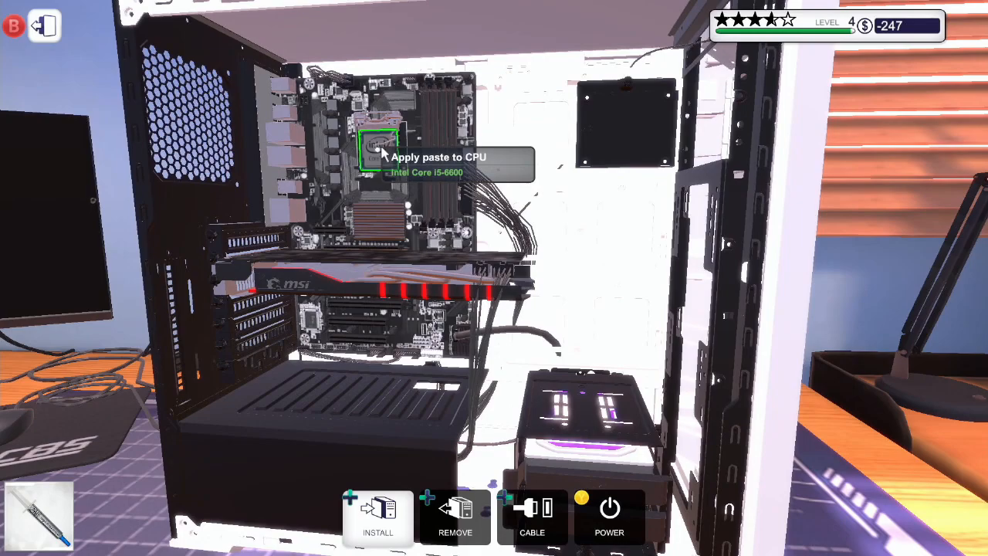
{"action": "left_click", "coordinate": [378, 517]}
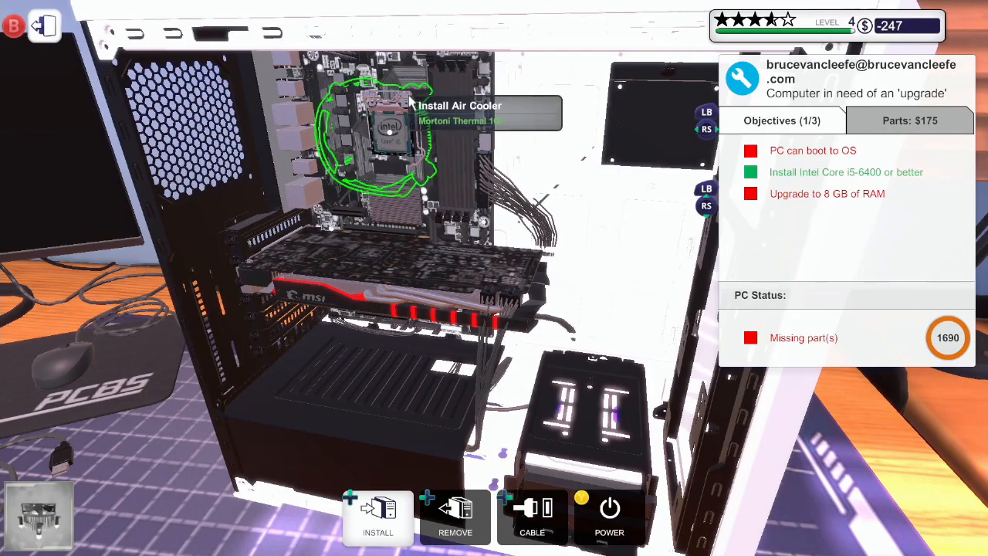
{"action": "left_click", "coordinate": [377, 518]}
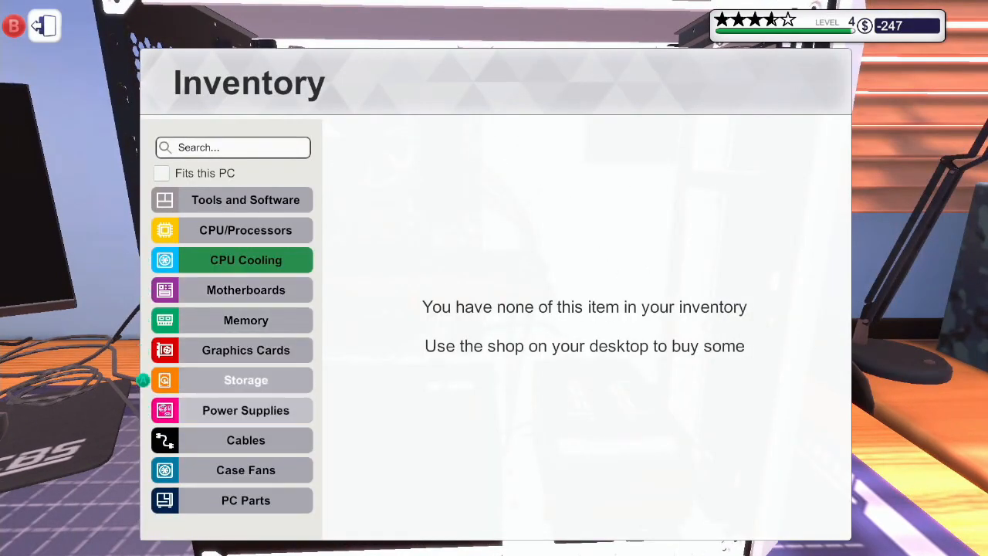
- Install RAM from the Memory inventory and fit the Side Panel back onto the case
{"action": "left_click", "coordinate": [245, 320]}
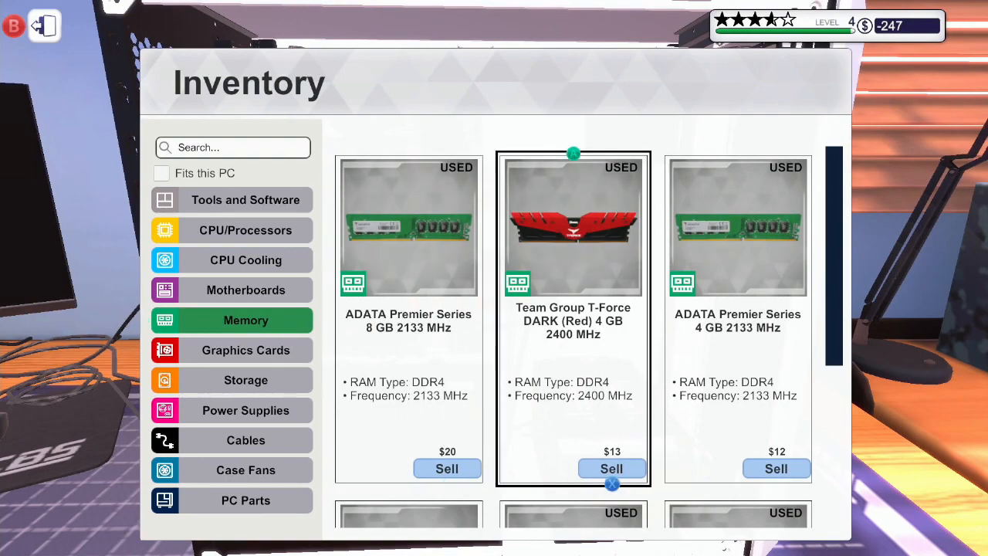
{"action": "scroll", "scroll_direction": "down", "scroll_amount": 3}
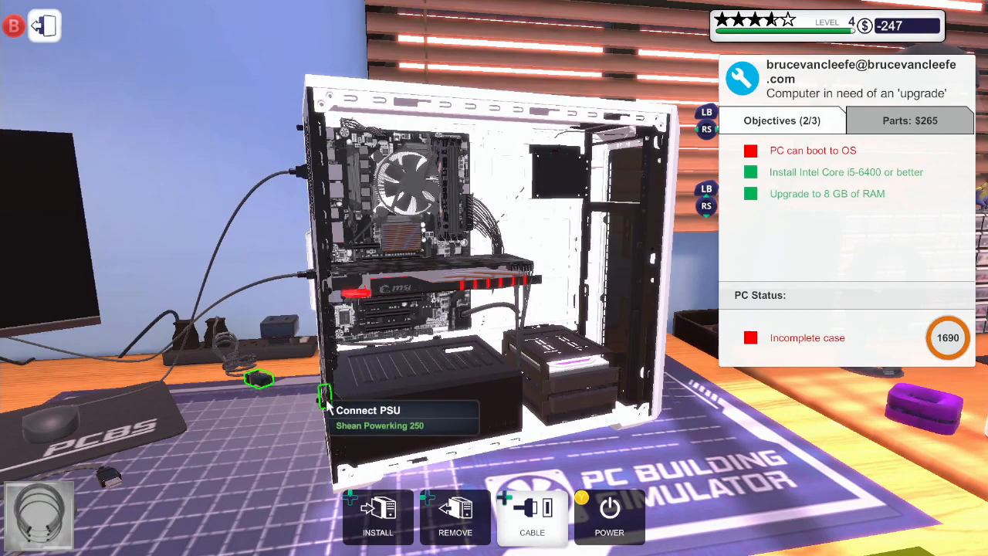
{"action": "mouse_move", "coordinate": [131, 487]}
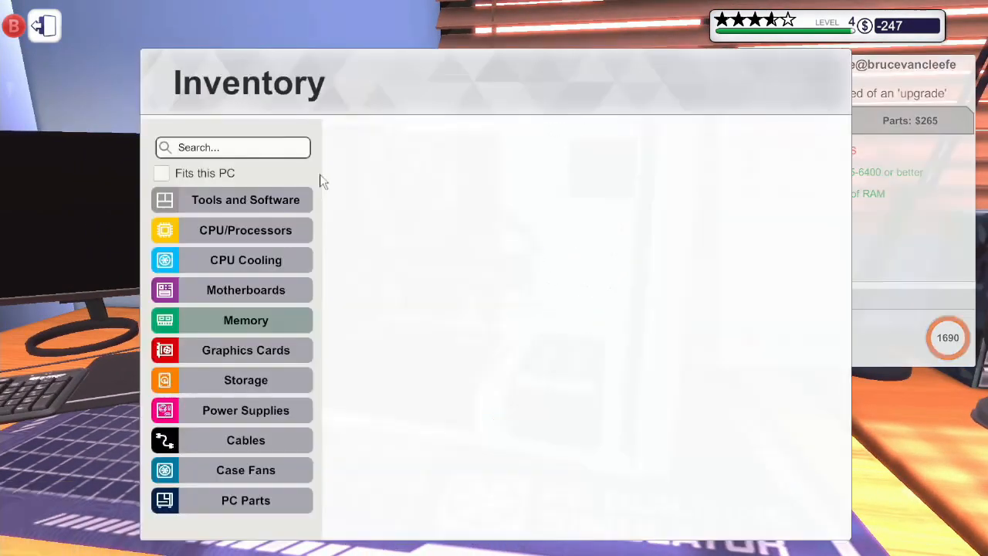
{"action": "left_click", "coordinate": [246, 501]}
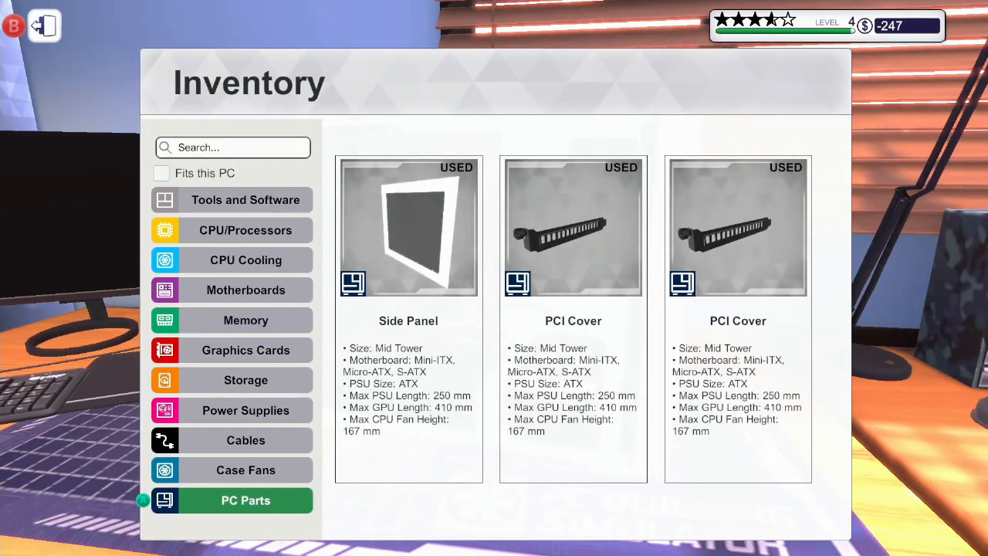
{"action": "left_click", "coordinate": [408, 228]}
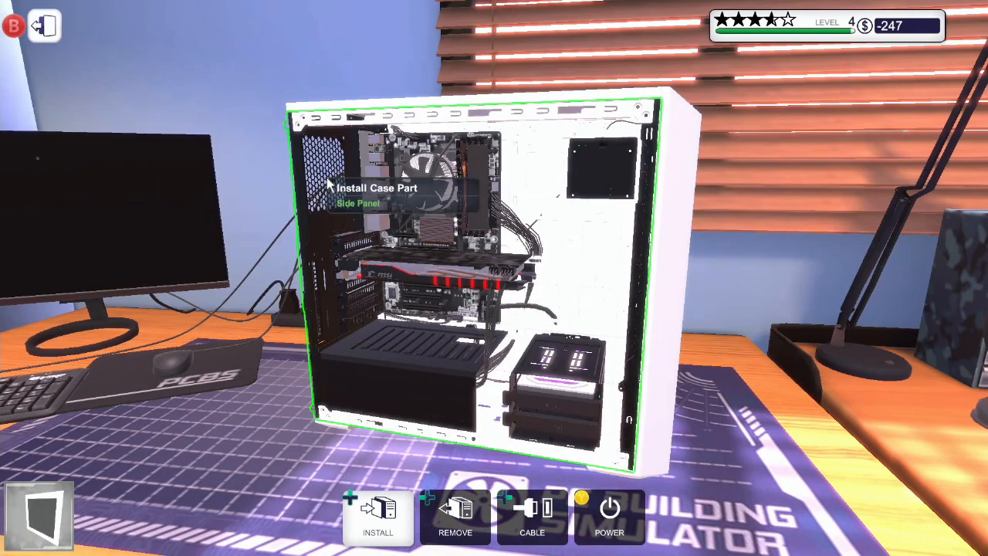
{"action": "left_click", "coordinate": [377, 517]}
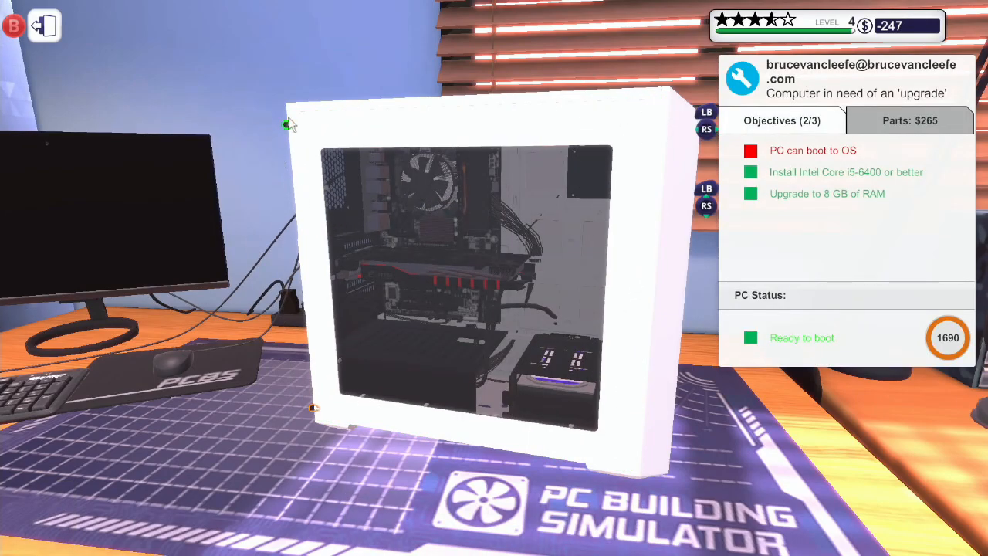
{"action": "mouse_move", "coordinate": [330, 344]}
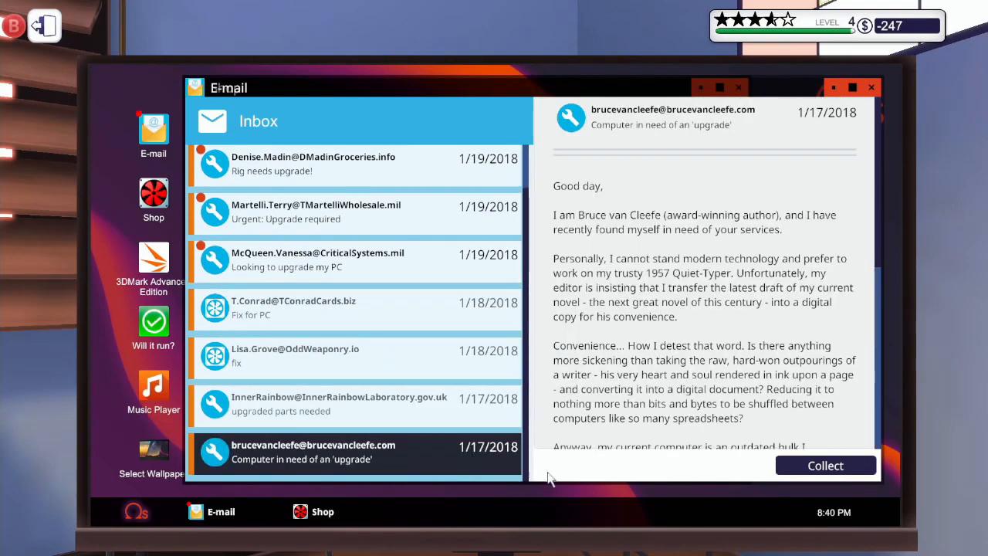
{"action": "left_click", "coordinate": [826, 465]}
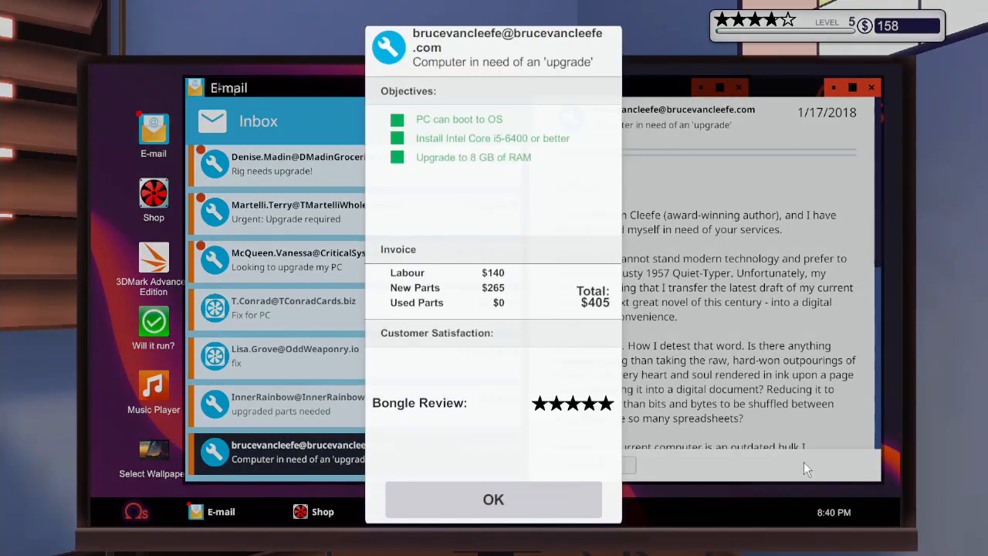
{"action": "left_click", "coordinate": [494, 499]}
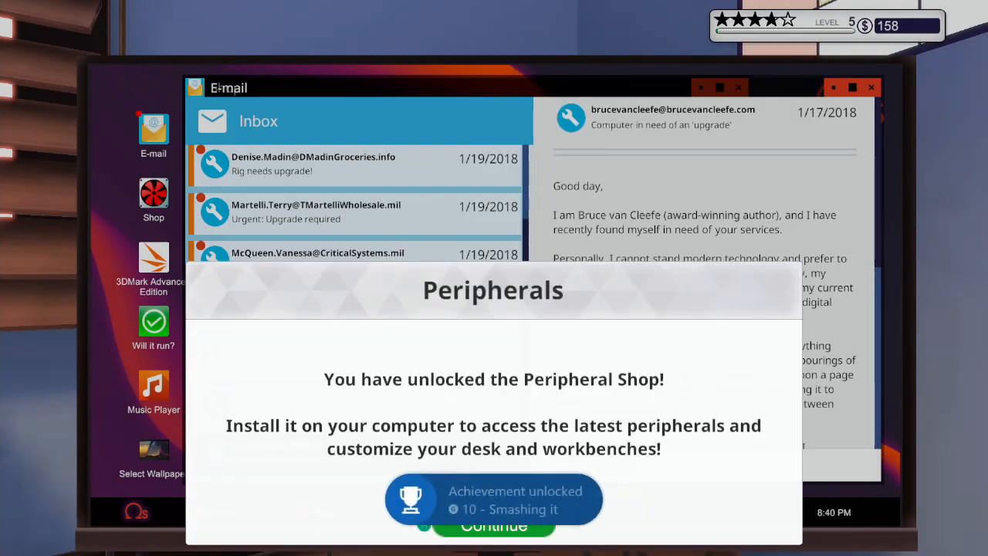
{"action": "left_click", "coordinate": [494, 526]}
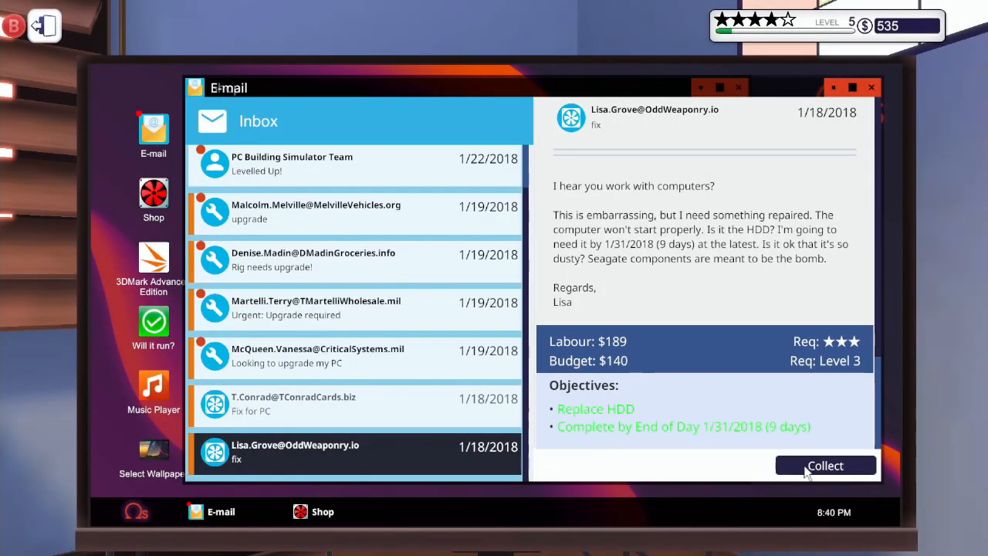
{"action": "left_click", "coordinate": [824, 465]}
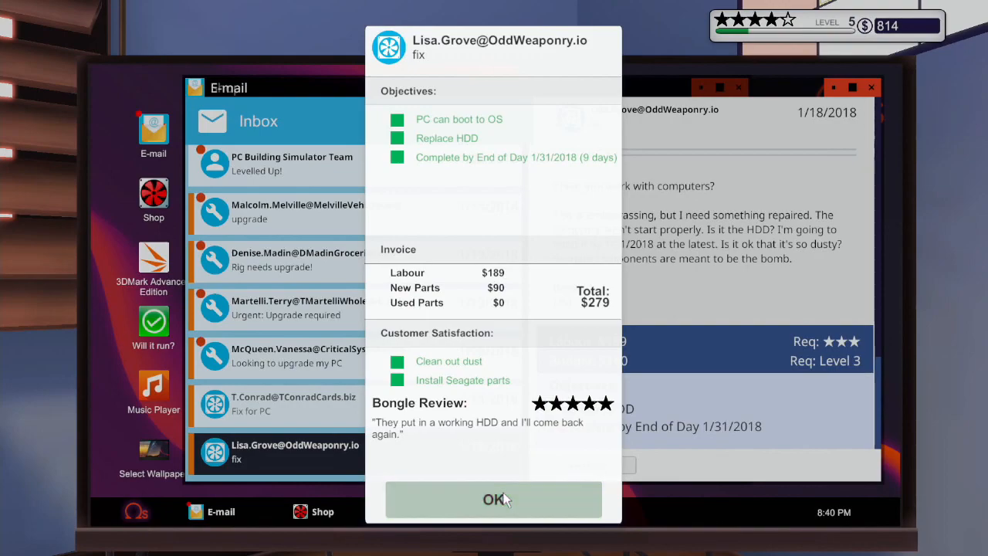
{"action": "left_click", "coordinate": [493, 499]}
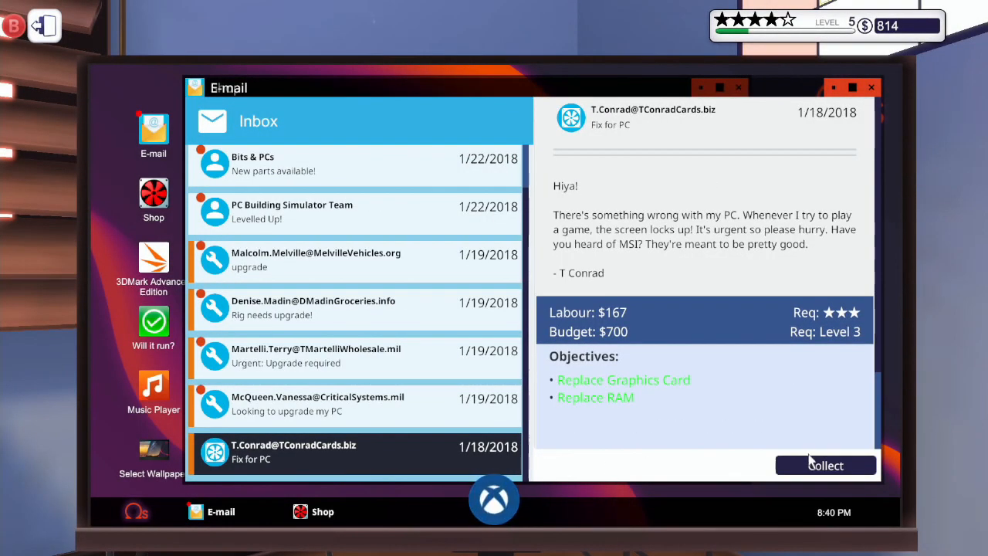
{"action": "left_click", "coordinate": [825, 465]}
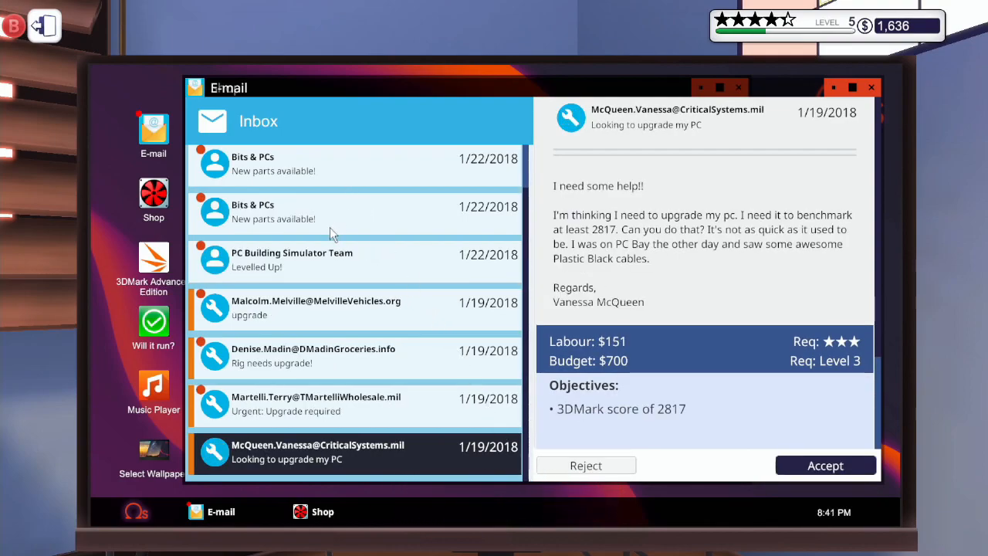
{"action": "left_click", "coordinate": [348, 231]}
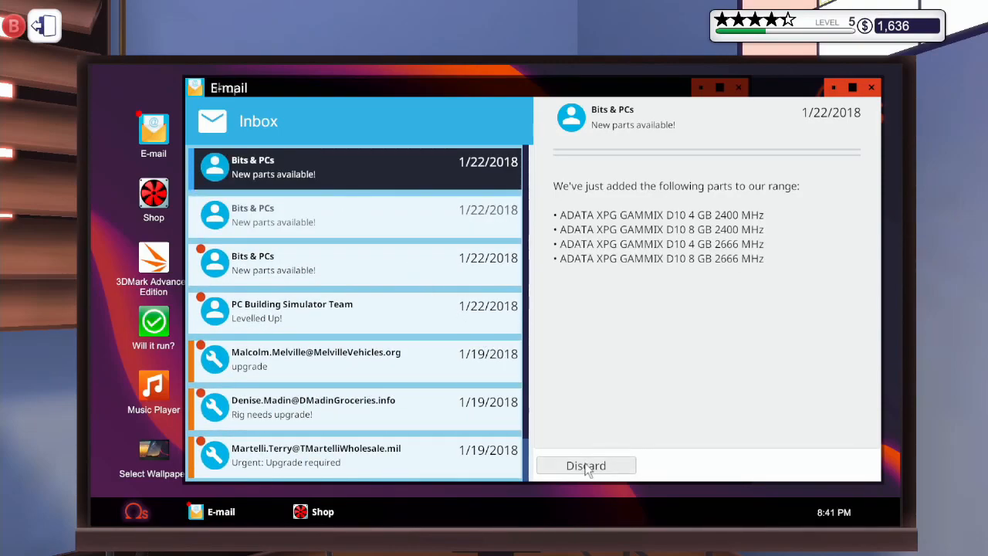
{"action": "left_click", "coordinate": [586, 465]}
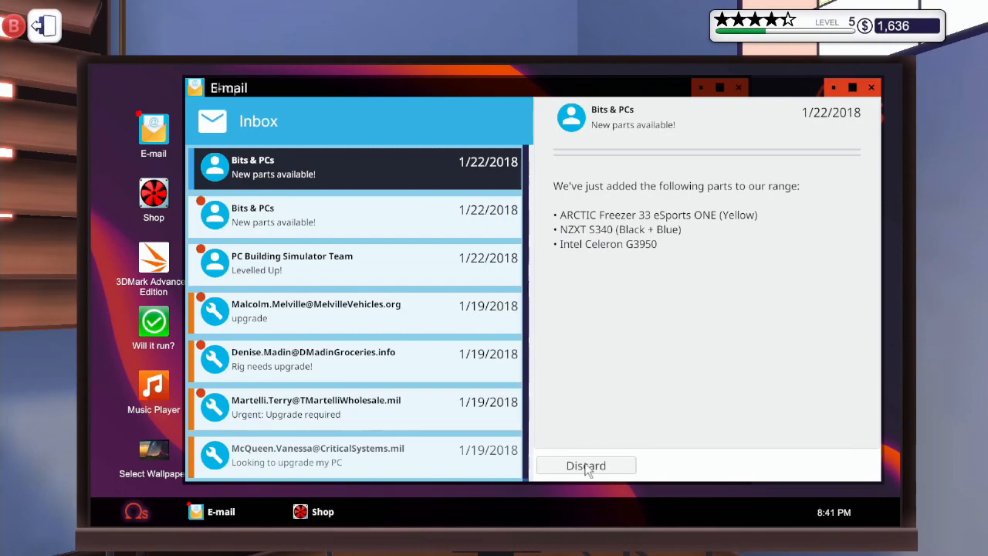
{"action": "left_click", "coordinate": [586, 464]}
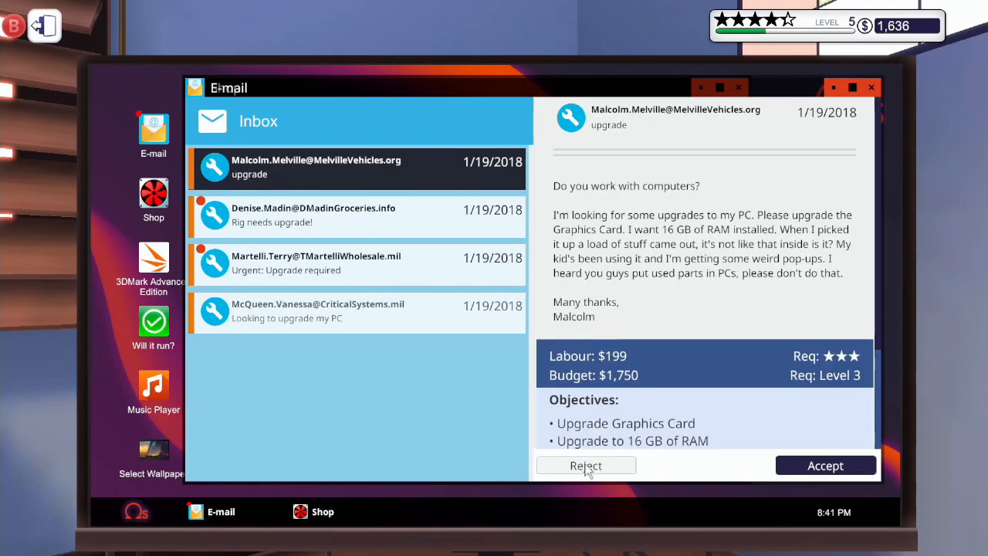
{"action": "mouse_move", "coordinate": [347, 205]}
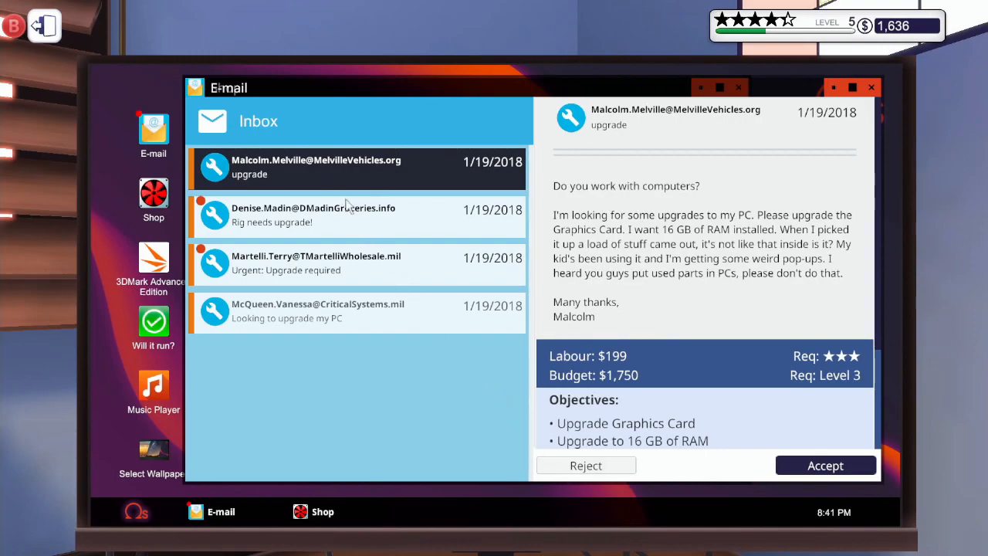
{"action": "scroll", "scroll_direction": "down", "scroll_amount": 3}
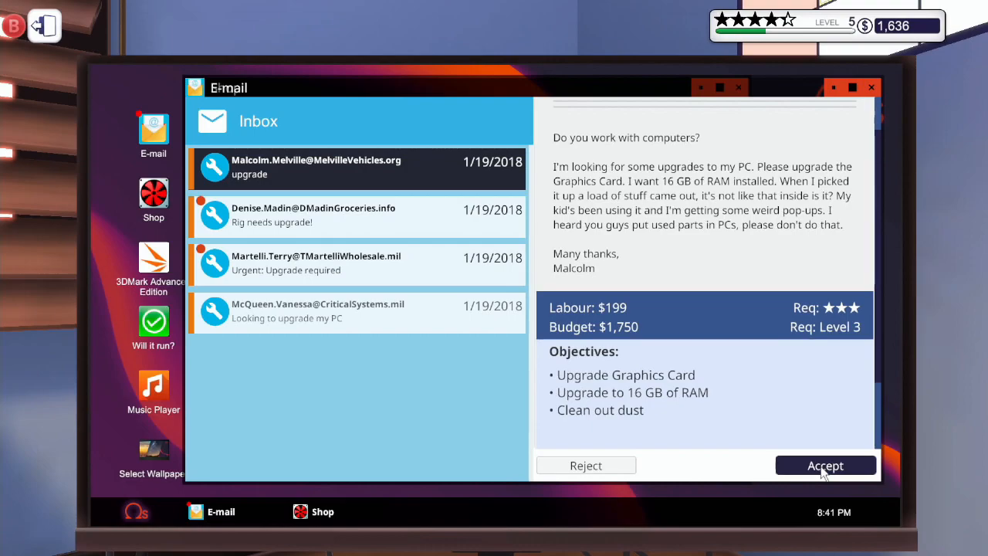
- Accept Malcolm Melville's graphics card, 16 GB RAM and dust-cleaning job
{"action": "left_click", "coordinate": [825, 464]}
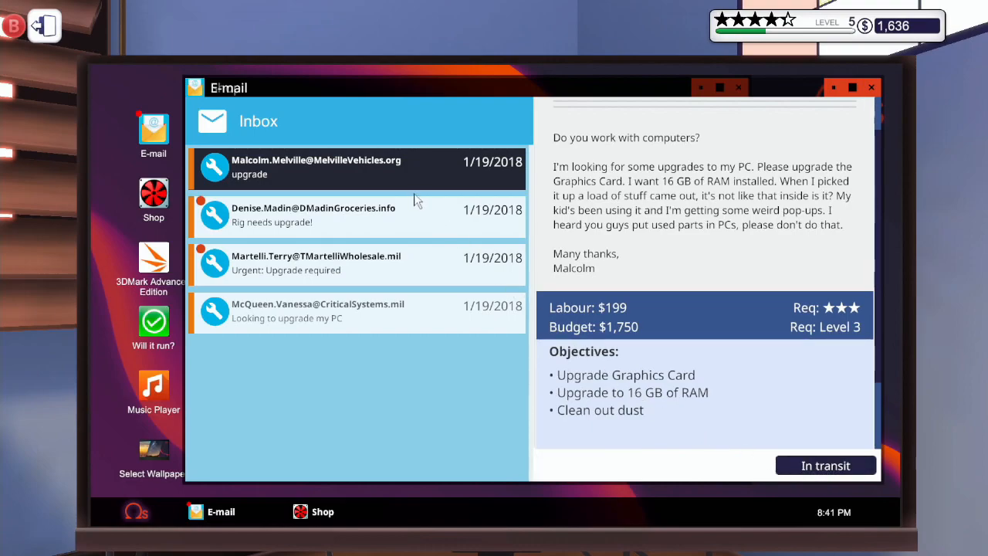
{"action": "mouse_move", "coordinate": [463, 212]}
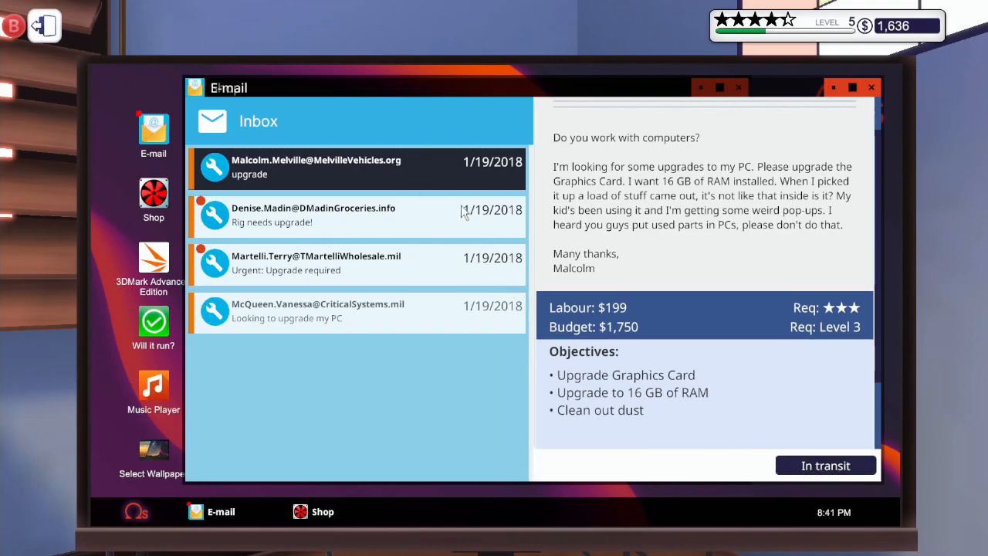
{"action": "mouse_move", "coordinate": [324, 464]}
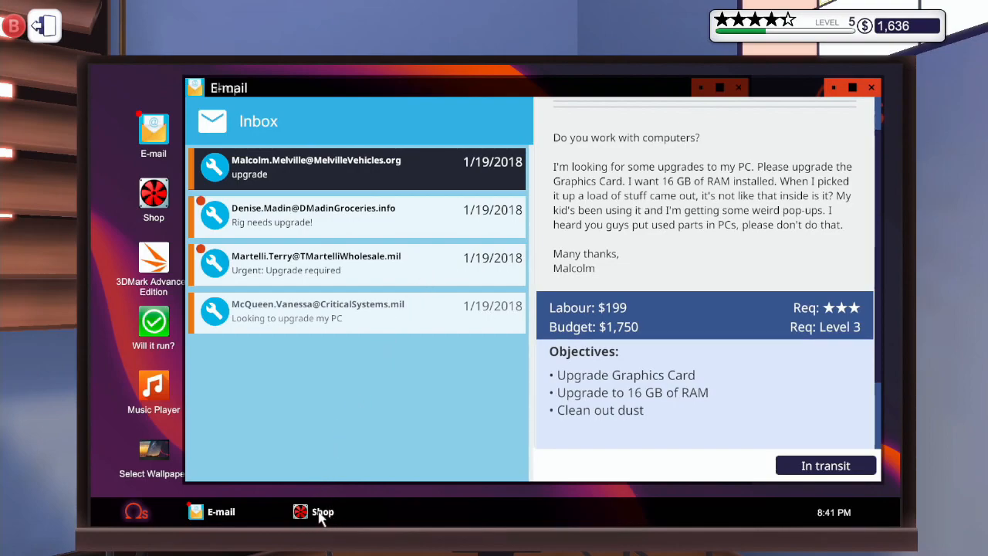
- Add the red Team Group T-Force DARK 8 GB 2666 MHz memory to the cart
{"action": "left_click", "coordinate": [322, 512]}
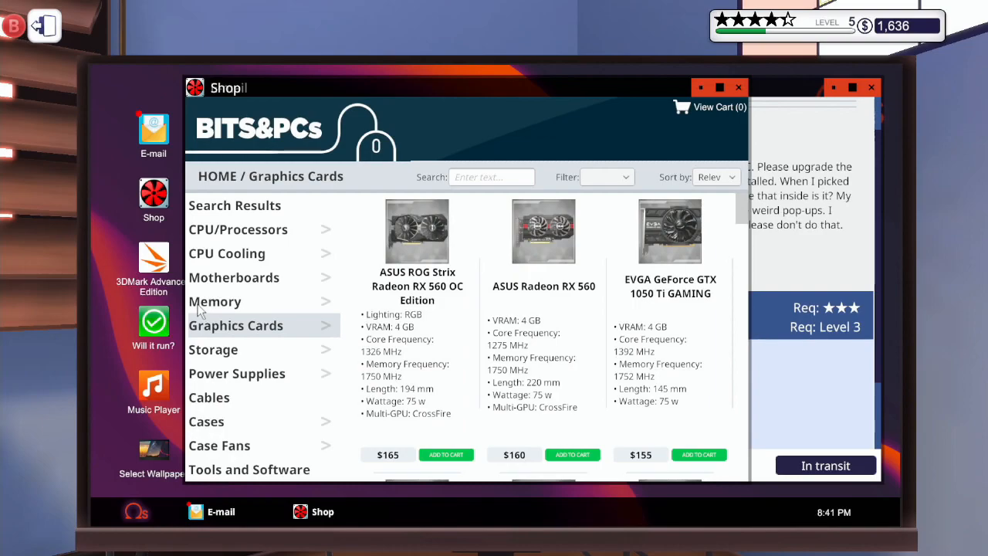
{"action": "left_click", "coordinate": [215, 301]}
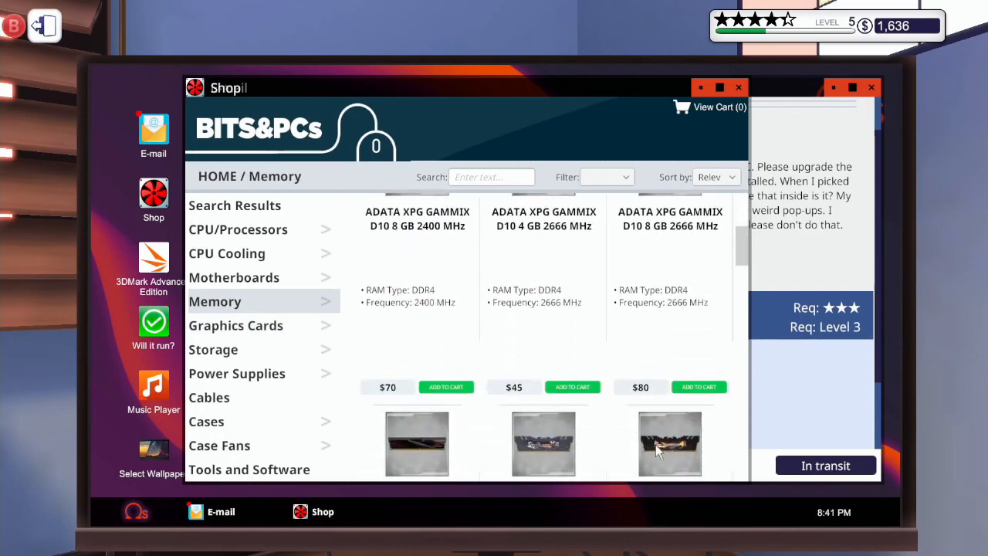
{"action": "scroll", "scroll_direction": "down", "scroll_amount": 3}
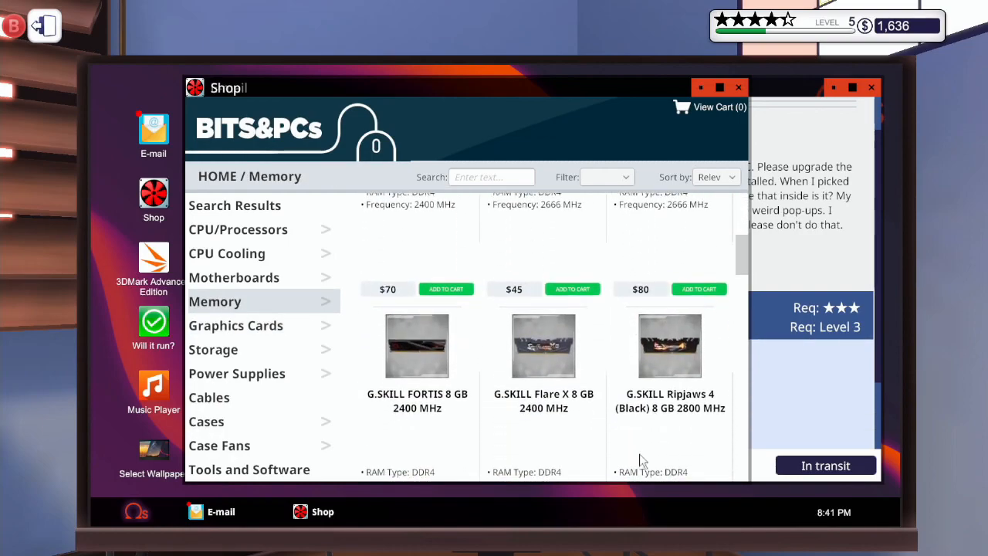
{"action": "scroll", "scroll_direction": "down", "scroll_amount": 3}
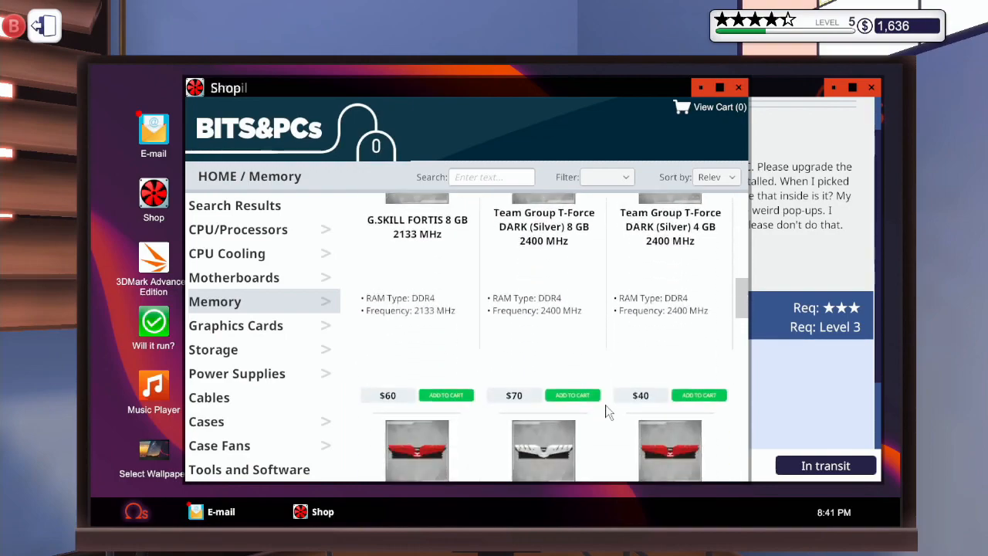
{"action": "scroll", "scroll_direction": "down", "scroll_amount": 3}
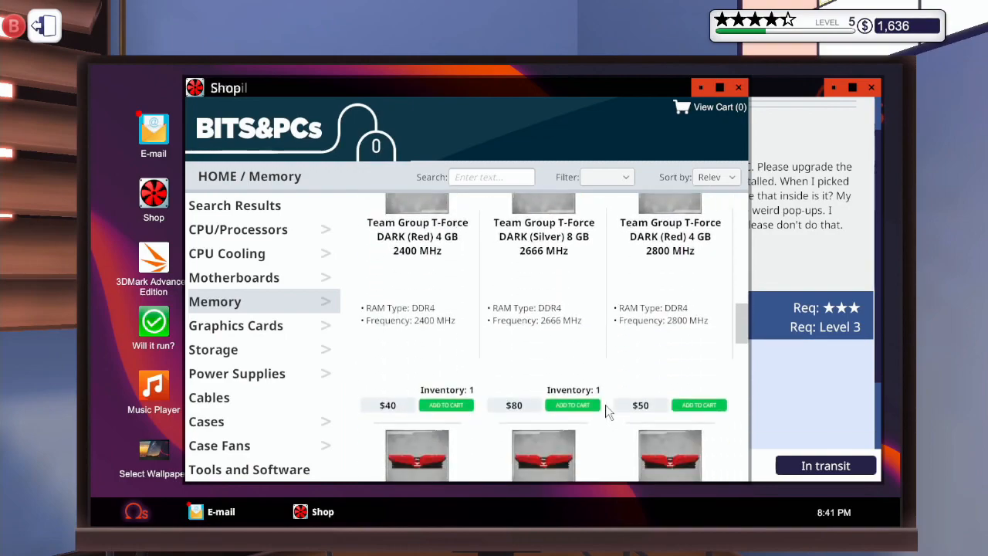
{"action": "scroll", "scroll_direction": "down", "scroll_amount": 3}
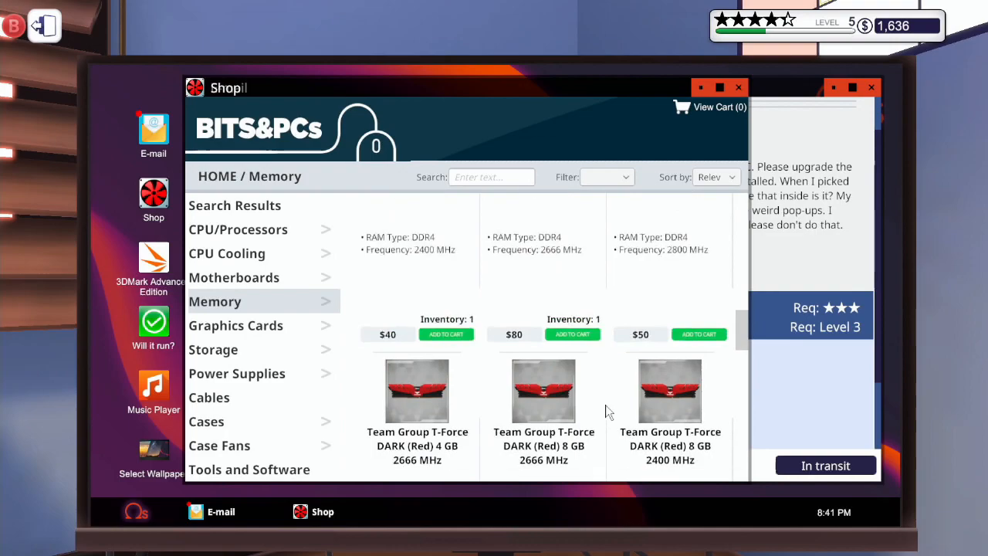
{"action": "scroll", "scroll_direction": "down", "scroll_amount": 3}
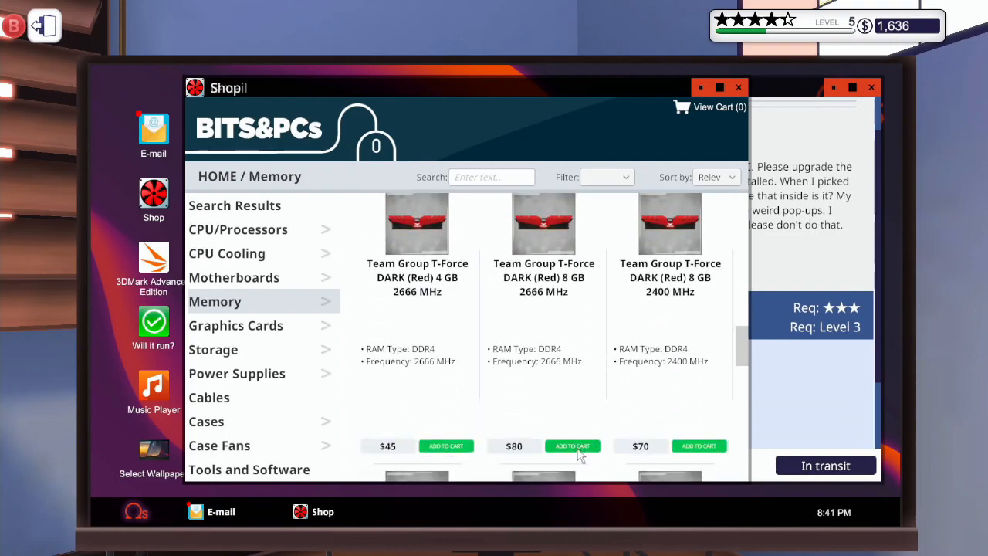
{"action": "left_click", "coordinate": [572, 446]}
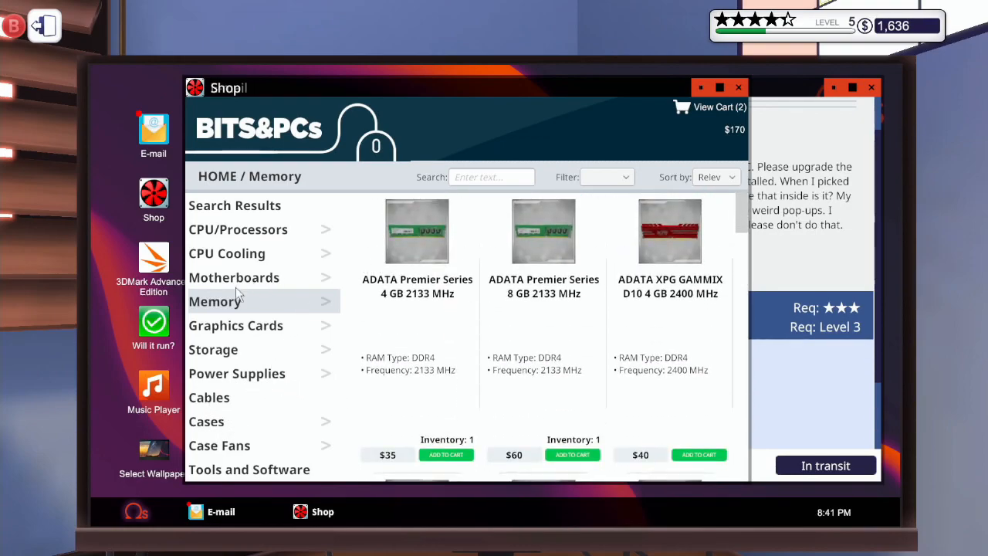
- Add the MSI GeForce GTX 980 Ti Golden Edition graphics card to the cart
{"action": "left_click", "coordinate": [236, 325]}
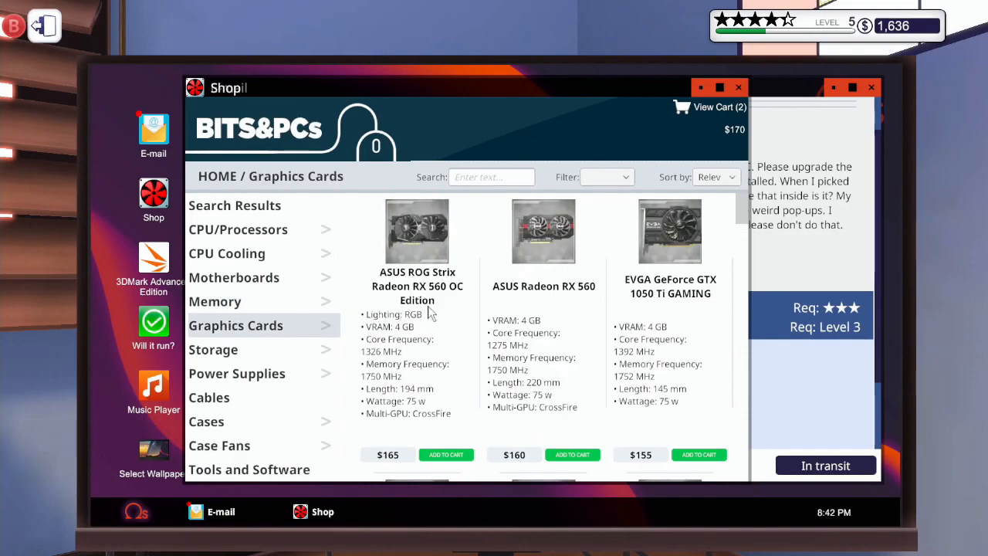
{"action": "scroll", "scroll_direction": "down", "scroll_amount": 3}
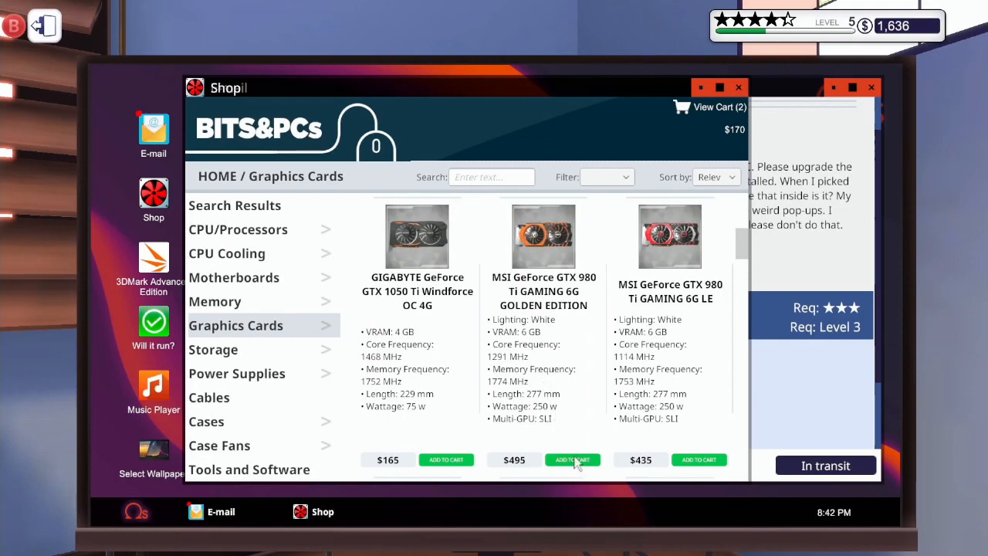
{"action": "left_click", "coordinate": [572, 460]}
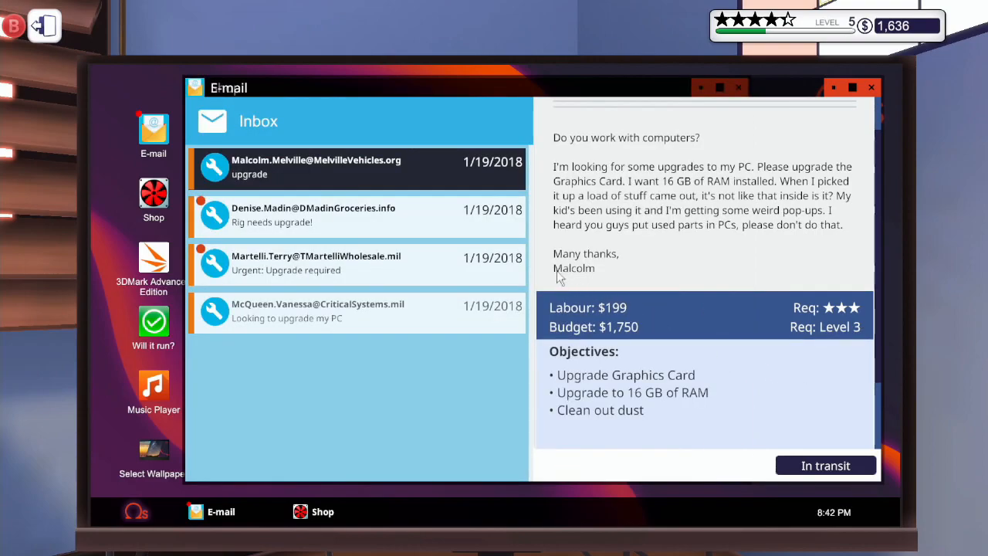
{"action": "left_click", "coordinate": [355, 215]}
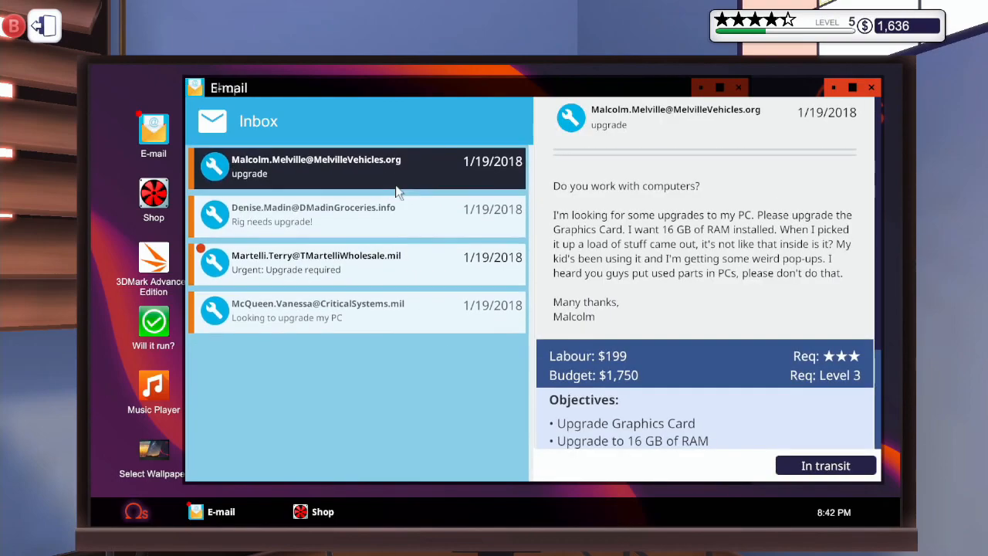
{"action": "left_click", "coordinate": [355, 215]}
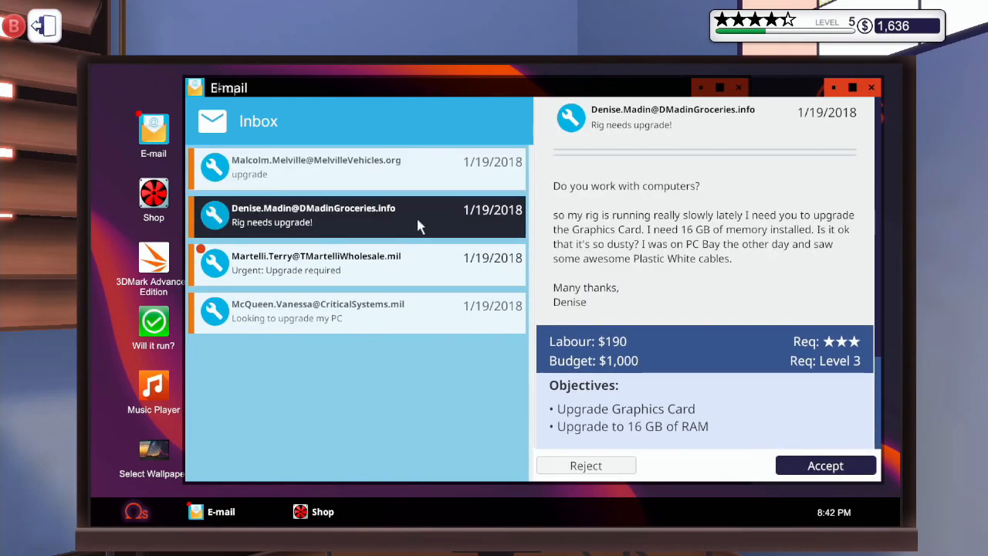
{"action": "left_click", "coordinate": [322, 512]}
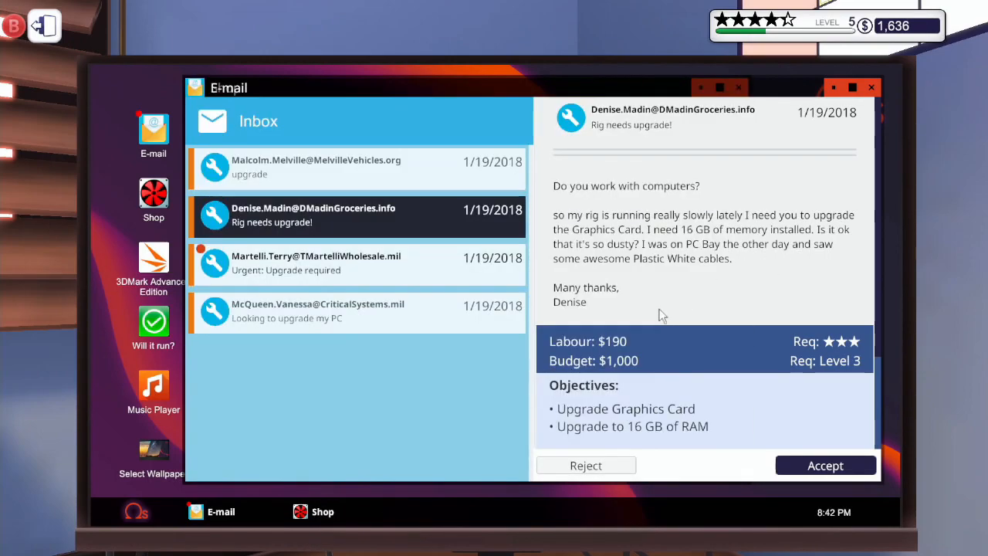
{"action": "mouse_move", "coordinate": [321, 517]}
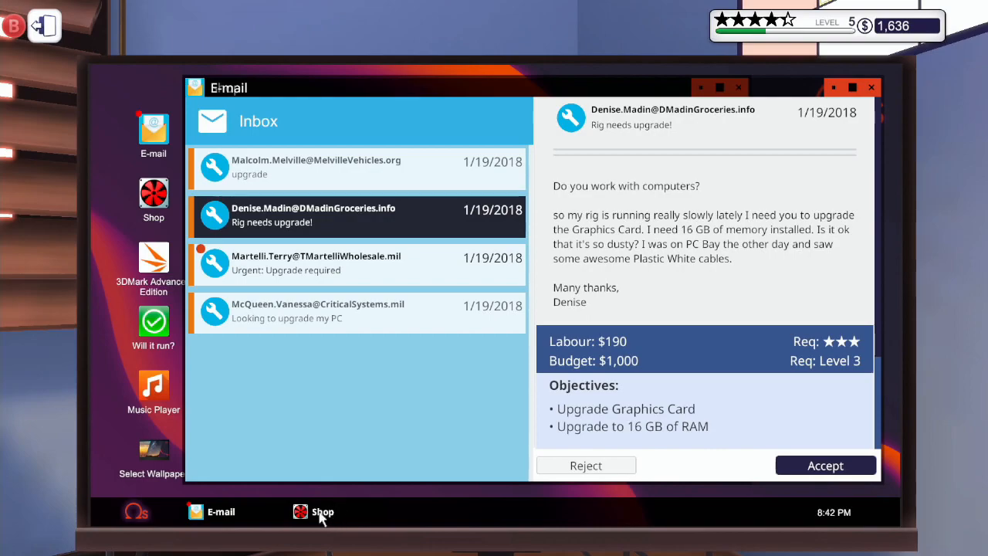
- Check the cart holding two 8 GB sticks and a GTX 980 Ti, $665 total
{"action": "left_click", "coordinate": [323, 512]}
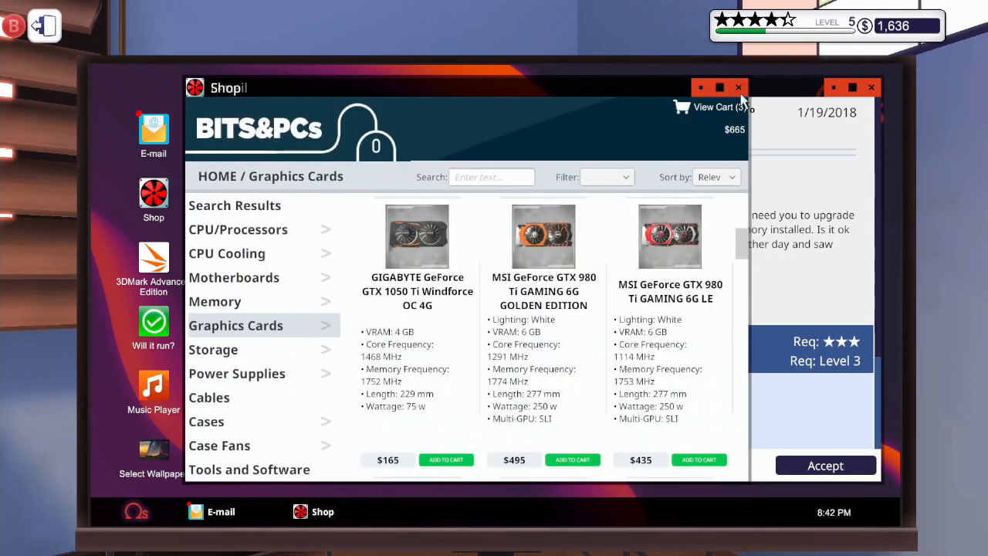
{"action": "left_click", "coordinate": [712, 107]}
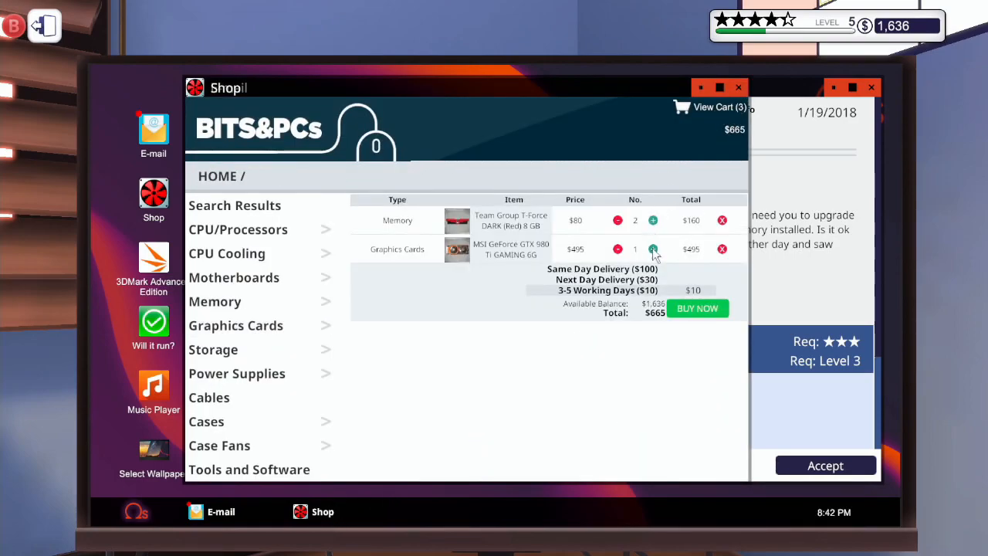
{"action": "left_click", "coordinate": [653, 248]}
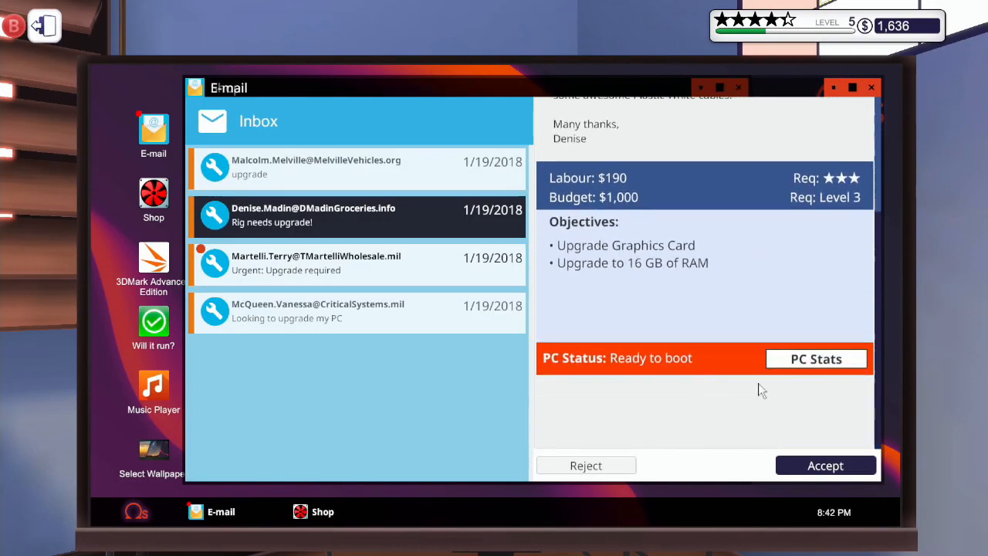
- Read Terry Martelli's urgent CPU upgrade request and reject the 3DMark score job
{"action": "scroll", "scroll_direction": "up", "scroll_amount": 3}
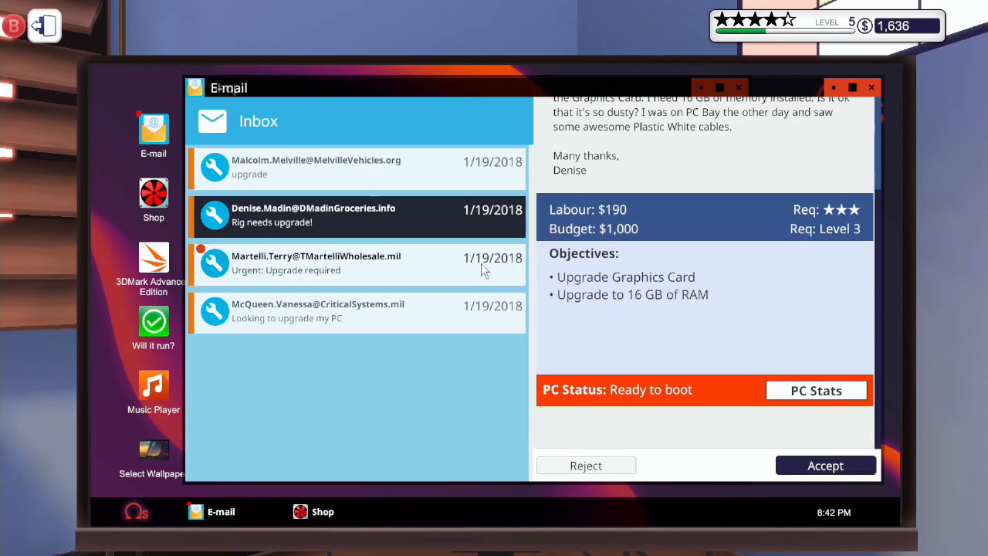
{"action": "left_click", "coordinate": [355, 264]}
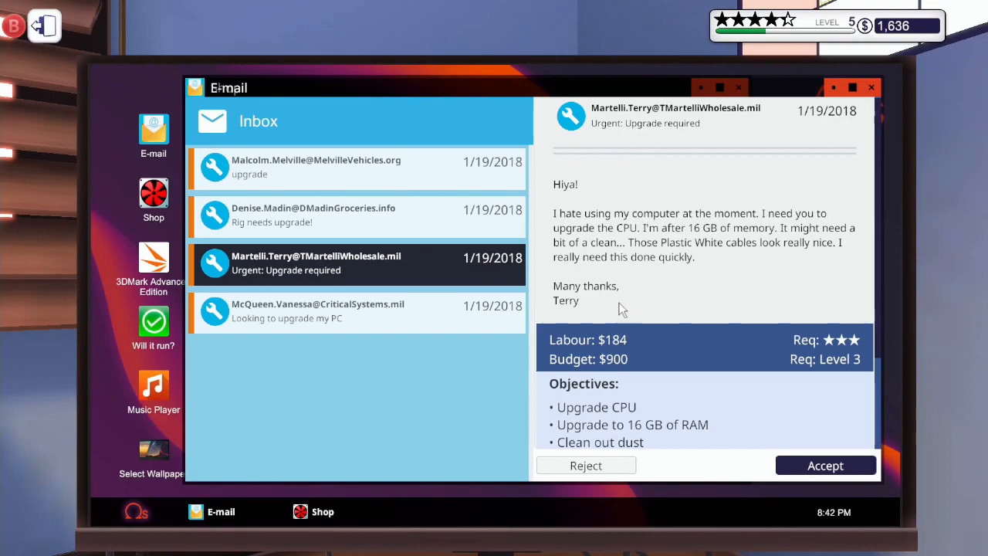
{"action": "scroll", "scroll_direction": "down", "scroll_amount": 3}
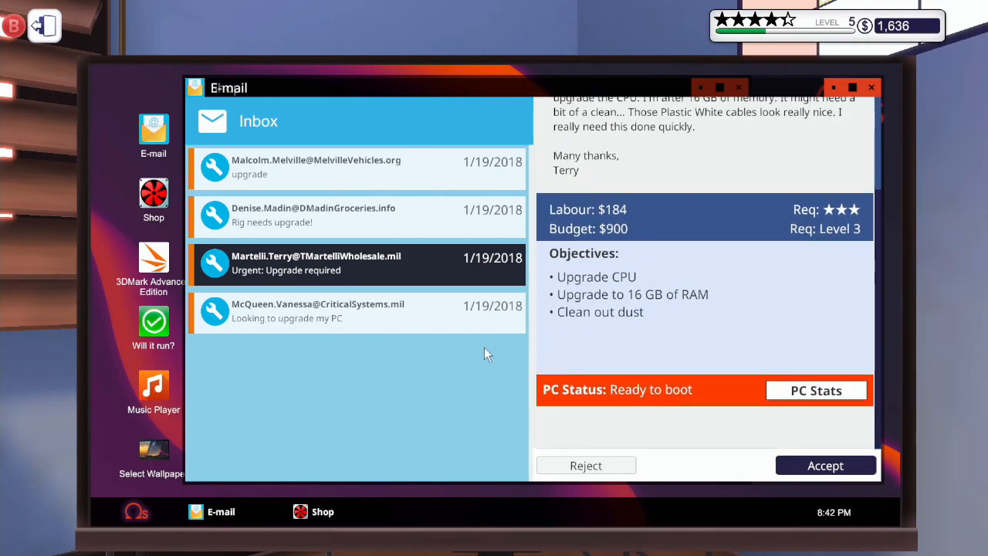
{"action": "left_click", "coordinate": [356, 311]}
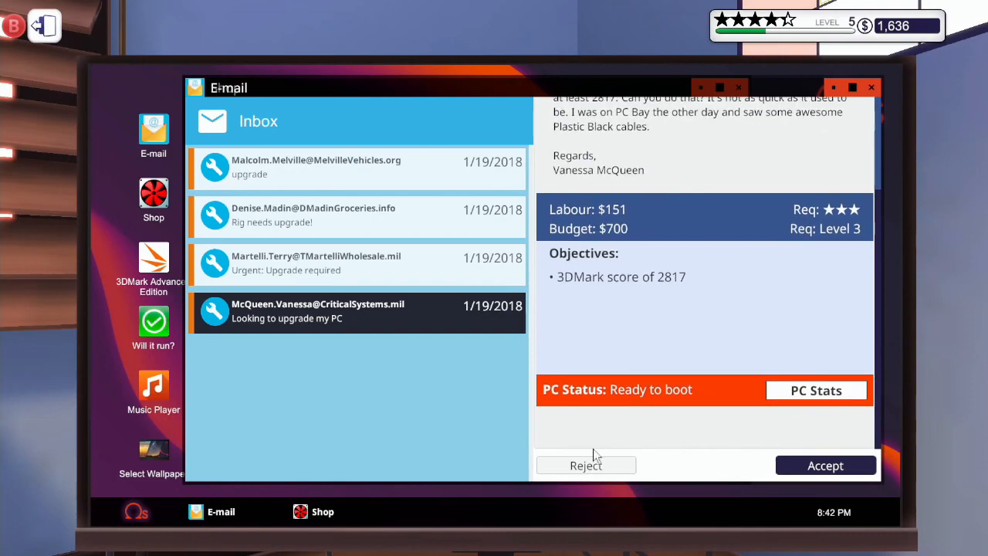
{"action": "left_click", "coordinate": [355, 264]}
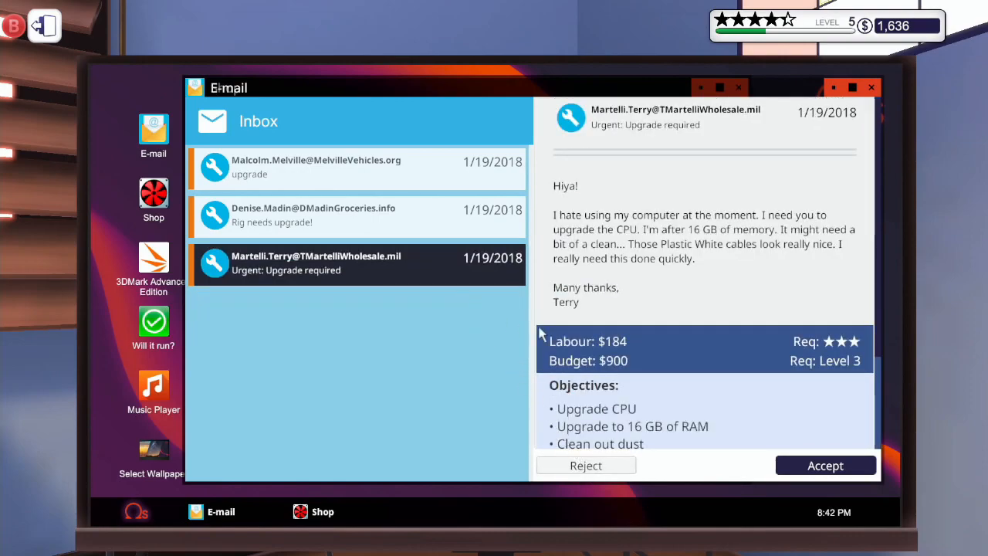
{"action": "mouse_move", "coordinate": [514, 154]}
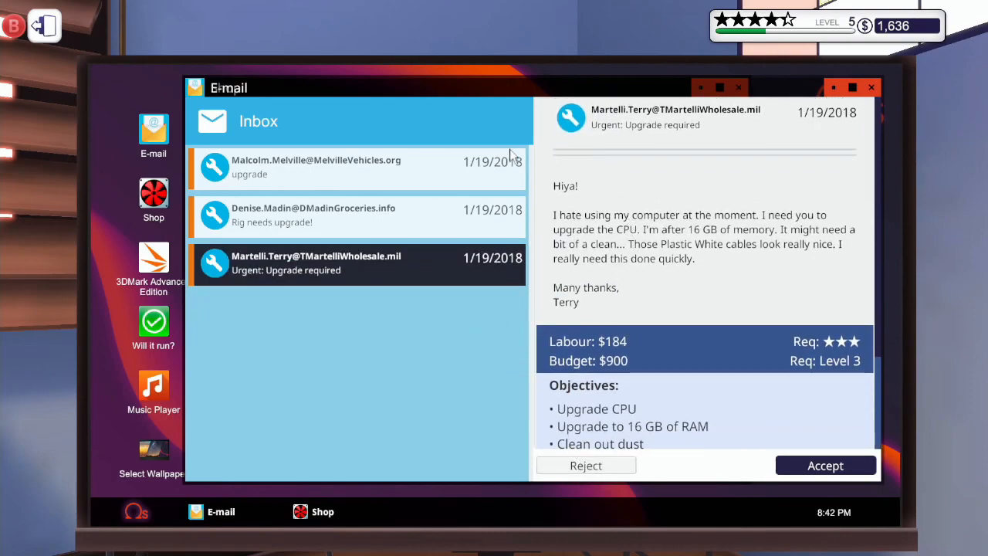
{"action": "mouse_move", "coordinate": [301, 533]}
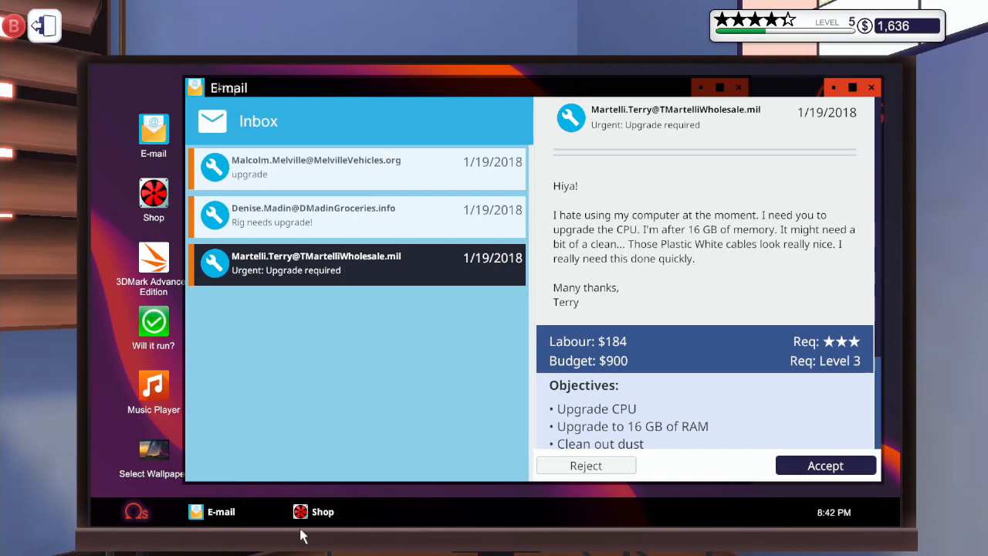
- Raise memory to six sticks and add an Intel Core i7-6700K, totalling $1,730
{"action": "left_click", "coordinate": [322, 511]}
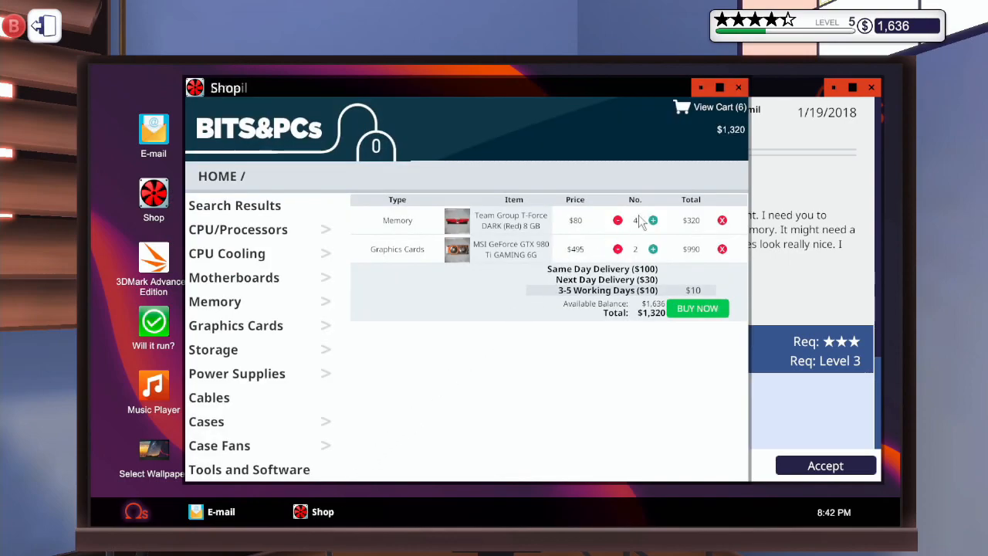
{"action": "left_click", "coordinate": [653, 220]}
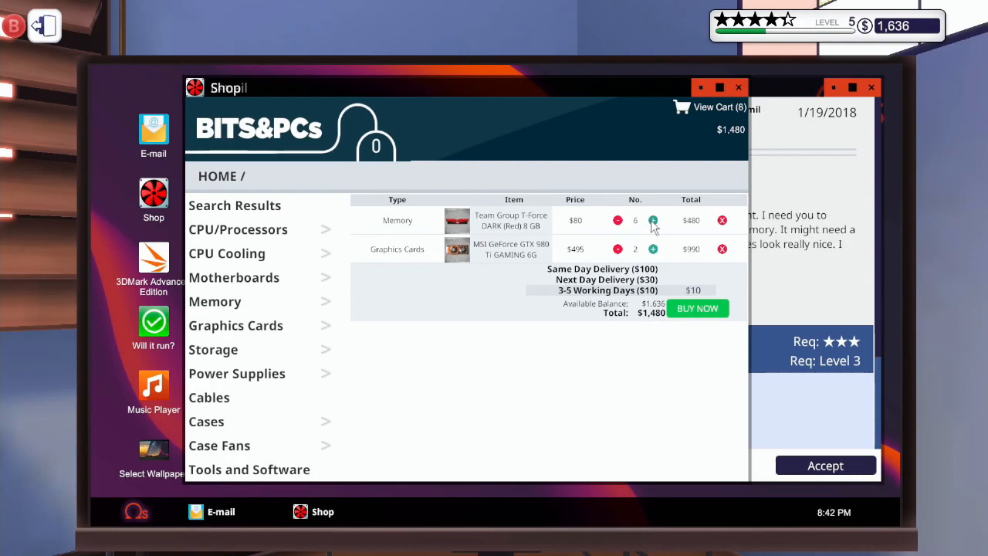
{"action": "mouse_move", "coordinate": [250, 263]}
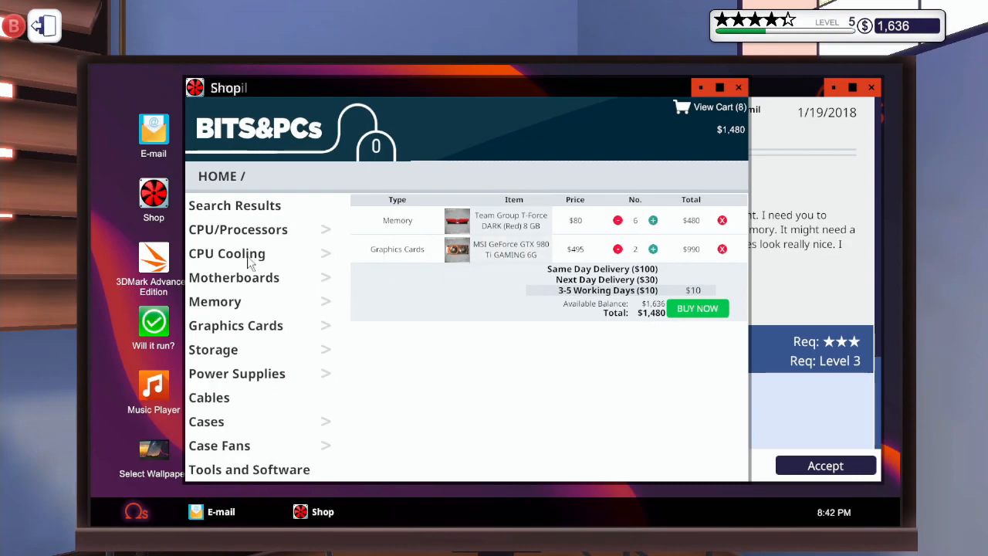
{"action": "mouse_move", "coordinate": [253, 259]}
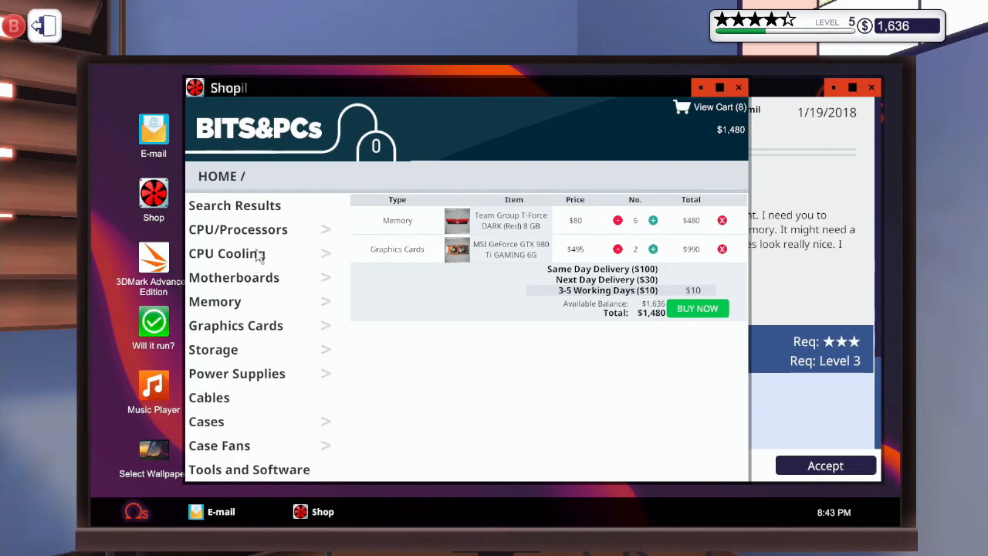
{"action": "left_click", "coordinate": [238, 229]}
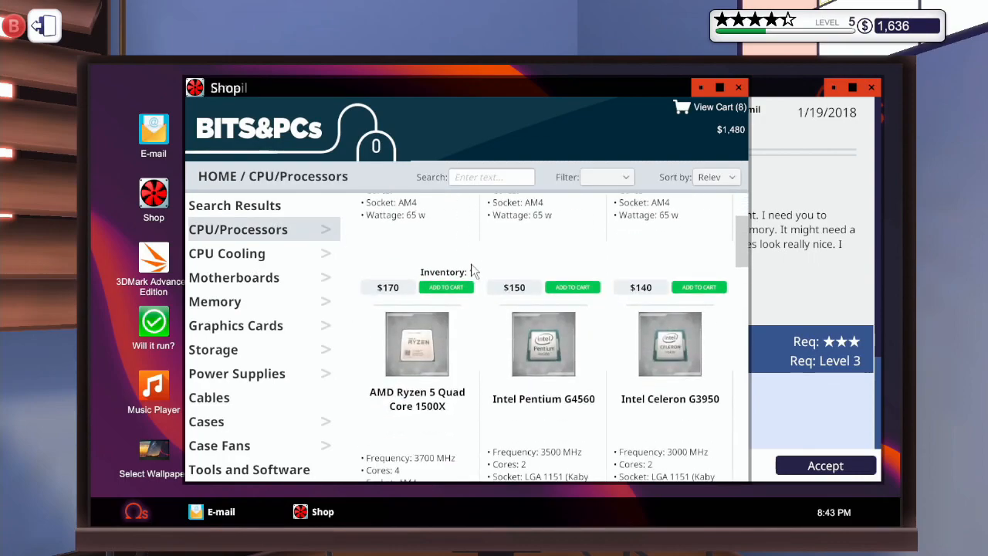
{"action": "scroll", "scroll_direction": "up", "scroll_amount": 3}
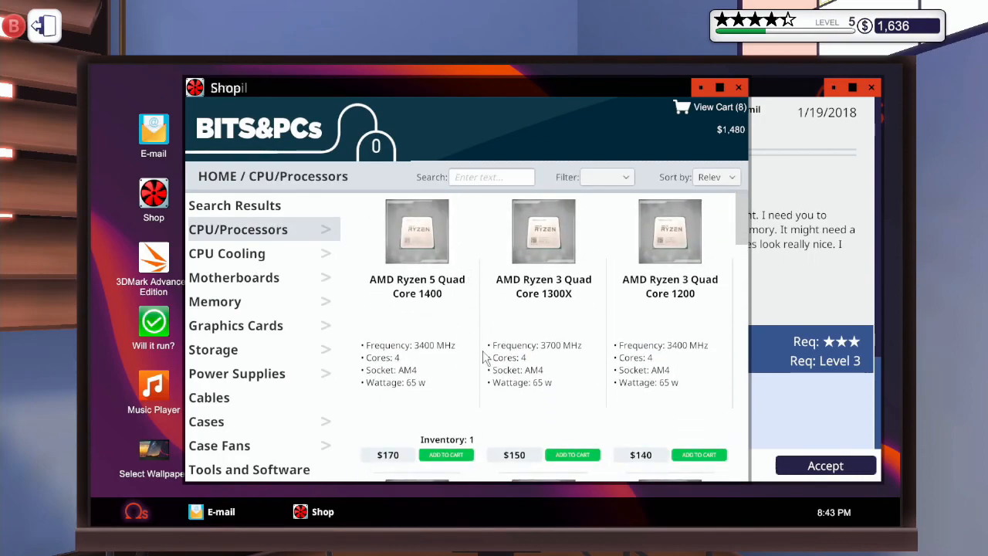
{"action": "scroll", "scroll_direction": "down", "scroll_amount": 3}
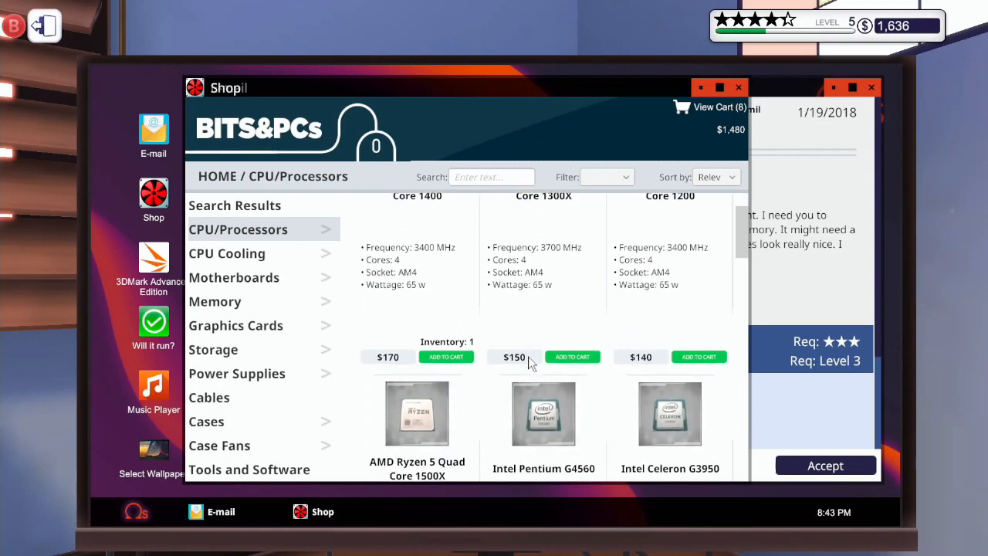
{"action": "scroll", "scroll_direction": "down", "scroll_amount": 3}
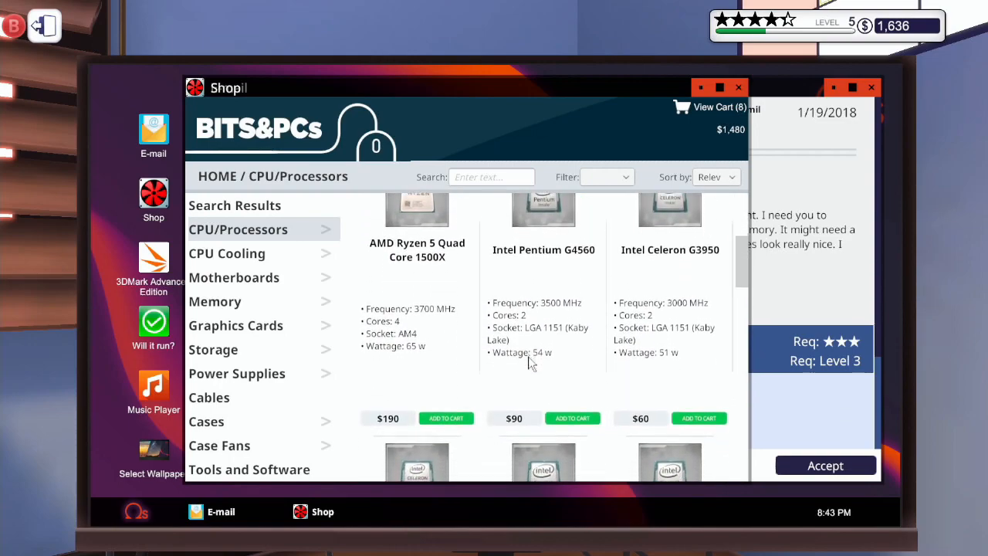
{"action": "scroll", "scroll_direction": "down", "scroll_amount": 3}
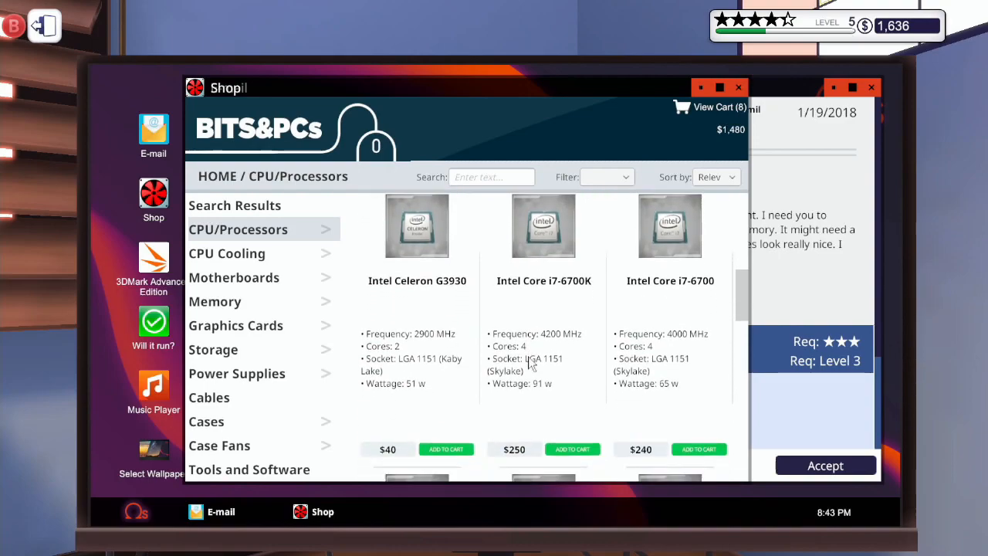
{"action": "scroll", "scroll_direction": "down", "scroll_amount": 3}
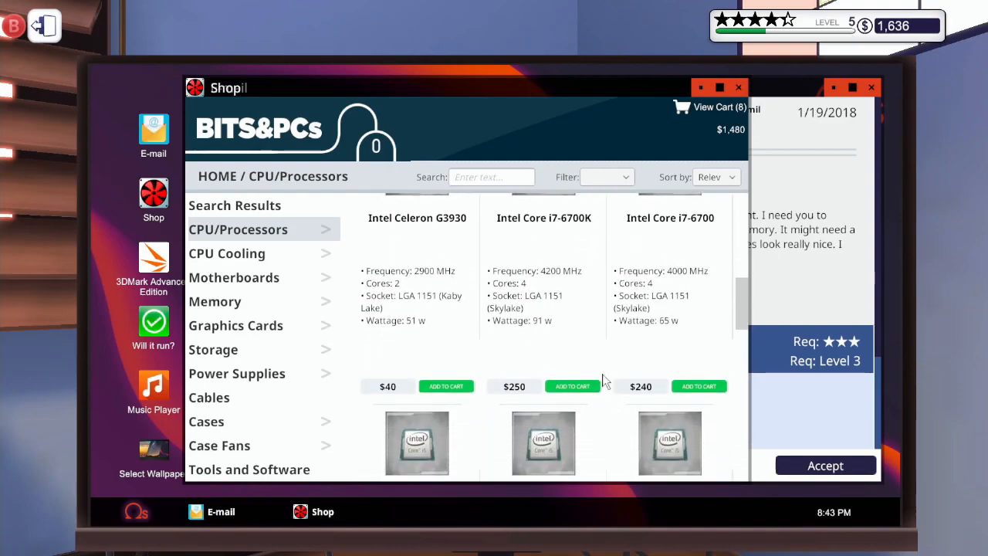
{"action": "mouse_move", "coordinate": [579, 388]}
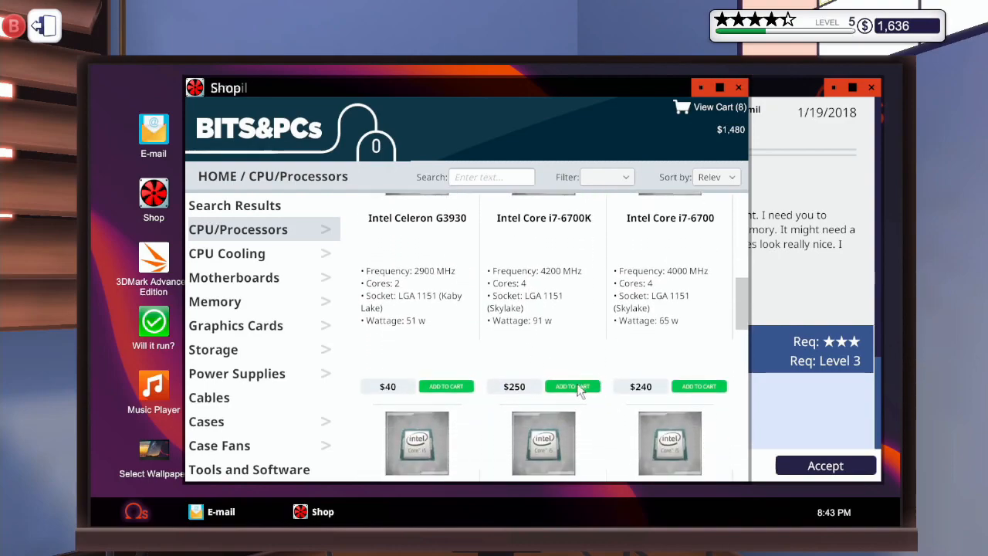
{"action": "left_click", "coordinate": [572, 386]}
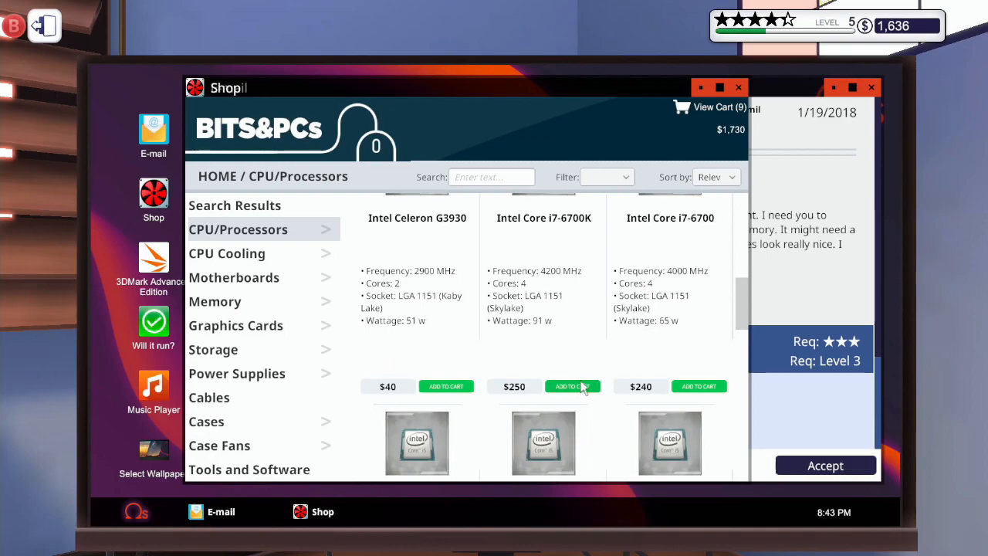
{"action": "left_click", "coordinate": [712, 108]}
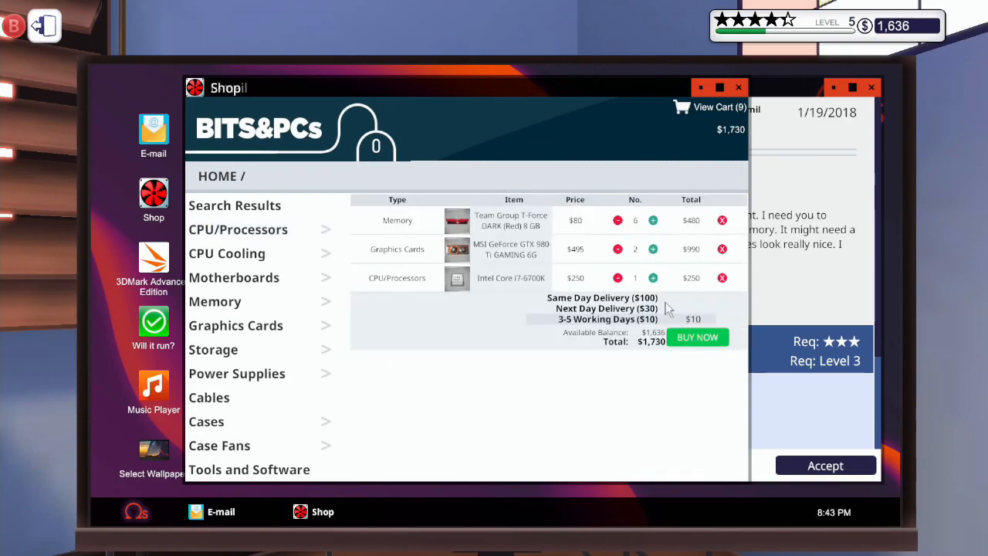
- Buy the nine-item order and accept the customers' upgrade jobs in the inbox
{"action": "left_click", "coordinate": [607, 308]}
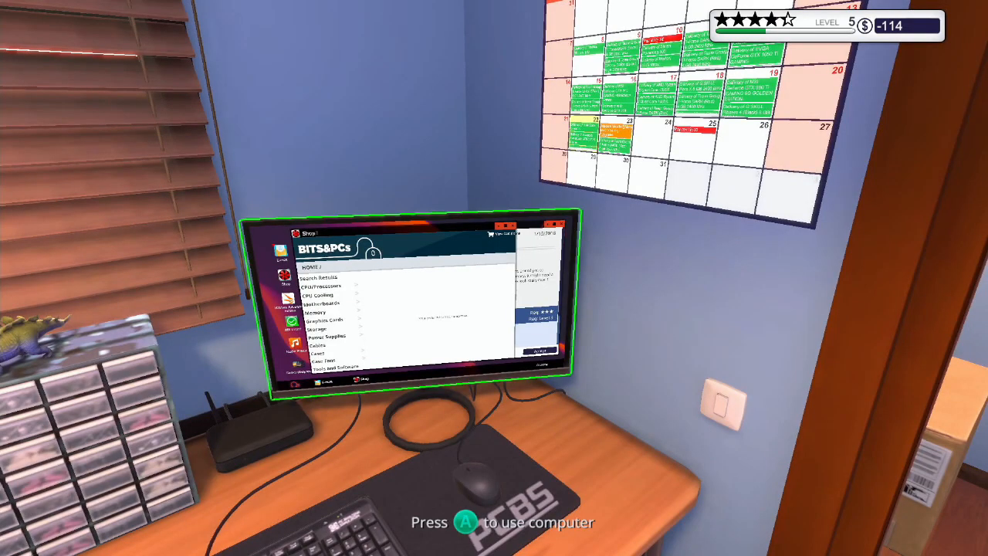
{"action": "key", "text": "a"}
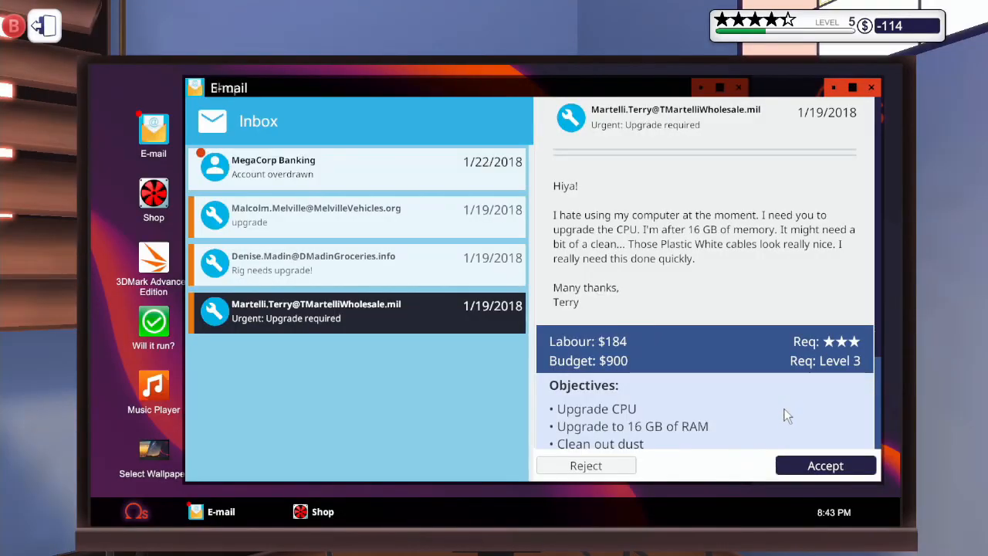
{"action": "left_click", "coordinate": [825, 465]}
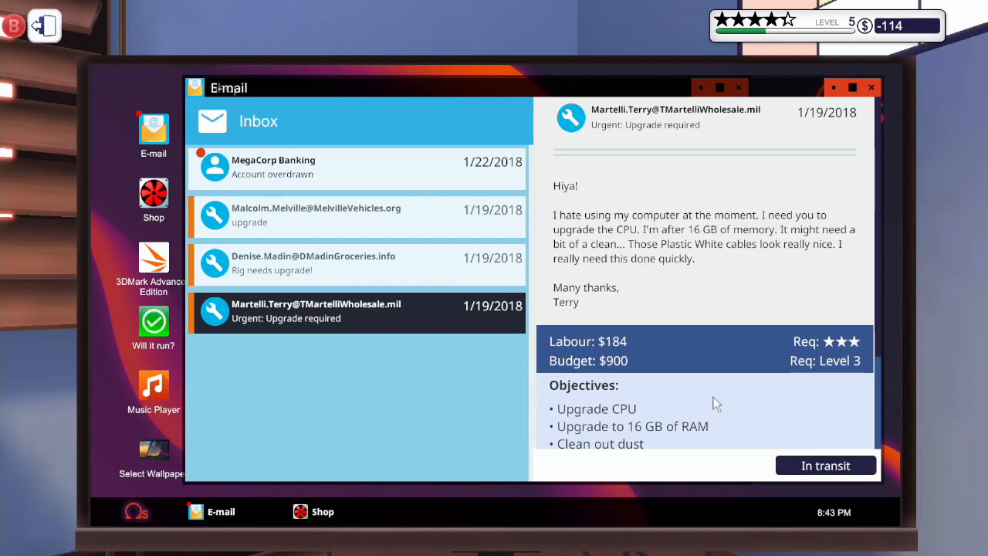
{"action": "left_click", "coordinate": [356, 262]}
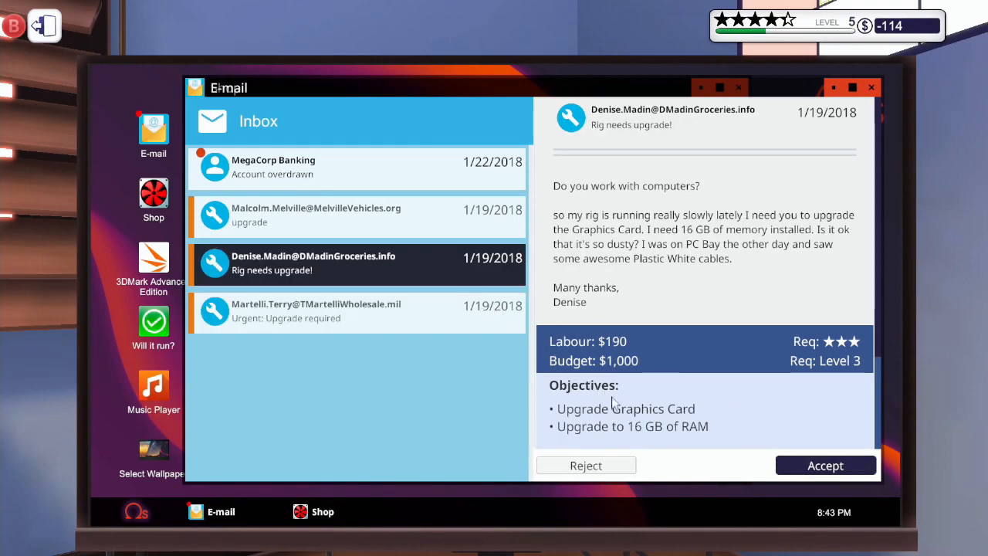
{"action": "left_click", "coordinate": [824, 465]}
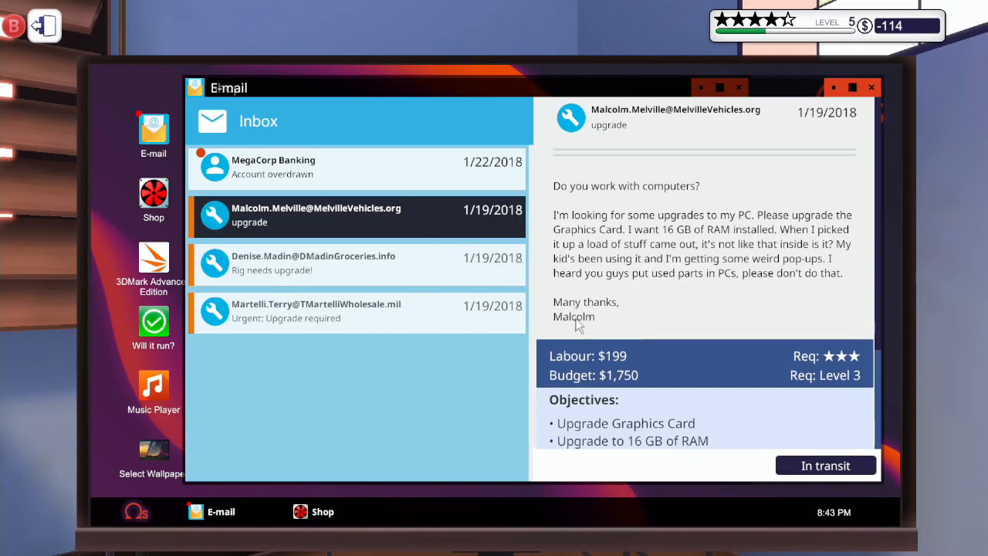
{"action": "mouse_move", "coordinate": [732, 434]}
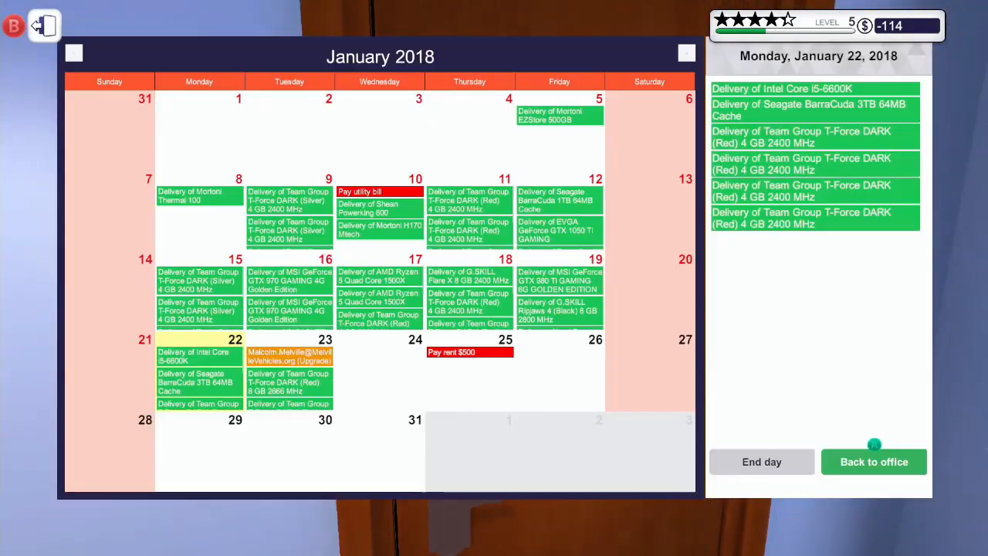
- End Monday and go to work on Tuesday, January 23
{"action": "left_click", "coordinate": [762, 461]}
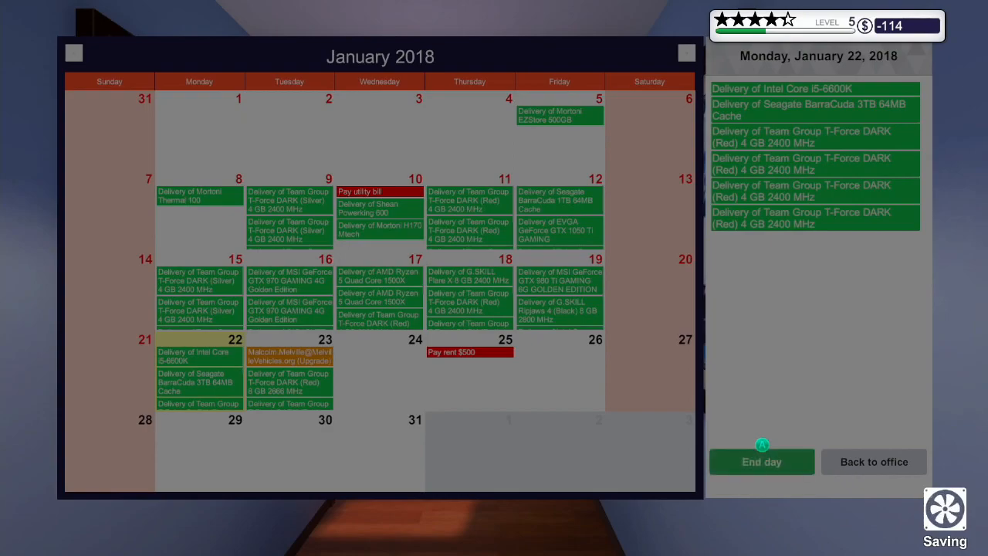
{"action": "left_click", "coordinate": [761, 462]}
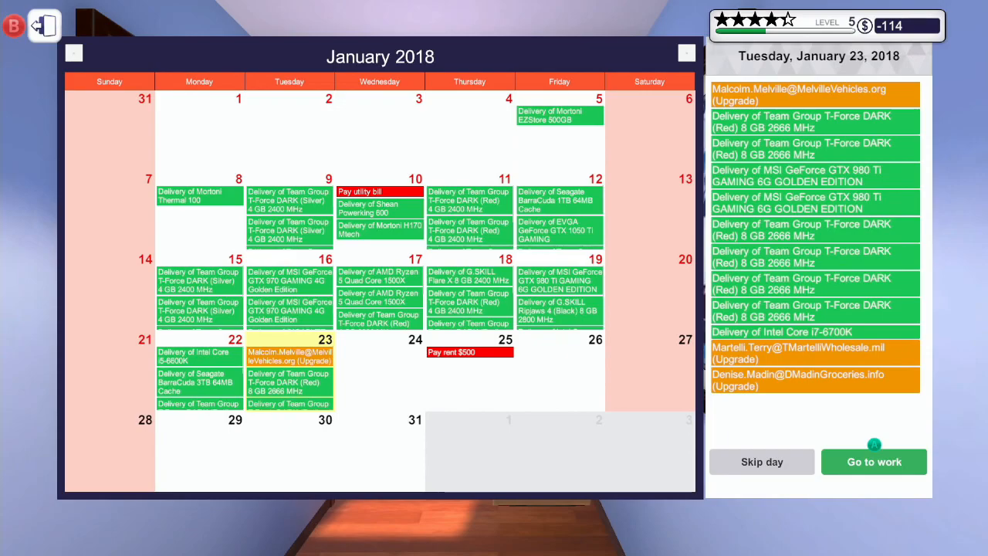
{"action": "left_click", "coordinate": [873, 462]}
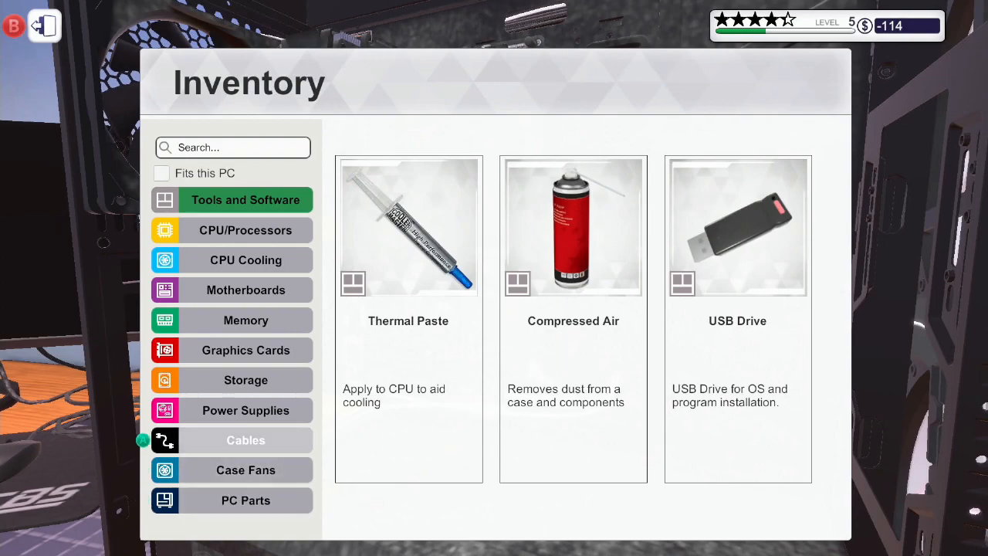
{"action": "left_click", "coordinate": [245, 320]}
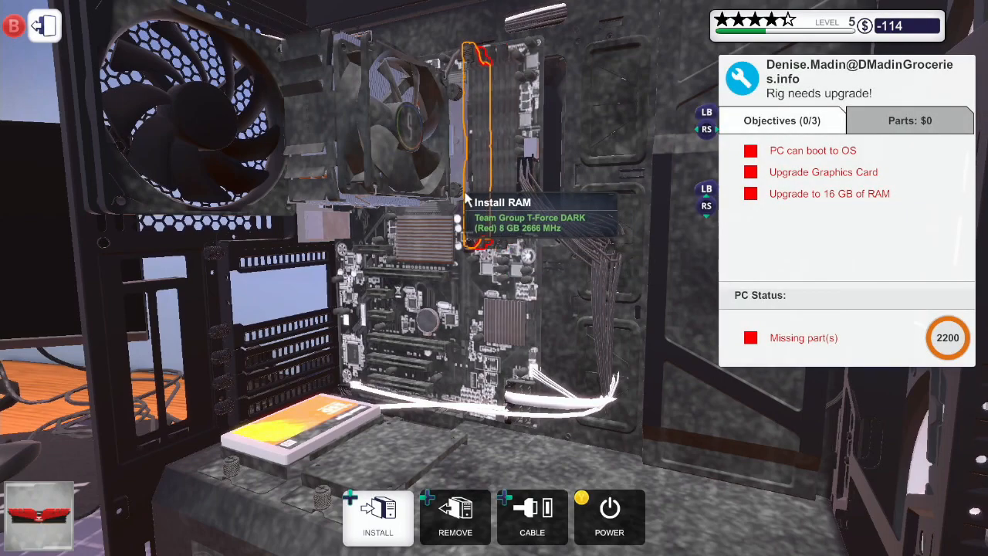
{"action": "left_click", "coordinate": [377, 518]}
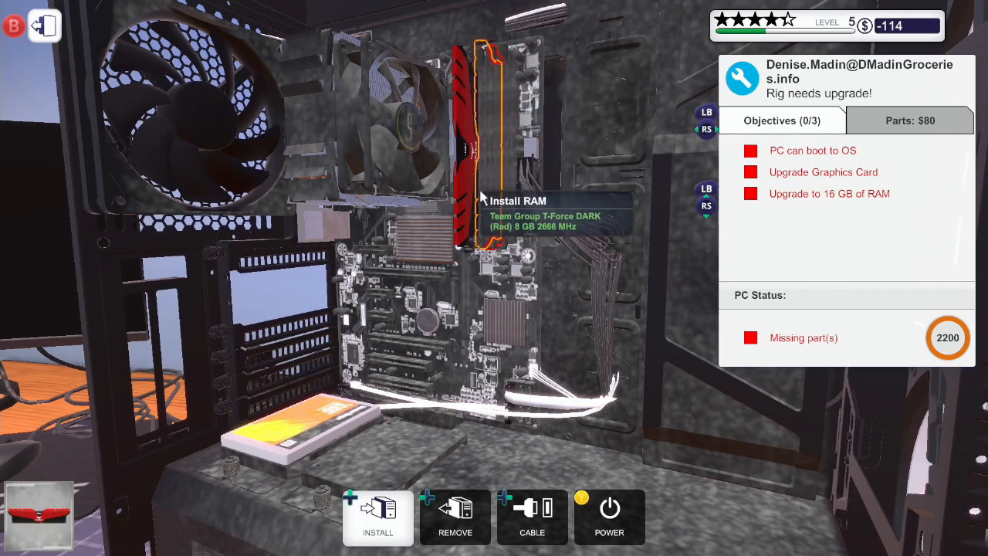
{"action": "left_click", "coordinate": [378, 518]}
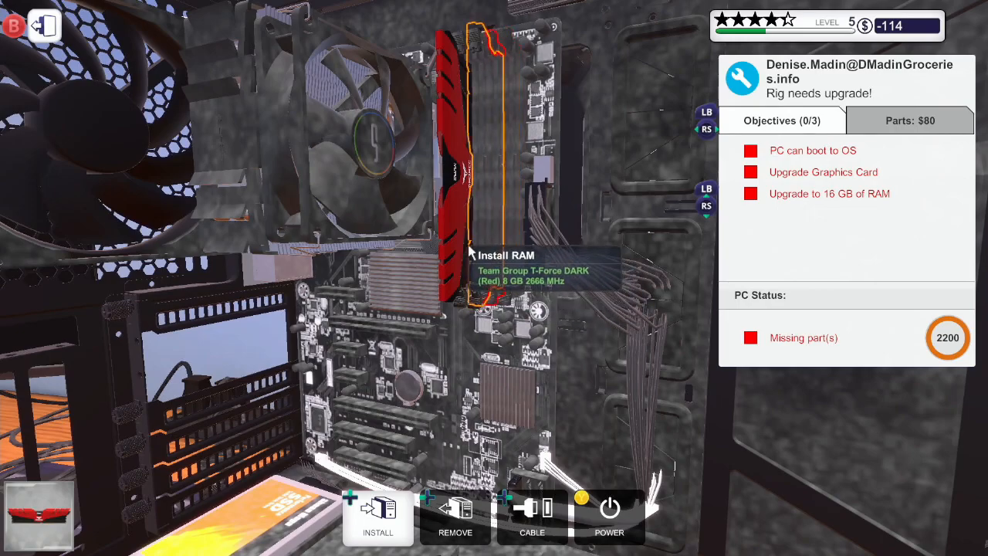
{"action": "left_click", "coordinate": [377, 518]}
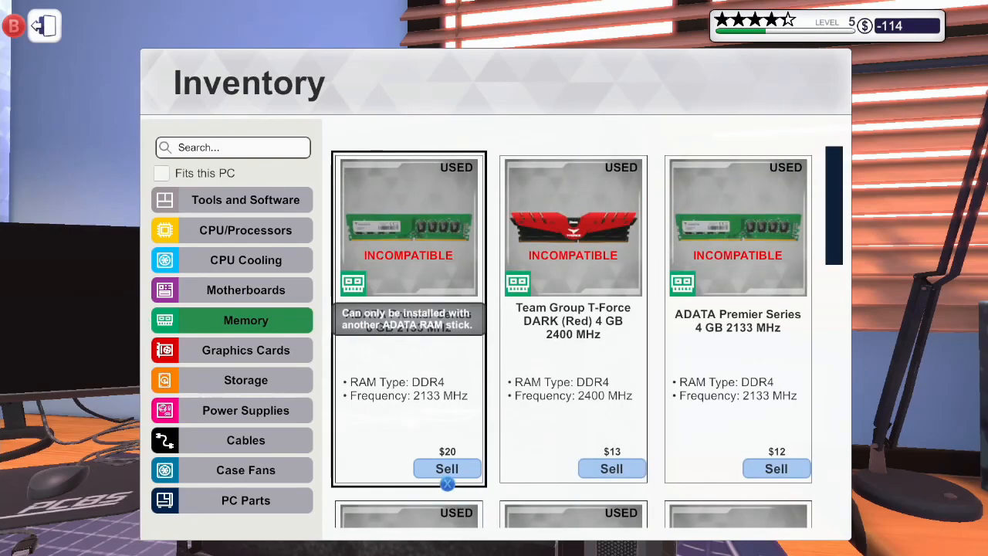
{"action": "left_click", "coordinate": [246, 350]}
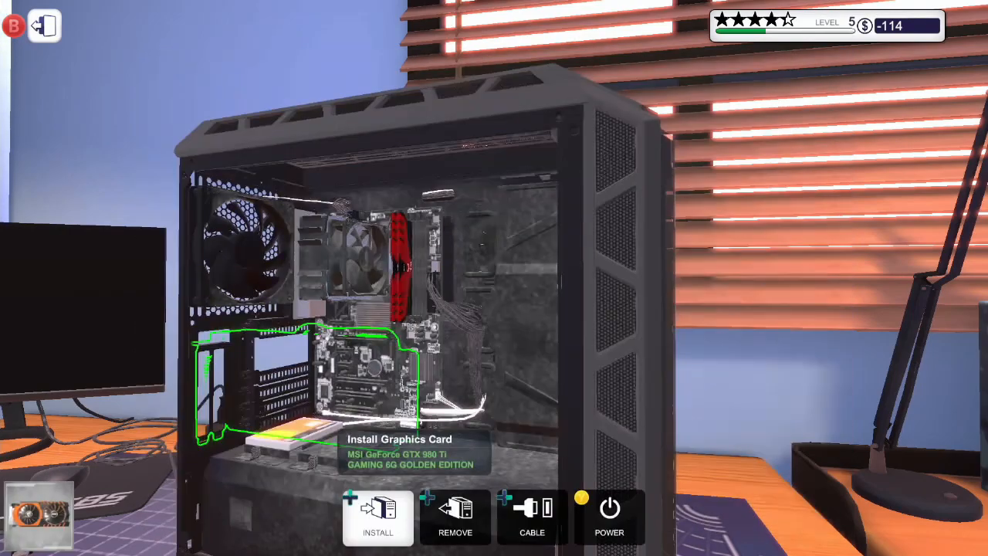
{"action": "left_click", "coordinate": [378, 517]}
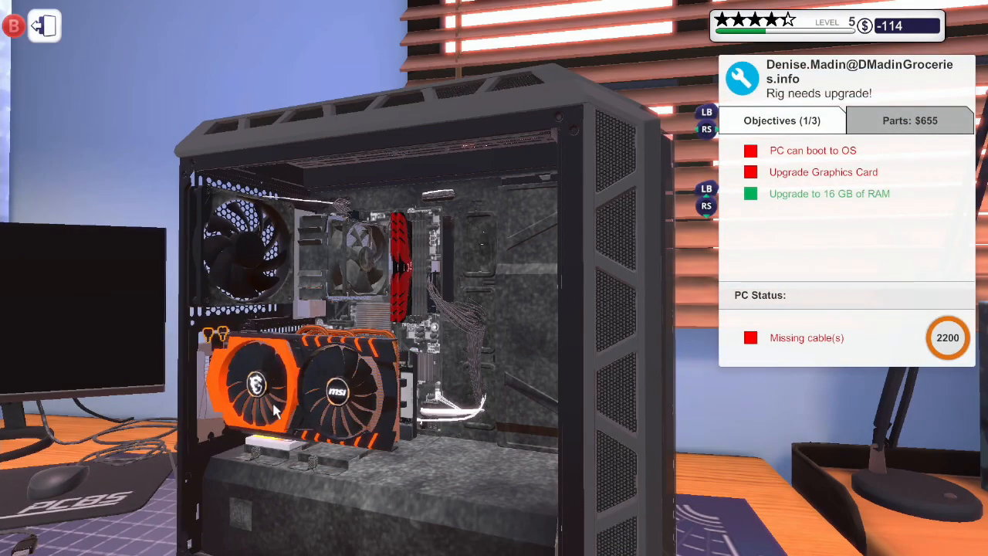
{"action": "mouse_move", "coordinate": [211, 343]}
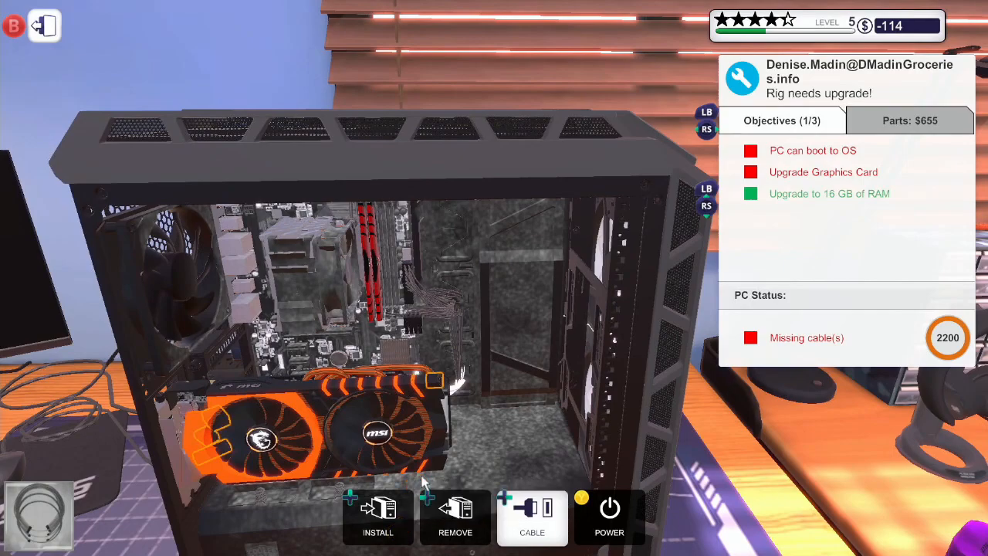
{"action": "mouse_move", "coordinate": [434, 382]}
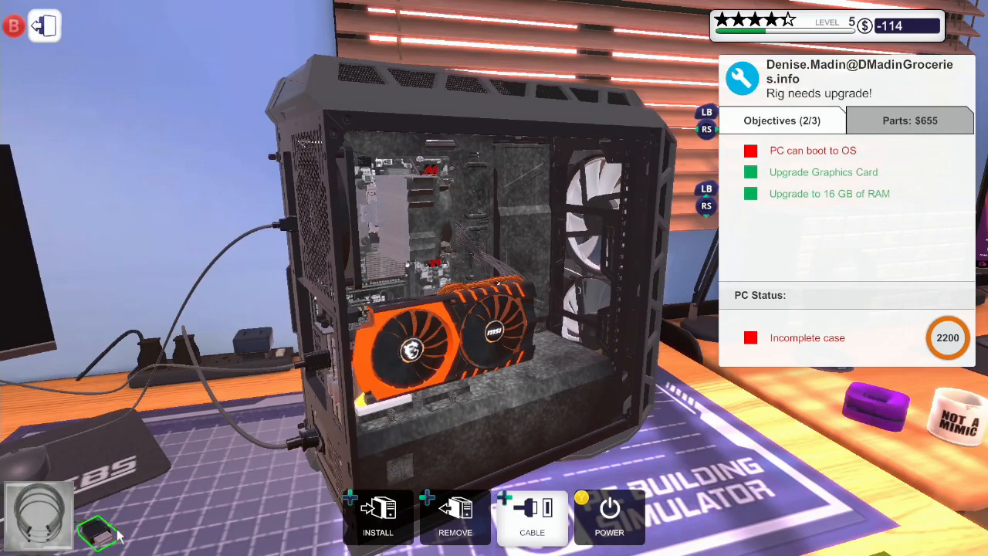
{"action": "mouse_move", "coordinate": [309, 186]}
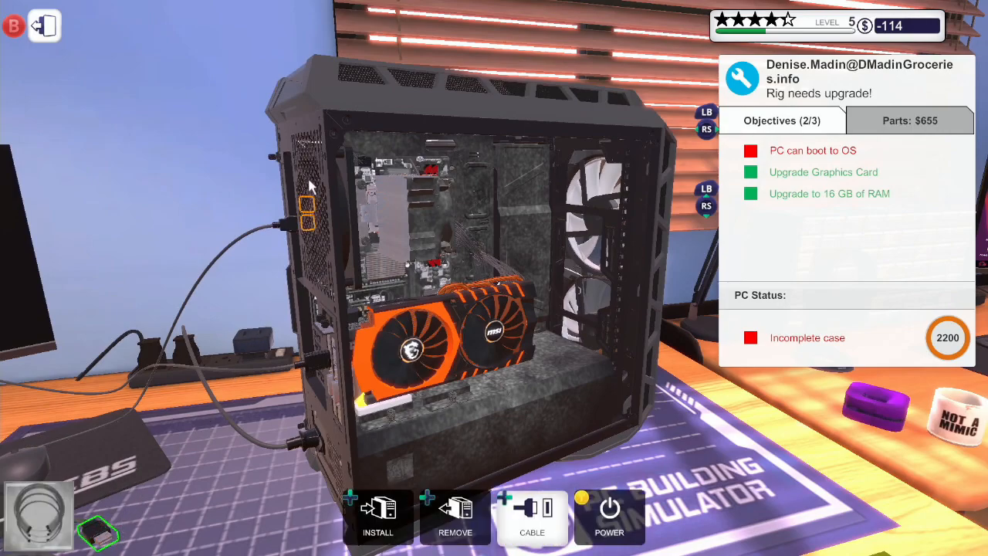
{"action": "mouse_move", "coordinate": [333, 232]}
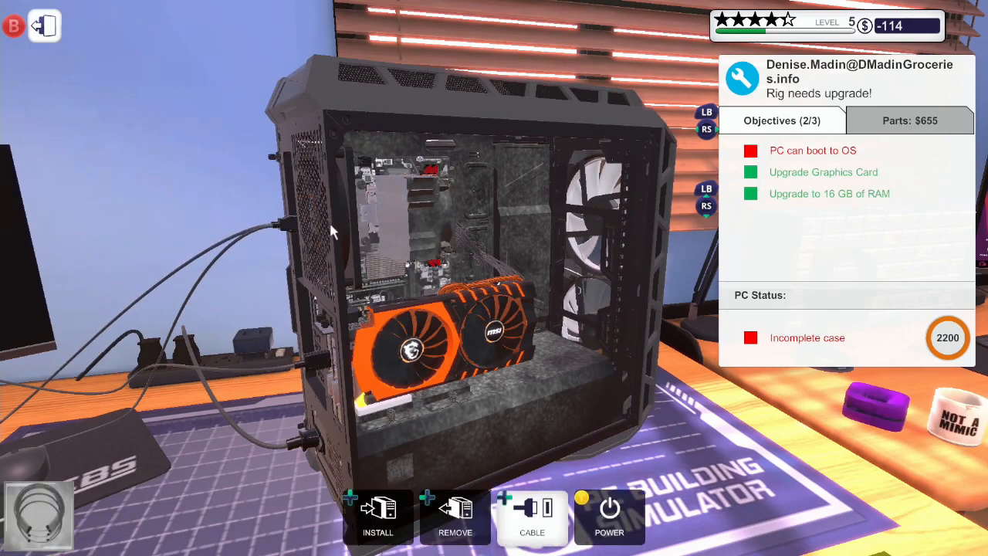
{"action": "left_click", "coordinate": [377, 517]}
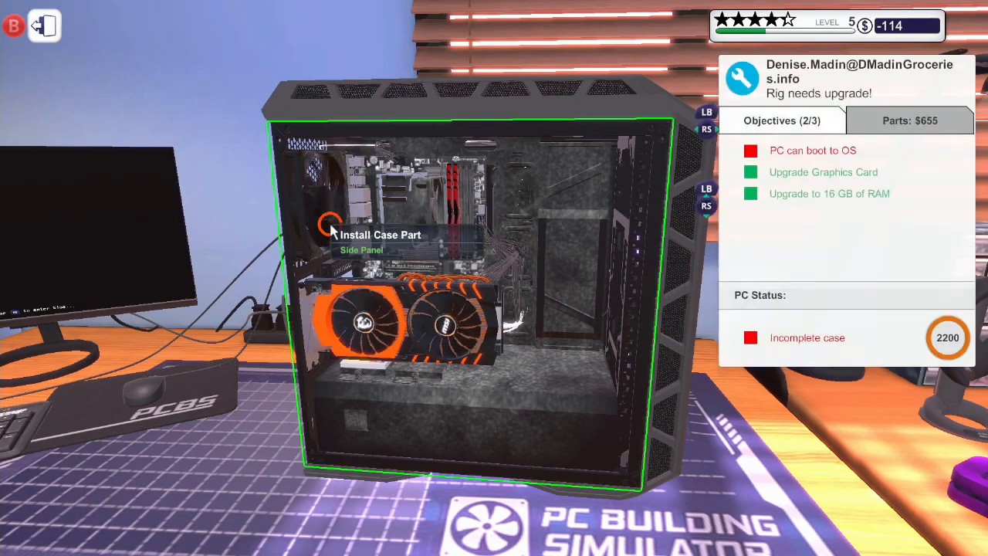
{"action": "left_click", "coordinate": [331, 224]}
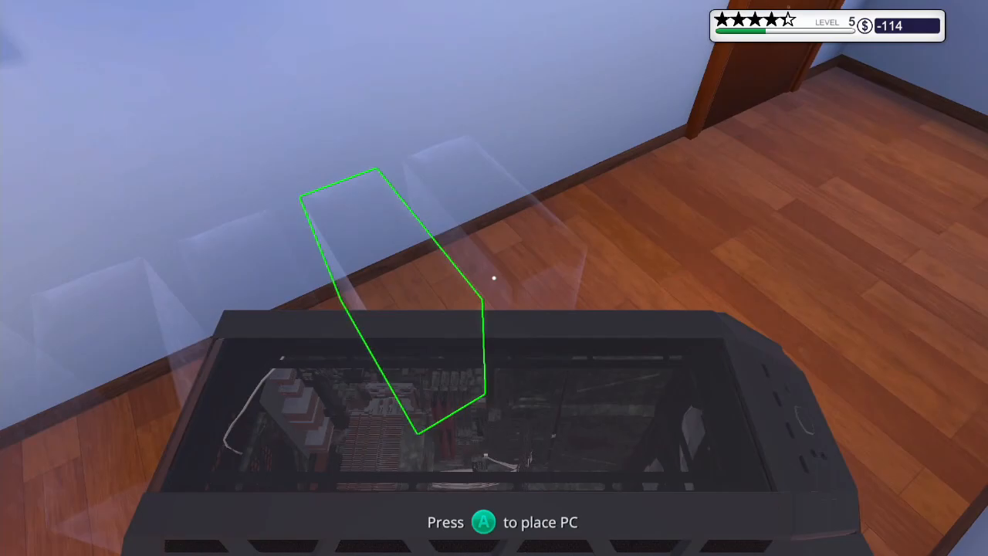
- Set the finished rig down in the delivery area
{"action": "key", "text": "a"}
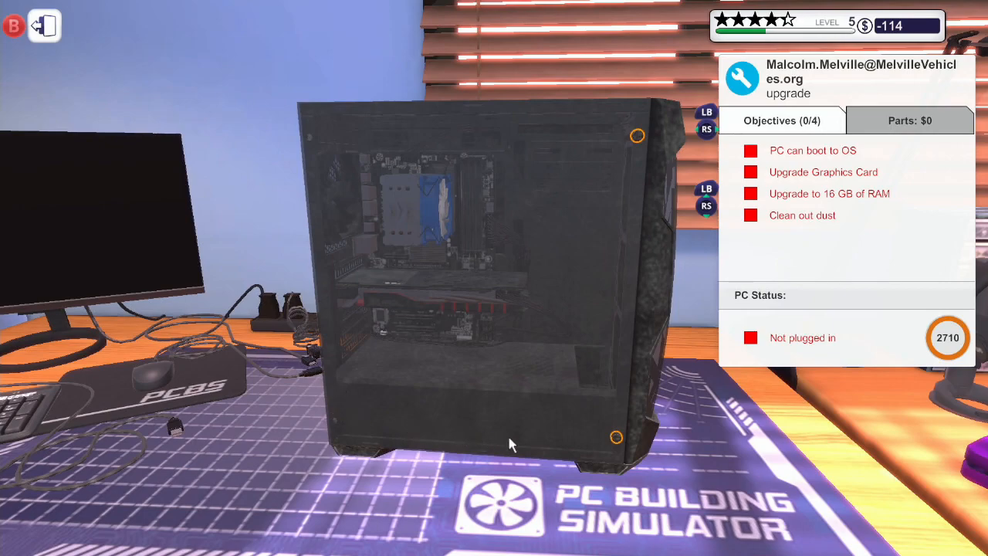
{"action": "mouse_move", "coordinate": [681, 134]}
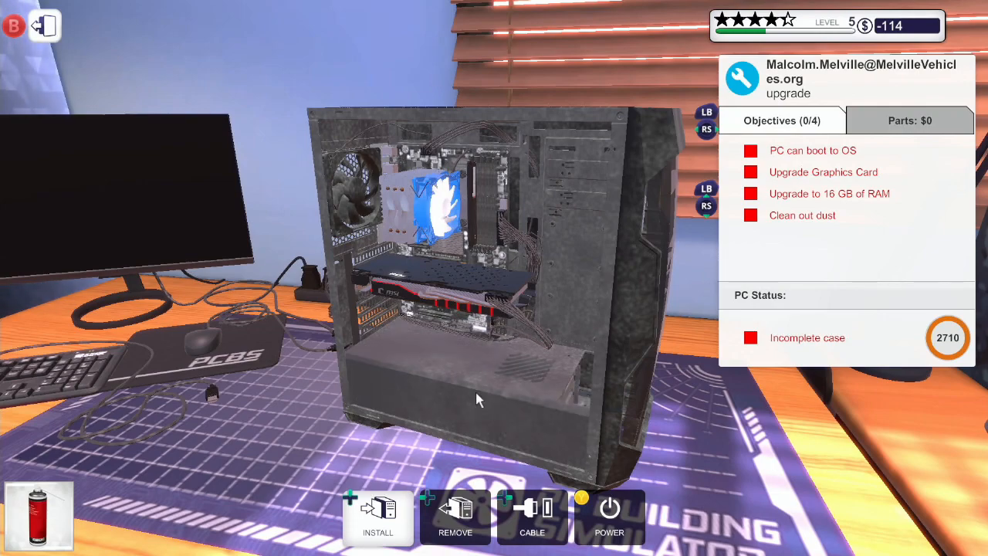
{"action": "mouse_move", "coordinate": [564, 218]}
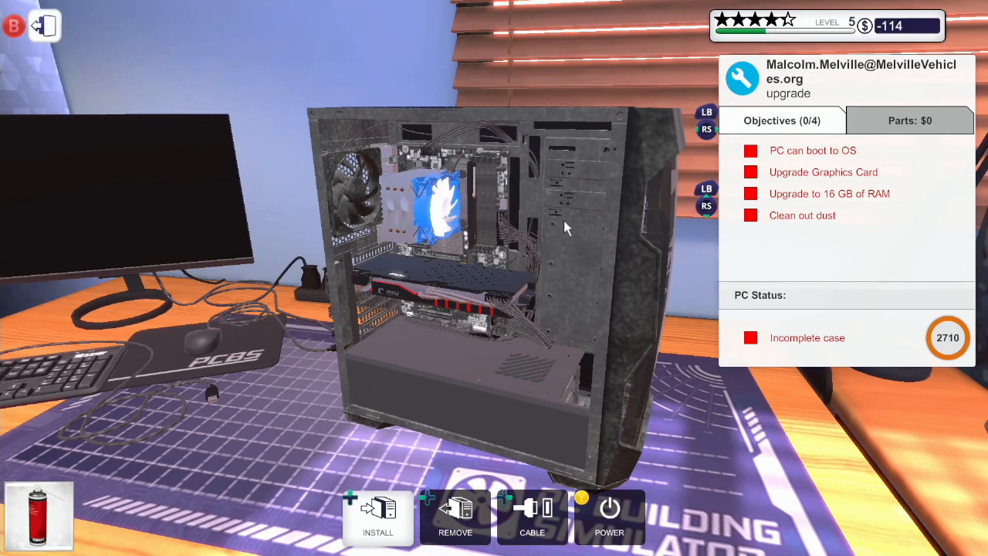
{"action": "mouse_move", "coordinate": [627, 301]}
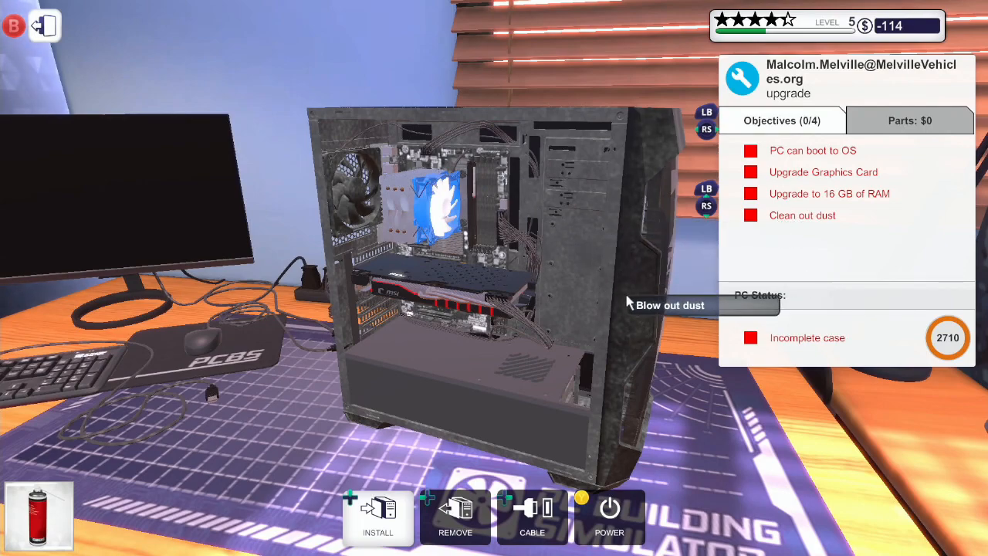
{"action": "mouse_move", "coordinate": [564, 232]}
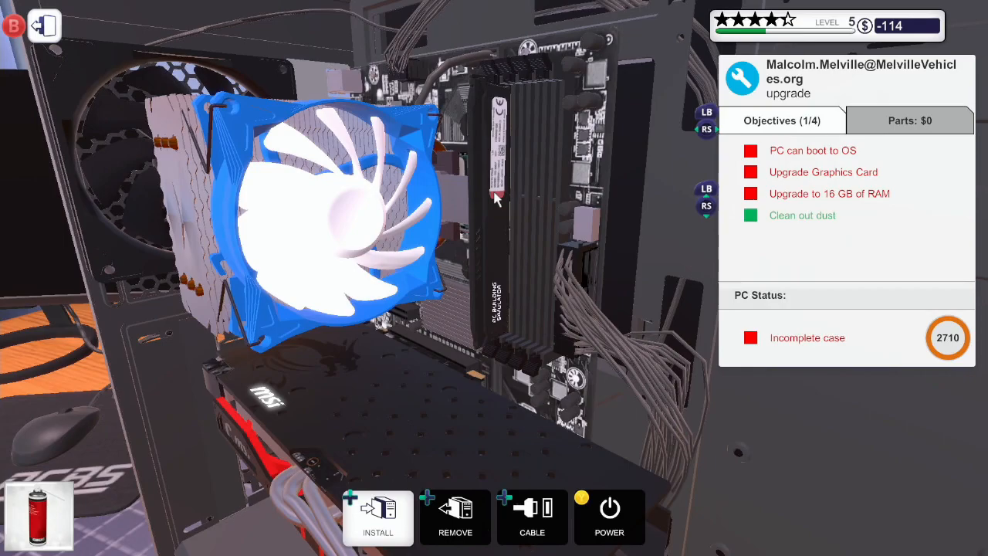
{"action": "mouse_move", "coordinate": [498, 85]}
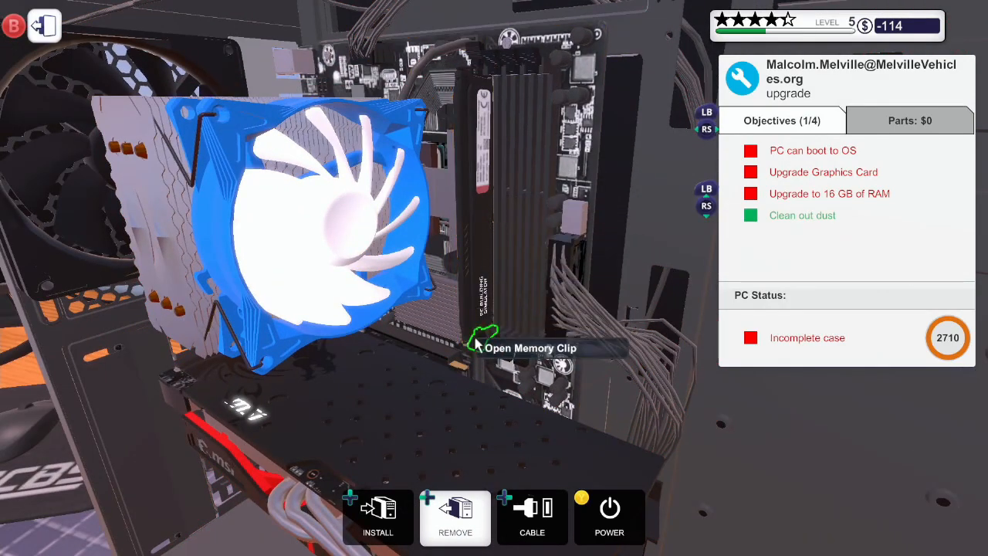
{"action": "mouse_move", "coordinate": [479, 298]}
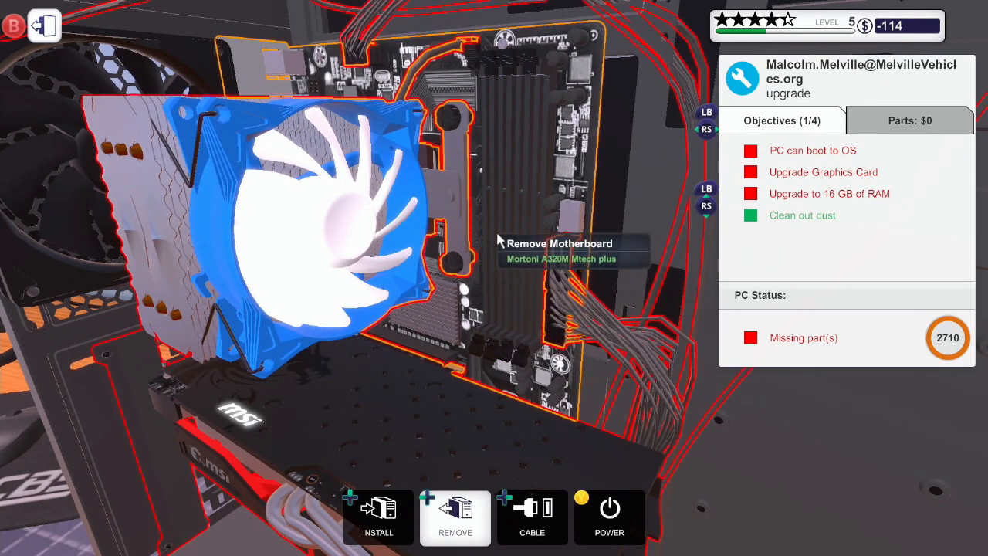
{"action": "mouse_move", "coordinate": [475, 146]}
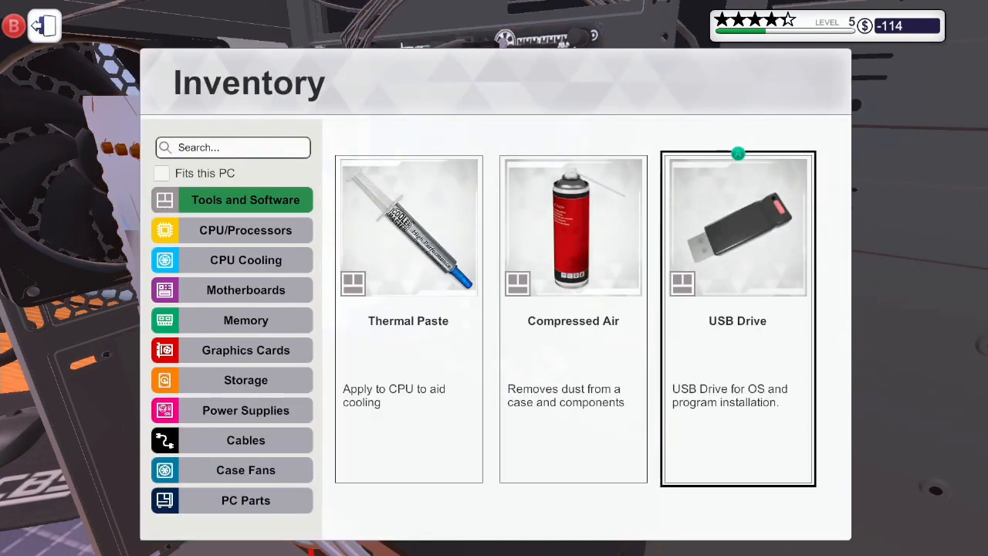
- Switch the inventory to the Memory category and browse the 8 GB sticks
{"action": "left_click", "coordinate": [246, 319]}
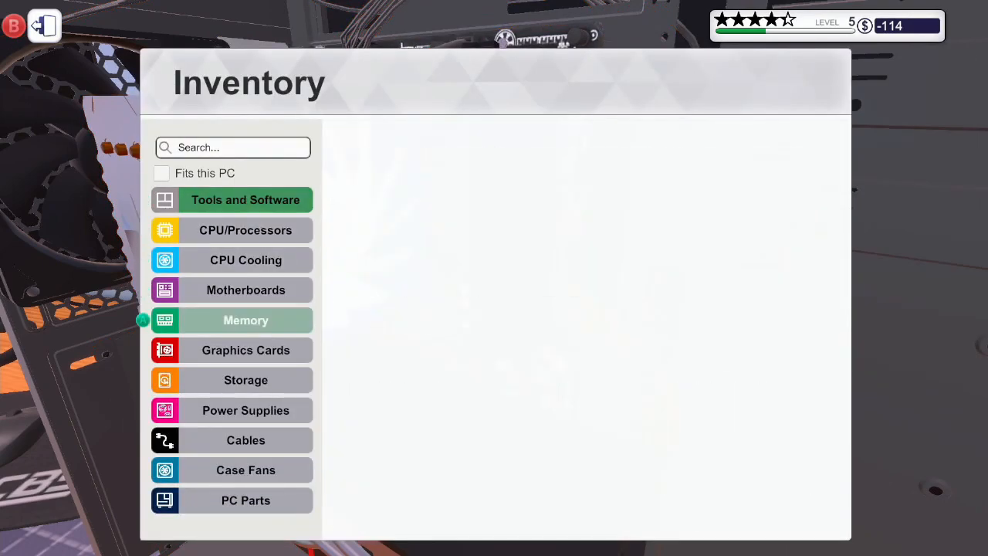
{"action": "left_click", "coordinate": [245, 319]}
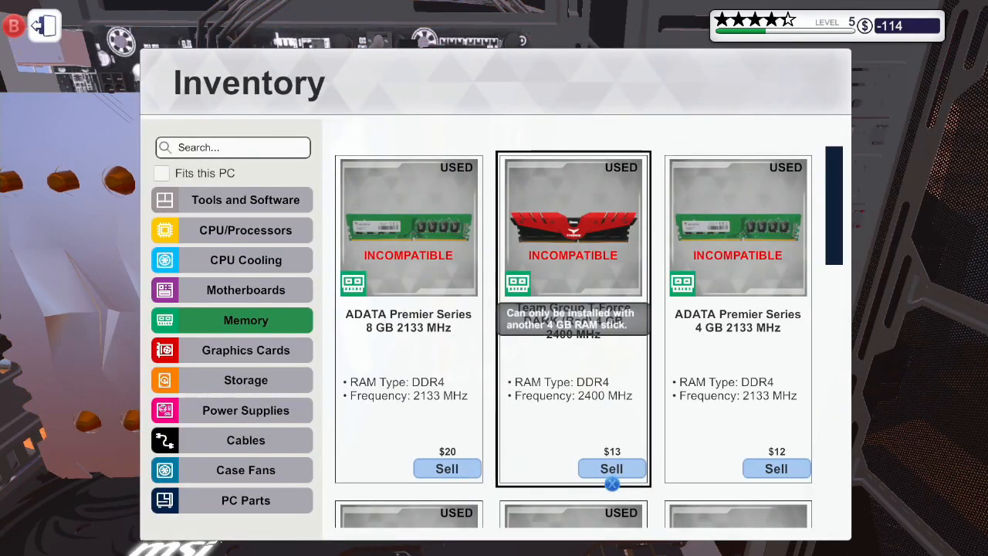
{"action": "scroll", "scroll_direction": "down", "scroll_amount": 3}
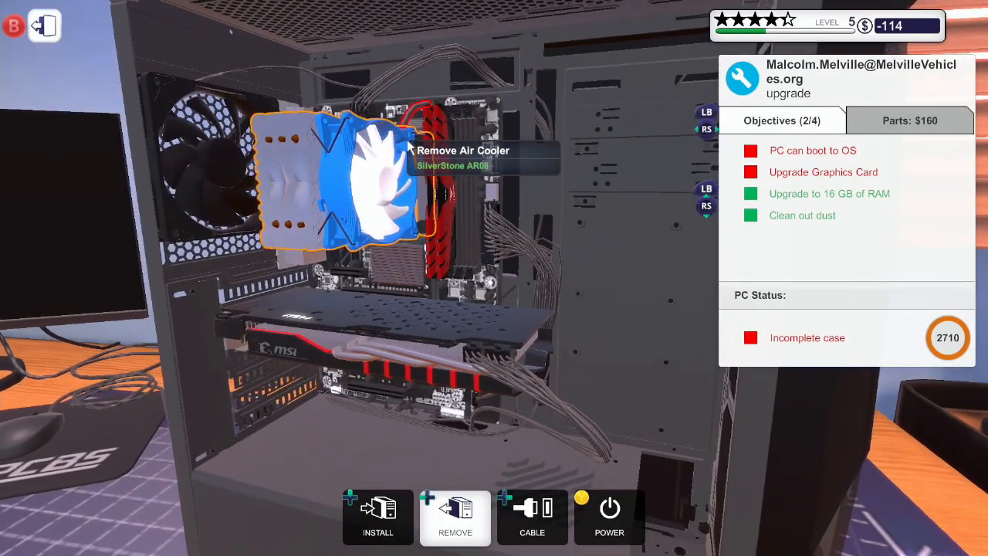
{"action": "mouse_move", "coordinate": [479, 363]}
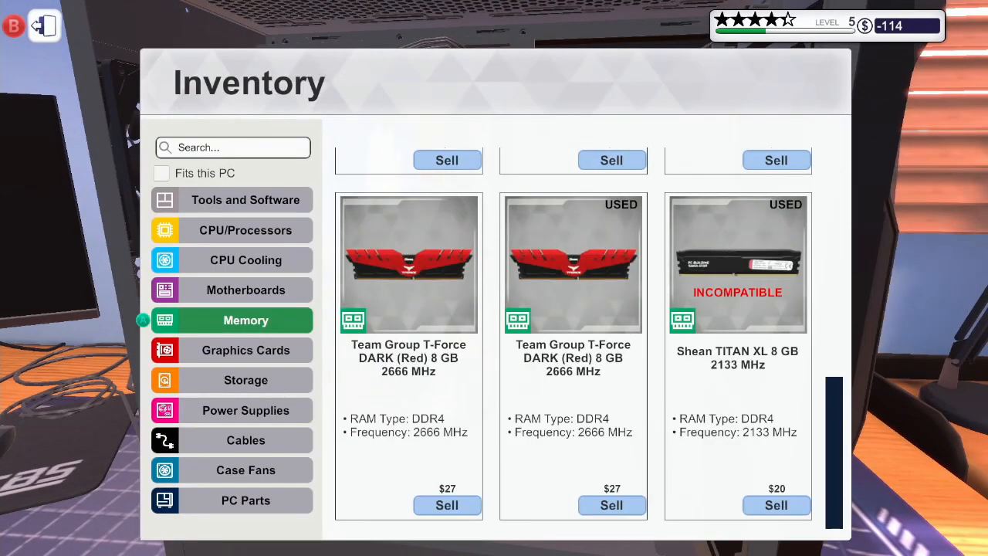
- Fit the MSI GeForce card and connect its PSU and GPU power cables
{"action": "left_click", "coordinate": [246, 350]}
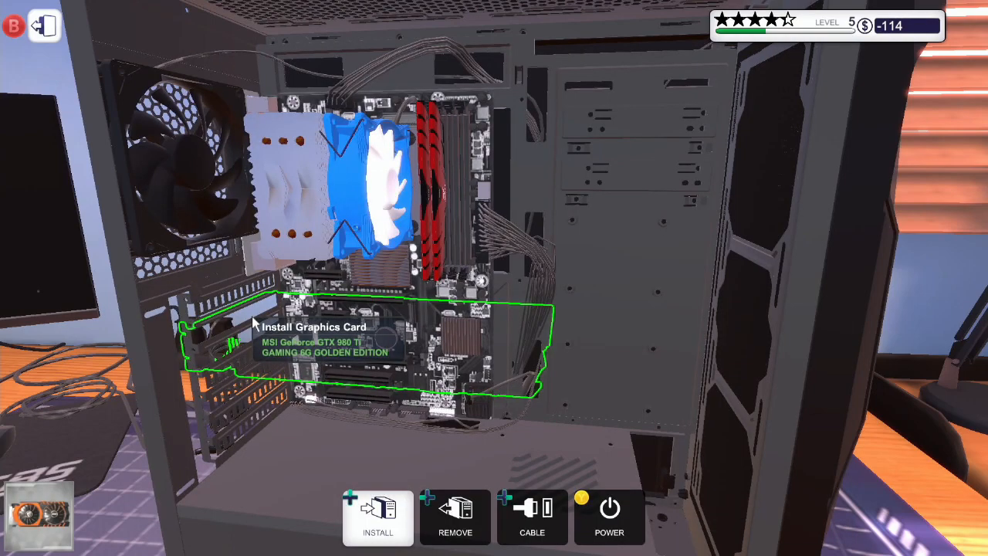
{"action": "left_click", "coordinate": [378, 517]}
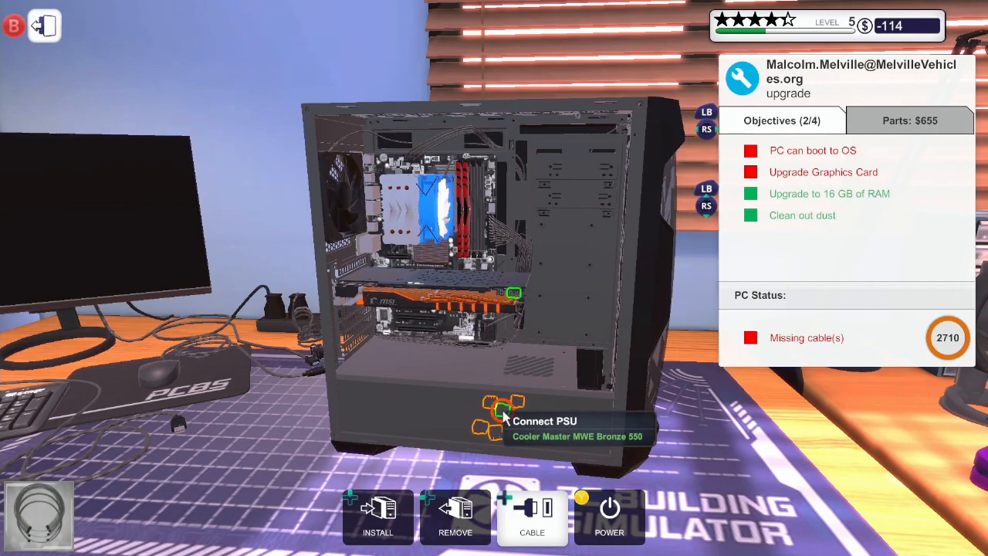
{"action": "mouse_move", "coordinate": [501, 293]}
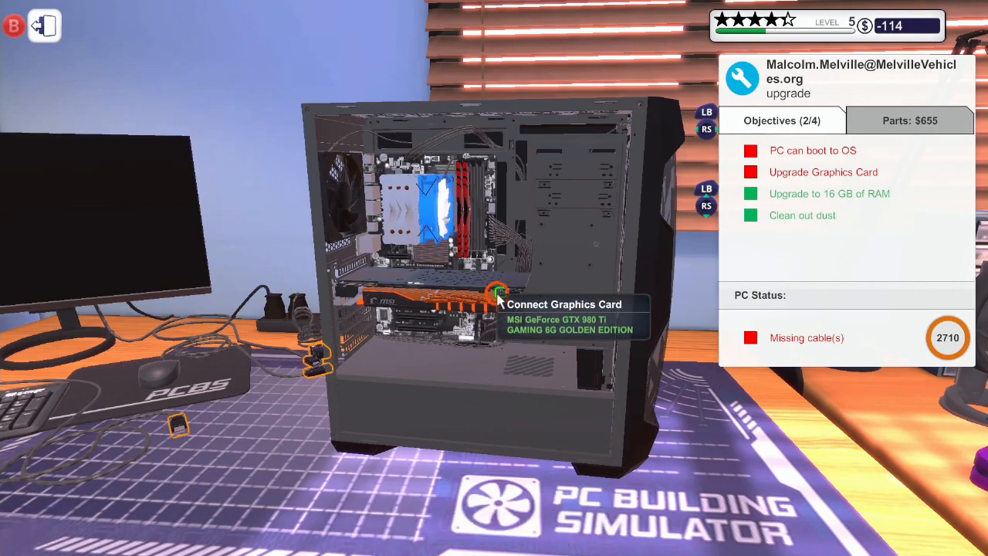
{"action": "left_click", "coordinate": [498, 301]}
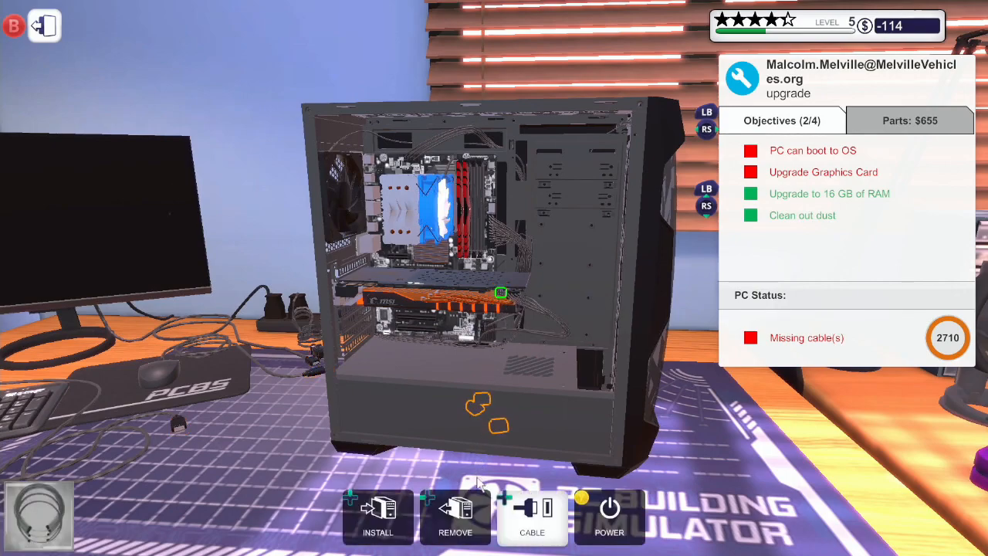
{"action": "left_click", "coordinate": [501, 293]}
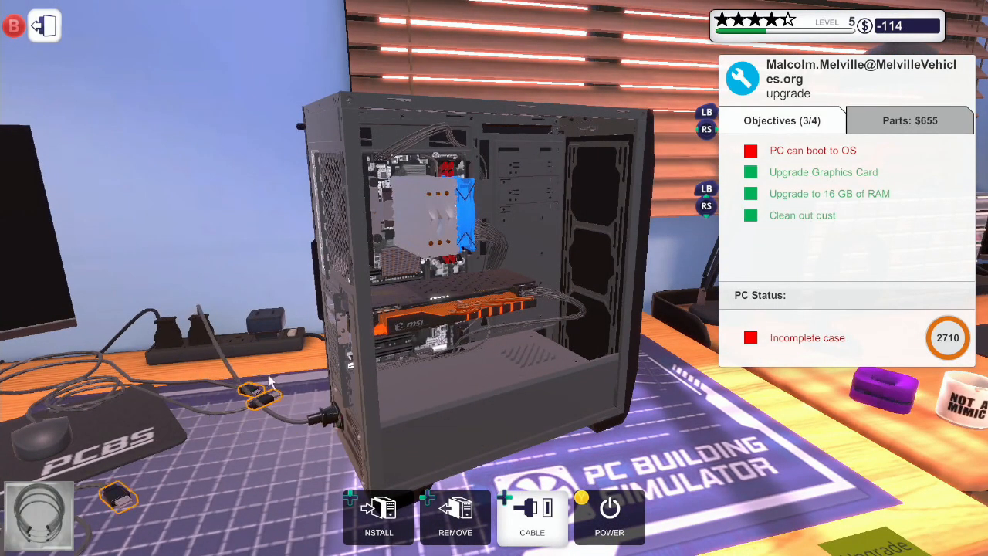
{"action": "mouse_move", "coordinate": [336, 312]}
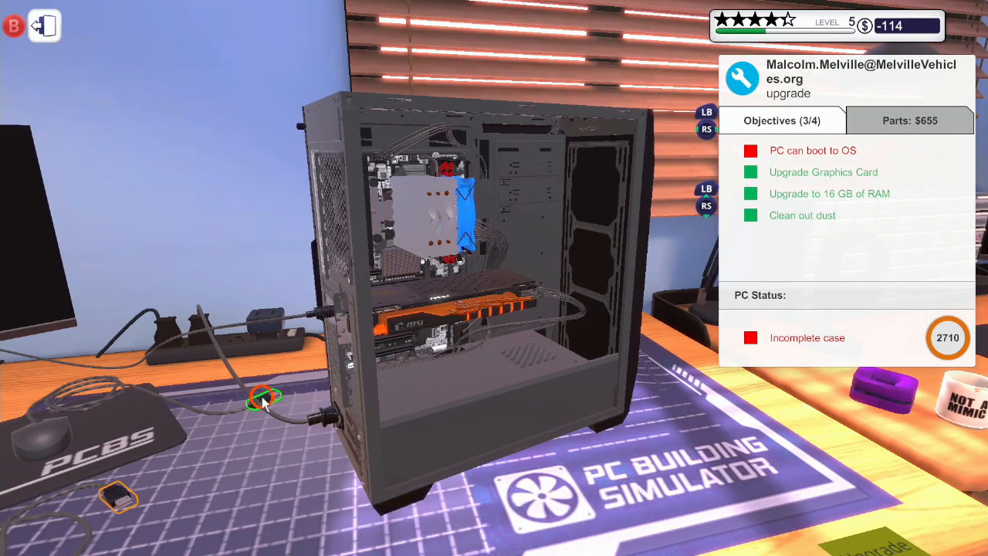
{"action": "left_click", "coordinate": [264, 398]}
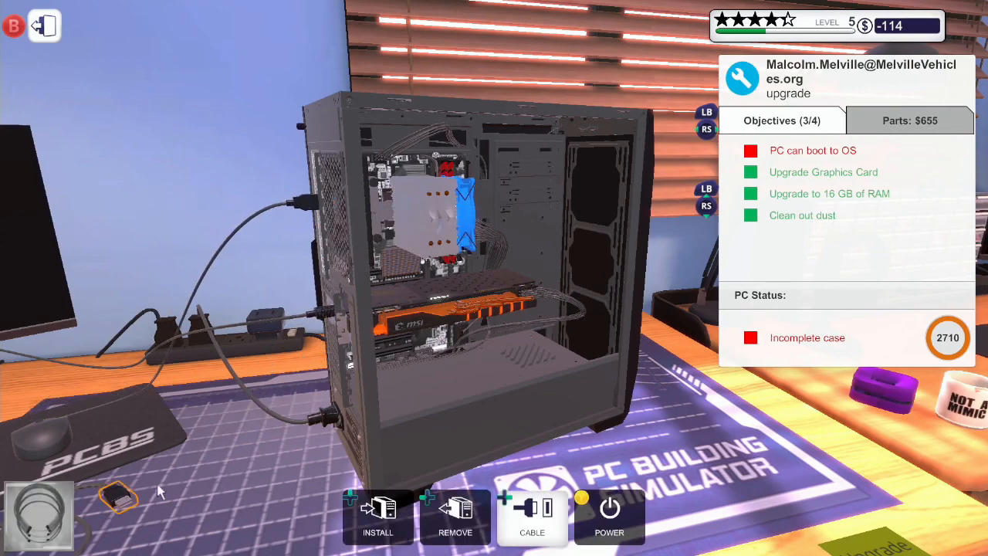
{"action": "mouse_move", "coordinate": [332, 251]}
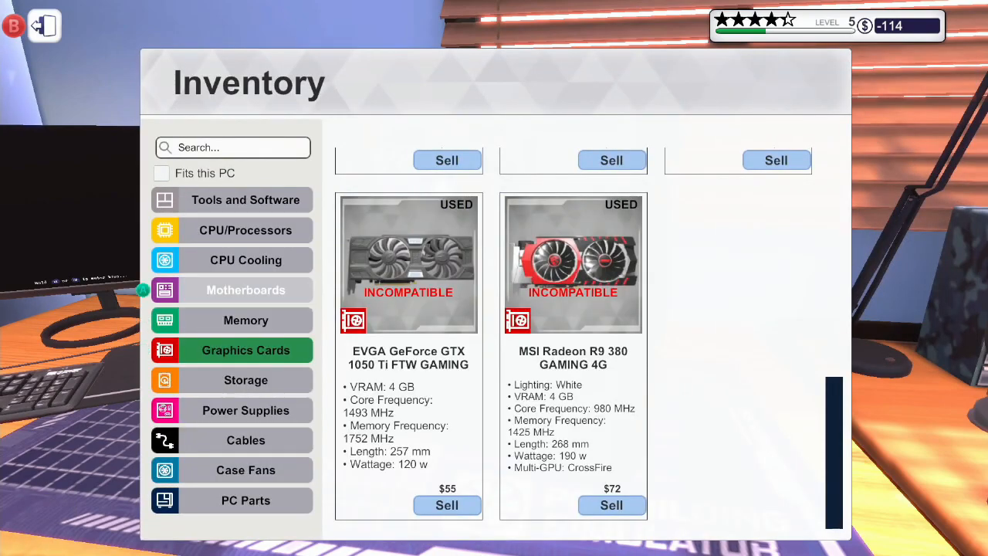
{"action": "left_click", "coordinate": [246, 260]}
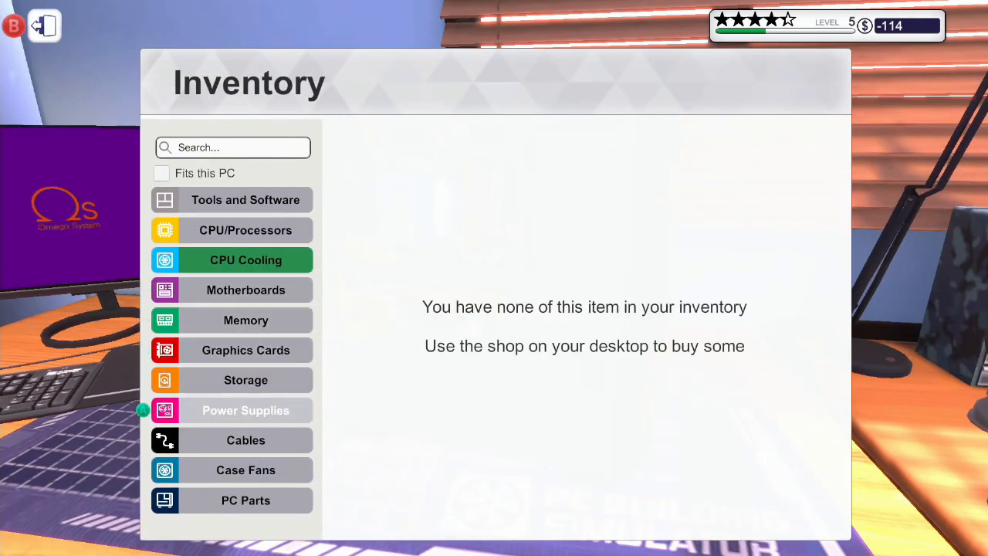
{"action": "left_click", "coordinate": [246, 501]}
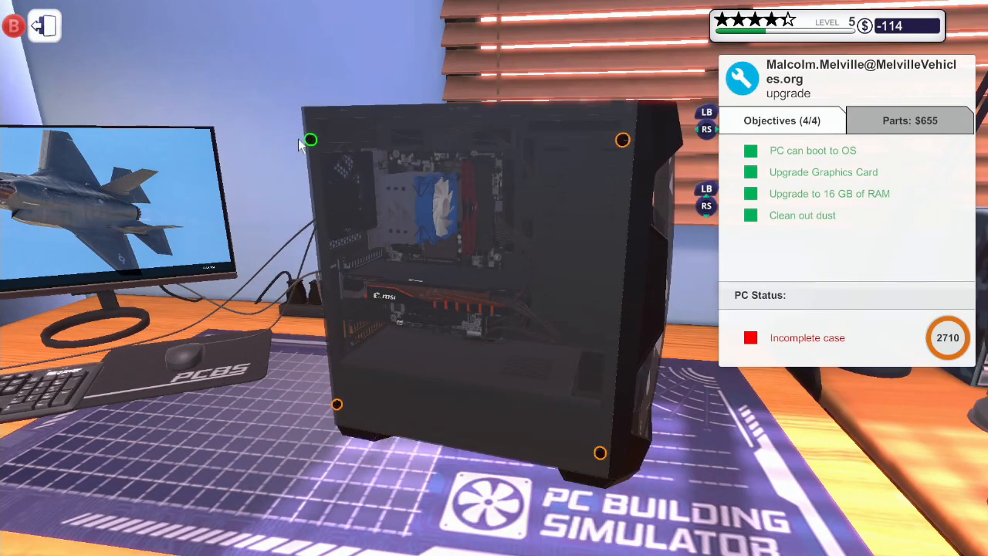
{"action": "mouse_move", "coordinate": [623, 141]}
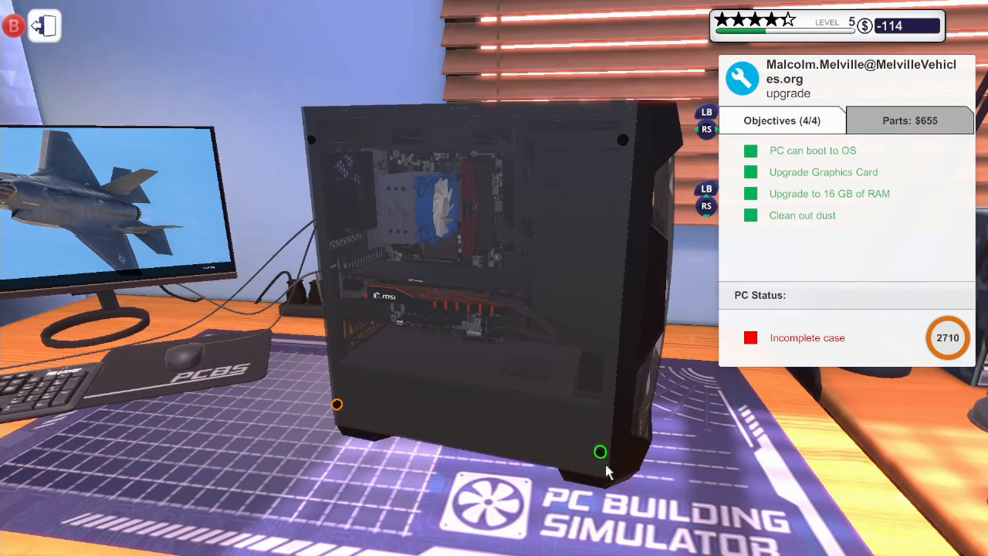
{"action": "mouse_move", "coordinate": [340, 407]}
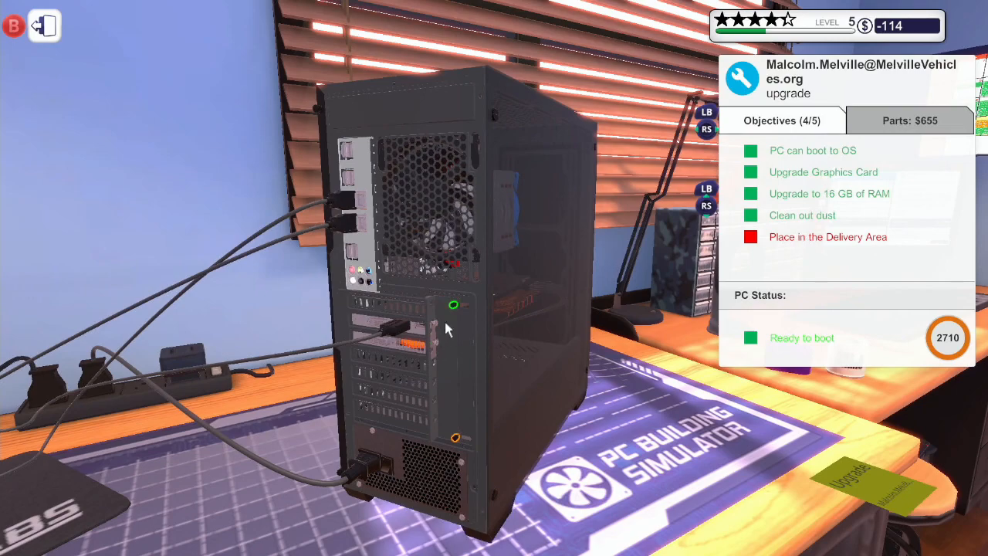
{"action": "mouse_move", "coordinate": [504, 423]}
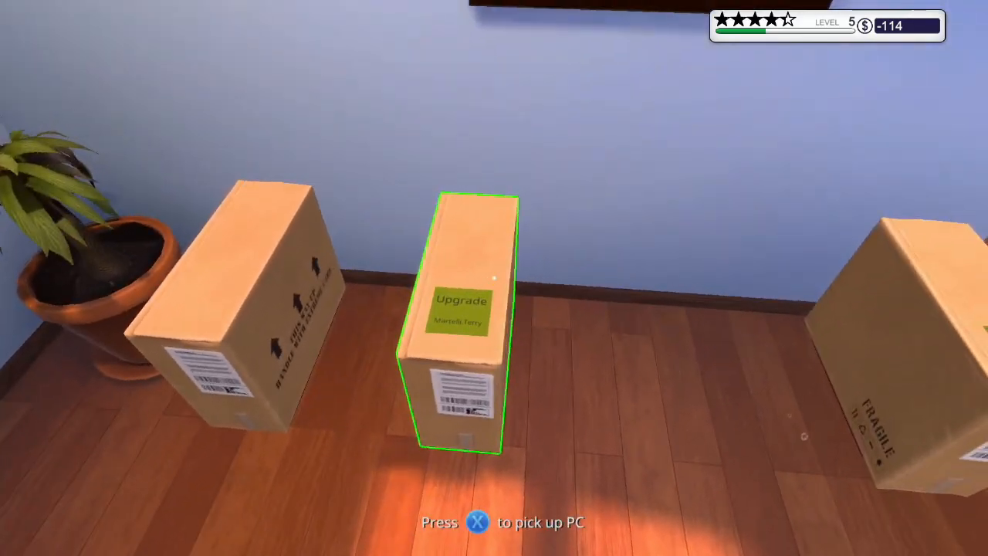
{"action": "key", "text": "x"}
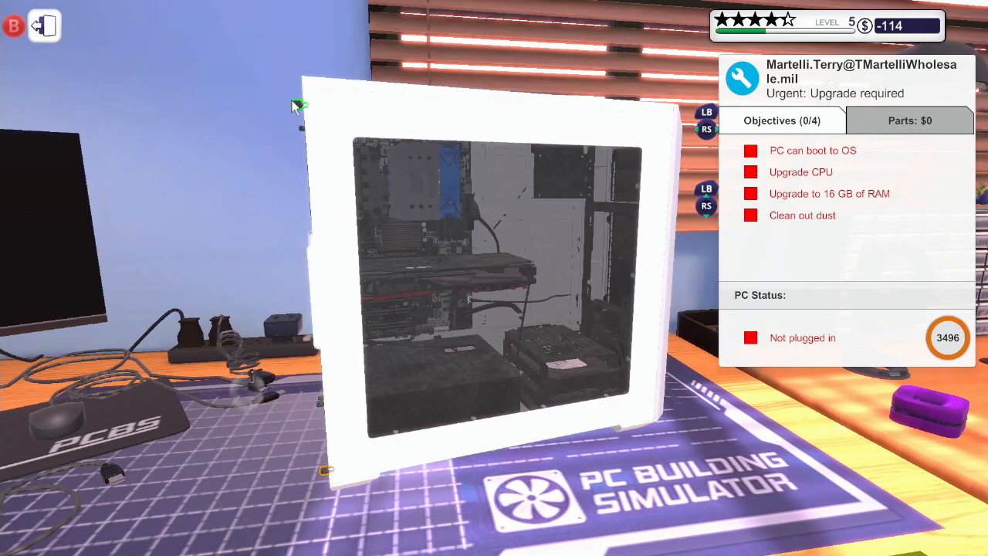
{"action": "mouse_move", "coordinate": [324, 471]}
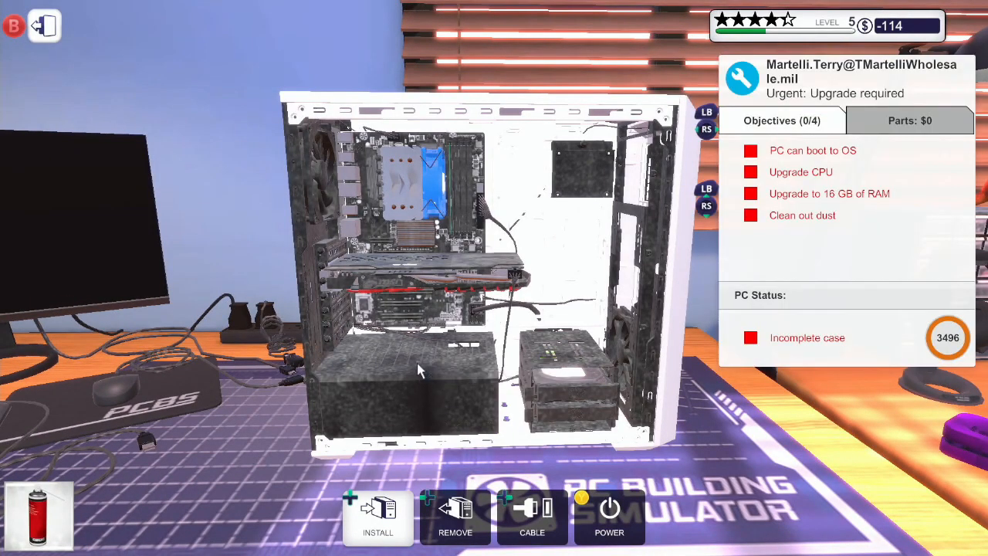
{"action": "mouse_move", "coordinate": [371, 306]}
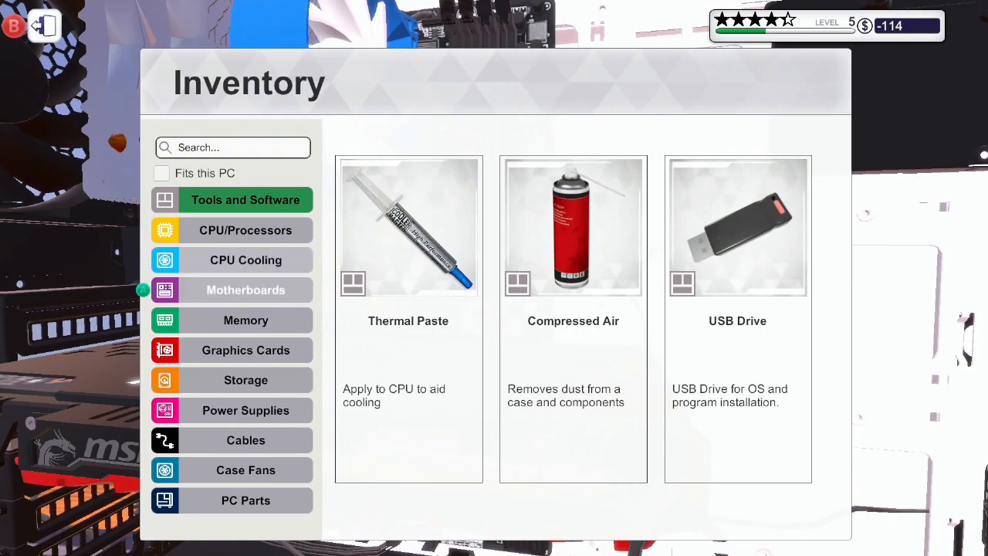
- Install two red Team Group T-Force DARK 8 GB memory sticks
{"action": "left_click", "coordinate": [246, 320]}
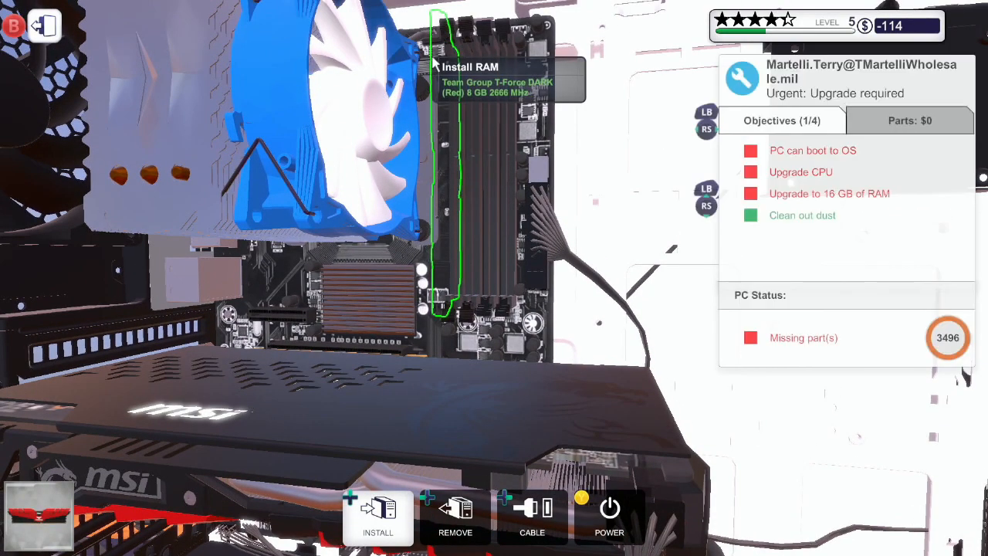
{"action": "left_click", "coordinate": [378, 517]}
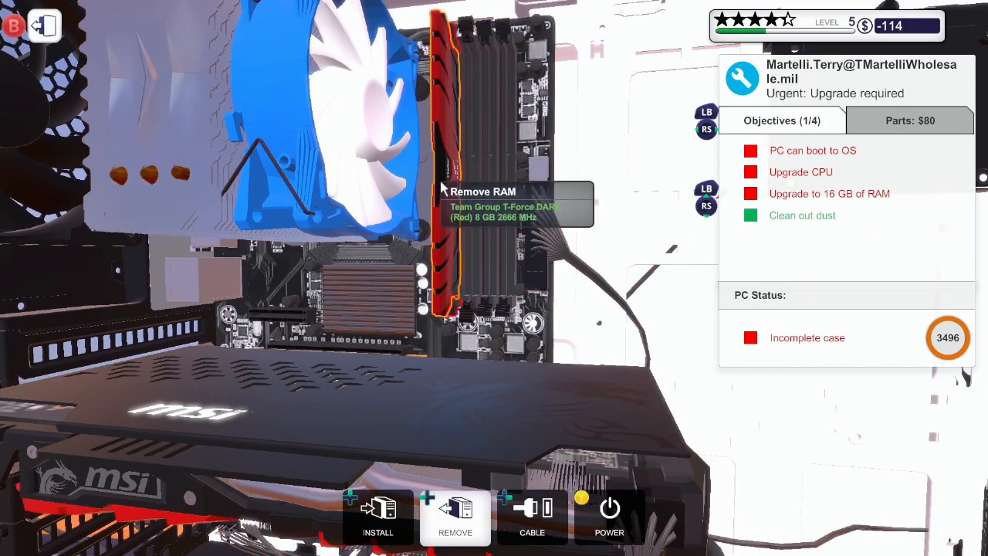
{"action": "left_click", "coordinate": [456, 517]}
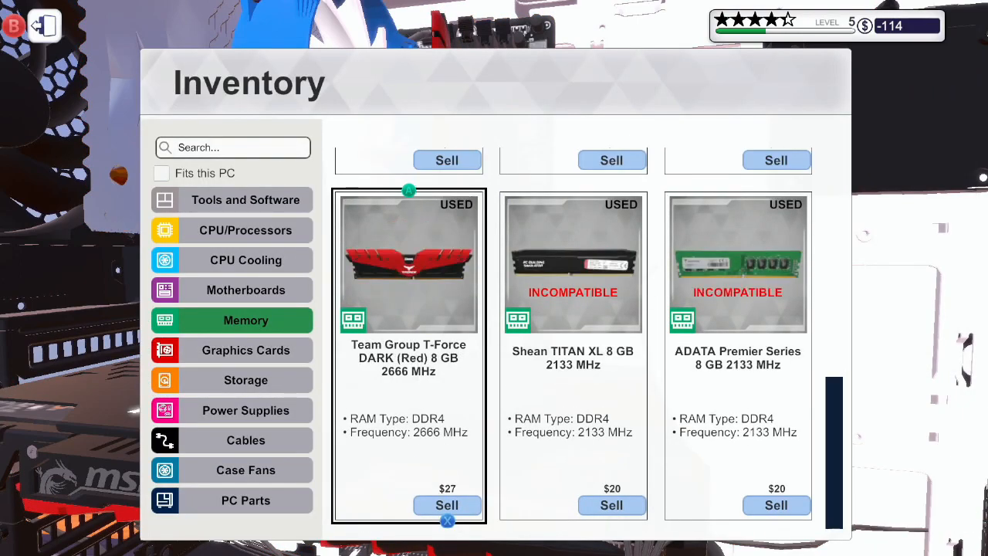
{"action": "left_click", "coordinate": [409, 264]}
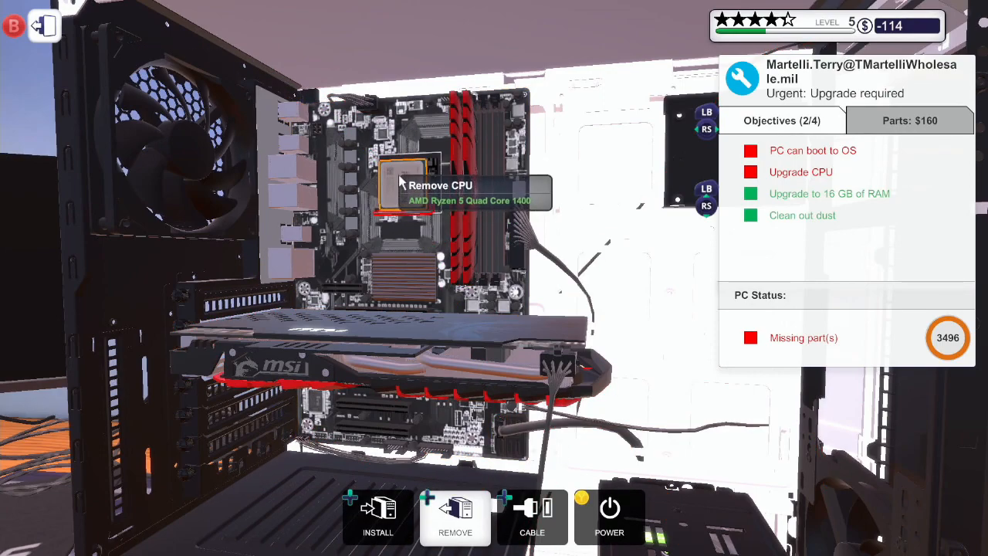
{"action": "mouse_move", "coordinate": [408, 221]}
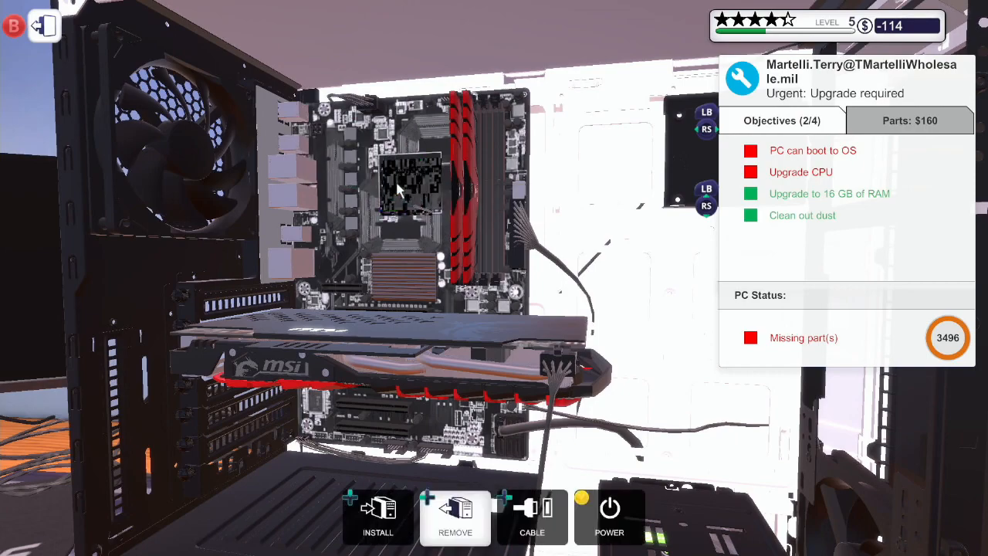
- Browse the inventory's processors to handle the Ryzen 5 1400
{"action": "left_click", "coordinate": [377, 517]}
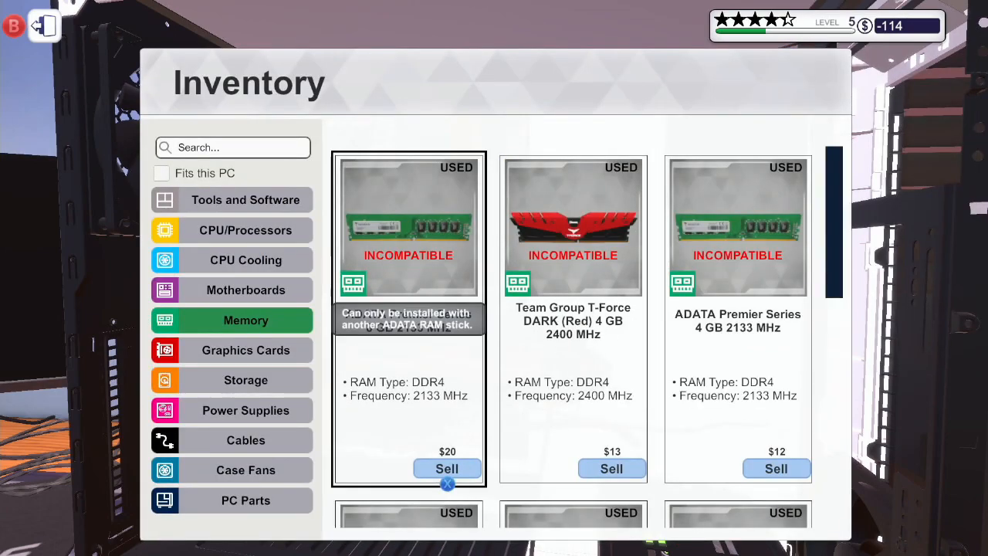
{"action": "left_click", "coordinate": [245, 231]}
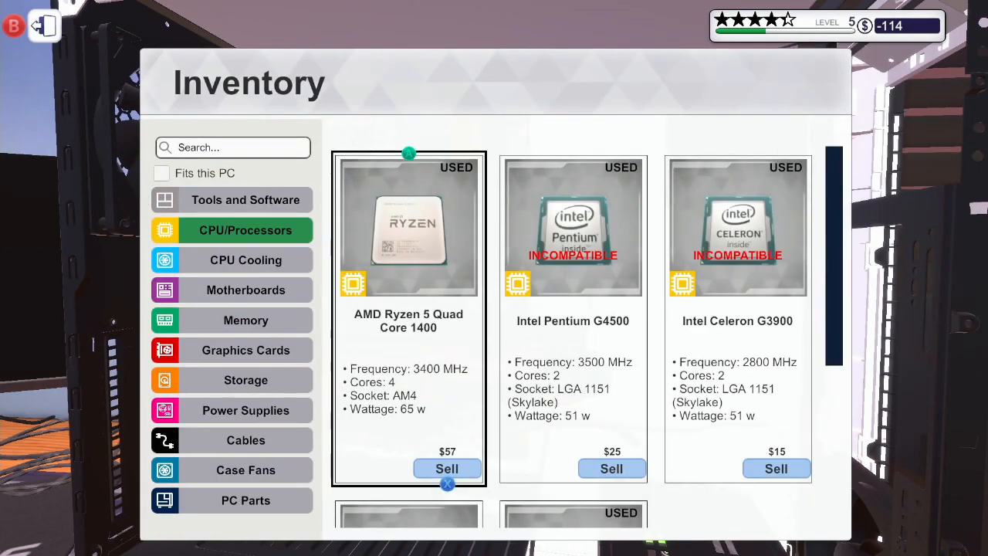
{"action": "scroll", "scroll_direction": "down", "scroll_amount": 3}
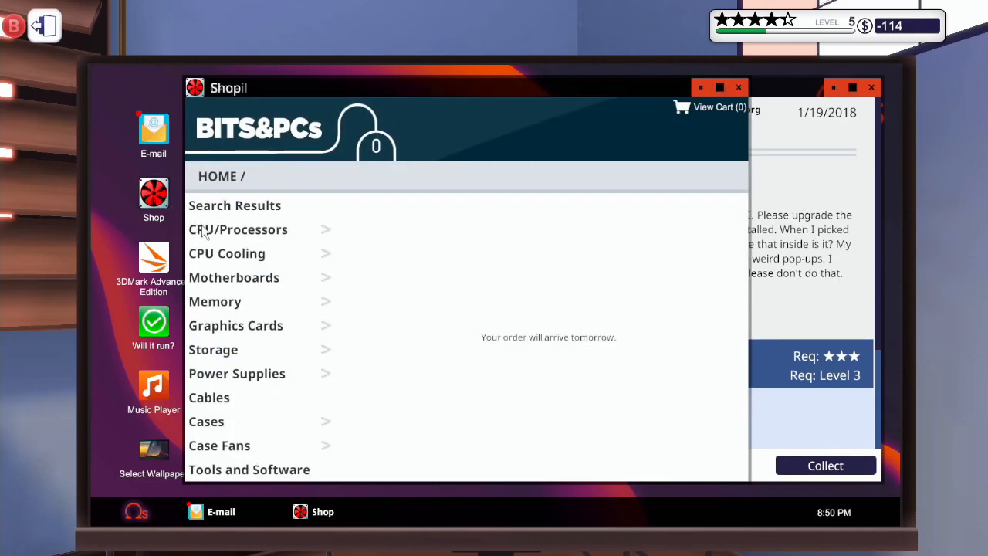
- Add the Ryzen 5 1500X to the cart and buy it with same-day delivery
{"action": "left_click", "coordinate": [238, 229]}
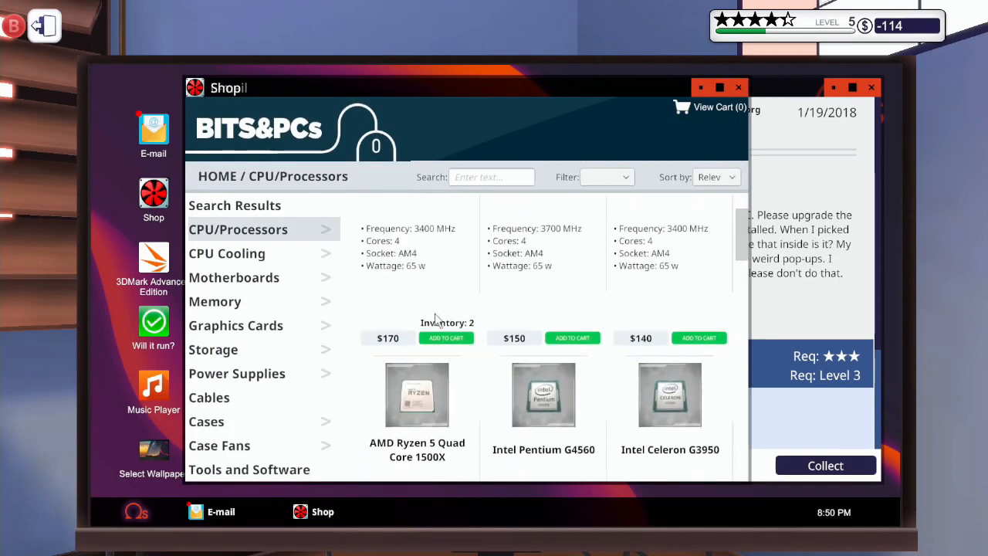
{"action": "scroll", "scroll_direction": "down", "scroll_amount": 3}
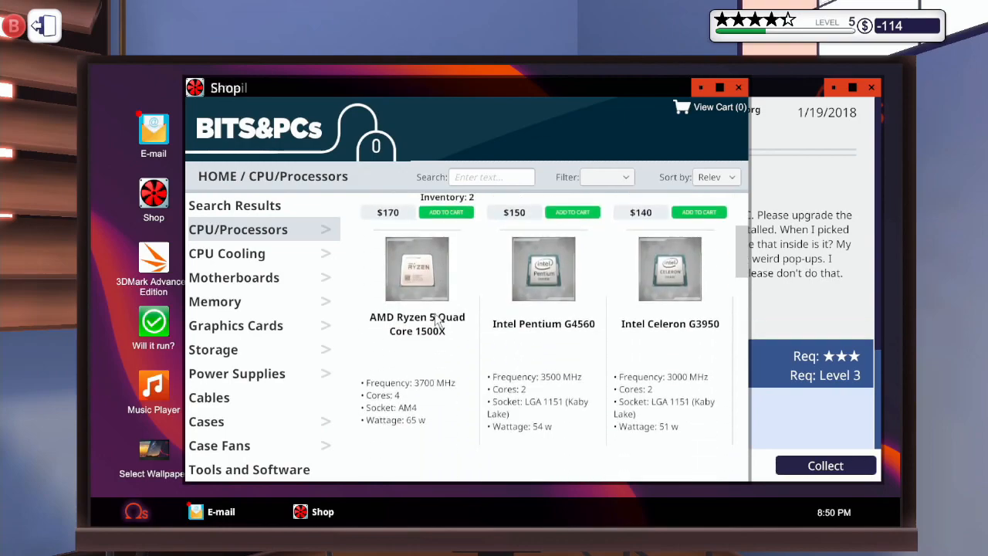
{"action": "scroll", "scroll_direction": "down", "scroll_amount": 3}
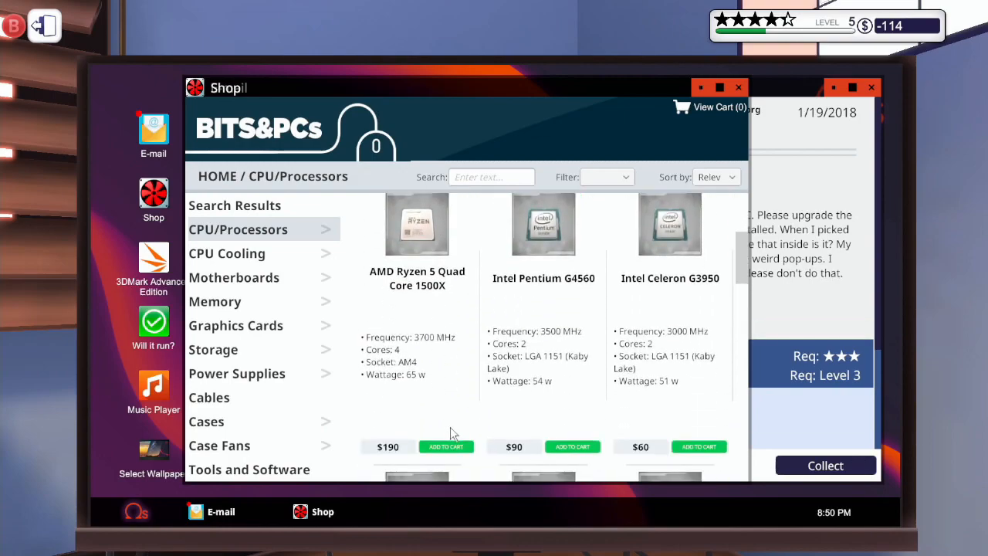
{"action": "left_click", "coordinate": [445, 447]}
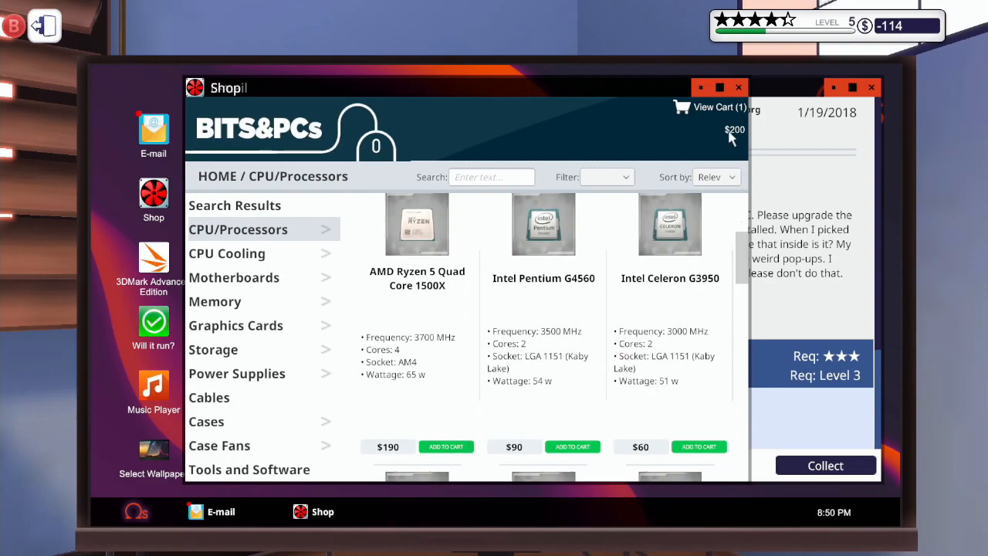
{"action": "left_click", "coordinate": [710, 107]}
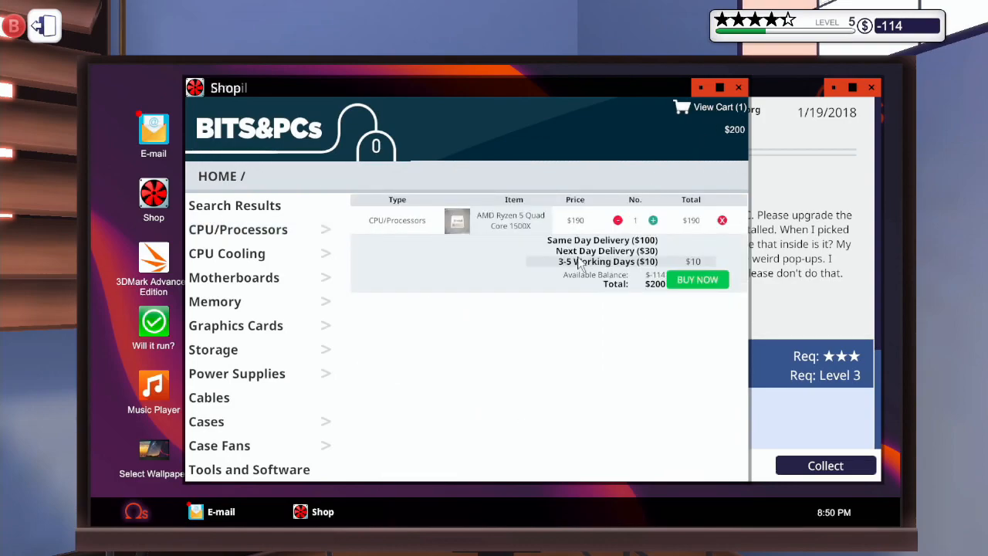
{"action": "left_click", "coordinate": [603, 240]}
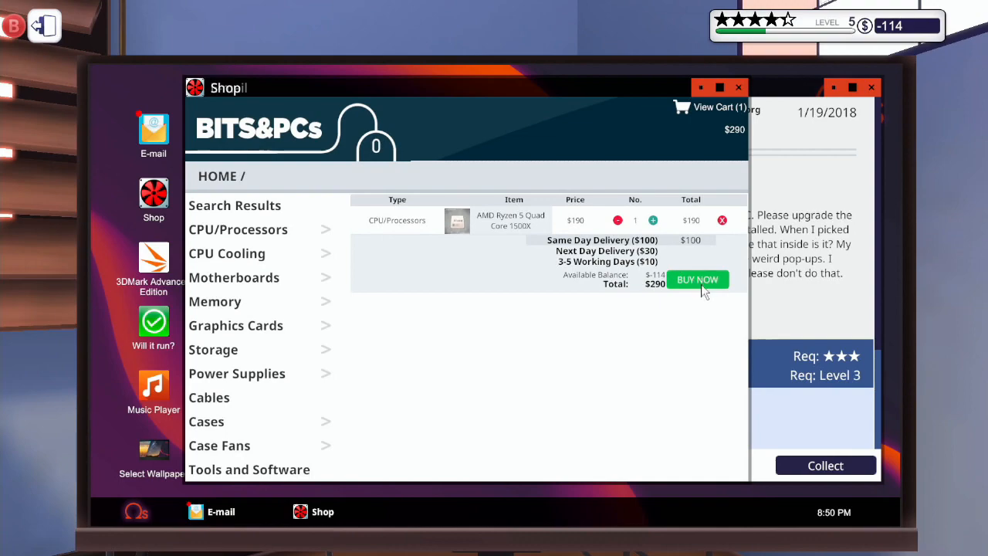
{"action": "left_click", "coordinate": [698, 280]}
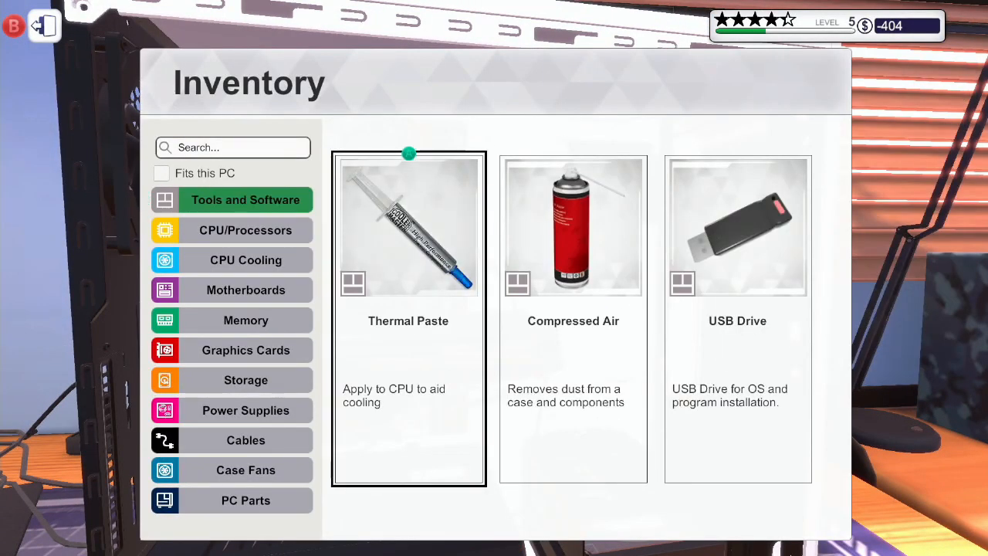
- Seat the Ryzen 5 1500X, close the socket lever, and look for a cooler
{"action": "left_click", "coordinate": [246, 230]}
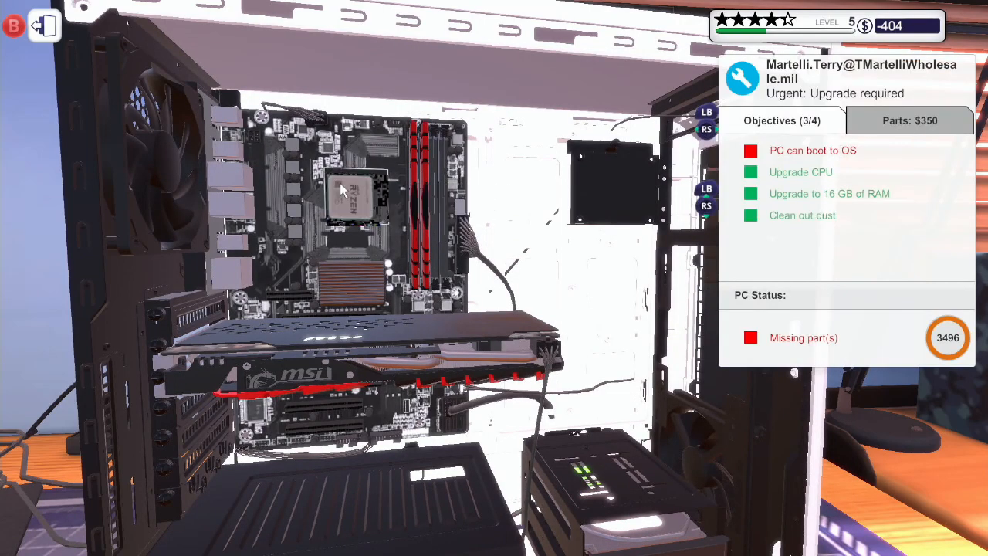
{"action": "mouse_move", "coordinate": [351, 193]}
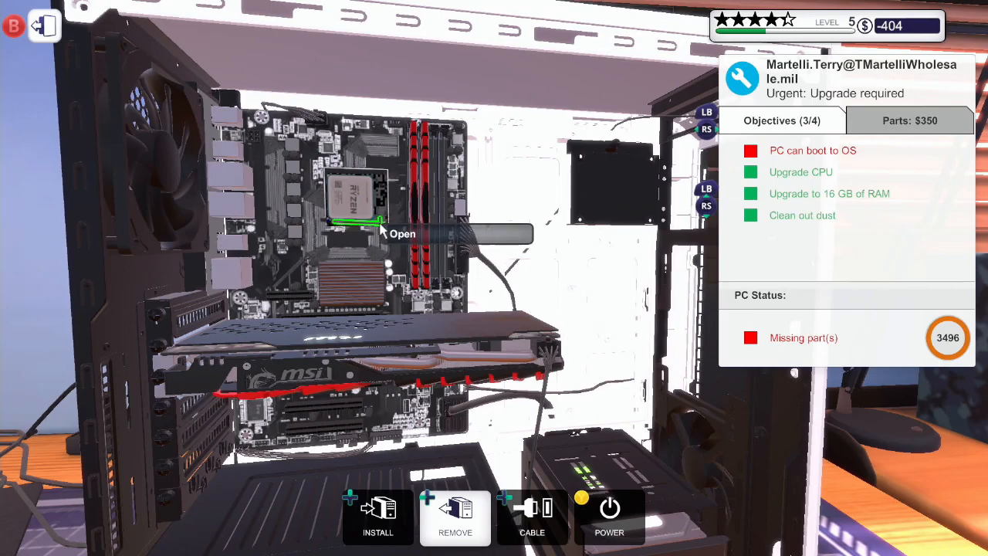
{"action": "left_click", "coordinate": [378, 518]}
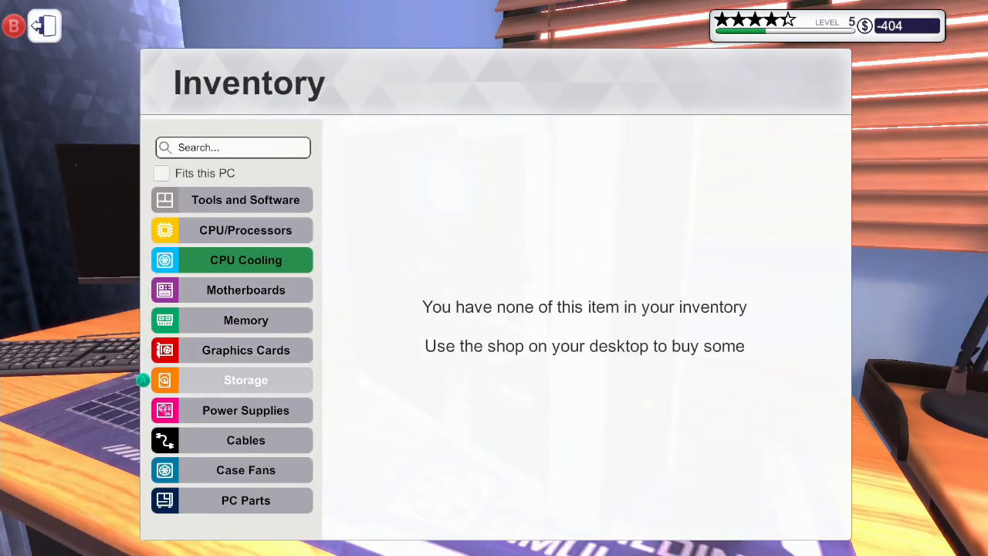
{"action": "left_click", "coordinate": [245, 501]}
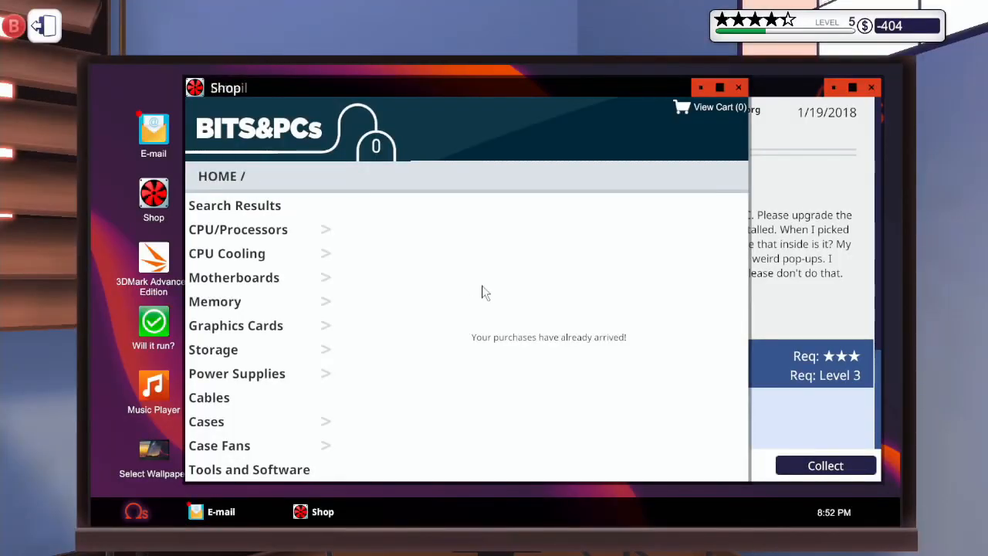
{"action": "mouse_move", "coordinate": [106, 211]}
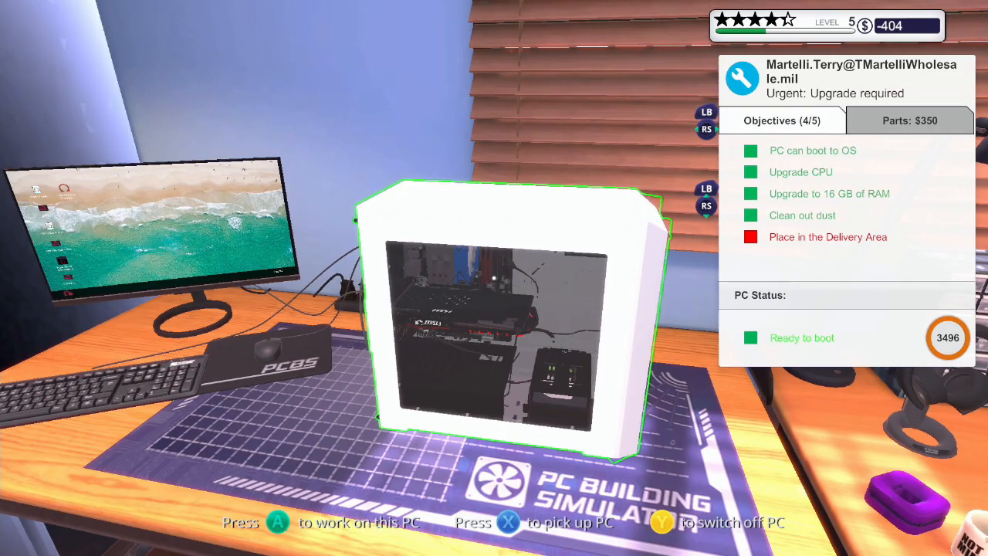
- Exit the work view, leaving Terry Martelli's ready-to-boot PC on the desk
{"action": "key", "text": "x"}
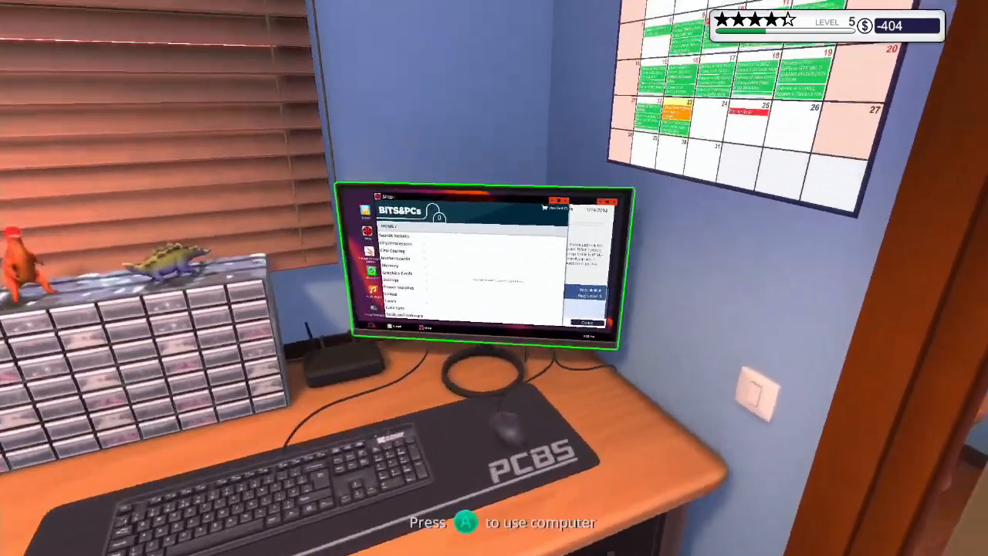
{"action": "mouse_move", "coordinate": [495, 278]}
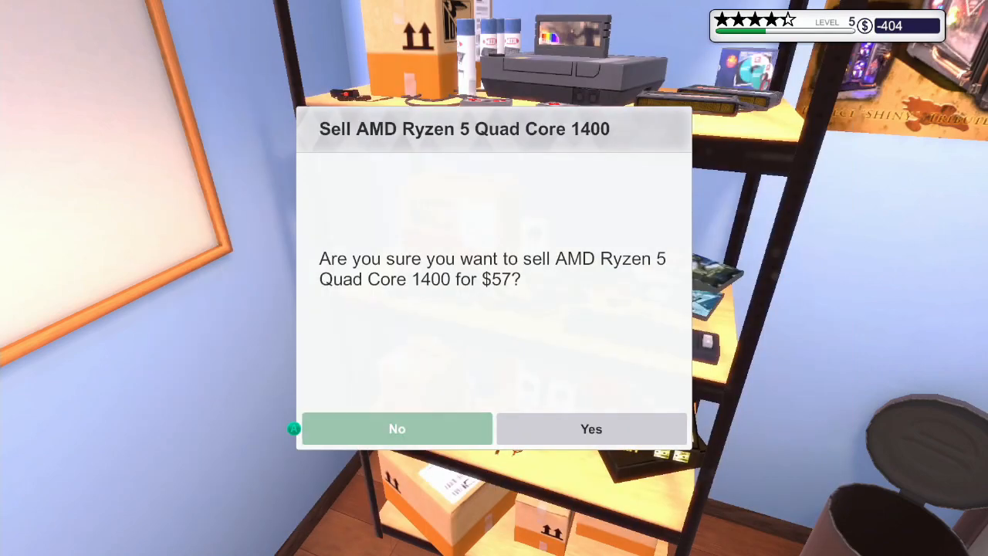
- Sell the Ryzen 5 1400, Celeron G3900, and spare T-Force and ADATA 8 GB sticks
{"action": "left_click", "coordinate": [592, 428]}
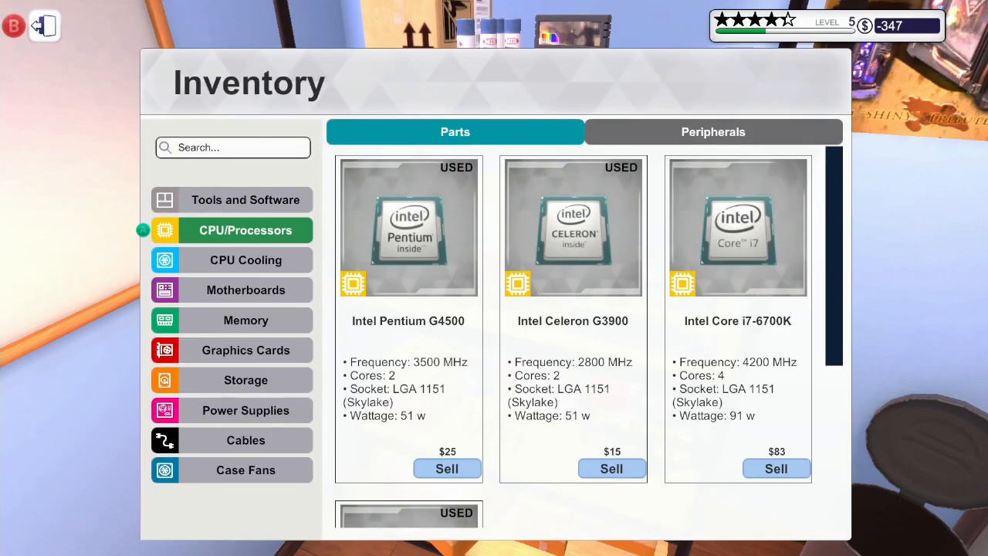
{"action": "left_click", "coordinate": [611, 469]}
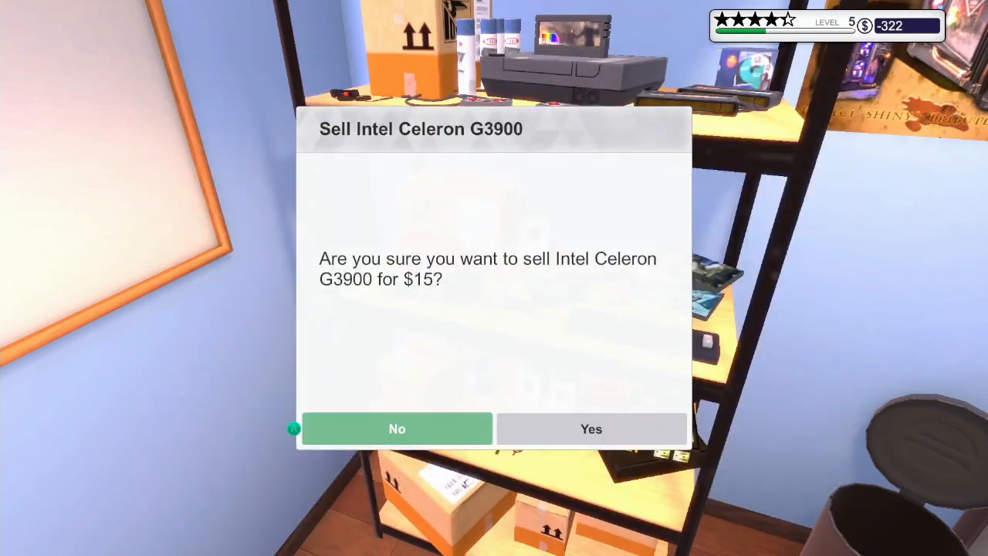
{"action": "left_click", "coordinate": [591, 429]}
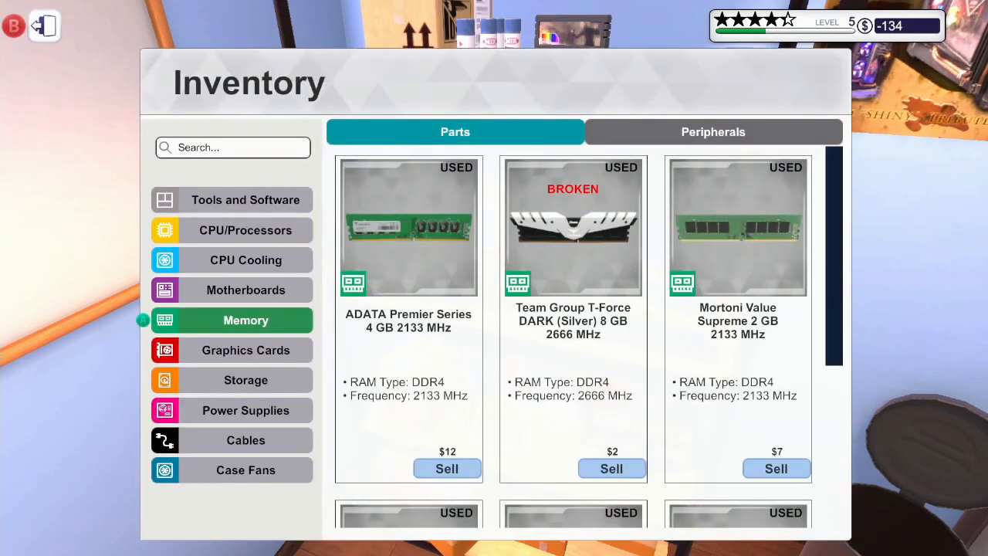
{"action": "left_click", "coordinate": [446, 469]}
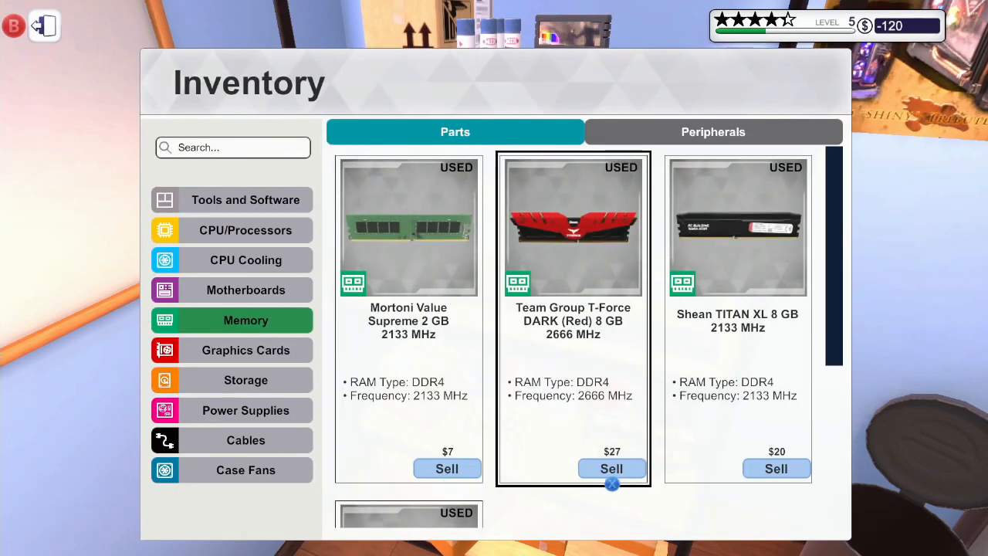
{"action": "left_click", "coordinate": [611, 468]}
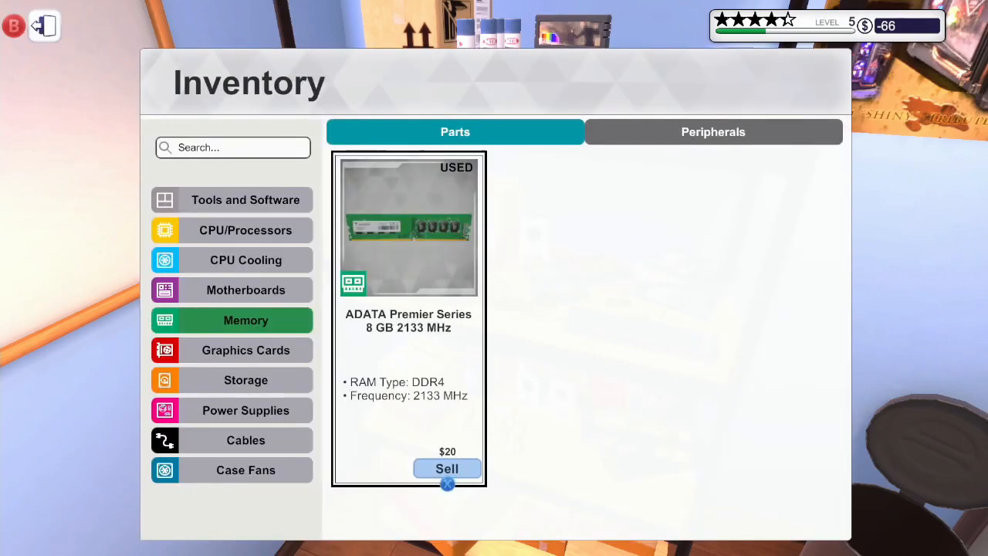
{"action": "left_click", "coordinate": [245, 350]}
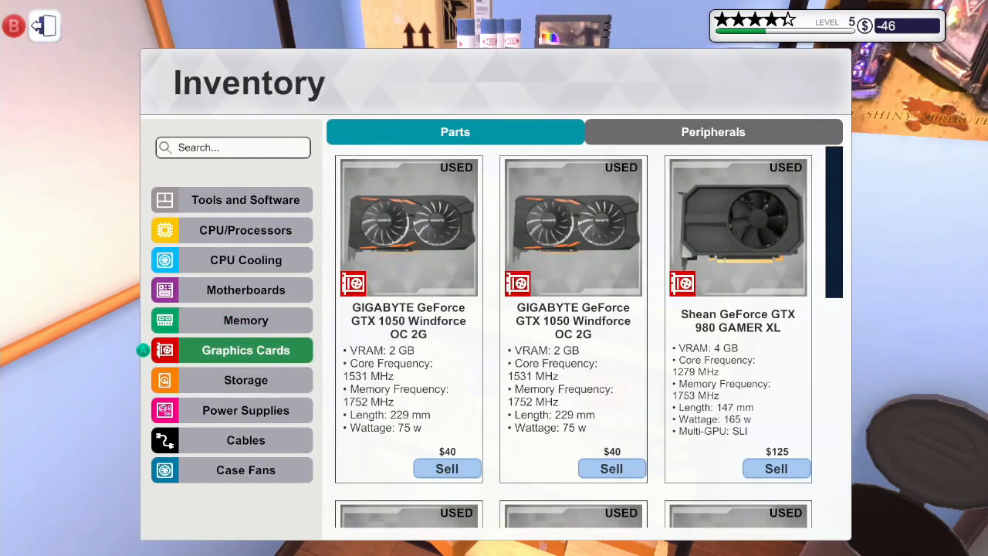
- Sell the GTX 1050 Windforce and GTX 1050 Ti FTW cards, then close inventory
{"action": "left_click", "coordinate": [446, 469]}
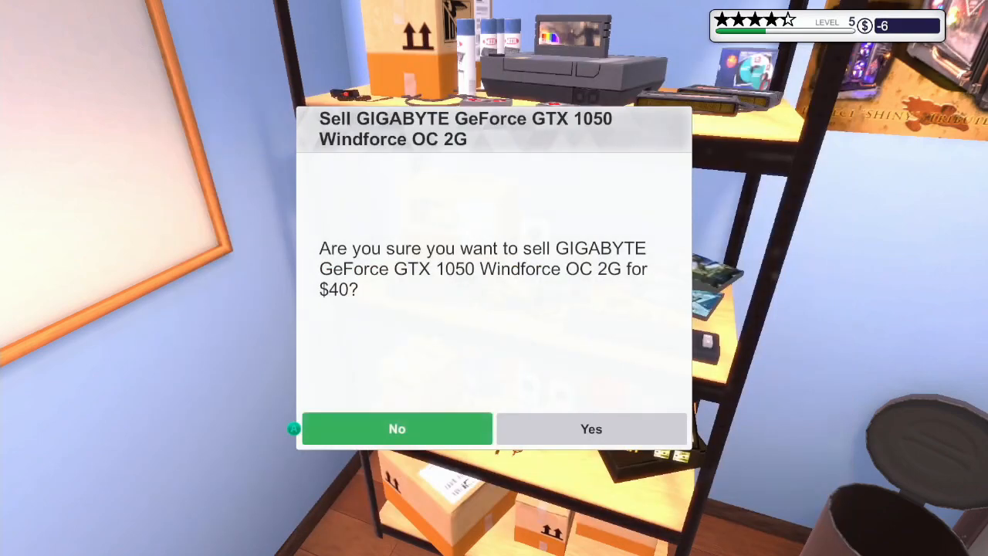
{"action": "left_click", "coordinate": [591, 428]}
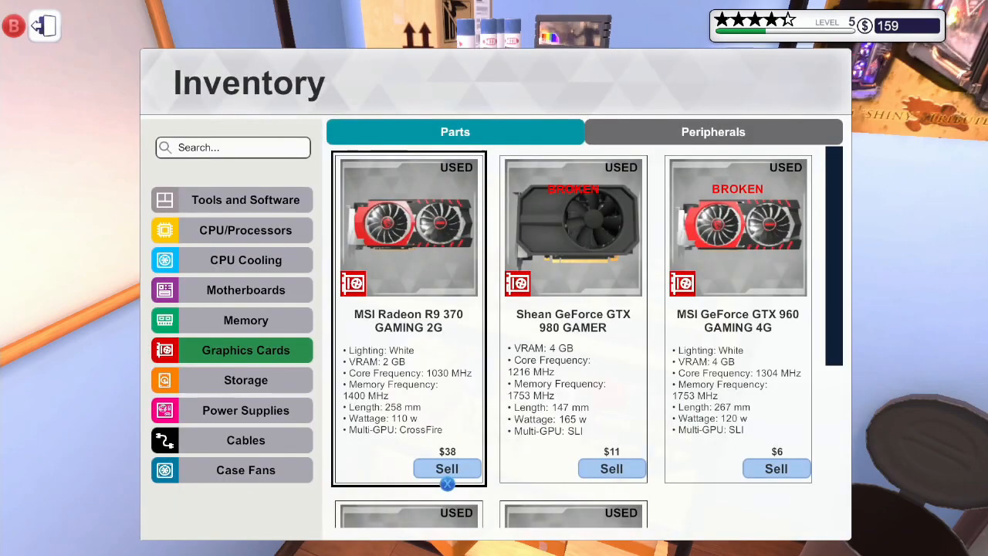
{"action": "left_click", "coordinate": [447, 469]}
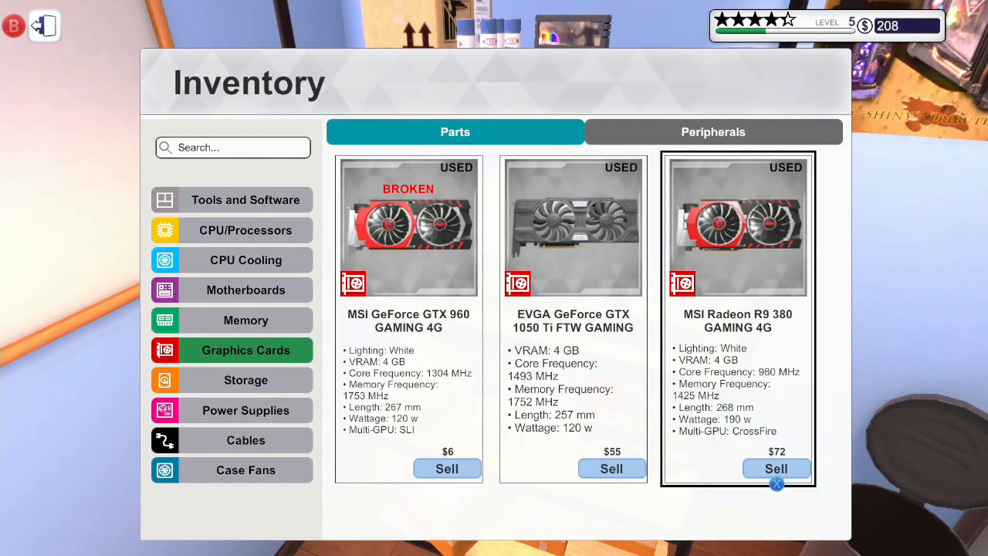
{"action": "left_click", "coordinate": [612, 469]}
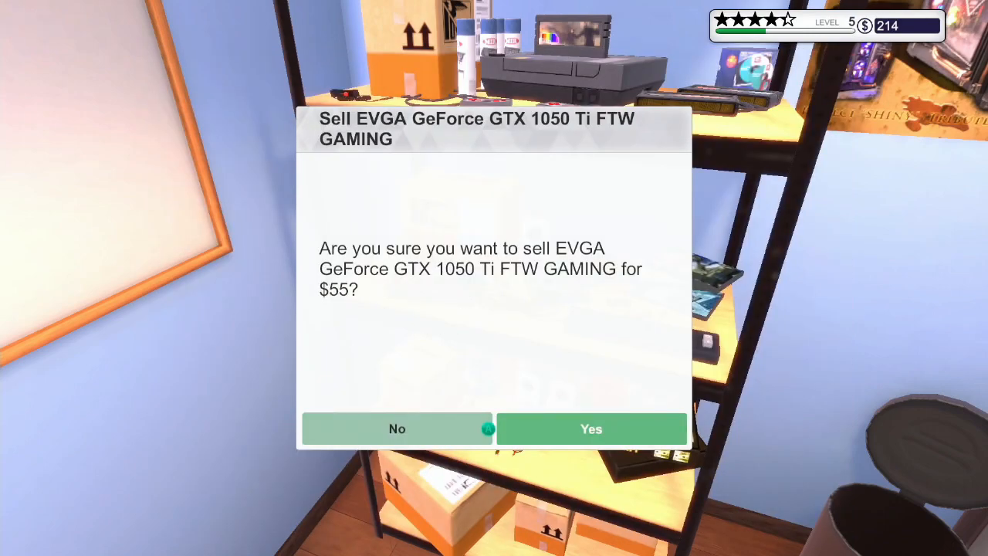
{"action": "left_click", "coordinate": [591, 428]}
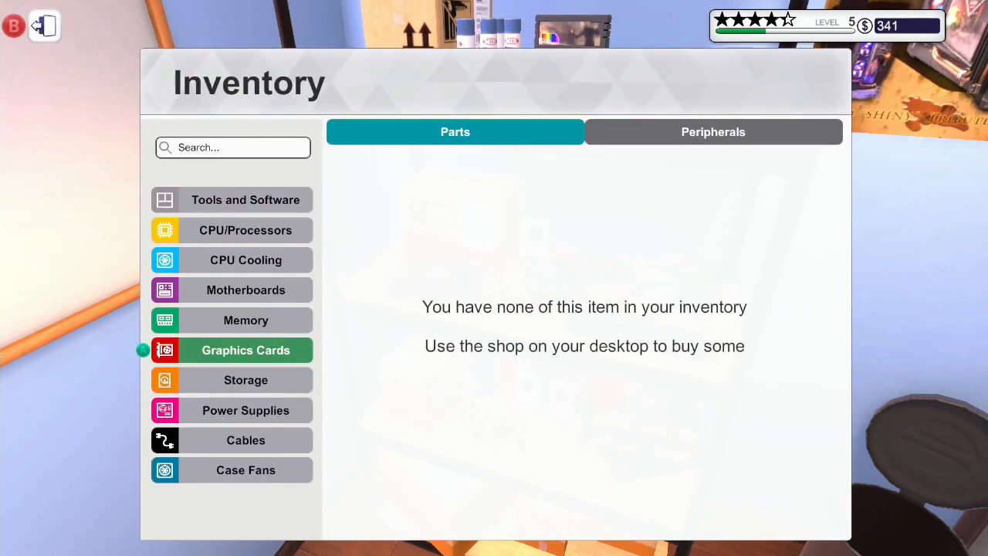
{"action": "left_click", "coordinate": [246, 380]}
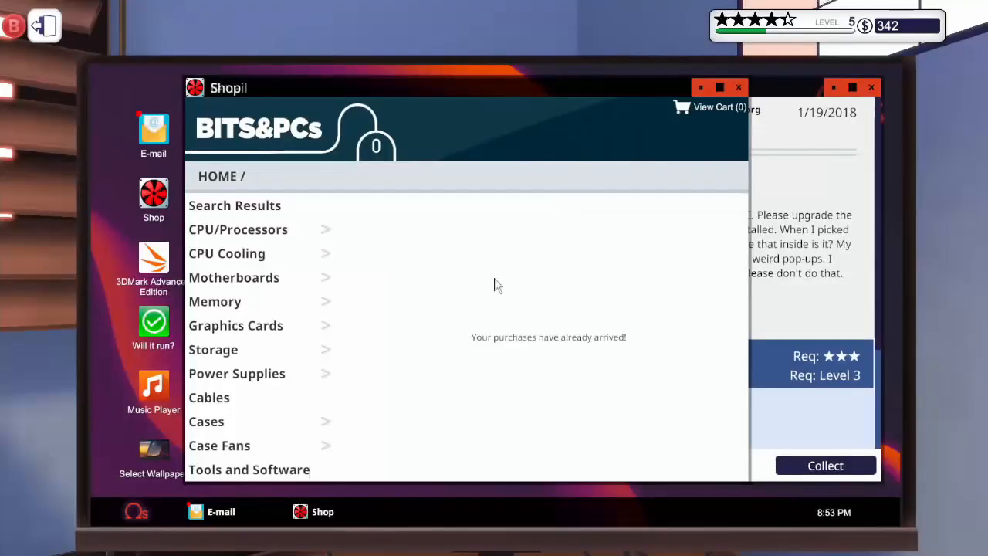
{"action": "mouse_move", "coordinate": [745, 85]}
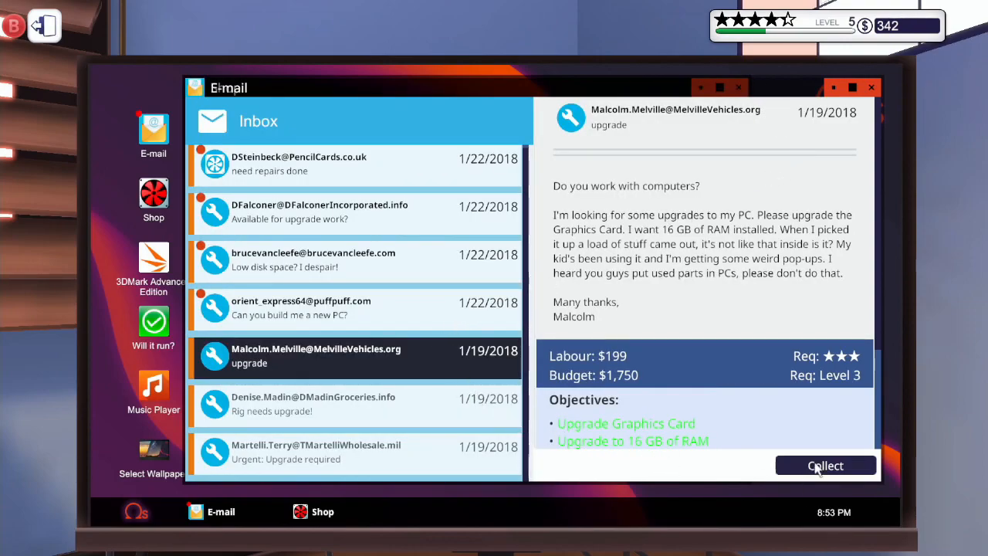
- Collect payment for the 'Rig needs upgrade' job and dismiss its invoice
{"action": "left_click", "coordinate": [825, 465]}
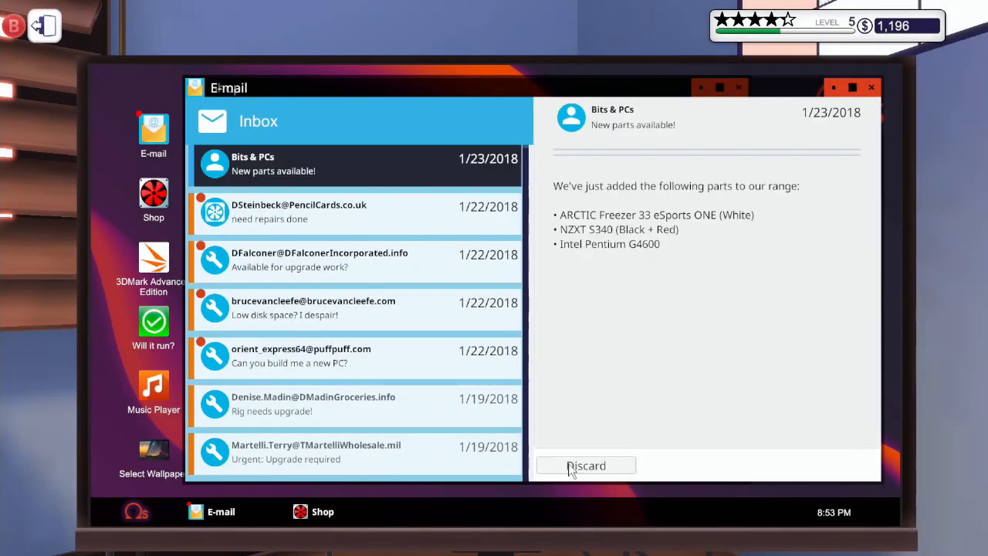
{"action": "left_click", "coordinate": [354, 404]}
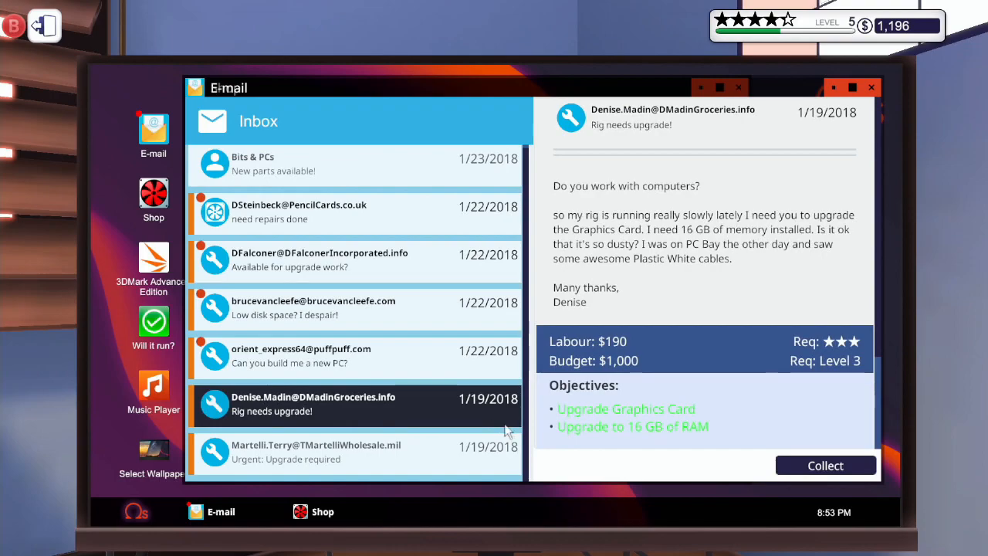
{"action": "left_click", "coordinate": [825, 465]}
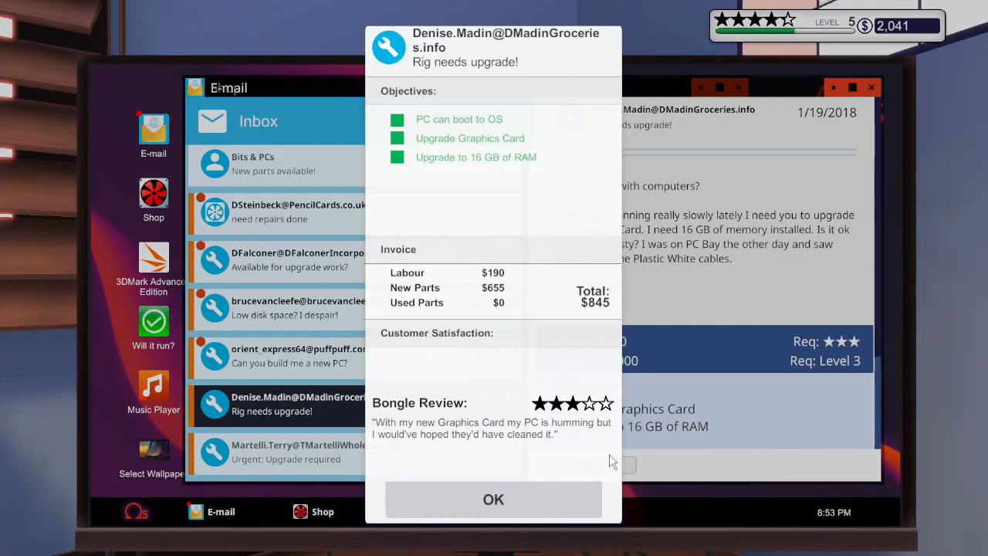
{"action": "left_click", "coordinate": [493, 499]}
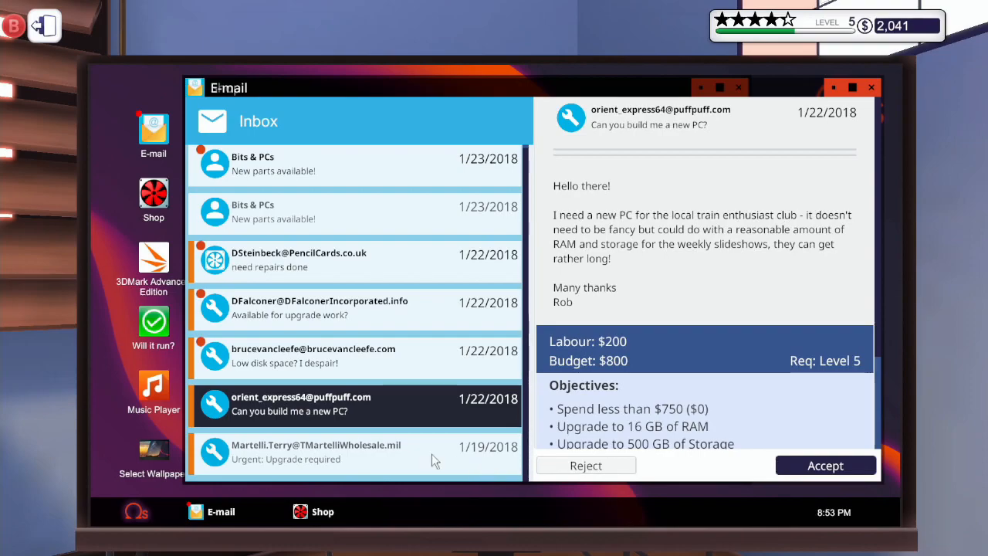
- Collect the 'Urgent: Upgrade required' payment and discard the completed emails
{"action": "left_click", "coordinate": [355, 452]}
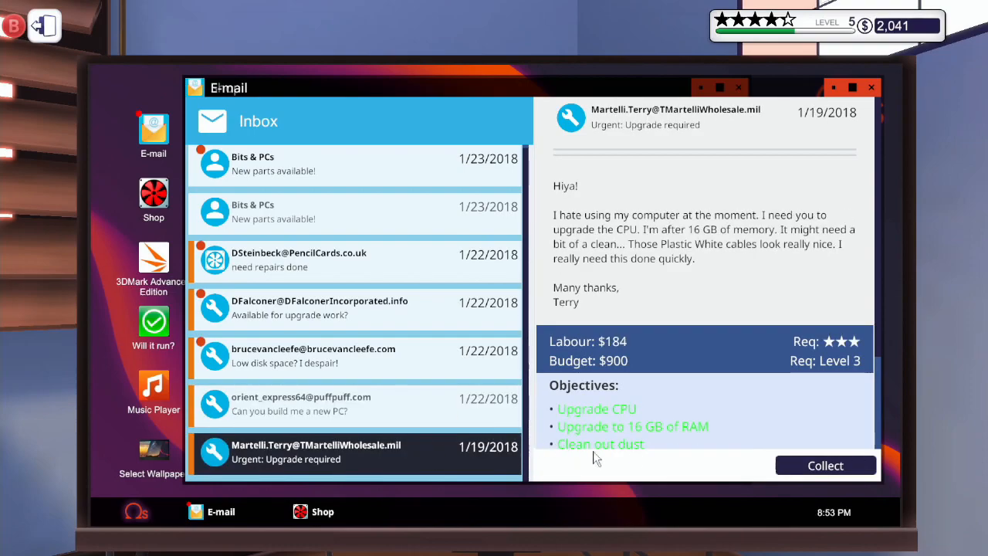
{"action": "left_click", "coordinate": [824, 465]}
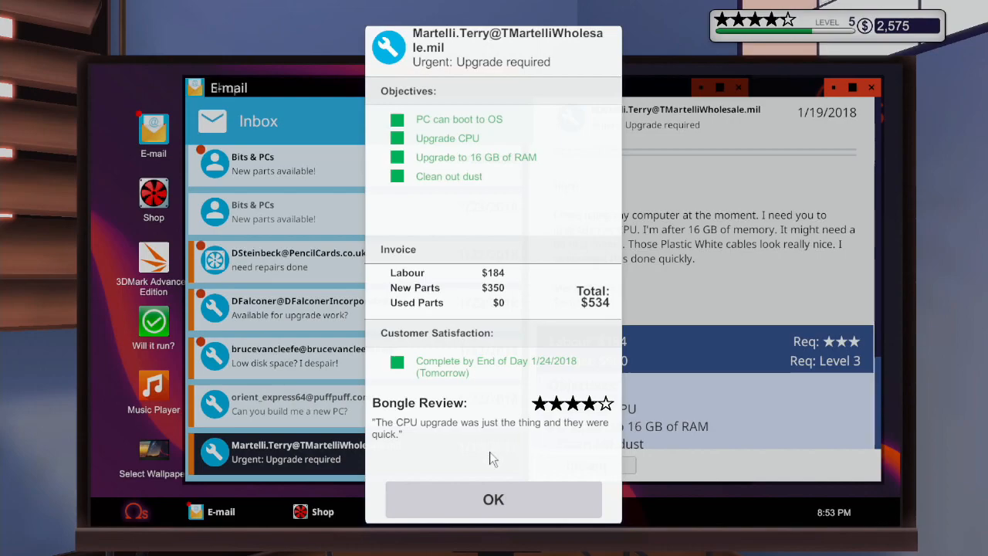
{"action": "left_click", "coordinate": [494, 498]}
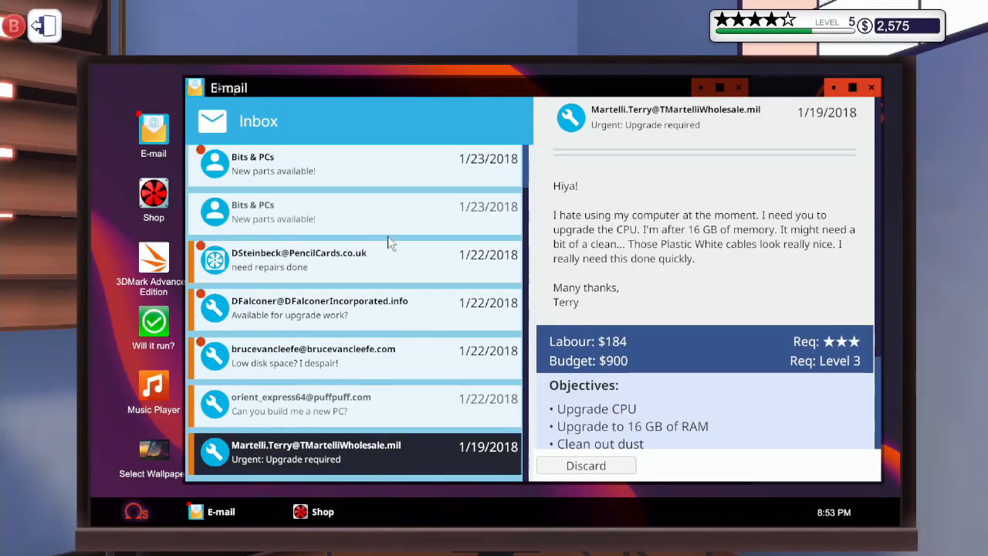
{"action": "left_click", "coordinate": [348, 454]}
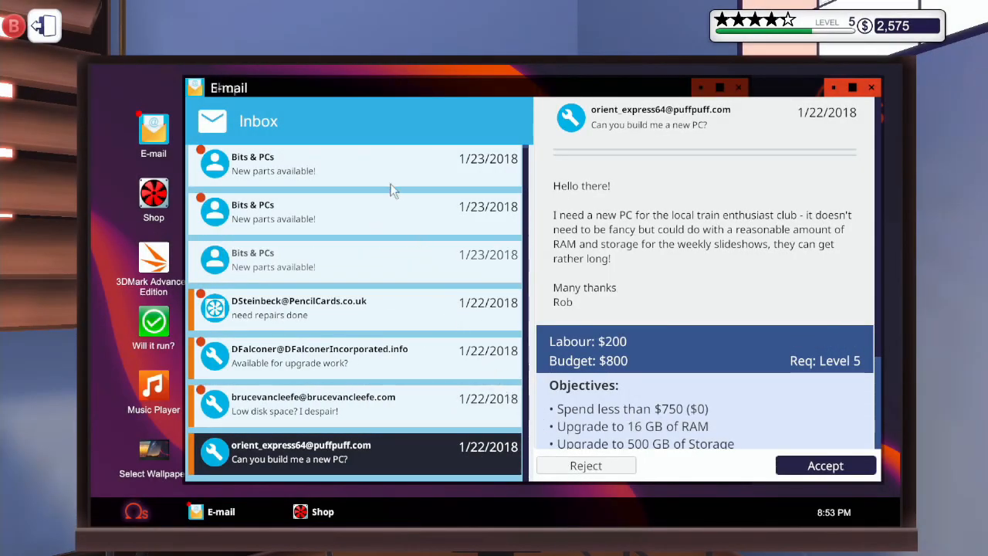
{"action": "left_click", "coordinate": [353, 163]}
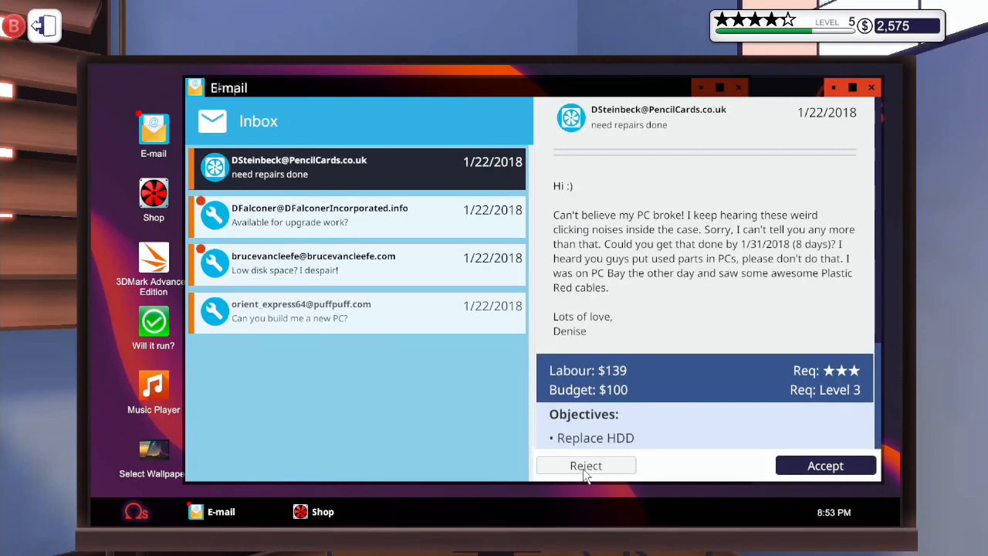
{"action": "scroll", "scroll_direction": "down", "scroll_amount": 3}
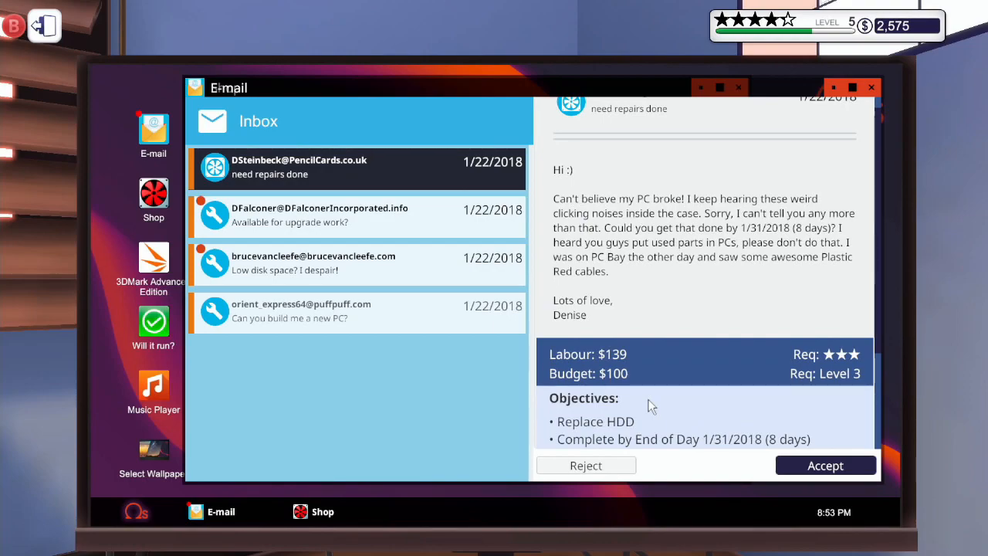
{"action": "scroll", "scroll_direction": "down", "scroll_amount": 3}
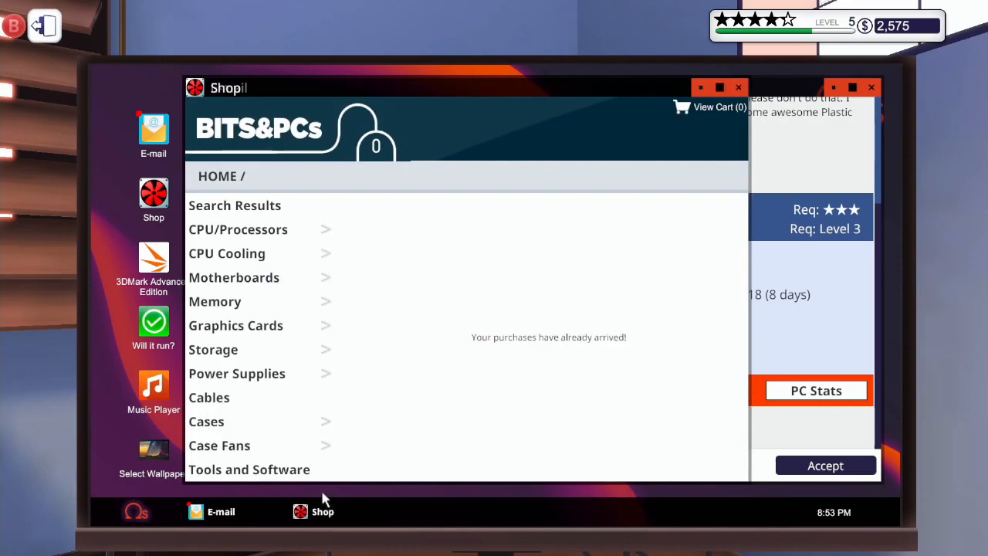
{"action": "mouse_move", "coordinate": [228, 287]}
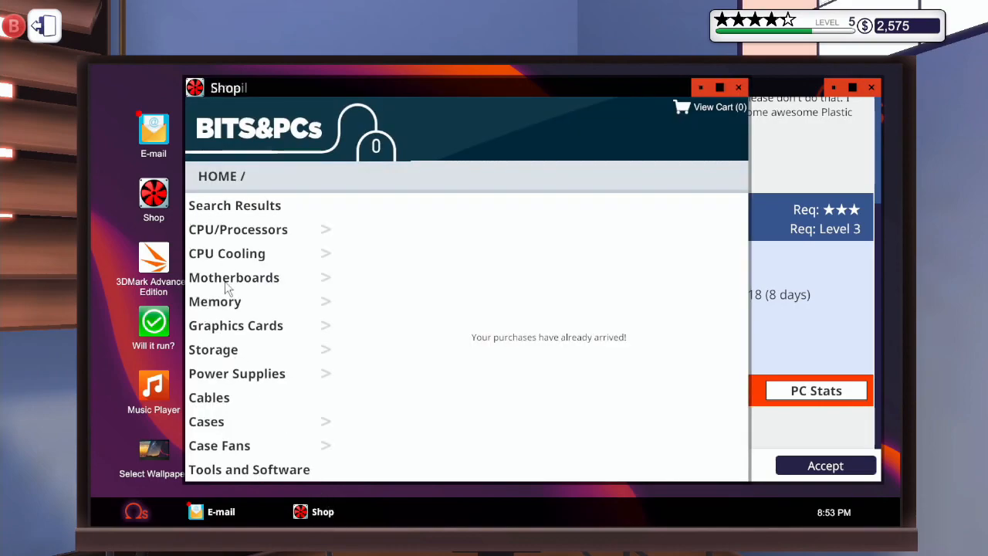
- Scroll through the shop's Storage drive listing, then switch back to the job emails
{"action": "left_click", "coordinate": [213, 349]}
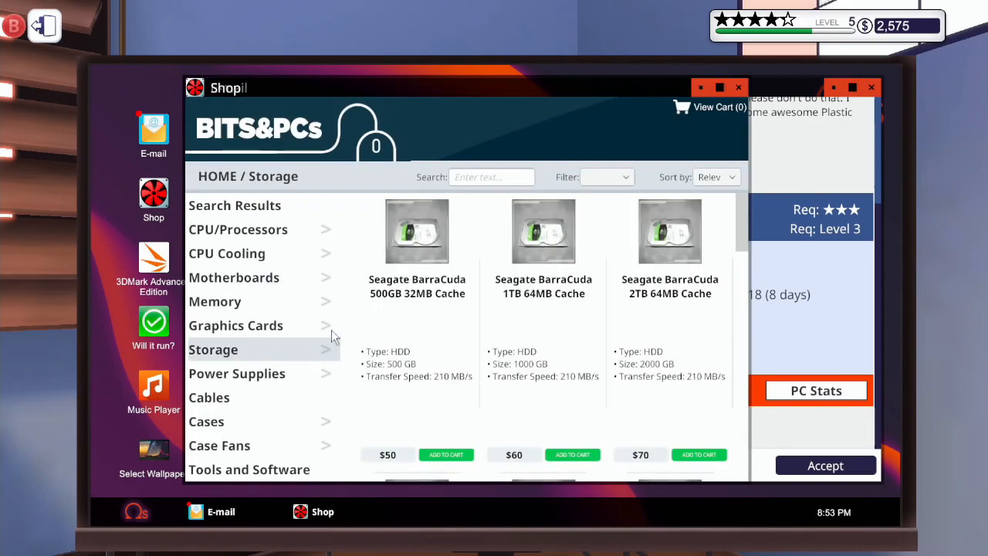
{"action": "scroll", "scroll_direction": "down", "scroll_amount": 3}
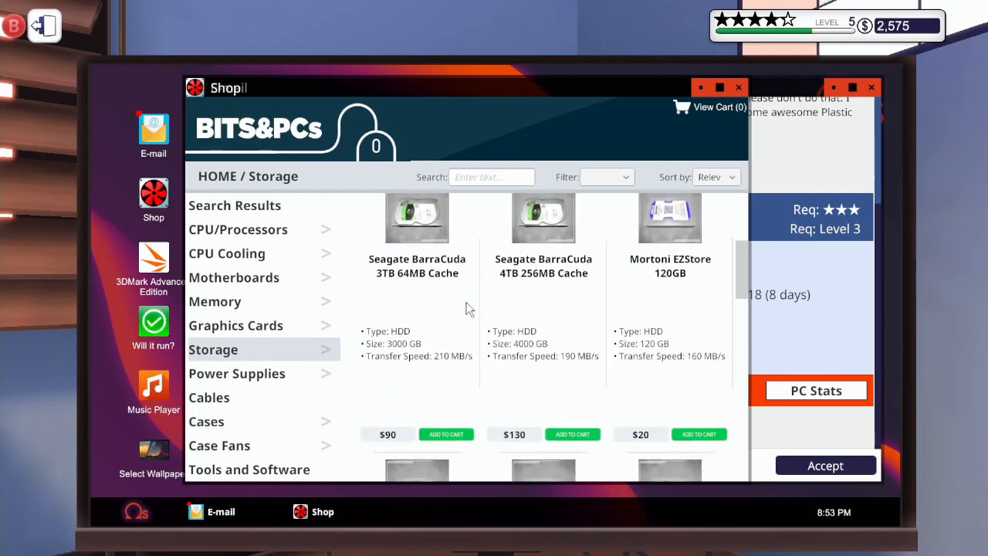
{"action": "scroll", "scroll_direction": "down", "scroll_amount": 3}
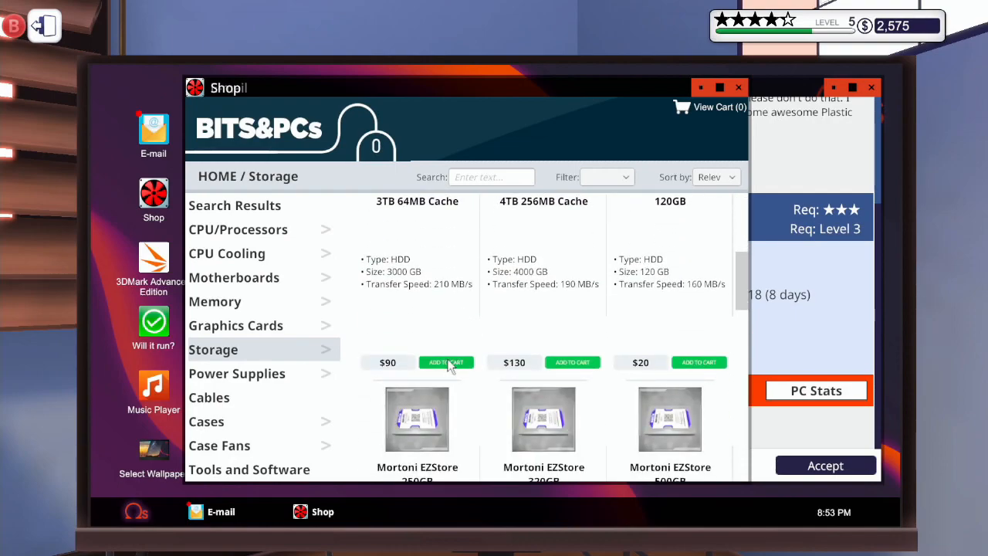
{"action": "left_click", "coordinate": [447, 362]}
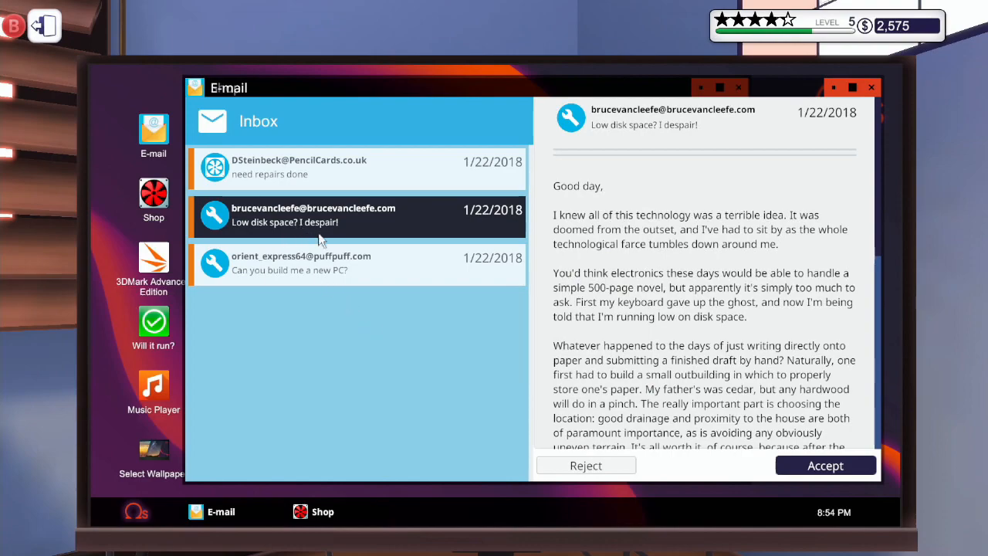
- Read Rob's 'Can you build me a new PC?' request: 16 GB RAM, 500 GB storage, under $750
{"action": "scroll", "scroll_direction": "down", "scroll_amount": 3}
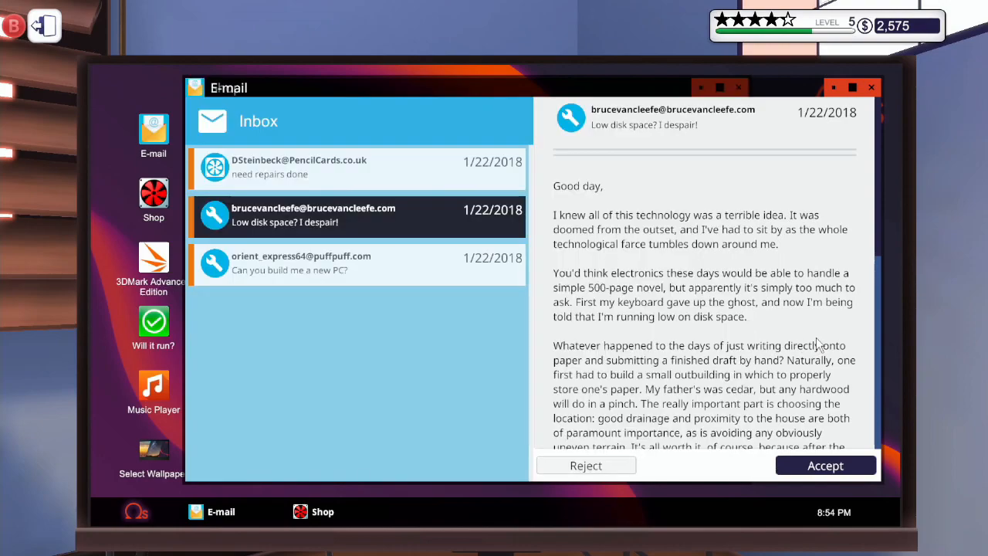
{"action": "scroll", "scroll_direction": "down", "scroll_amount": 3}
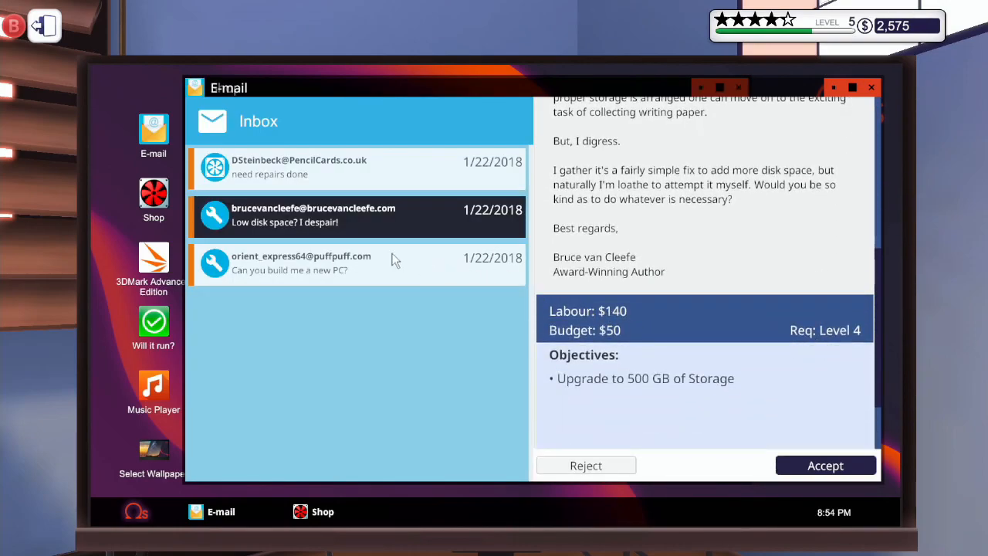
{"action": "mouse_move", "coordinate": [321, 526]}
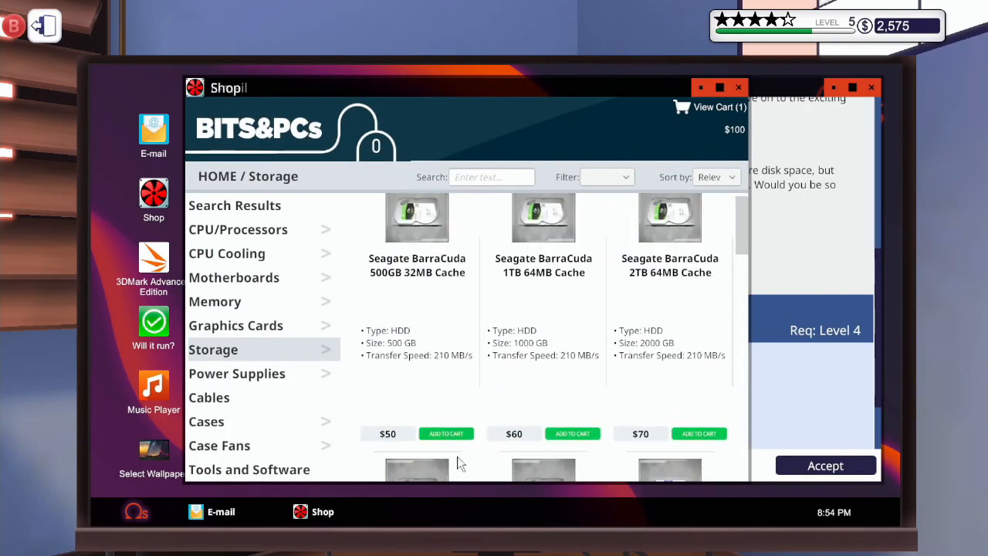
{"action": "left_click", "coordinate": [572, 433]}
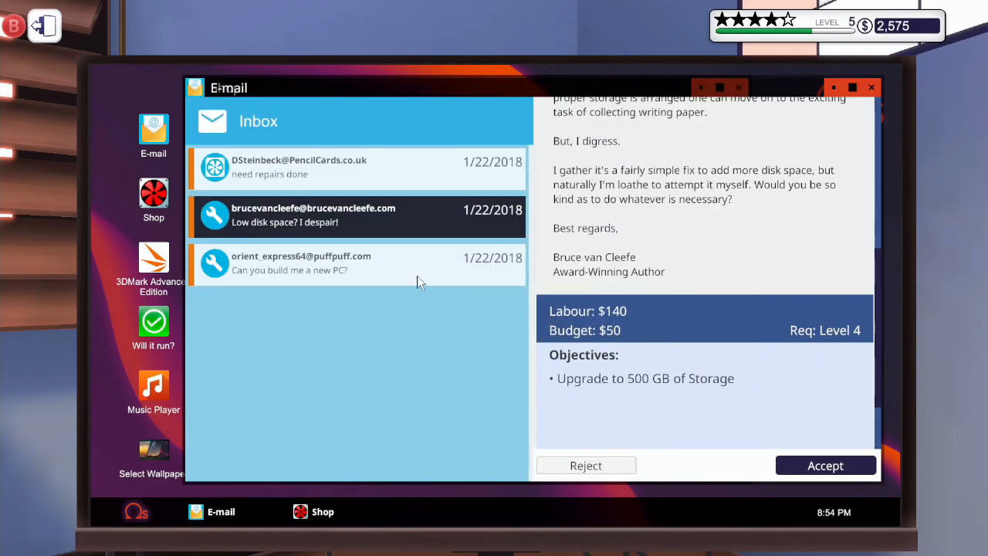
{"action": "left_click", "coordinate": [356, 262]}
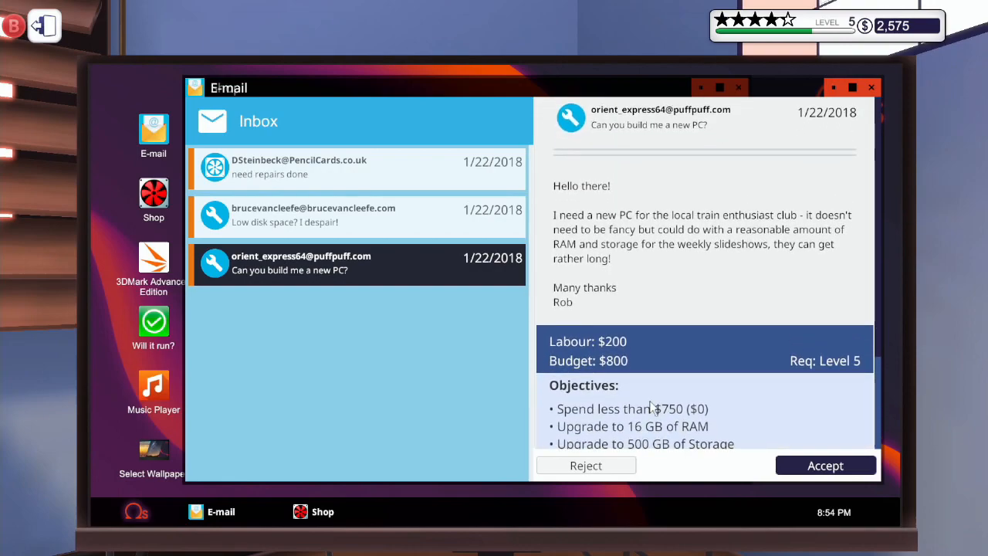
{"action": "scroll", "scroll_direction": "down", "scroll_amount": 3}
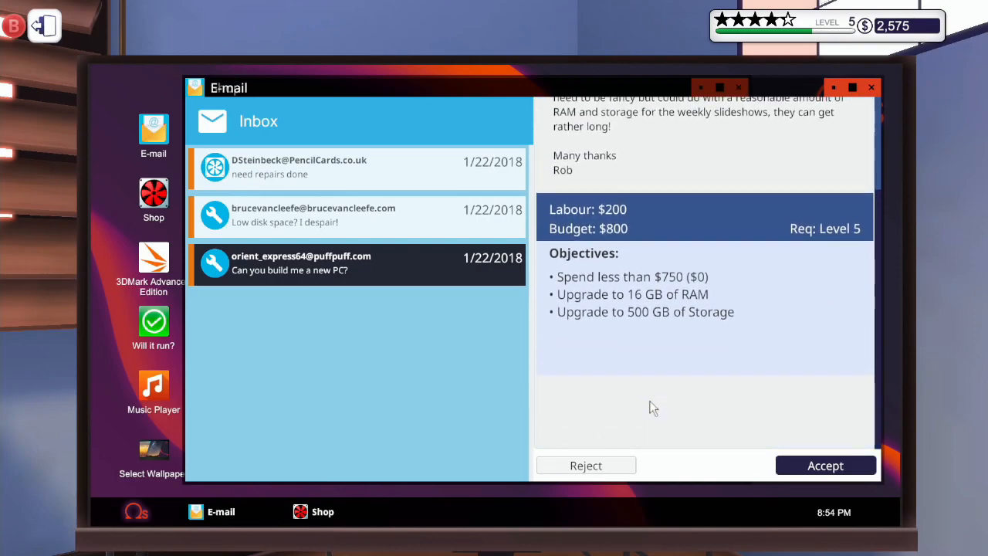
{"action": "mouse_move", "coordinate": [587, 465]}
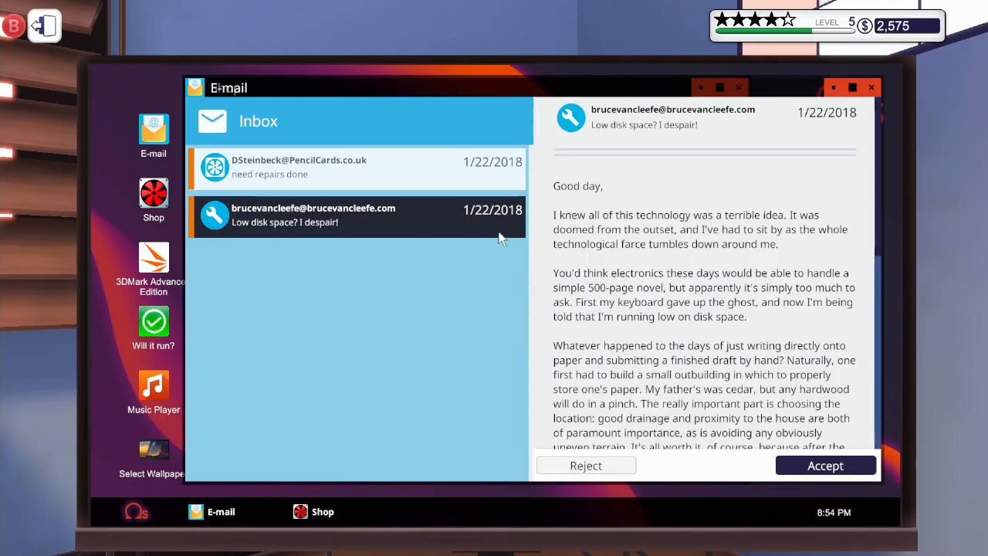
{"action": "mouse_move", "coordinate": [825, 465]}
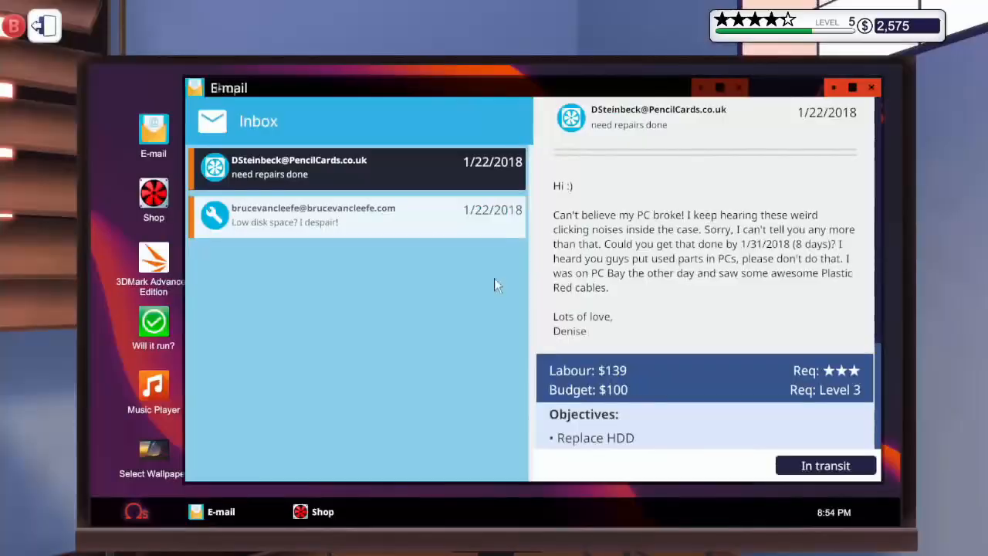
- Bring up the shop and step through Motherboards, Storage and Graphics Cards to Case Fans
{"action": "left_click", "coordinate": [322, 511]}
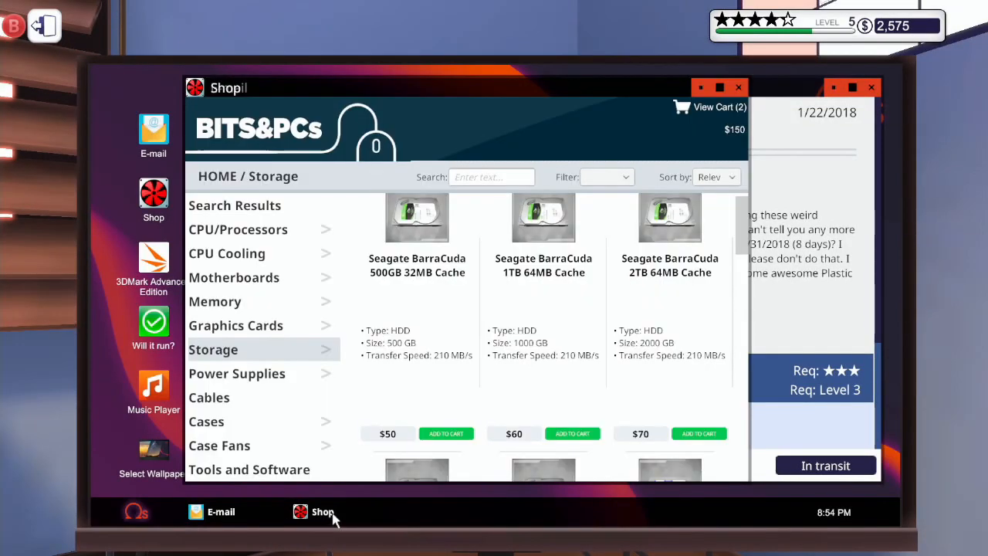
{"action": "mouse_move", "coordinate": [245, 257]}
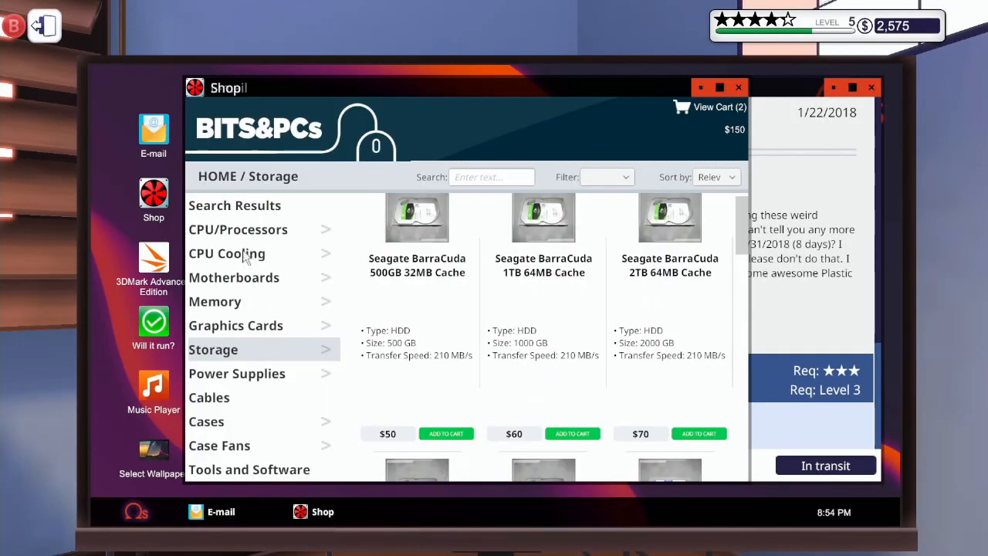
{"action": "left_click", "coordinate": [234, 278]}
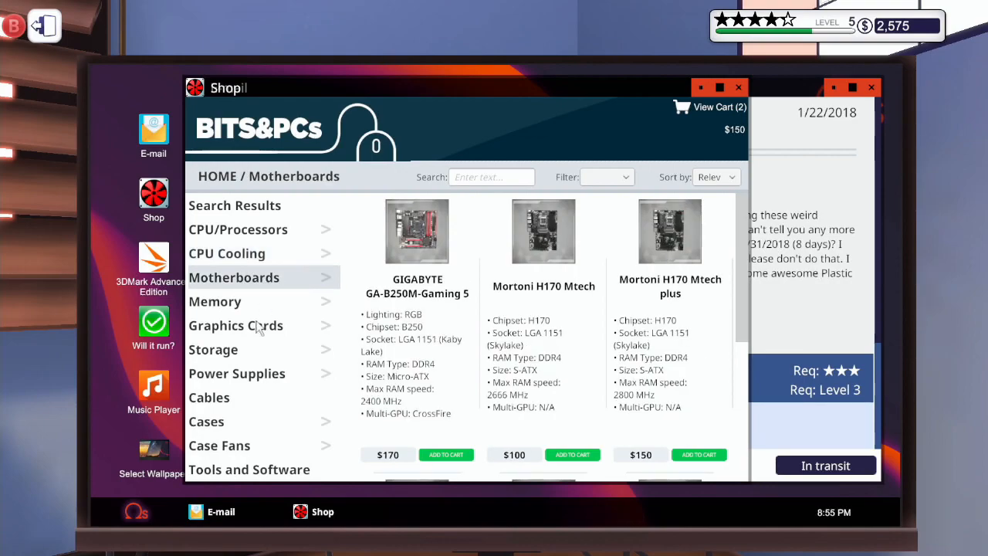
{"action": "left_click", "coordinate": [214, 349]}
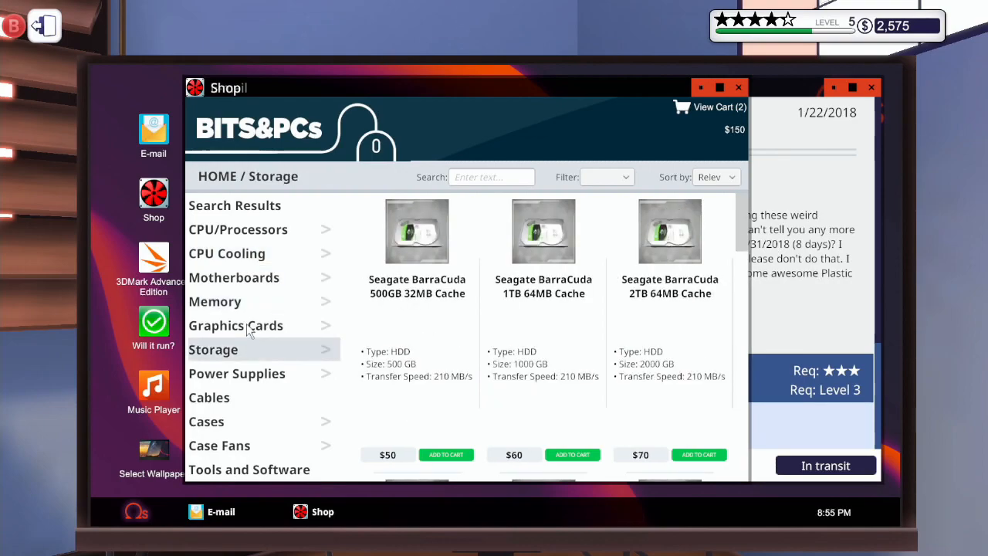
{"action": "left_click", "coordinate": [235, 325]}
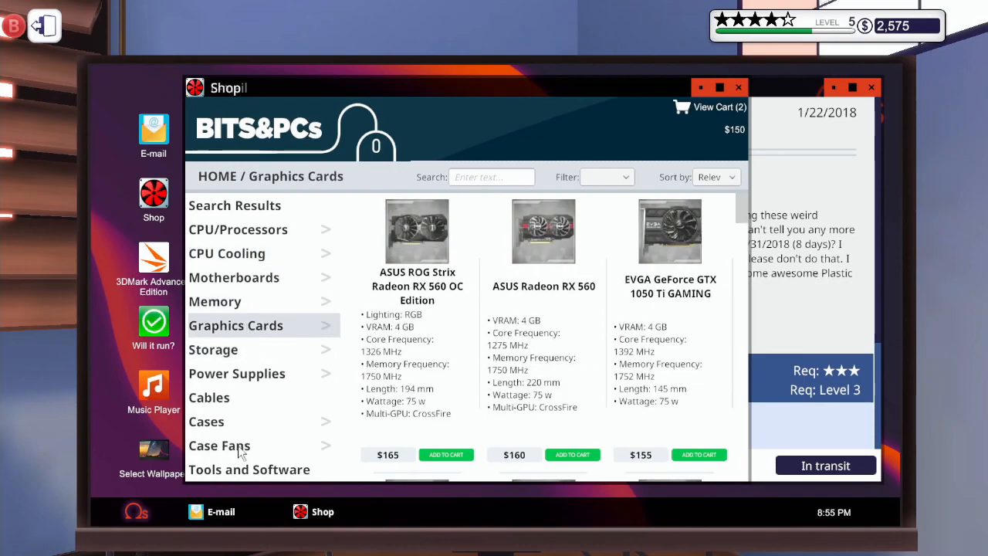
{"action": "left_click", "coordinate": [220, 445]}
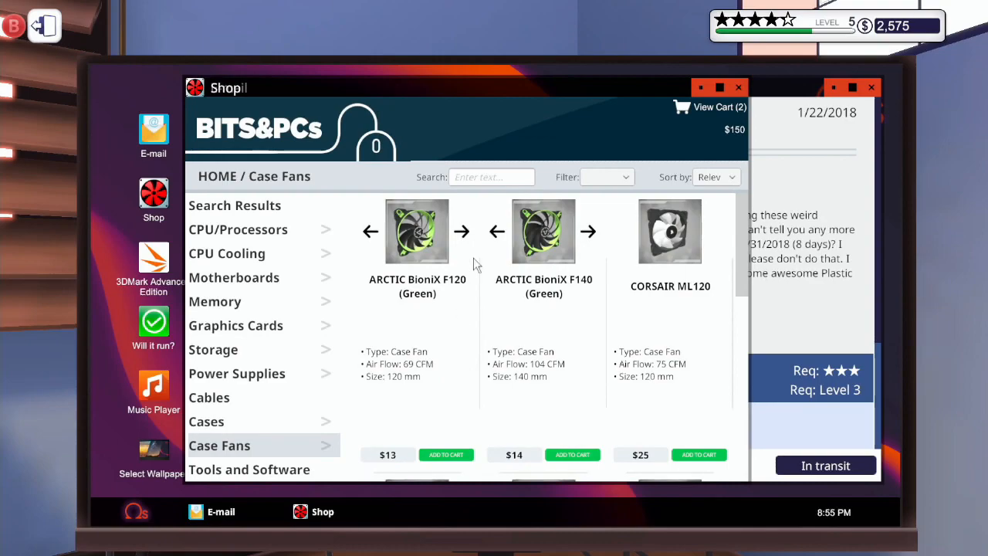
{"action": "mouse_move", "coordinate": [571, 268]}
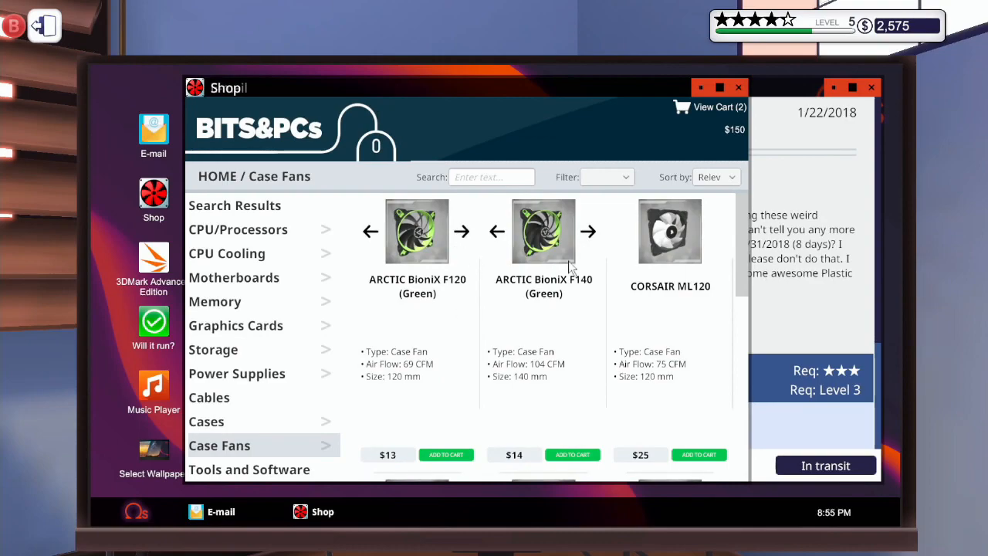
{"action": "mouse_move", "coordinate": [670, 444]}
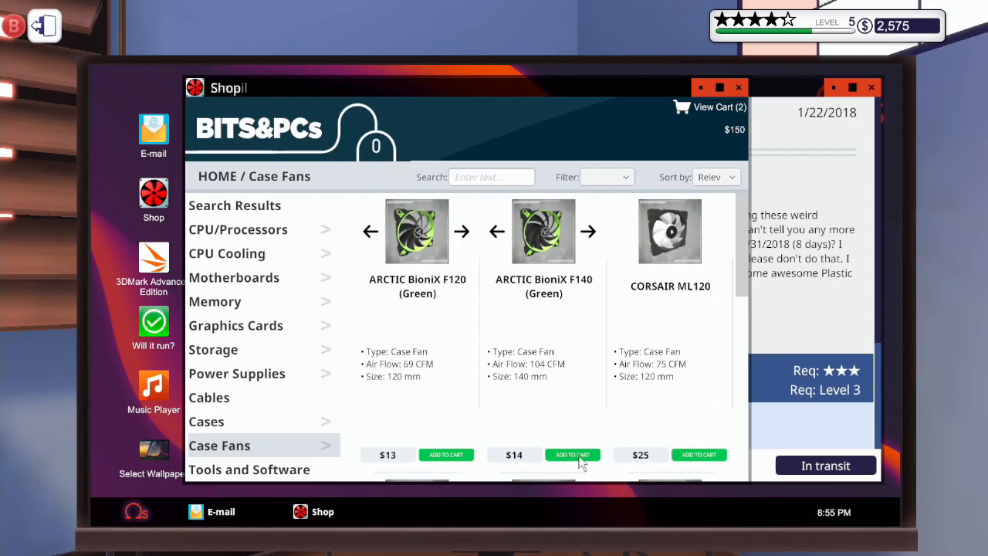
- Add two ARCTIC BioniX F140 fans and the F120 fans to the cart
{"action": "scroll", "scroll_direction": "down", "scroll_amount": 3}
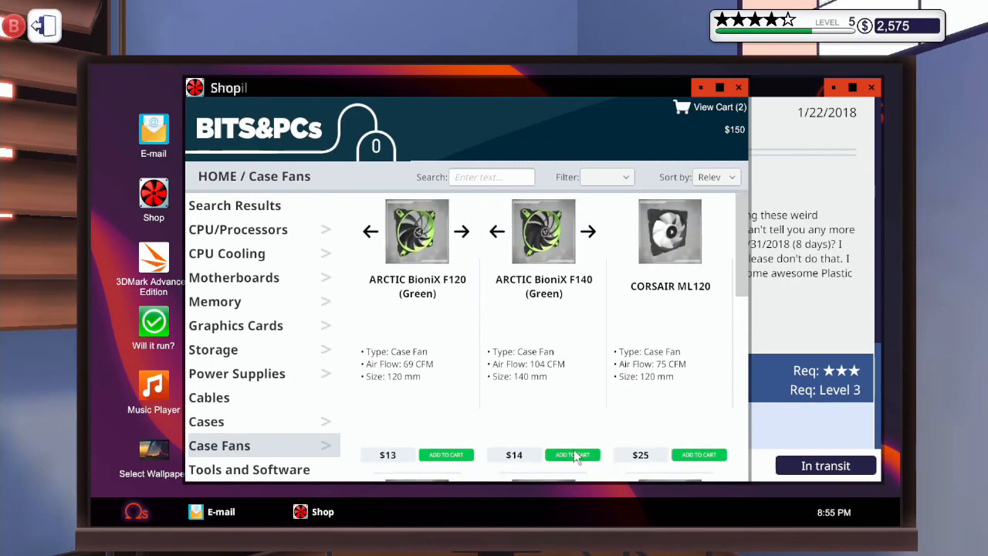
{"action": "left_click", "coordinate": [573, 454]}
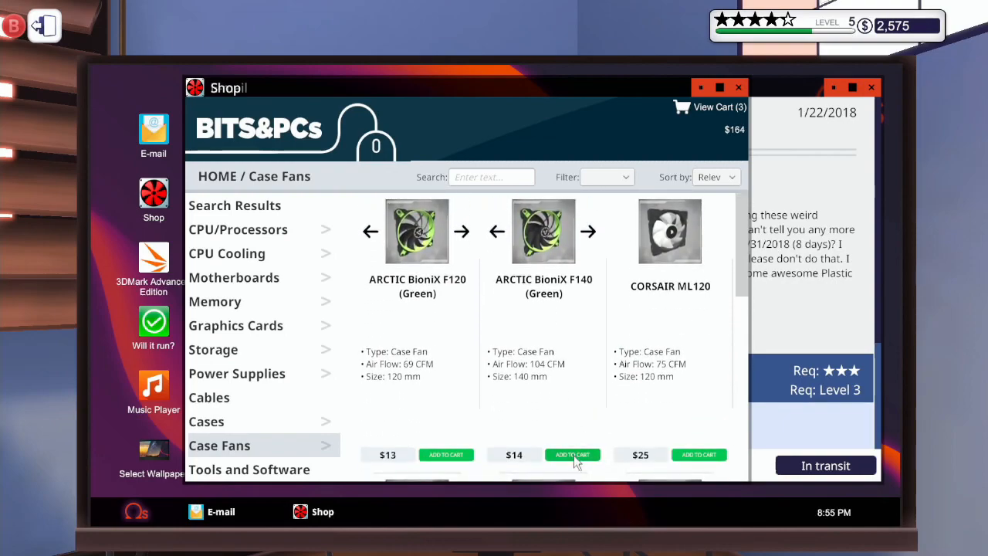
{"action": "left_click", "coordinate": [572, 454]}
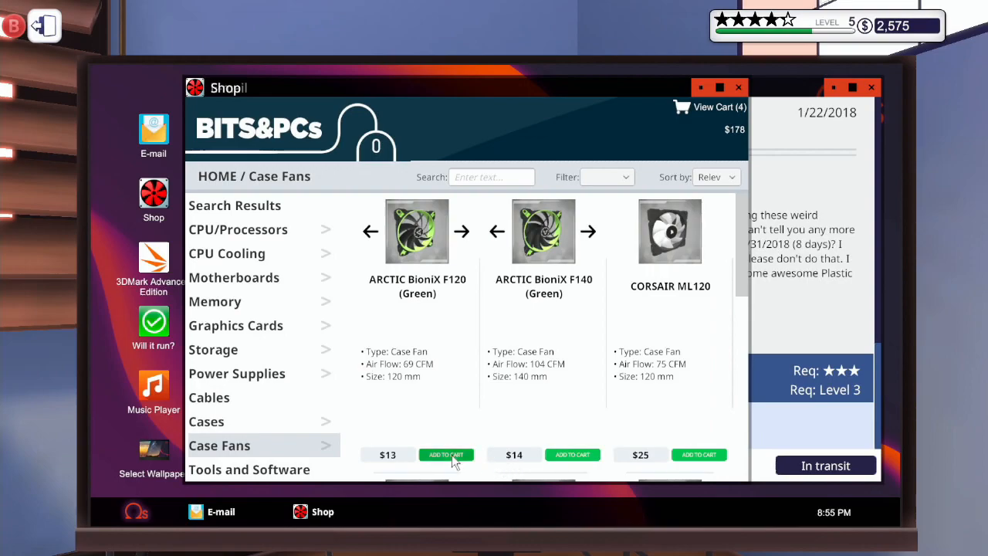
{"action": "left_click", "coordinate": [446, 454]}
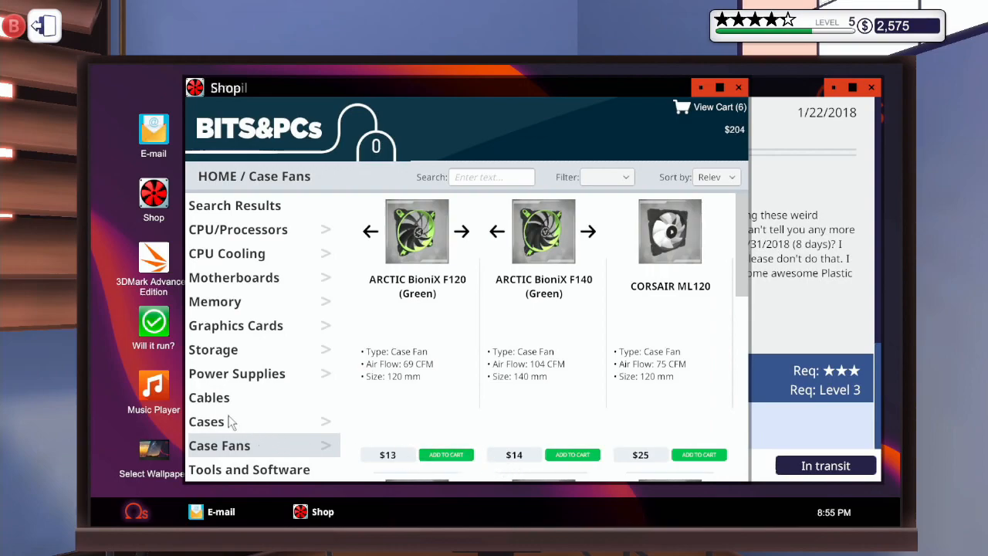
- Browse the Cables and Cases listings, ending on Power Supplies
{"action": "left_click", "coordinate": [209, 397]}
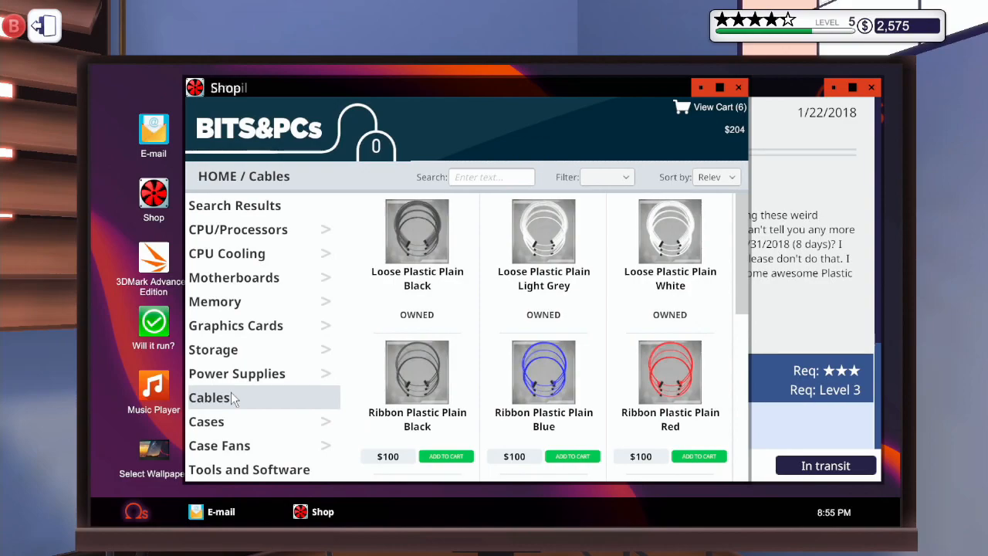
{"action": "mouse_move", "coordinate": [301, 407]}
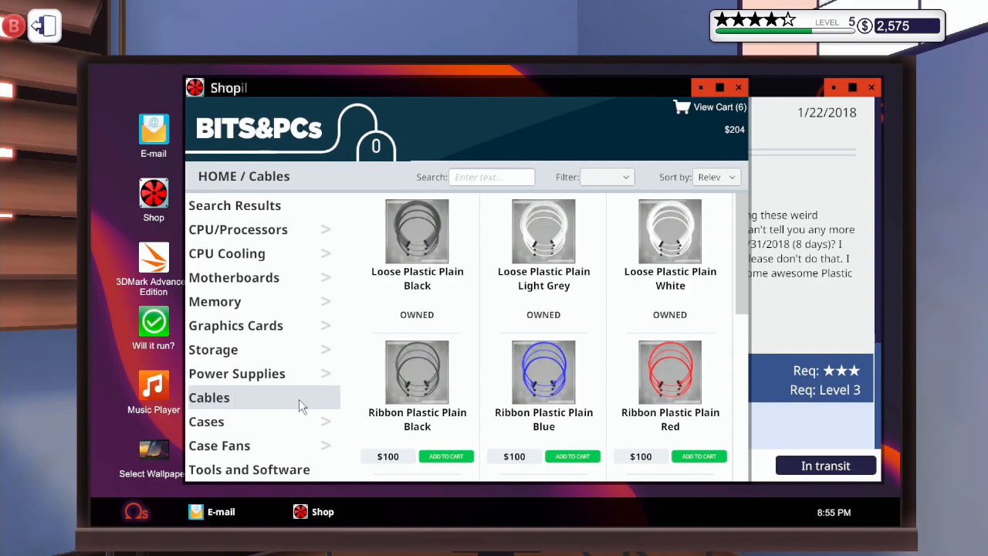
{"action": "scroll", "scroll_direction": "down", "scroll_amount": 3}
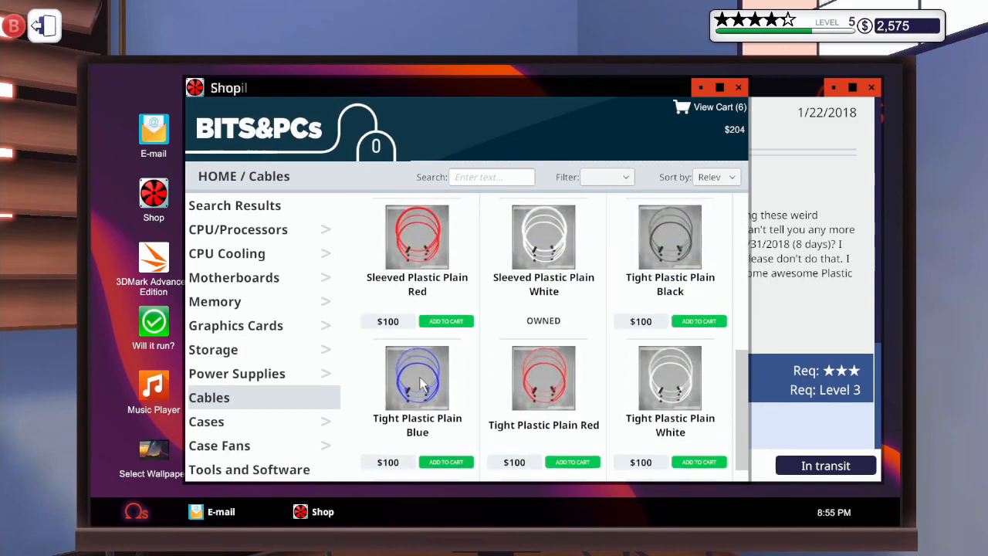
{"action": "scroll", "scroll_direction": "up", "scroll_amount": 3}
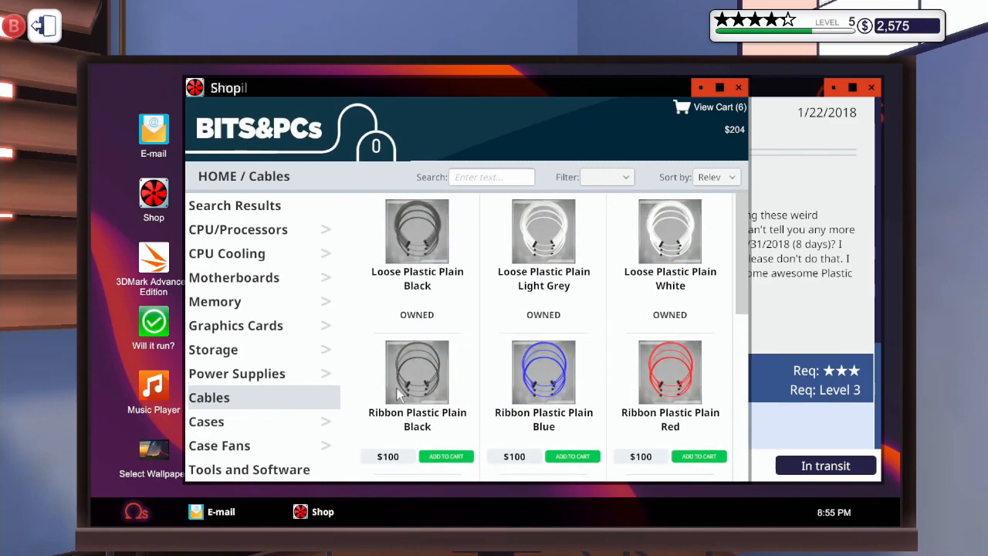
{"action": "left_click", "coordinate": [206, 421]}
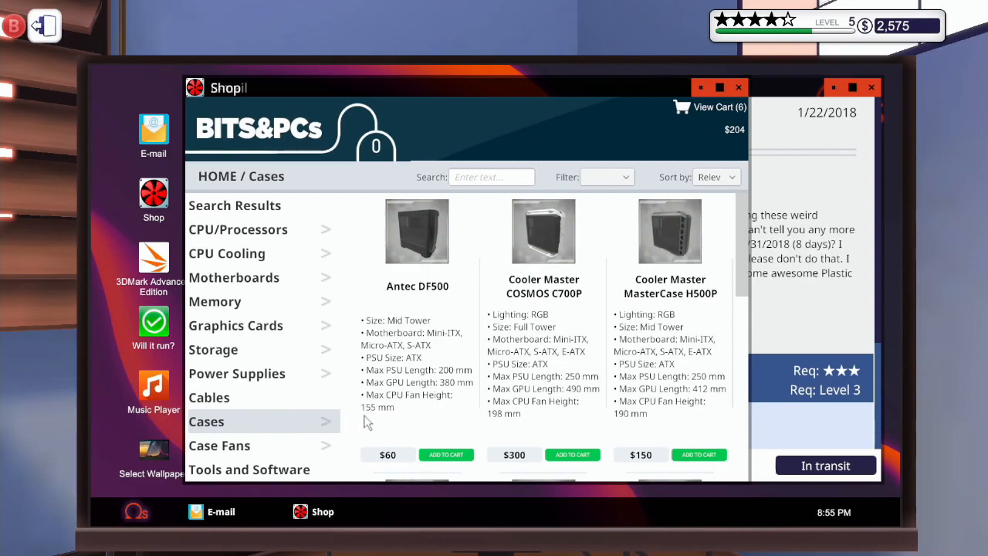
{"action": "left_click", "coordinate": [237, 373]}
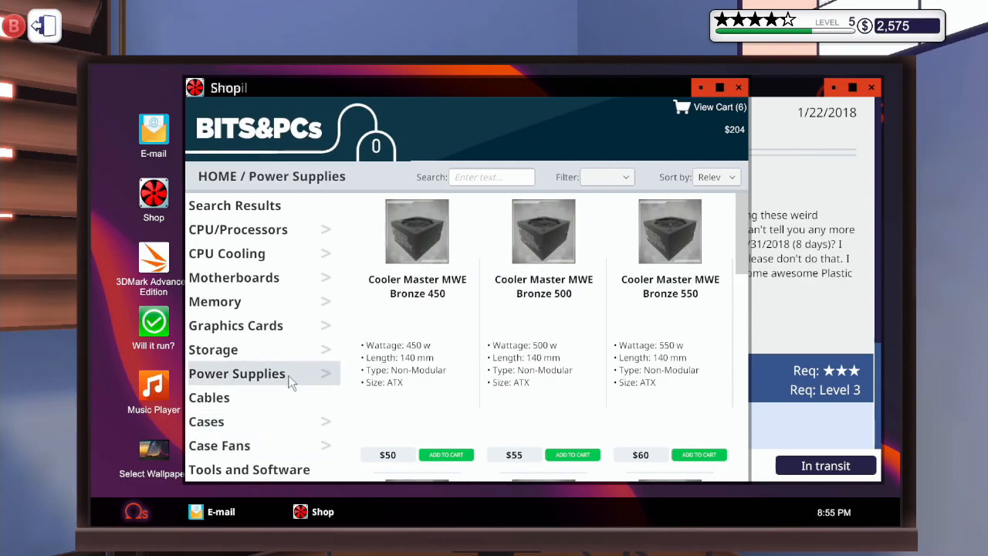
- Add two Seagate BarraCuda 4TB 256MB Cache drives from the Storage listing to the cart
{"action": "left_click", "coordinate": [213, 349]}
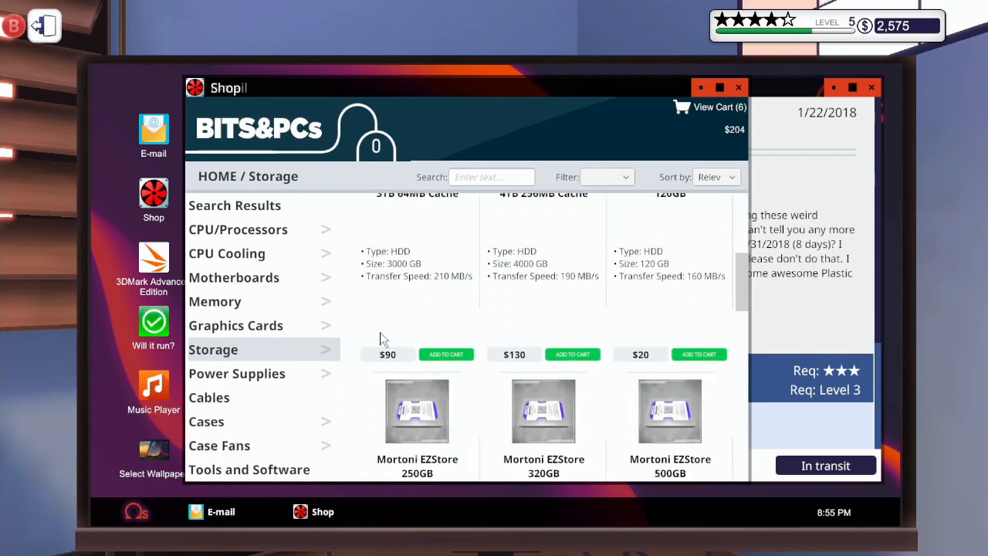
{"action": "scroll", "scroll_direction": "down", "scroll_amount": 3}
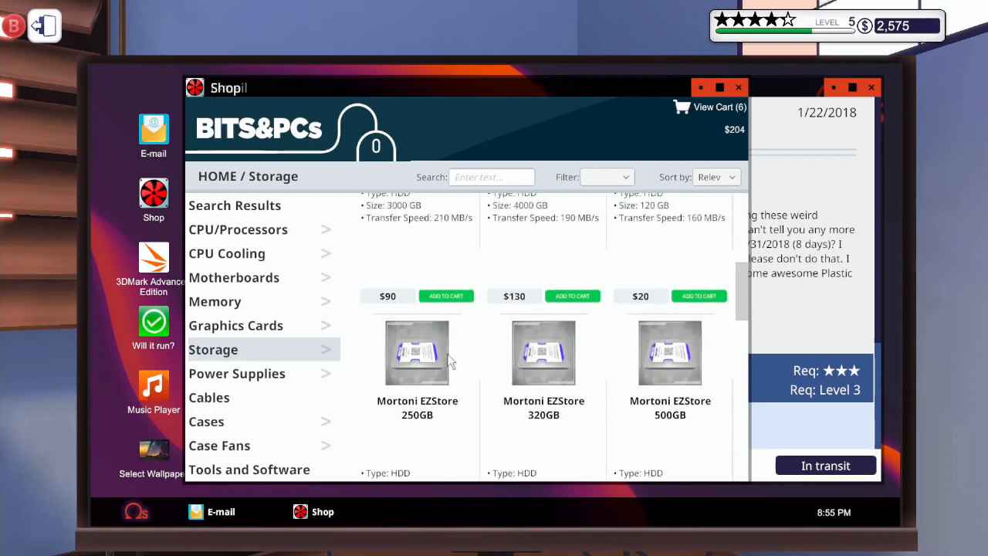
{"action": "scroll", "scroll_direction": "down", "scroll_amount": 3}
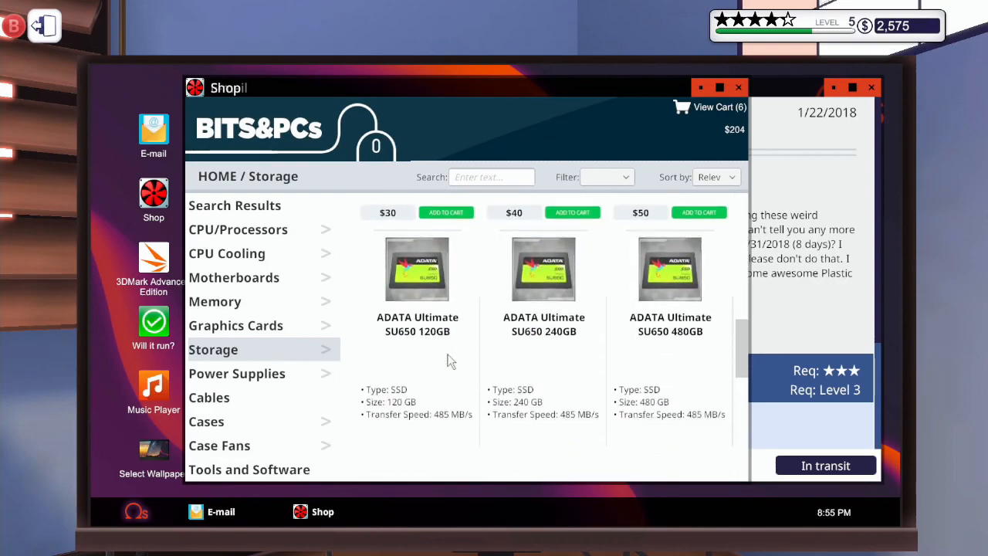
{"action": "scroll", "scroll_direction": "down", "scroll_amount": 3}
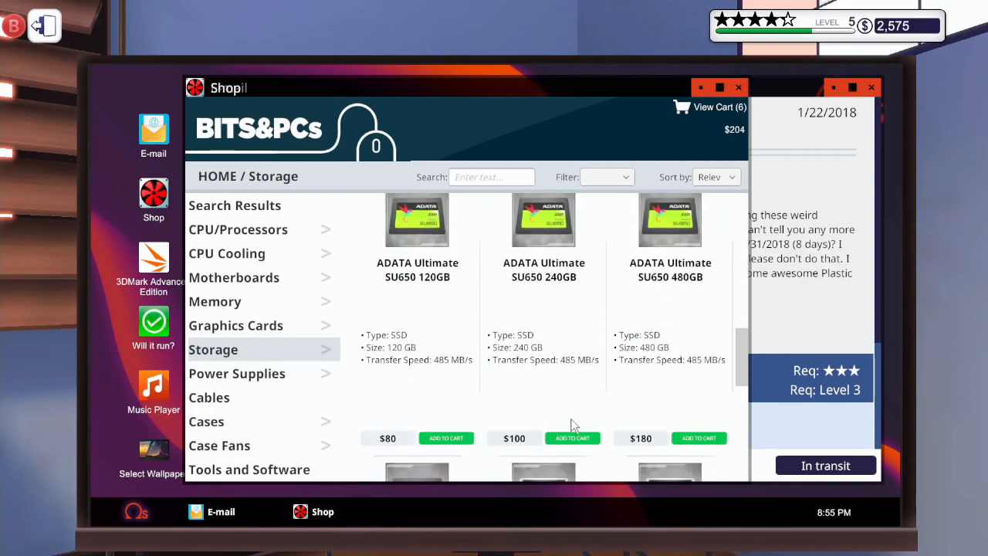
{"action": "scroll", "scroll_direction": "down", "scroll_amount": 3}
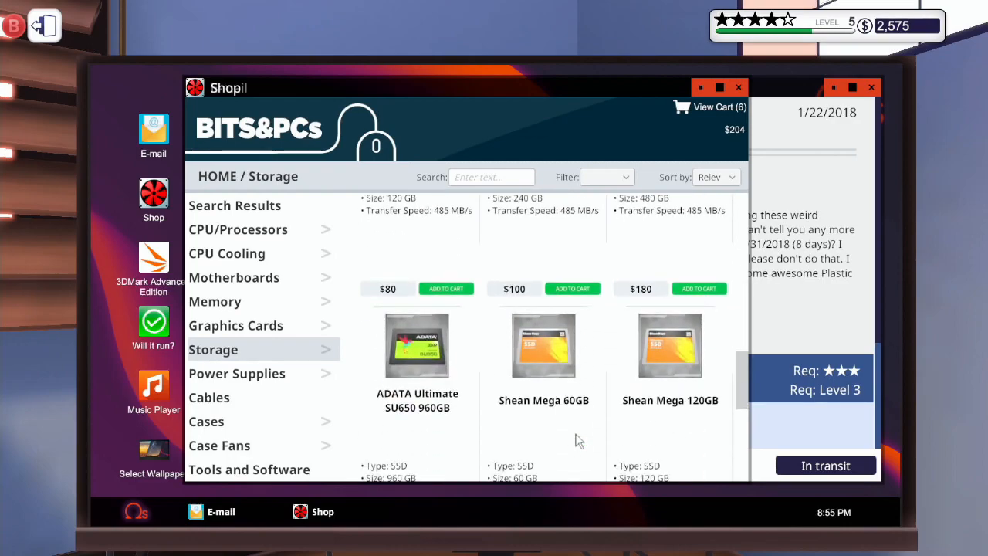
{"action": "scroll", "scroll_direction": "down", "scroll_amount": 3}
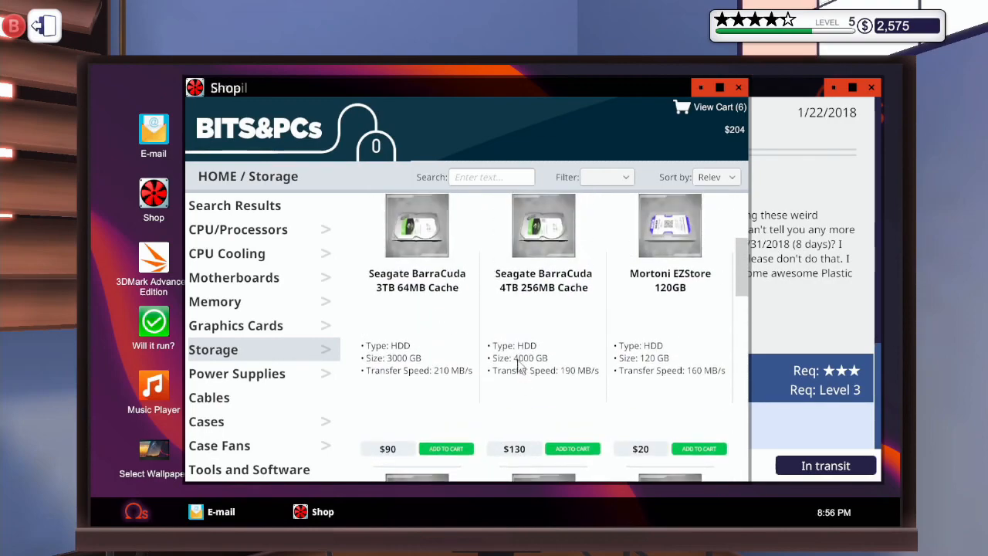
{"action": "scroll", "scroll_direction": "down", "scroll_amount": 3}
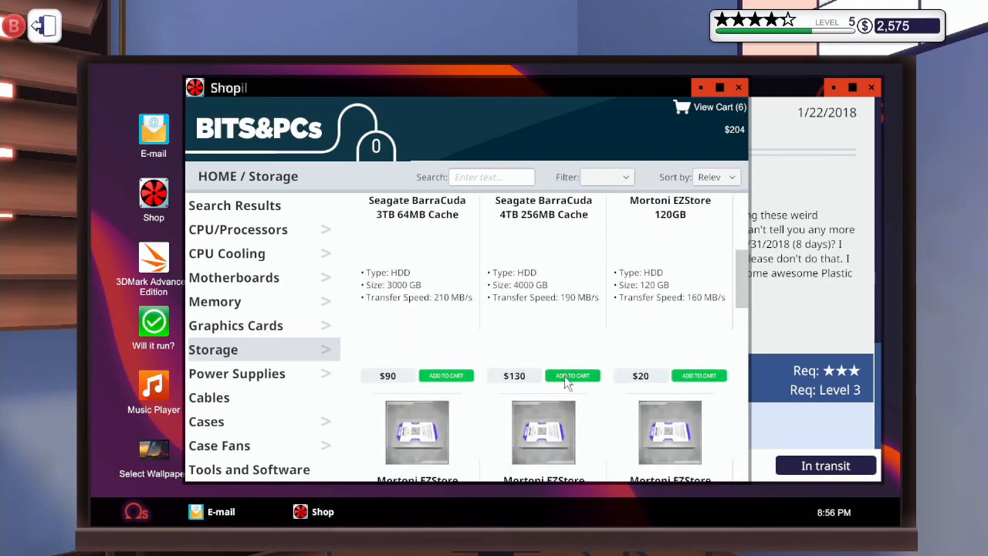
{"action": "left_click", "coordinate": [571, 375]}
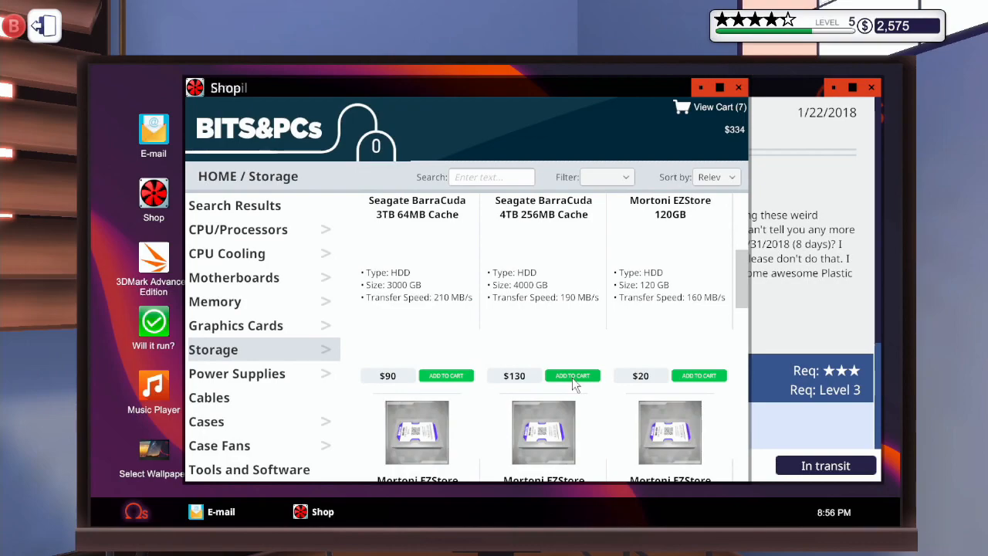
{"action": "left_click", "coordinate": [572, 375]}
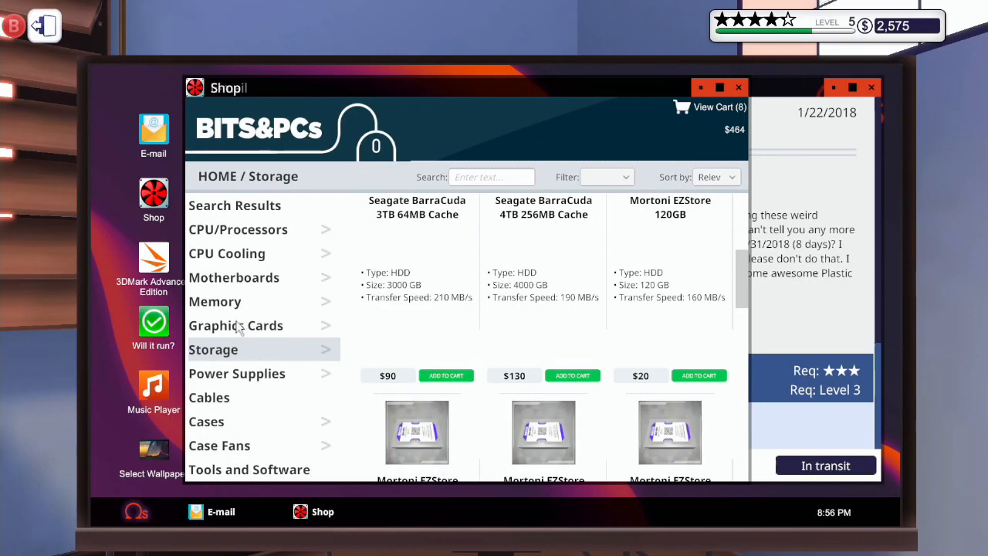
- Add the $495 MSI GTX 980 Ti Golden Edition, then browse Storage, Power Supplies and Cables
{"action": "left_click", "coordinate": [236, 325]}
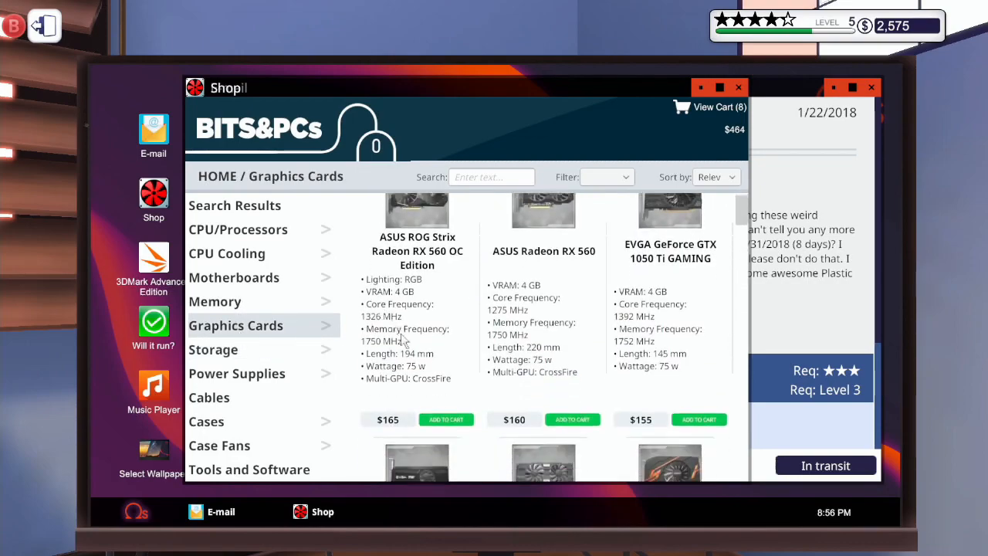
{"action": "scroll", "scroll_direction": "down", "scroll_amount": 3}
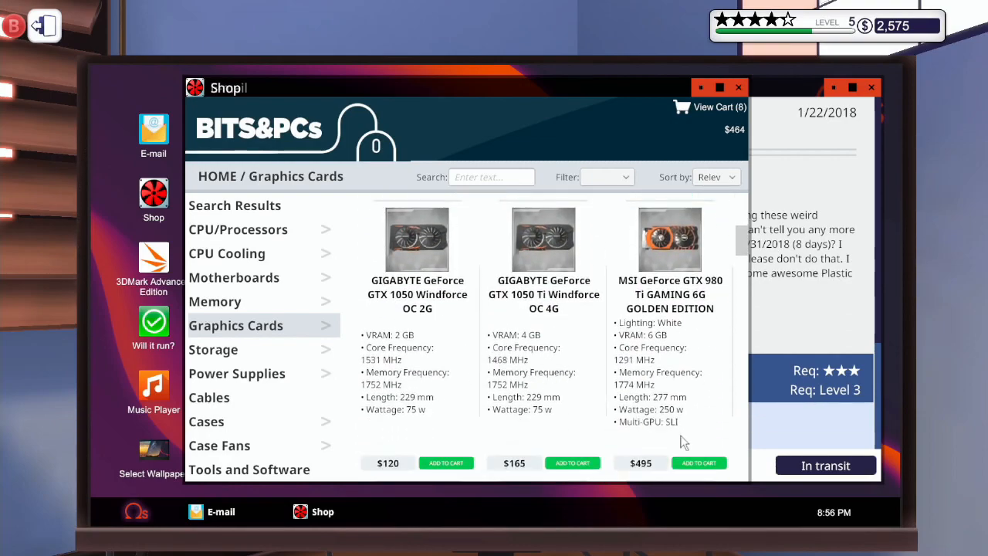
{"action": "left_click", "coordinate": [699, 462]}
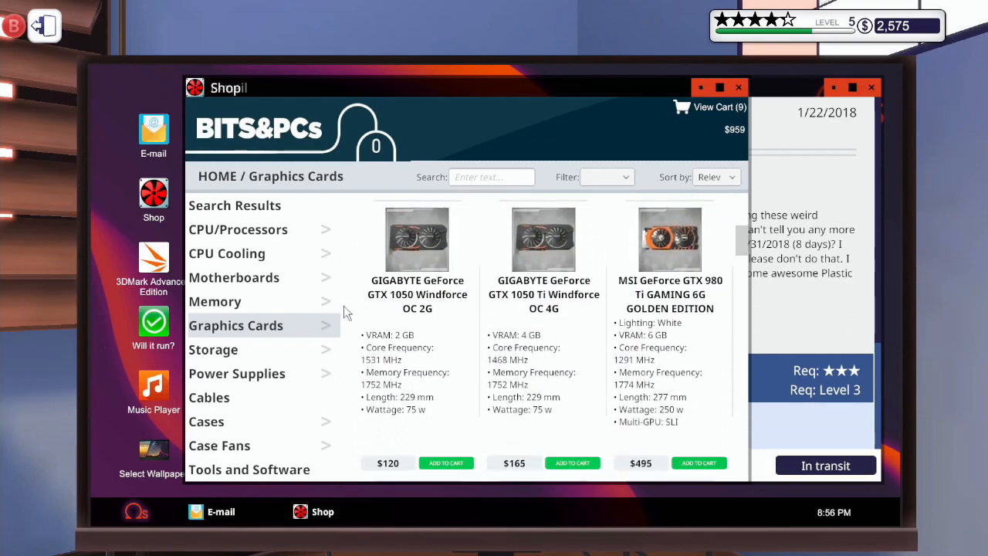
{"action": "left_click", "coordinate": [213, 349]}
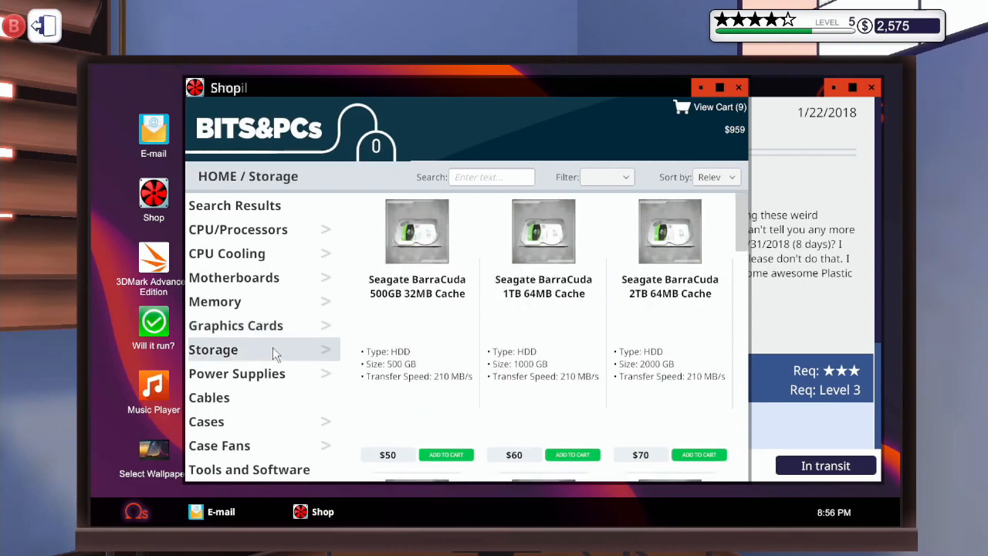
{"action": "left_click", "coordinate": [237, 373]}
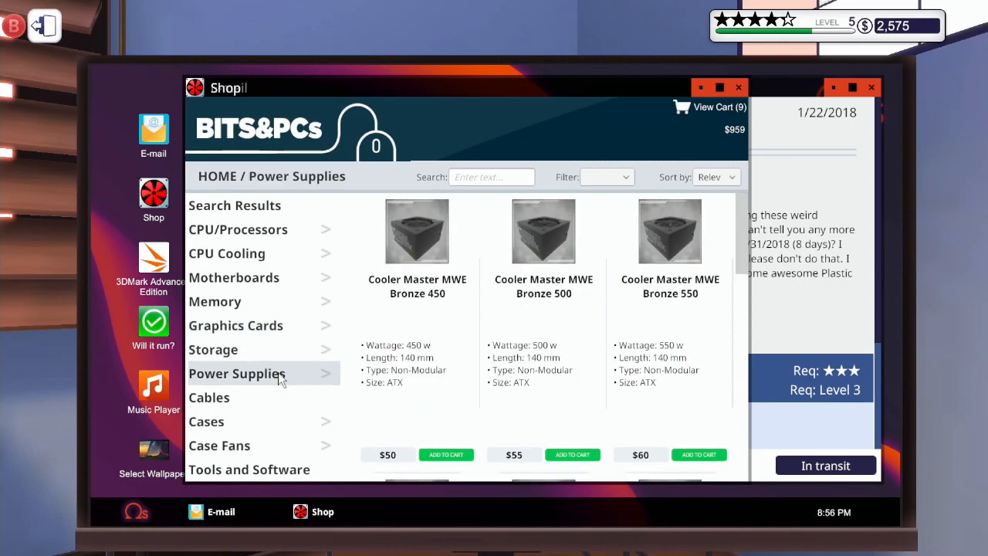
{"action": "mouse_move", "coordinate": [282, 396]}
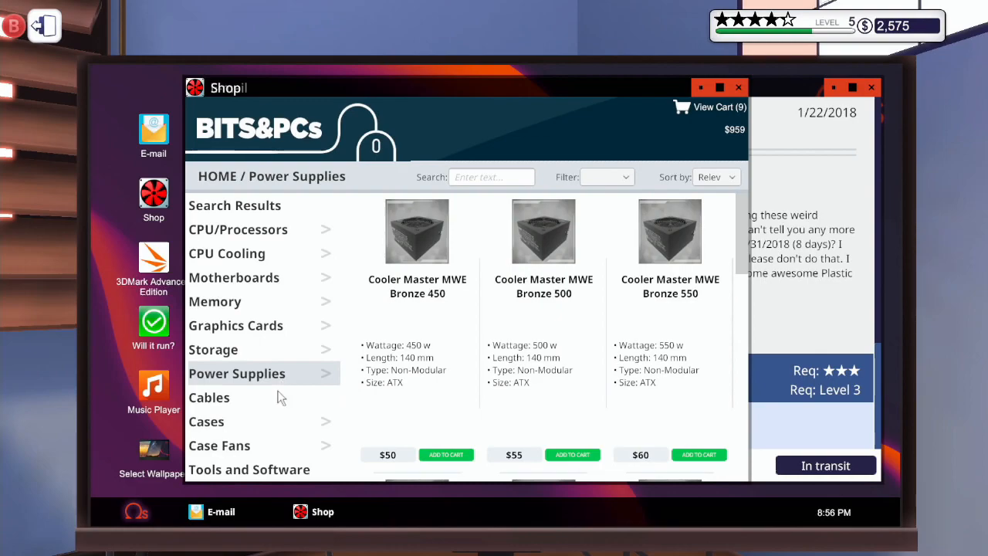
{"action": "left_click", "coordinate": [209, 397]}
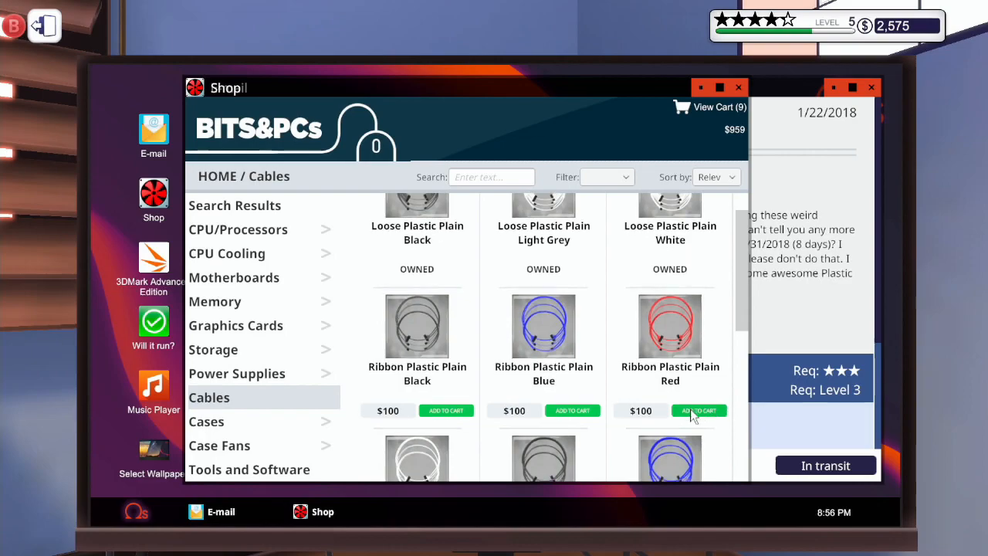
- Add the Sleeved Plastic Plain Blue and Red cables to the cart
{"action": "scroll", "scroll_direction": "down", "scroll_amount": 3}
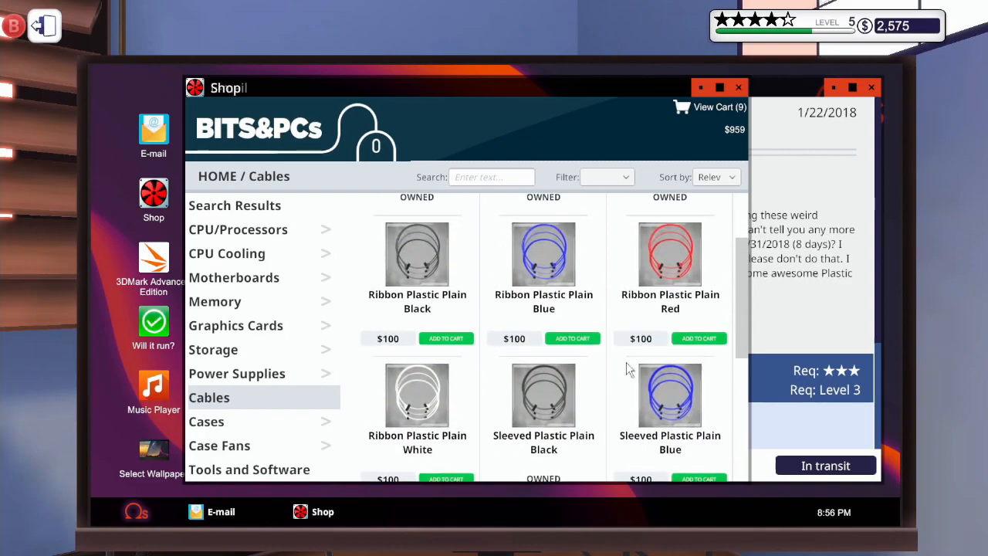
{"action": "scroll", "scroll_direction": "up", "scroll_amount": 3}
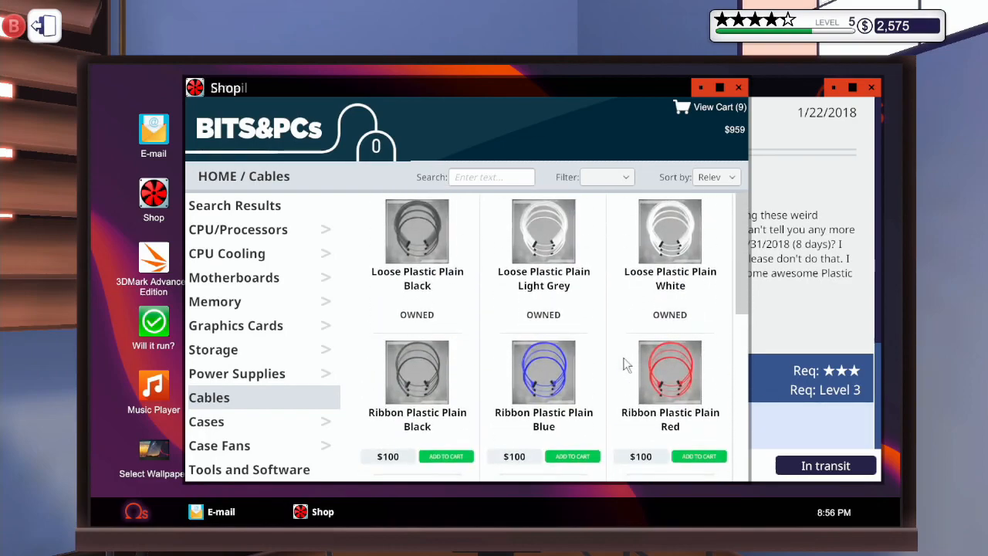
{"action": "scroll", "scroll_direction": "down", "scroll_amount": 3}
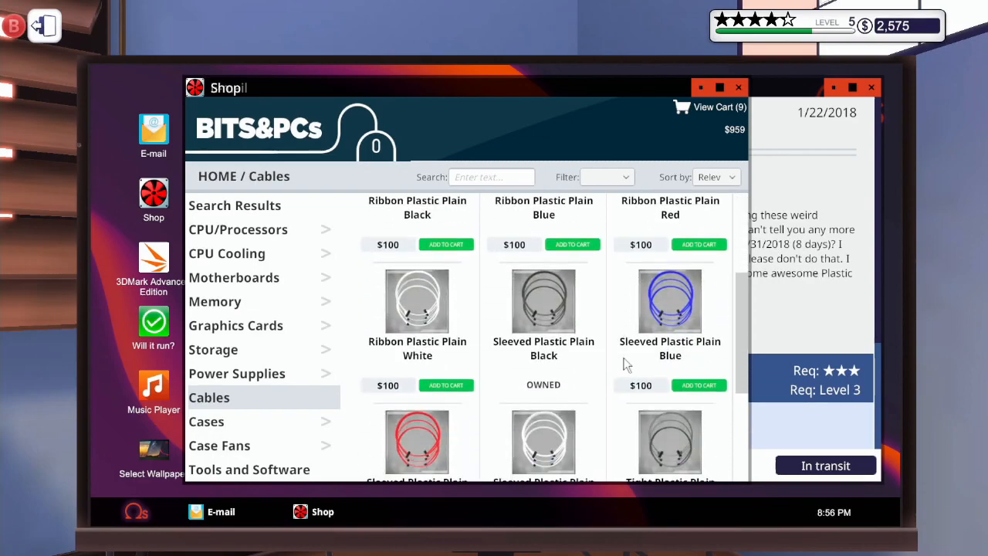
{"action": "scroll", "scroll_direction": "up", "scroll_amount": 3}
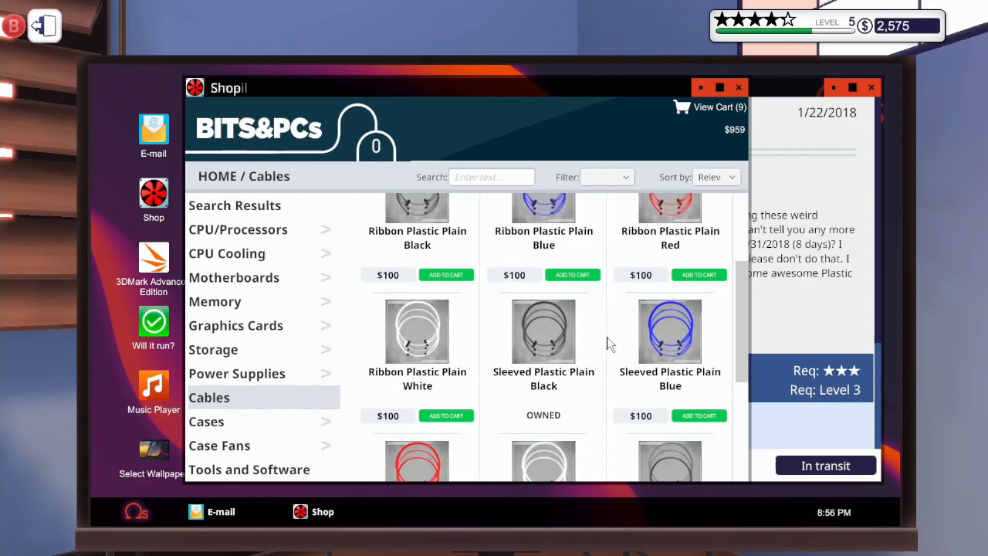
{"action": "scroll", "scroll_direction": "down", "scroll_amount": 3}
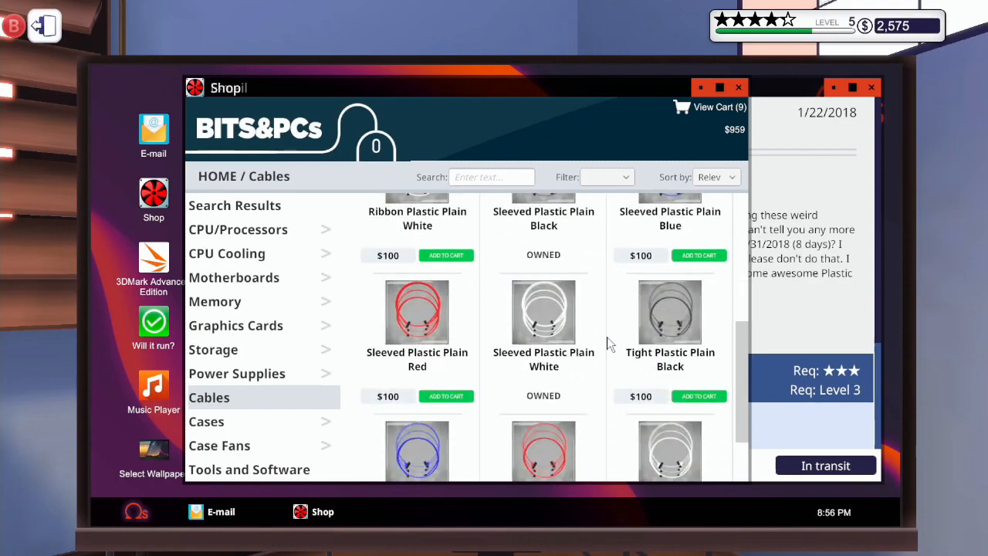
{"action": "scroll", "scroll_direction": "up", "scroll_amount": 3}
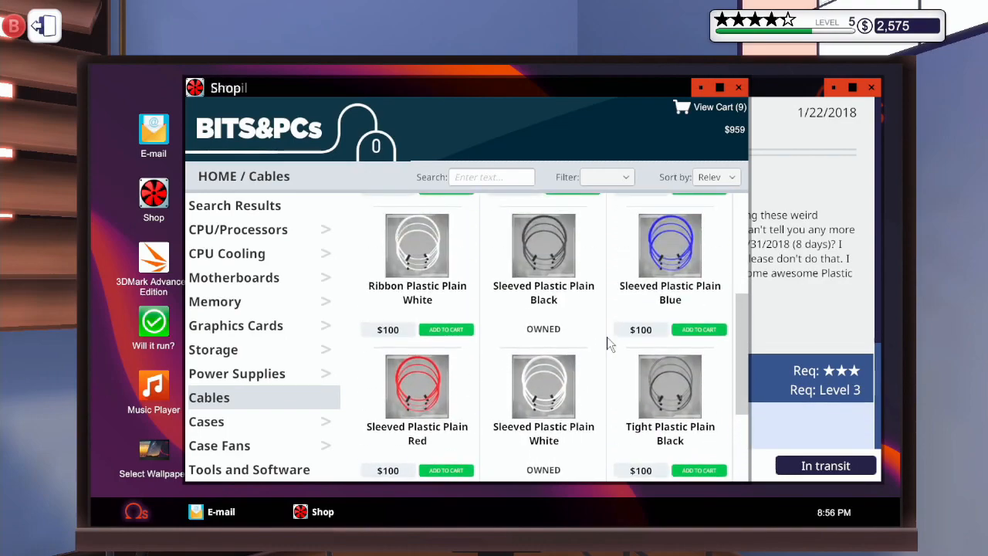
{"action": "left_click", "coordinate": [699, 329]}
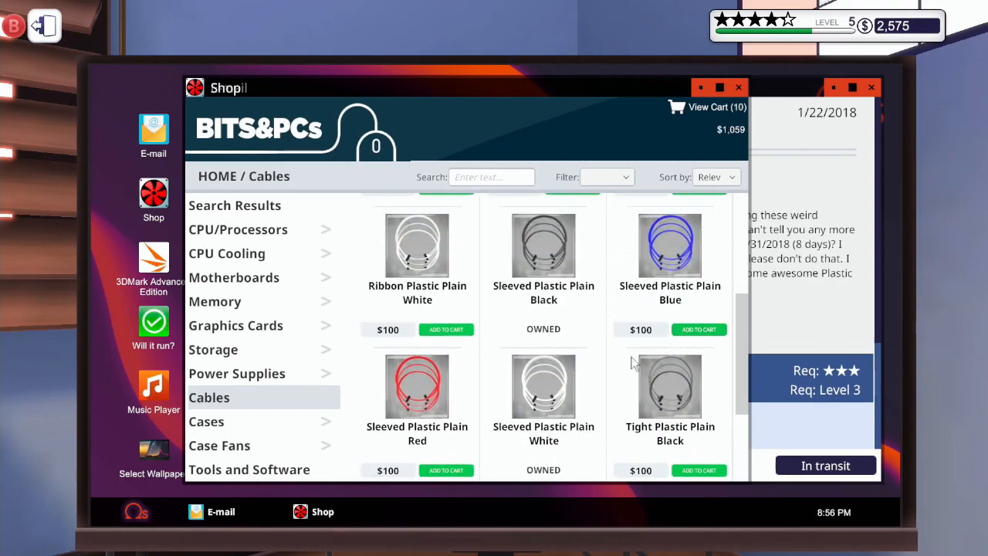
{"action": "left_click", "coordinate": [445, 470]}
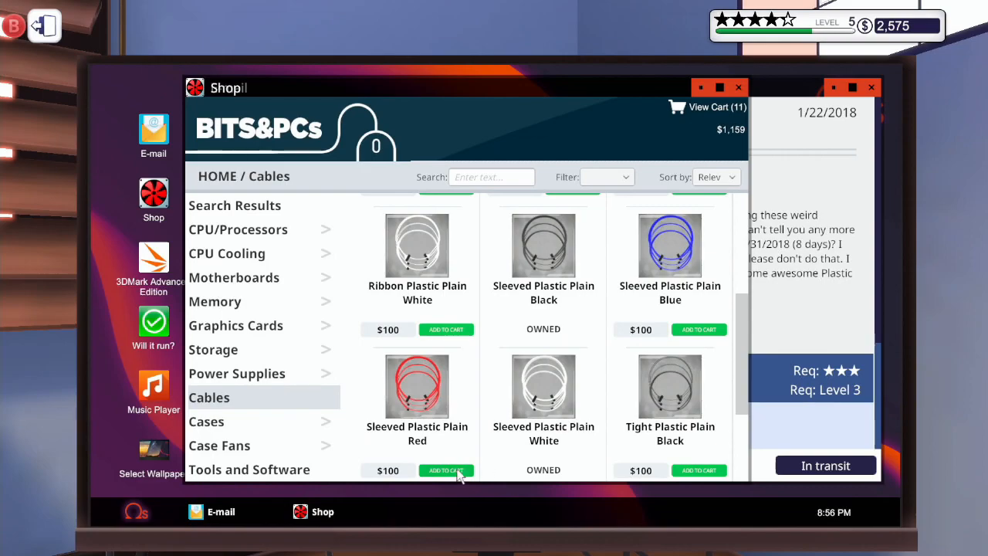
{"action": "mouse_move", "coordinate": [247, 423]}
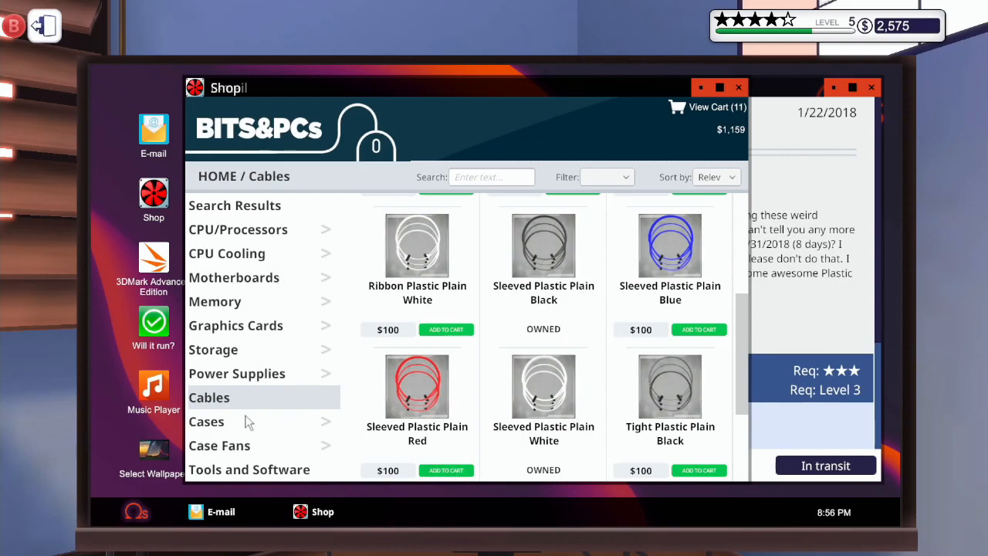
- Browse Cases and Case Fans, then add the ADATA Ultimate SU650 960GB SSD
{"action": "left_click", "coordinate": [206, 421]}
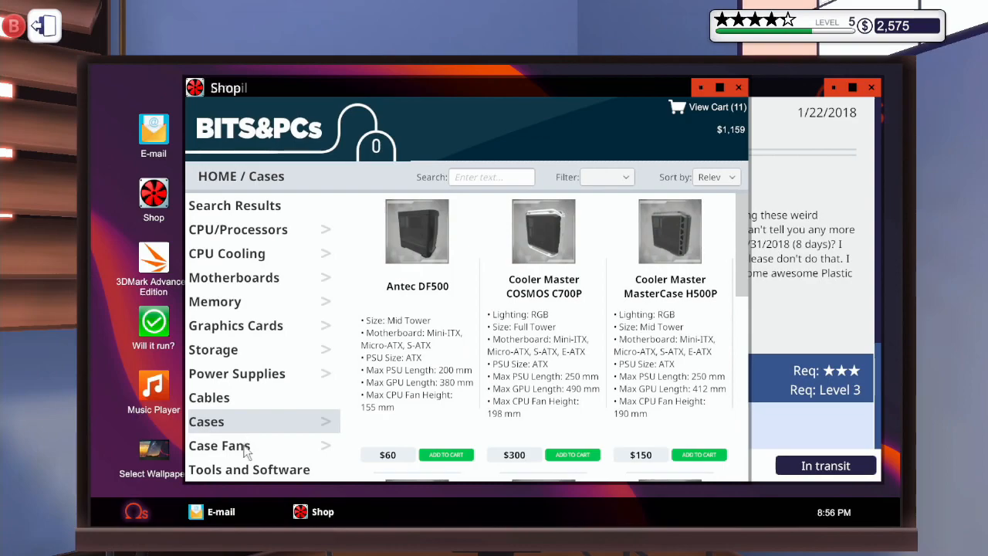
{"action": "left_click", "coordinate": [220, 446]}
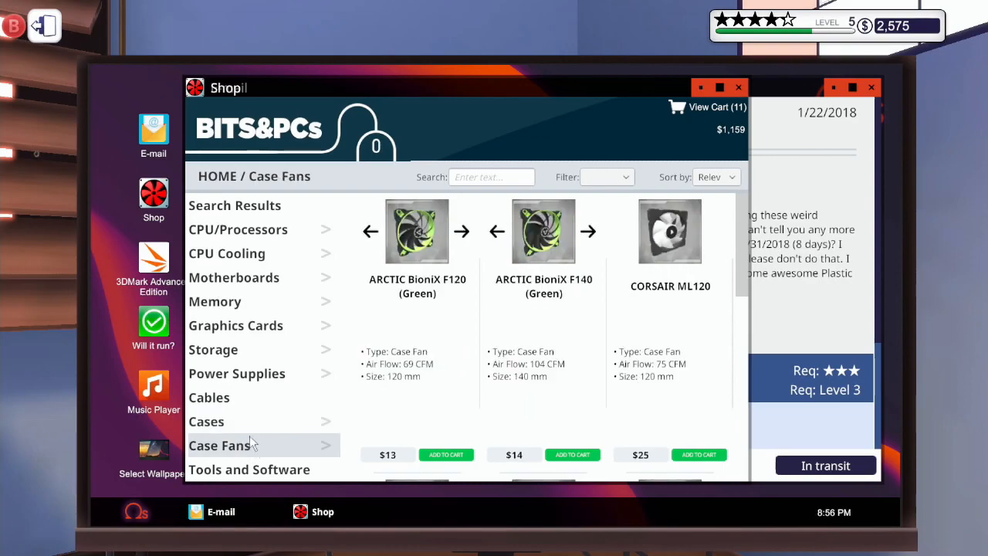
{"action": "mouse_move", "coordinate": [271, 305]}
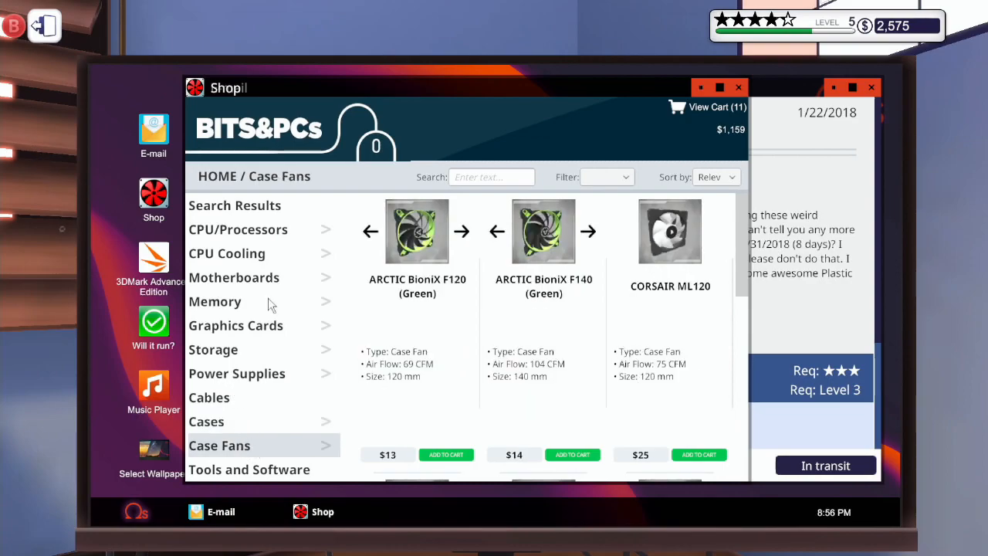
{"action": "left_click", "coordinate": [213, 349]}
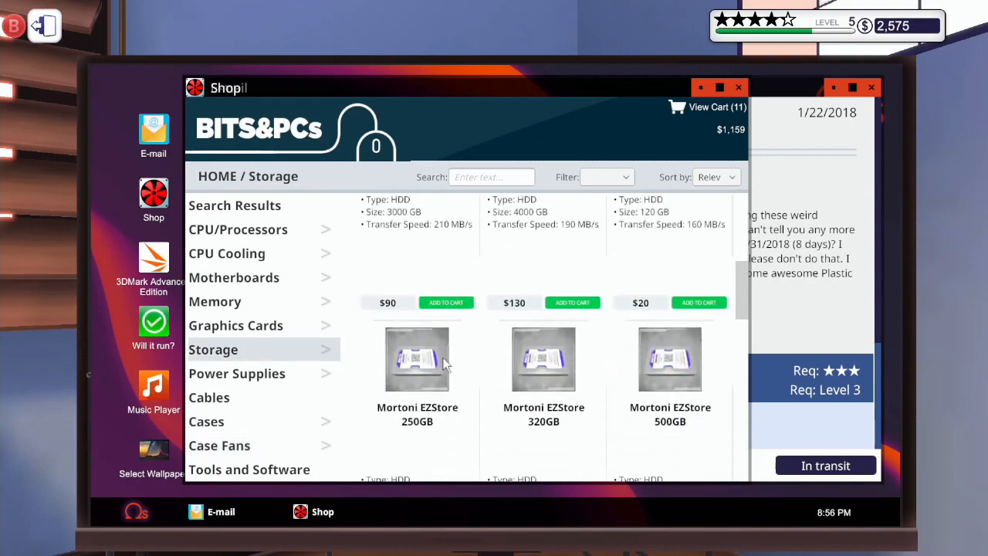
{"action": "scroll", "scroll_direction": "down", "scroll_amount": 3}
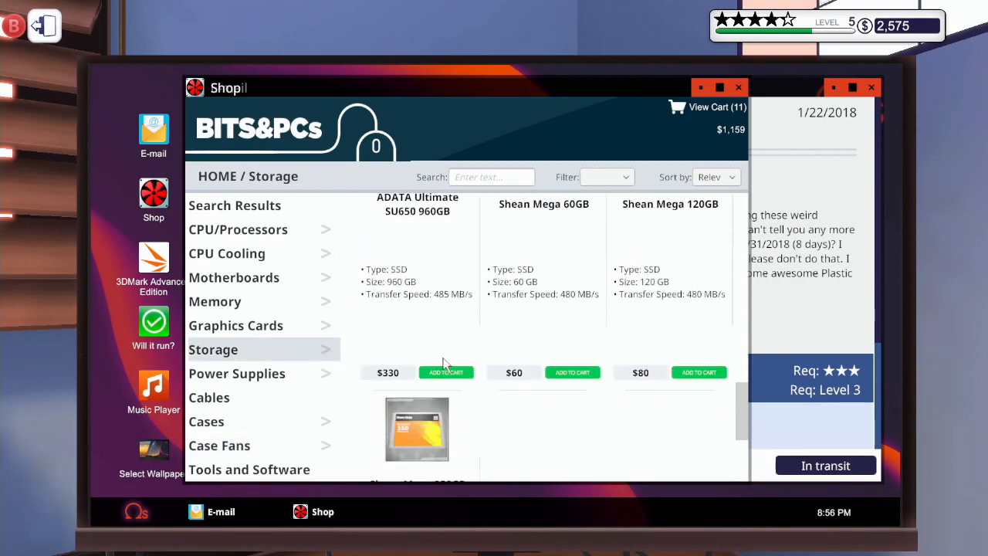
{"action": "left_click", "coordinate": [446, 372]}
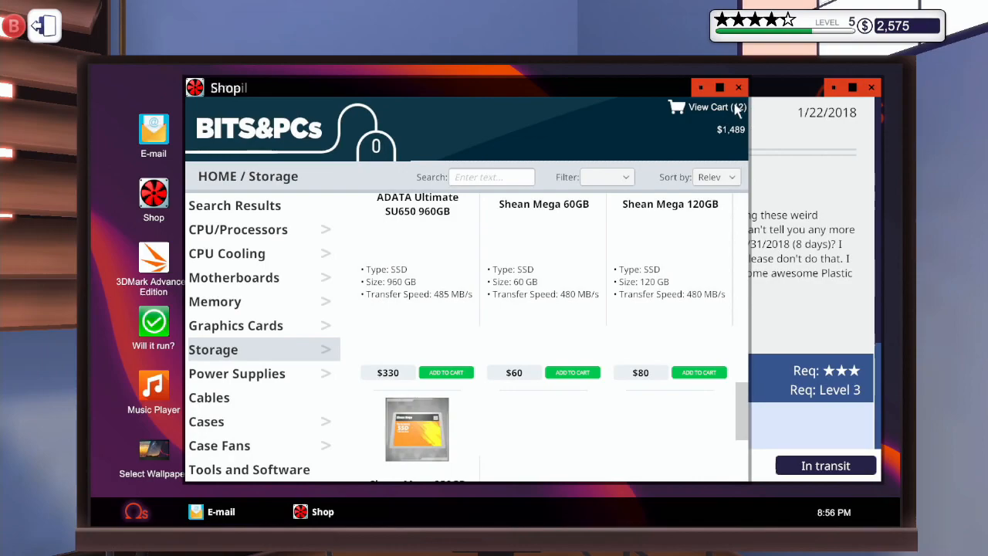
- Check out the twelve-item cart with $30 Next Day Delivery
{"action": "left_click", "coordinate": [707, 107]}
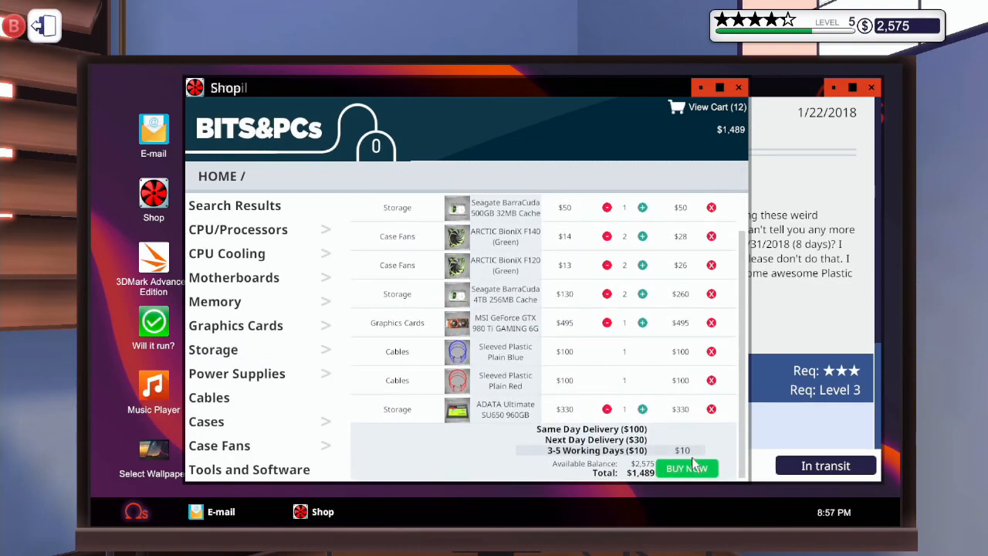
{"action": "mouse_move", "coordinate": [616, 448]}
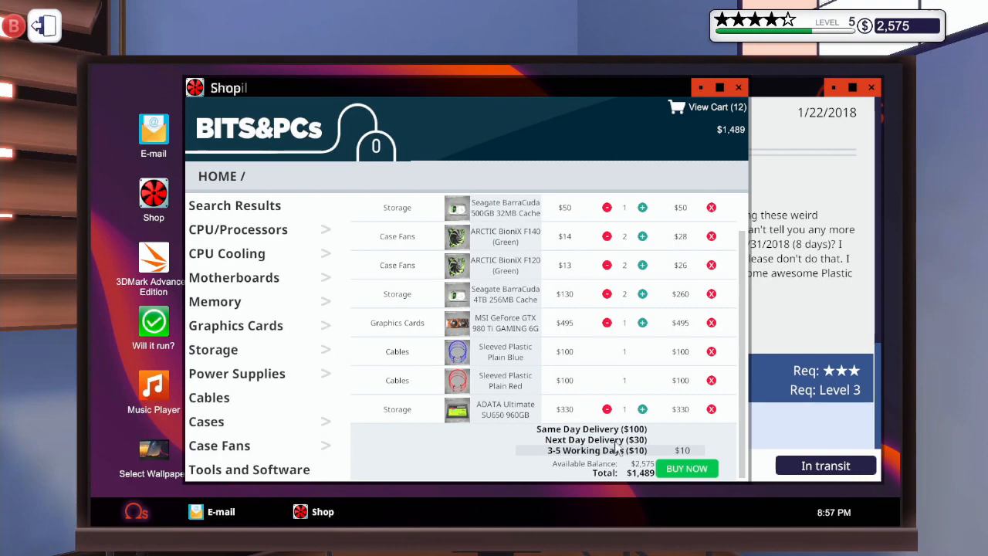
{"action": "left_click", "coordinate": [596, 439]}
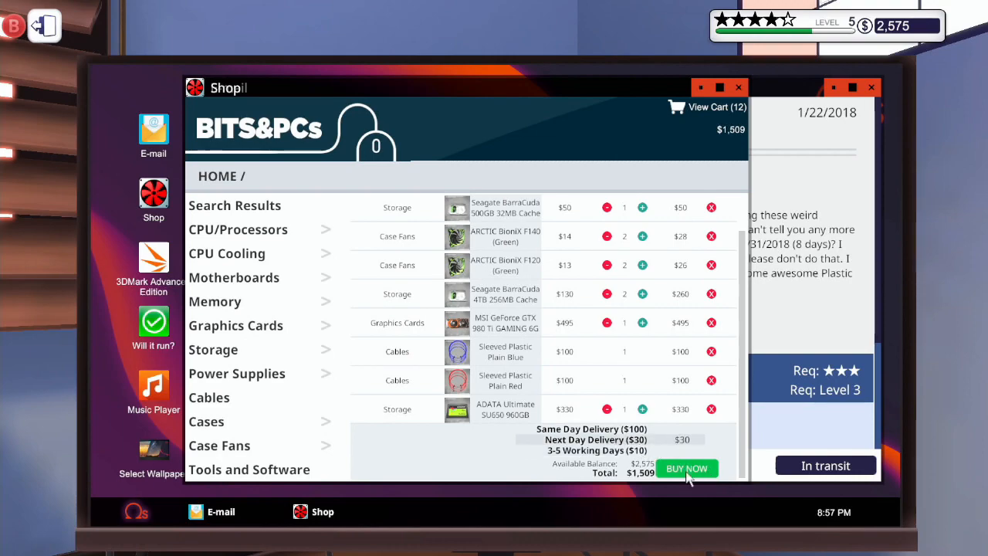
{"action": "left_click", "coordinate": [686, 469]}
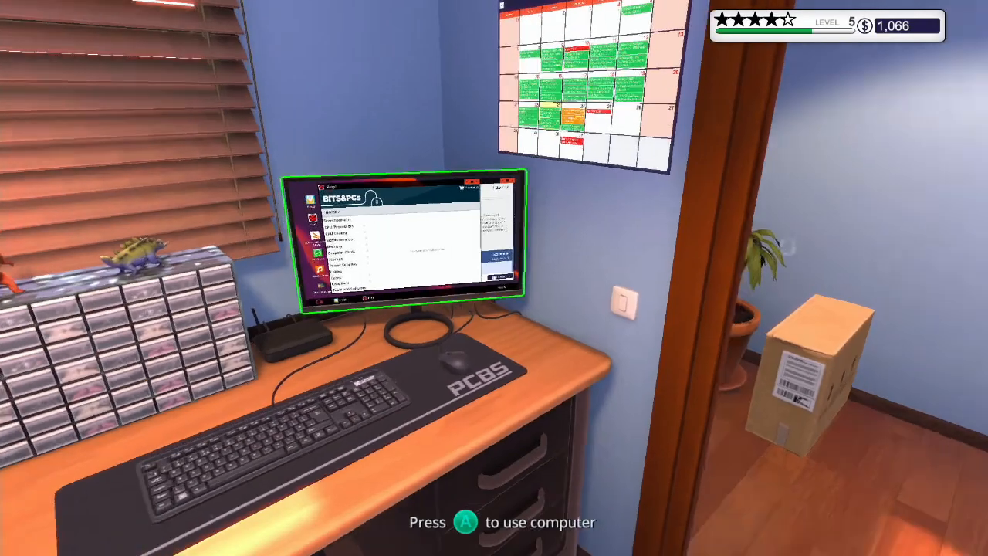